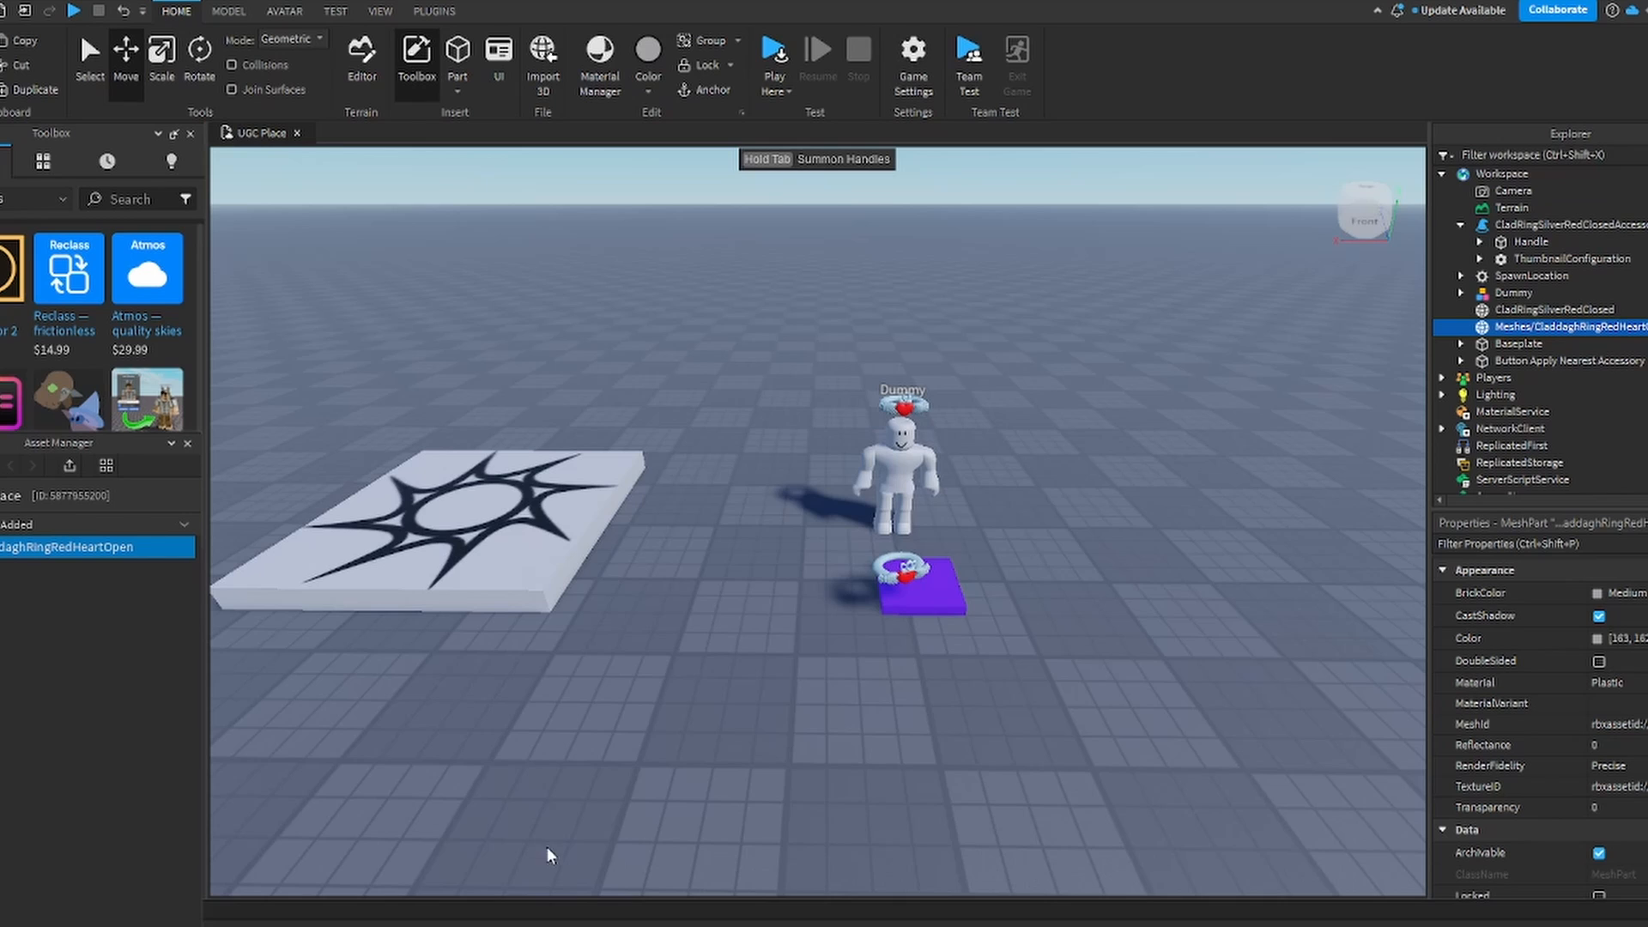
{"action": "mouse_move", "coordinate": [589, 827]}
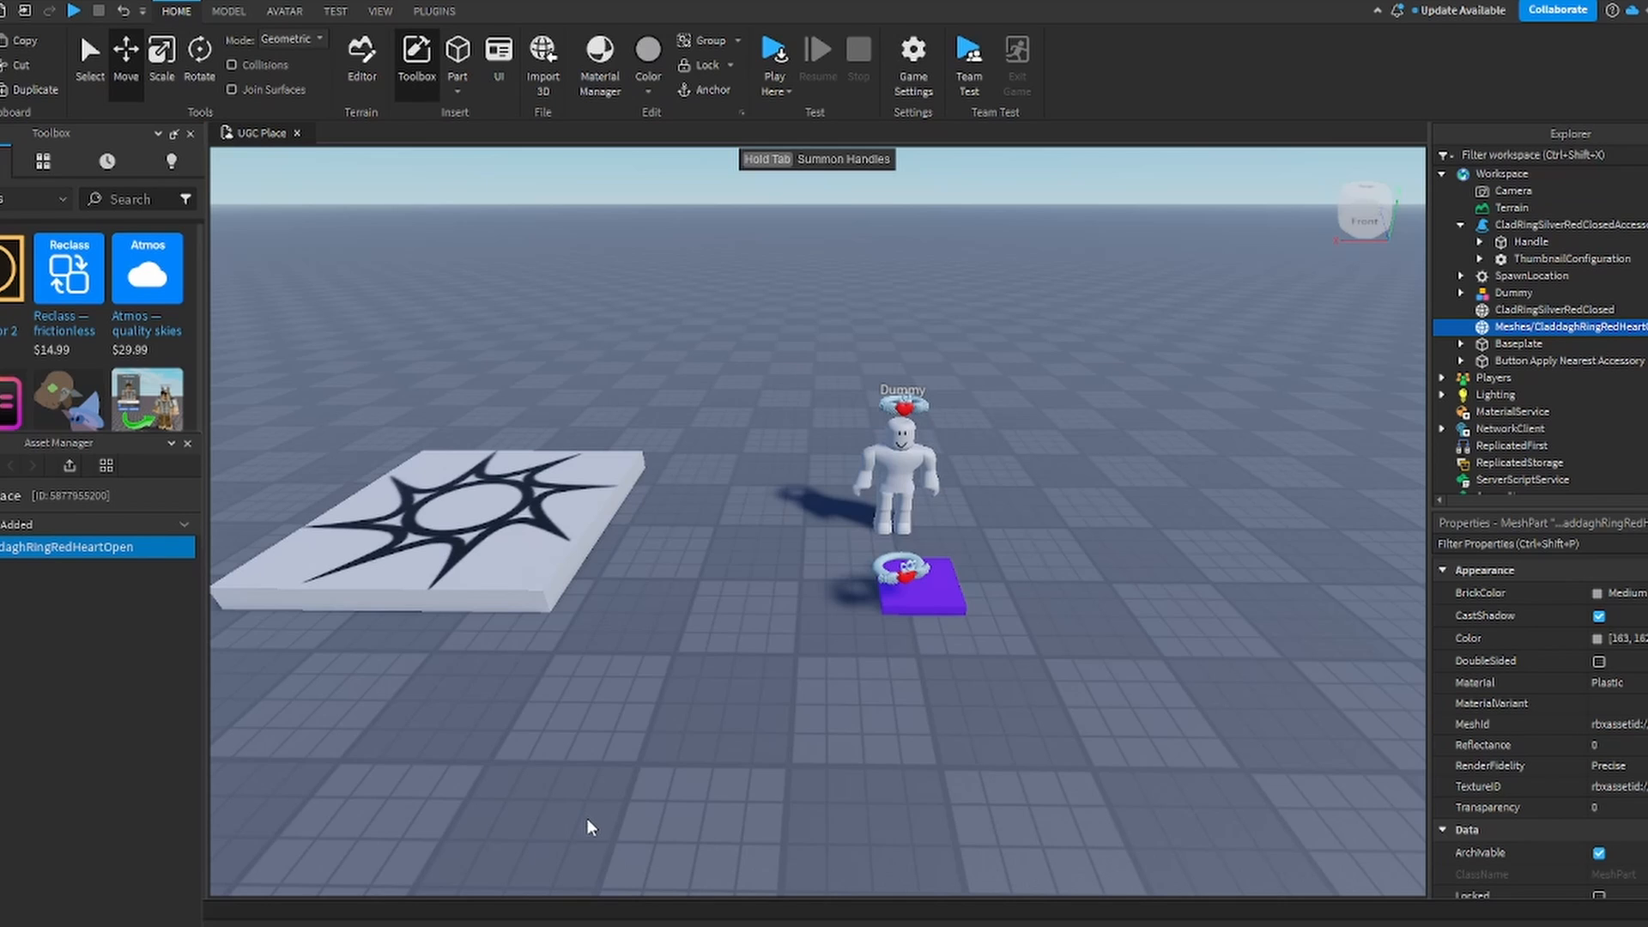
{"action": "mouse_move", "coordinate": [431, 12]}
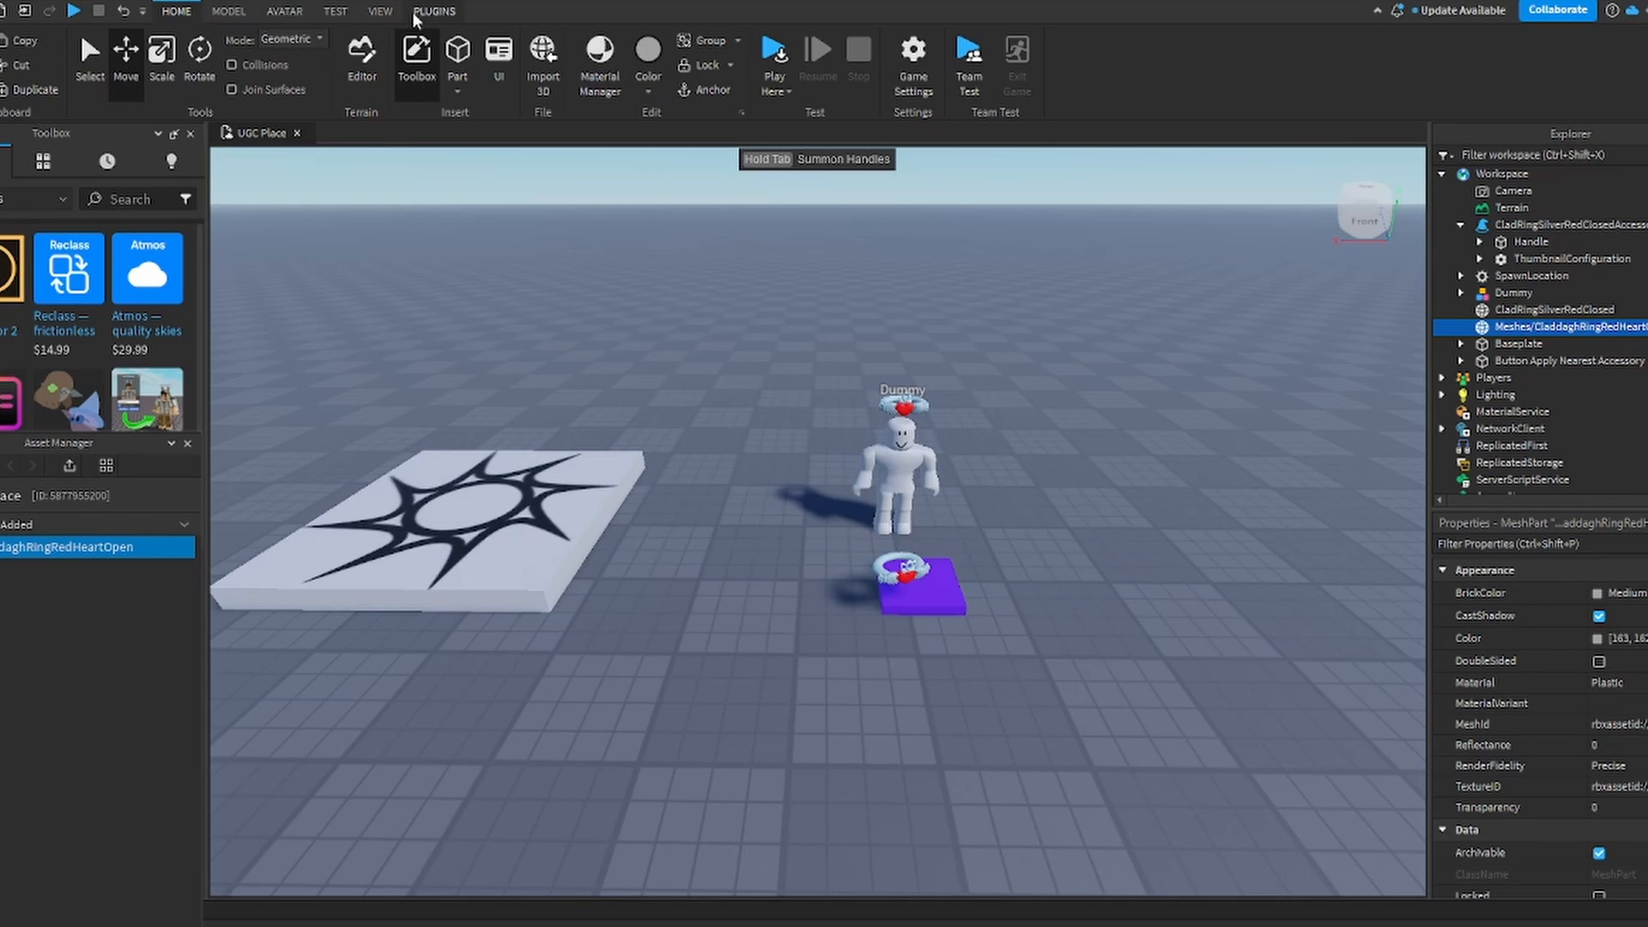
{"action": "mouse_move", "coordinate": [36, 472]}
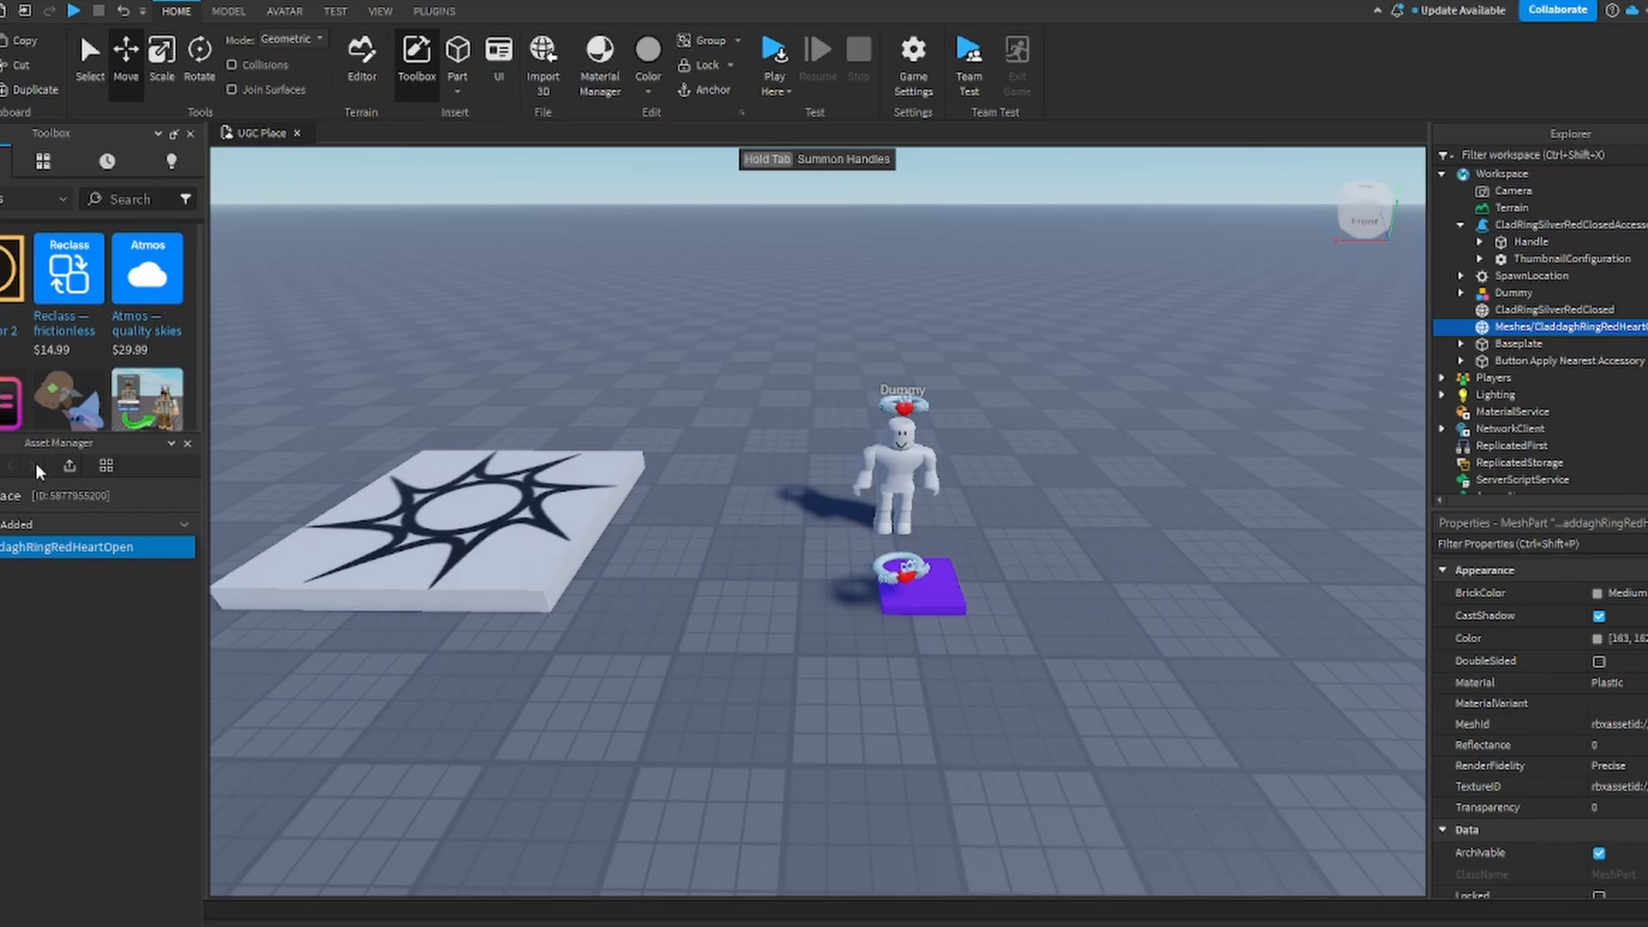
{"action": "mouse_move", "coordinate": [98, 692]}
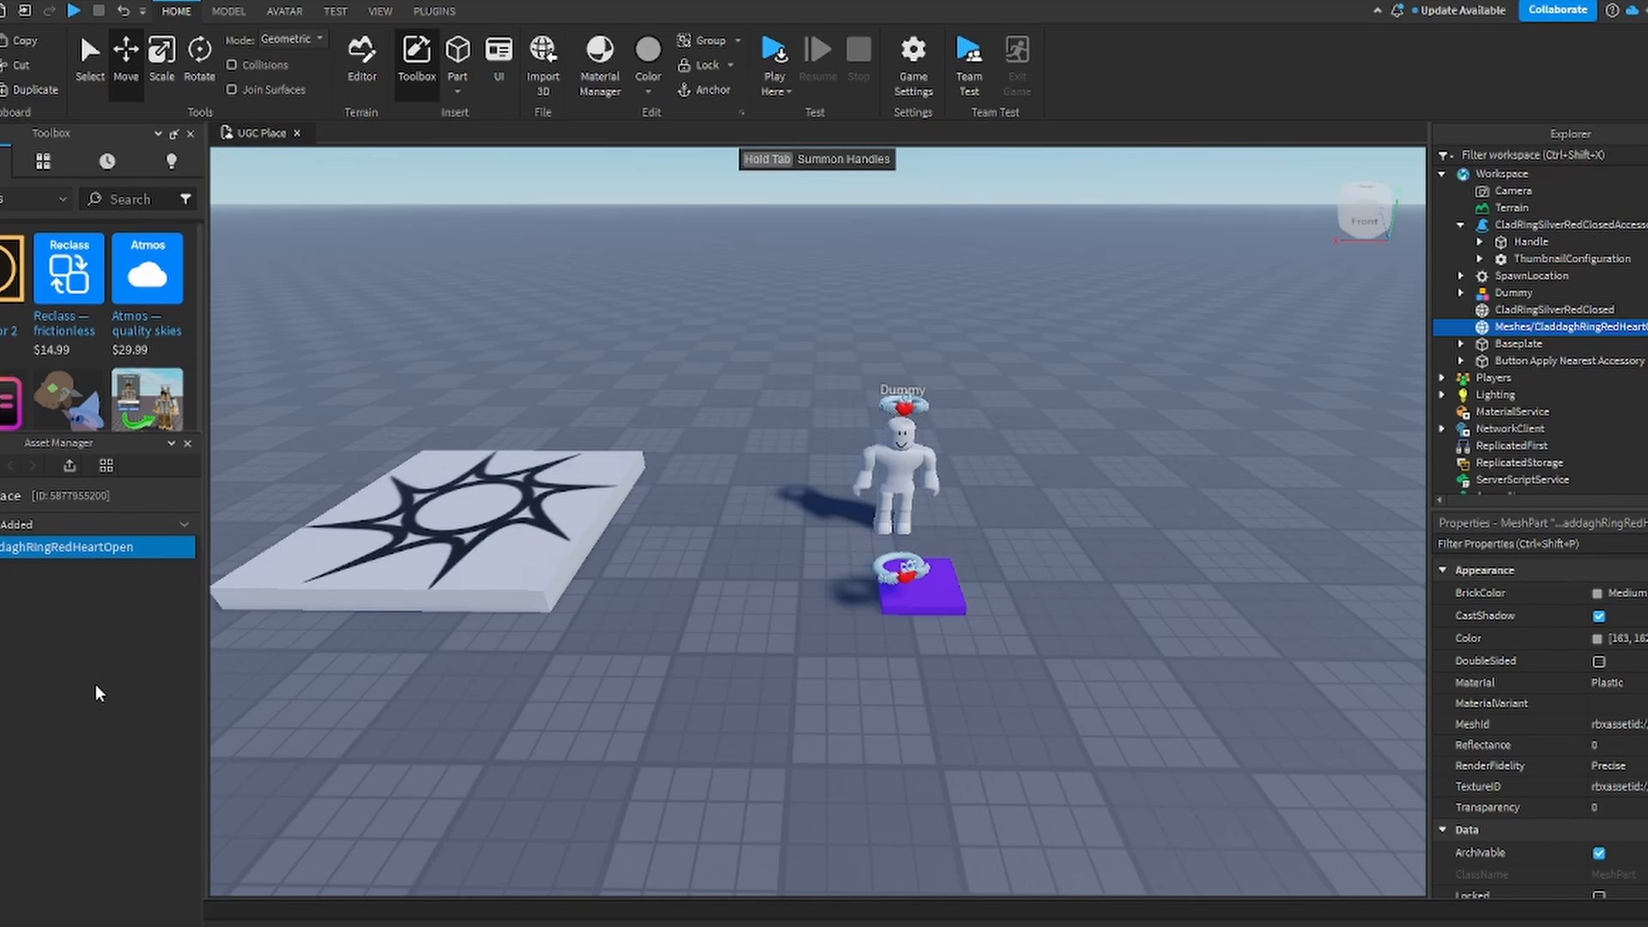
{"action": "mouse_move", "coordinate": [68, 465]}
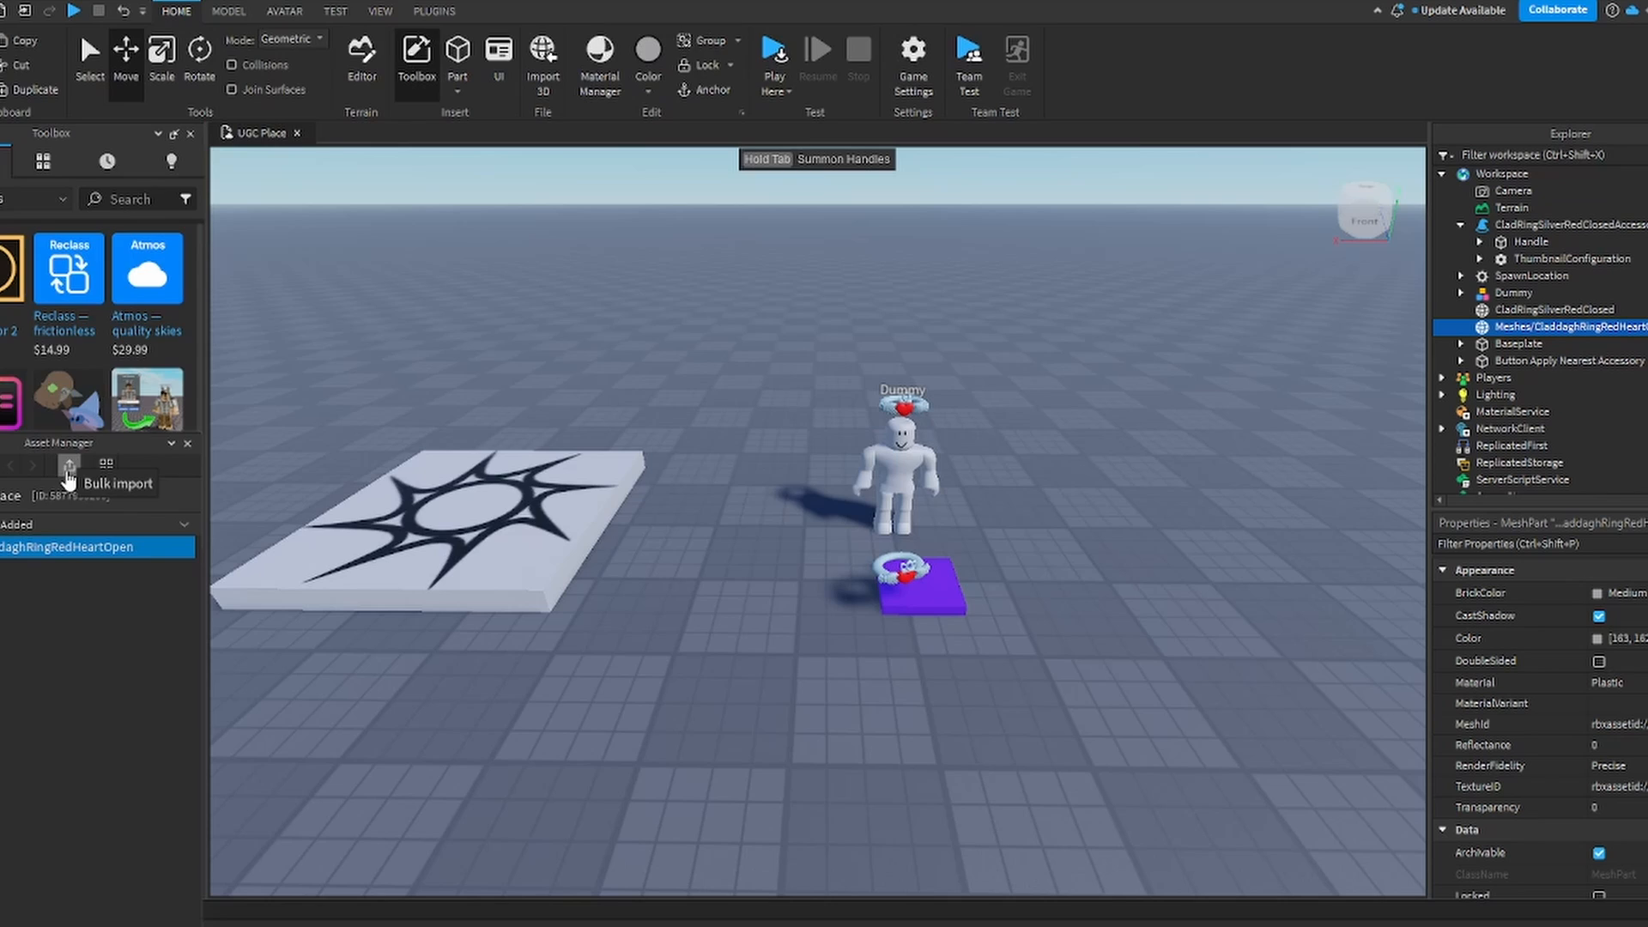
Step: Choose CladdaghRingRedHeartOpen.fbx for bulk import and reach its mesh import options
{"action": "left_click", "coordinate": [67, 469]}
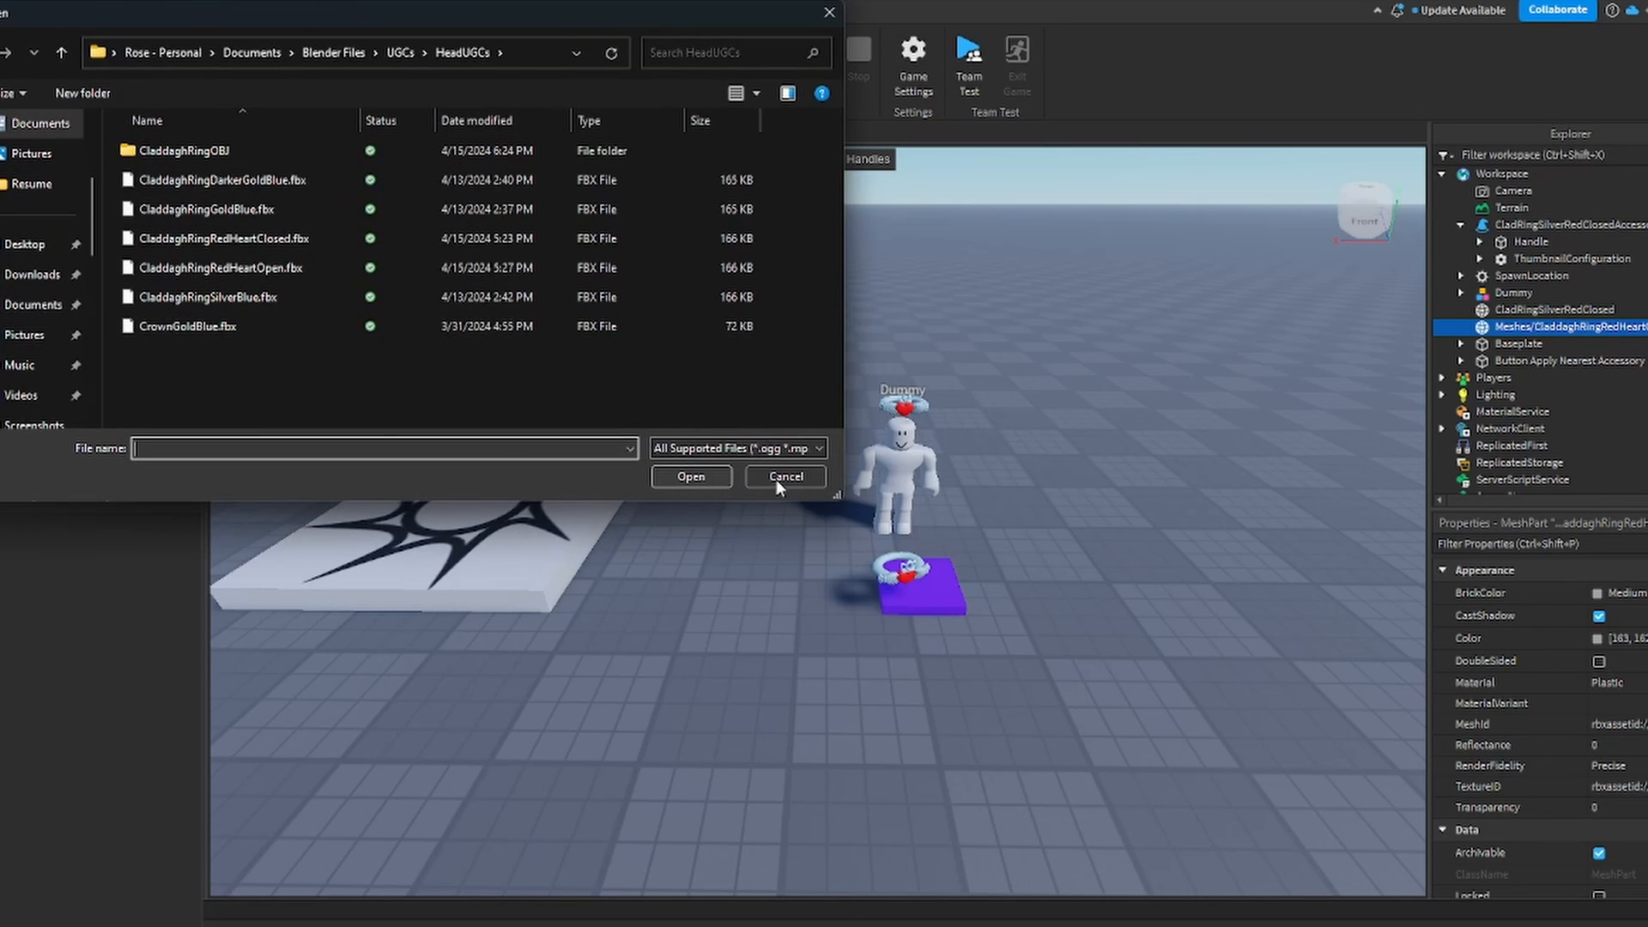
{"action": "left_click", "coordinate": [221, 268]}
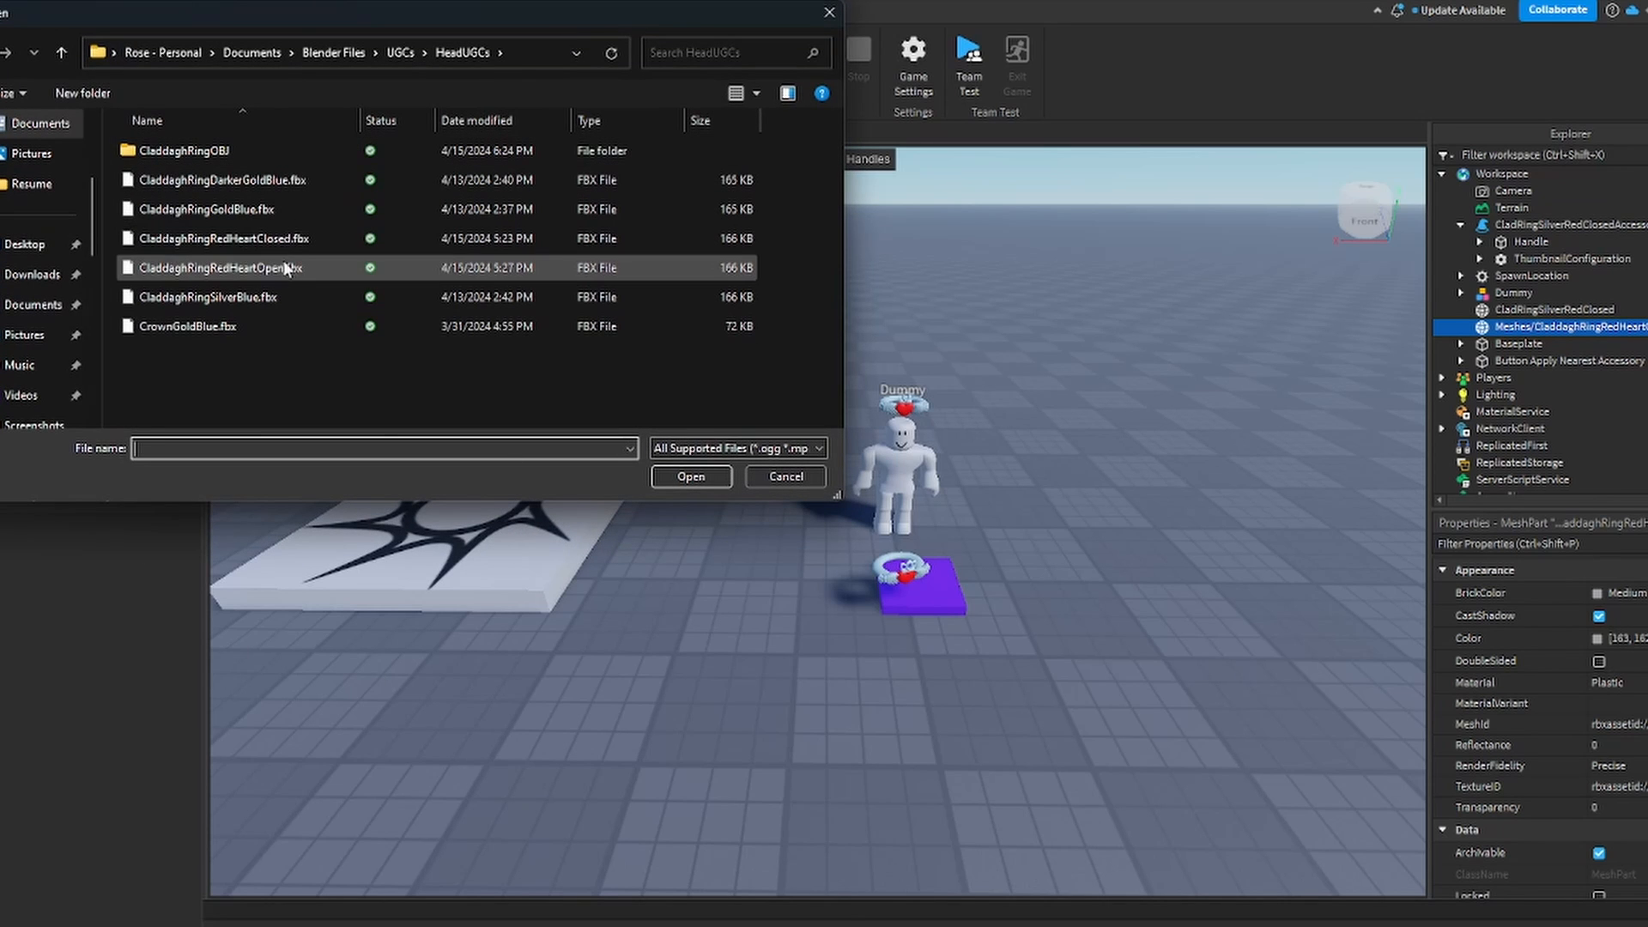
{"action": "left_click", "coordinate": [219, 268]}
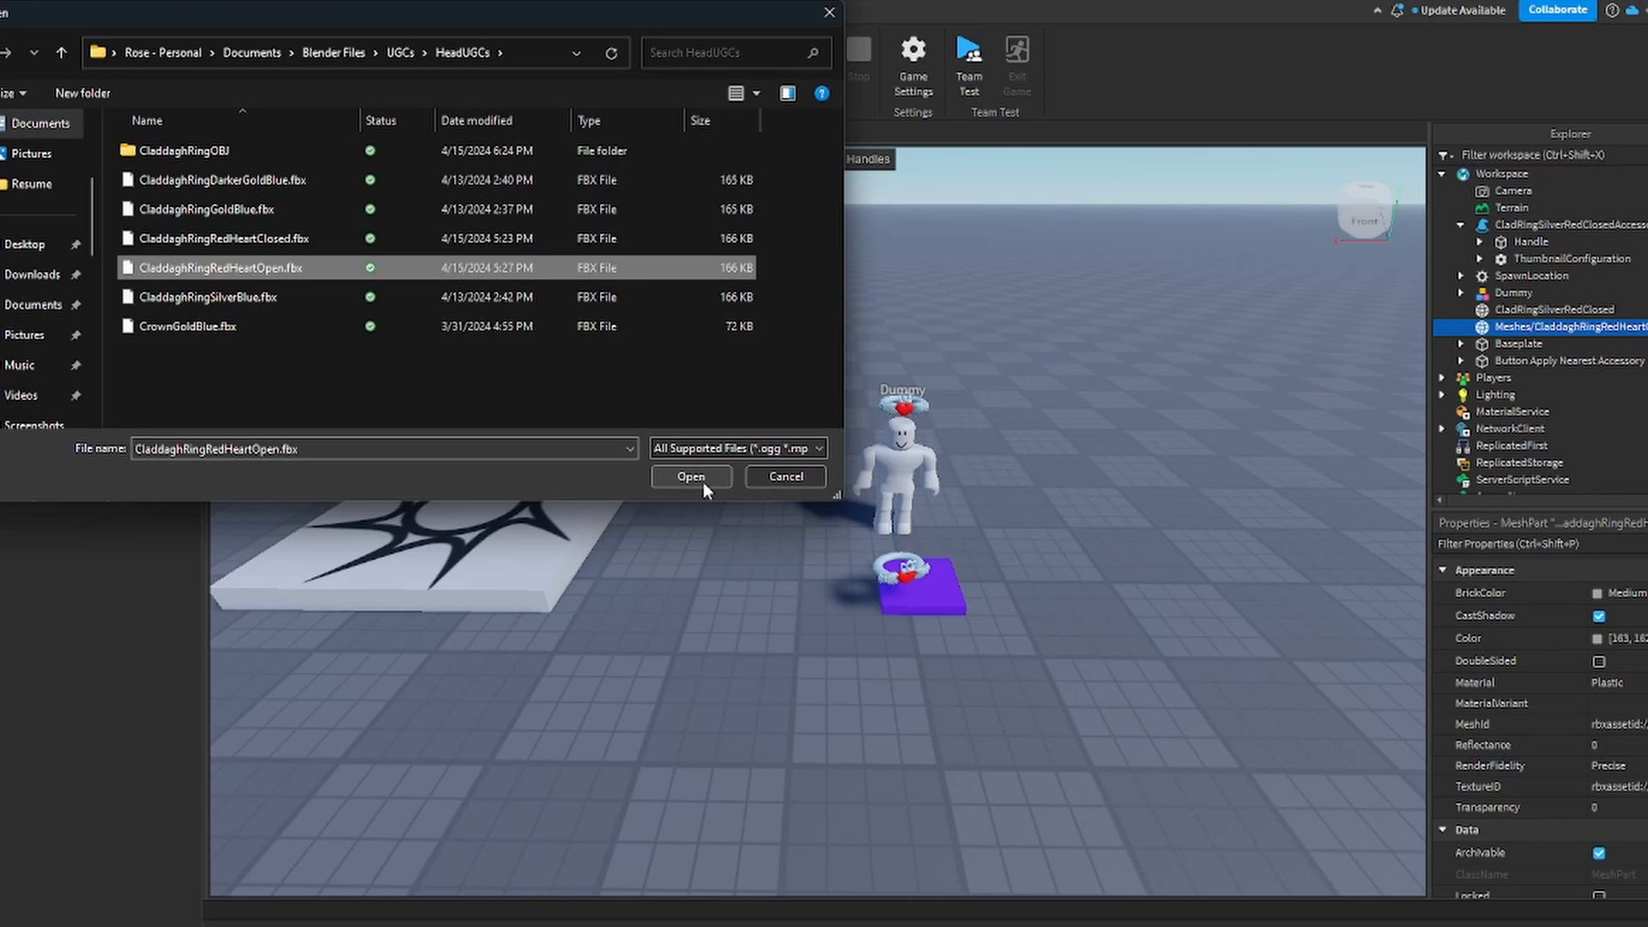
{"action": "left_click", "coordinate": [690, 477]}
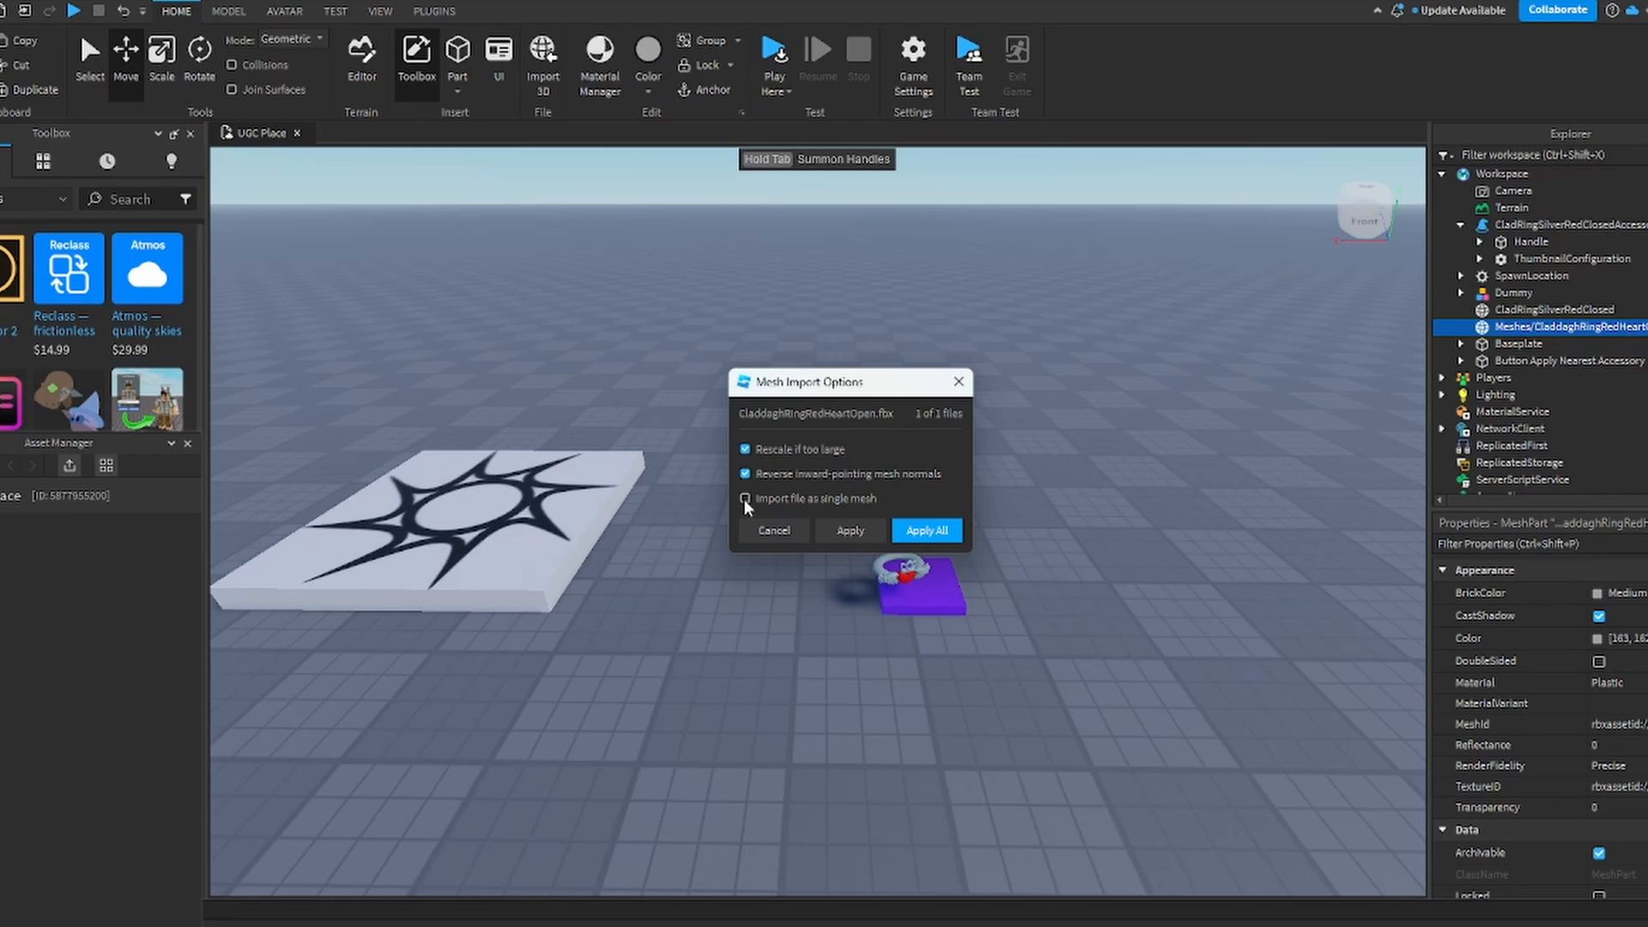
{"action": "mouse_move", "coordinate": [940, 498]}
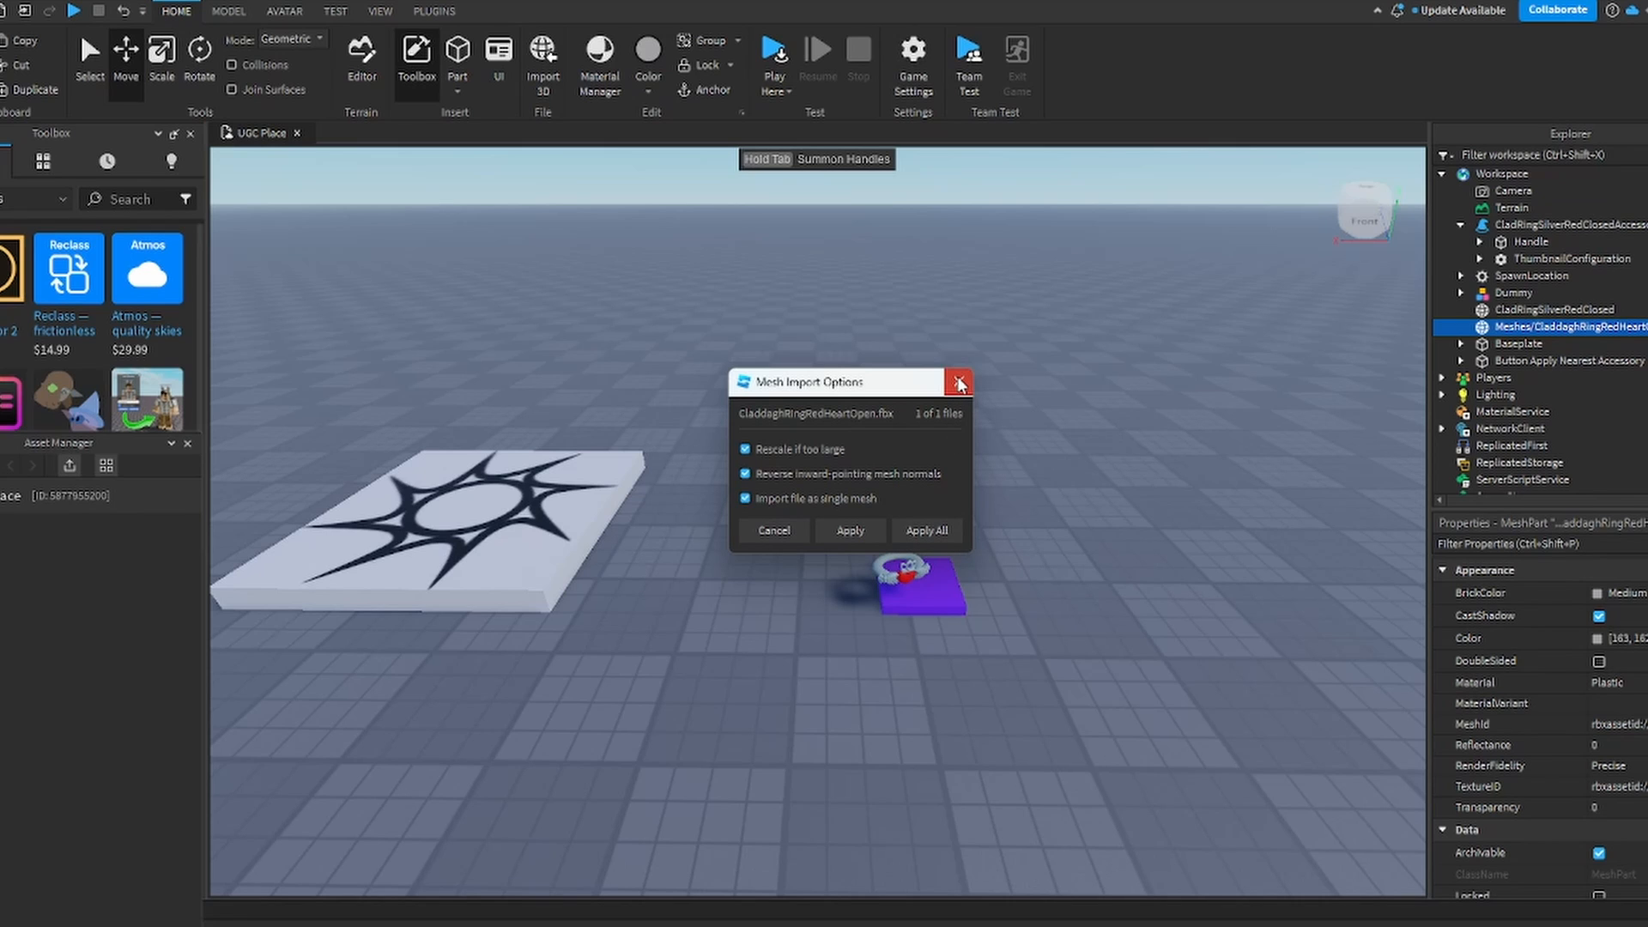
Step: Dismiss the import options and clear the rings off the purple pad and the dummy
{"action": "left_click", "coordinate": [957, 381]}
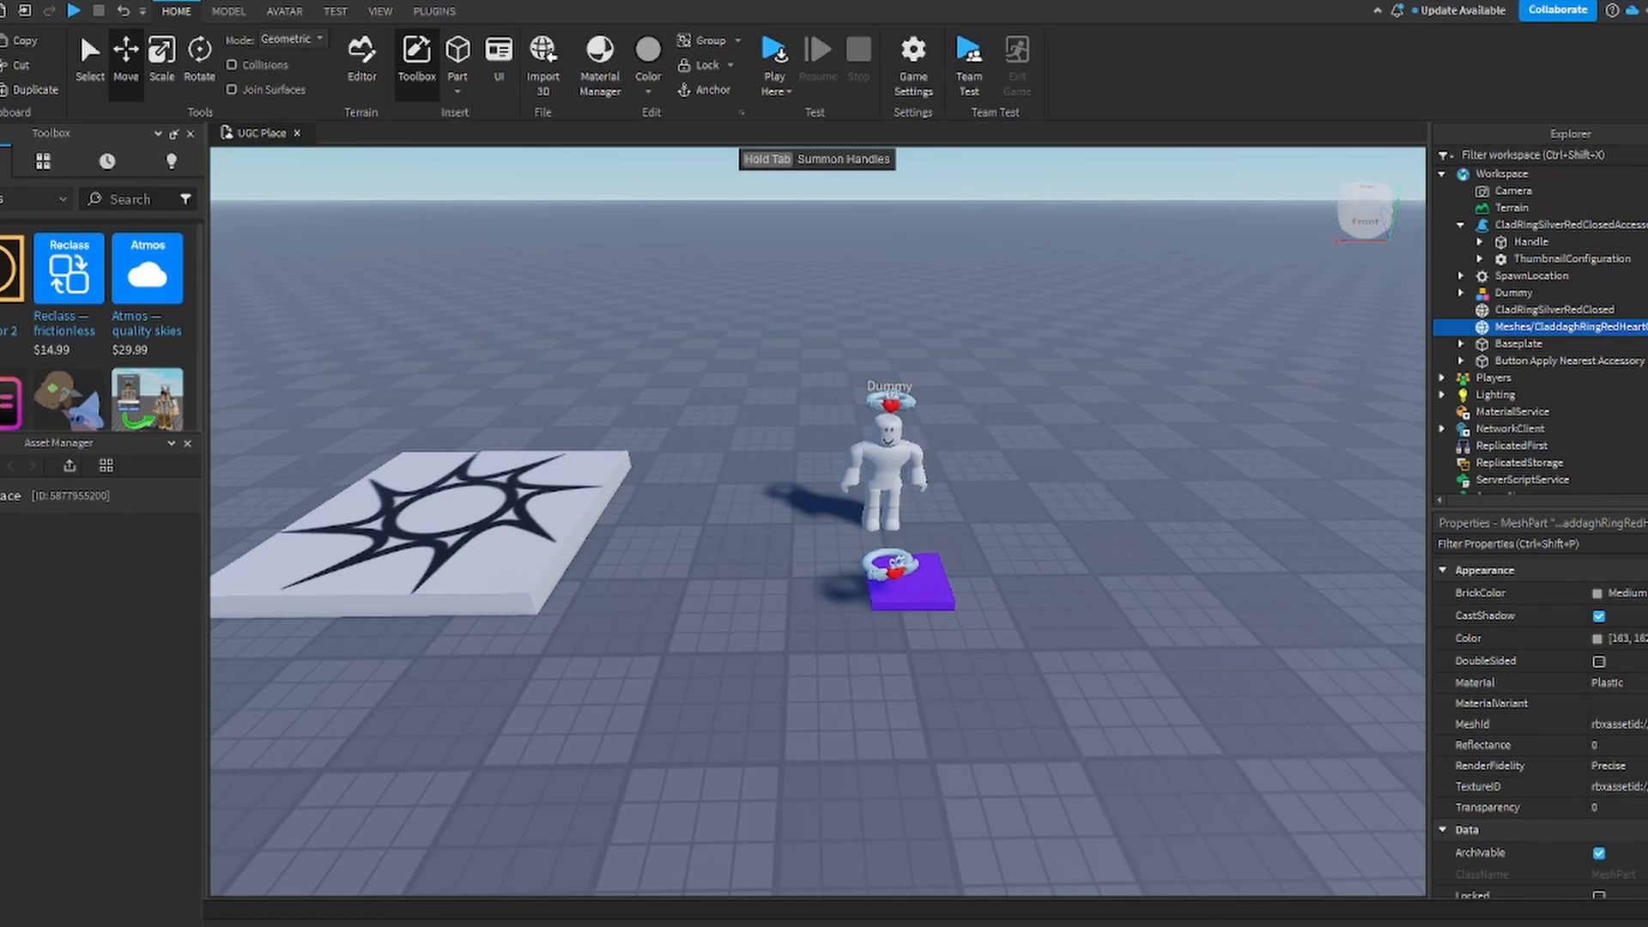
{"action": "left_click", "coordinate": [417, 503]}
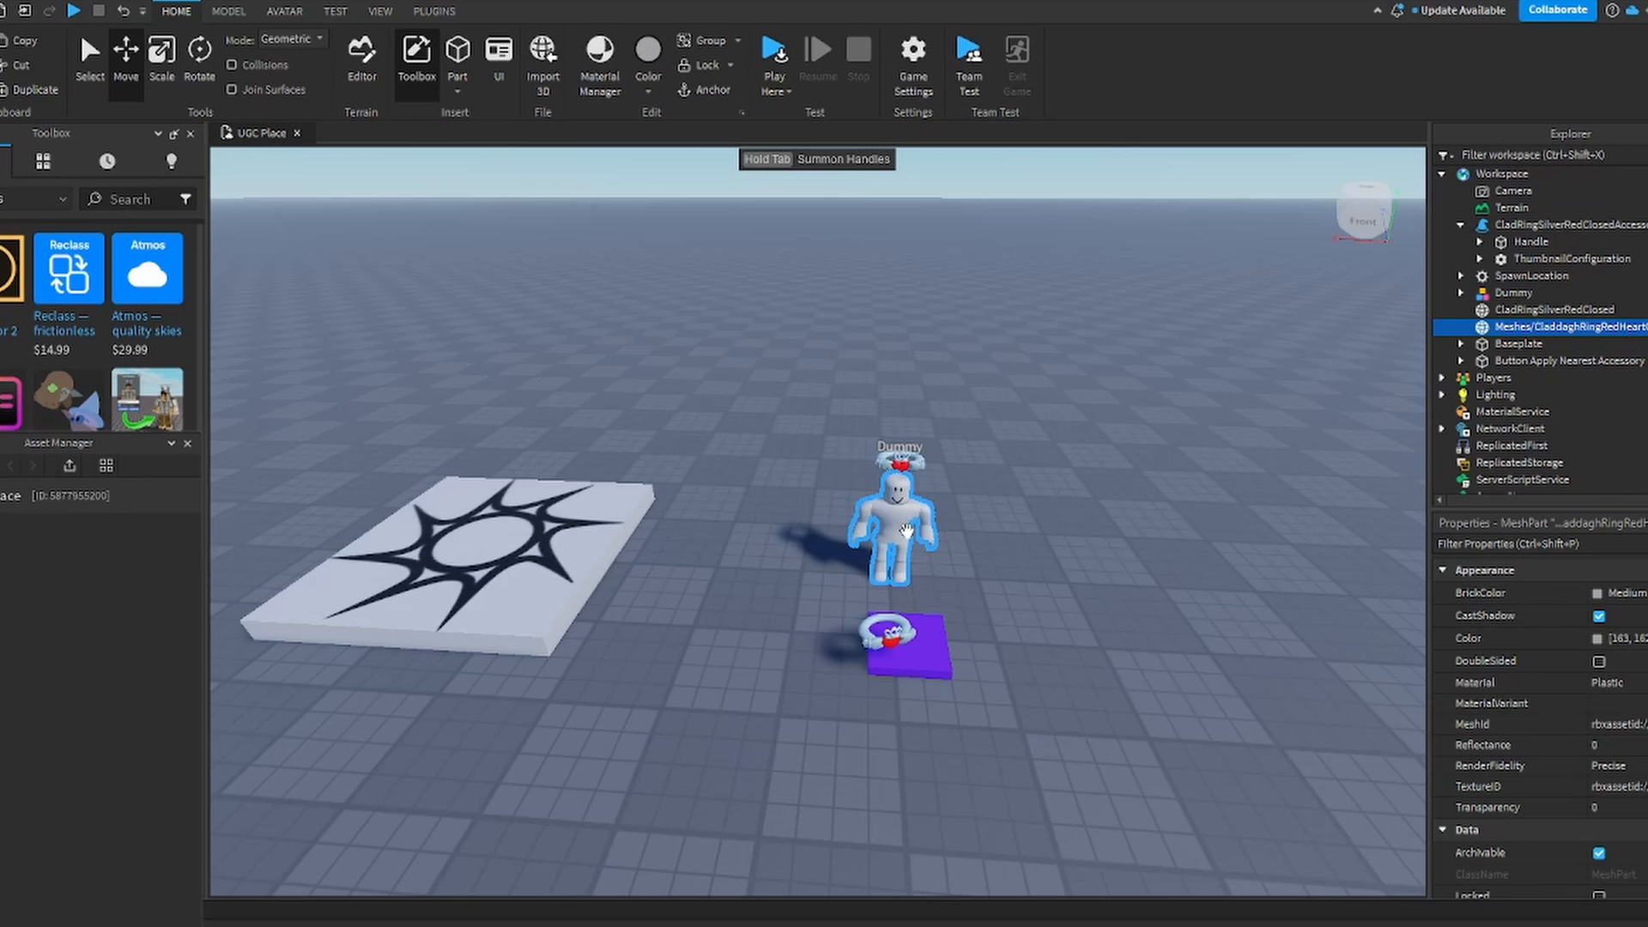
{"action": "left_click", "coordinate": [891, 515]}
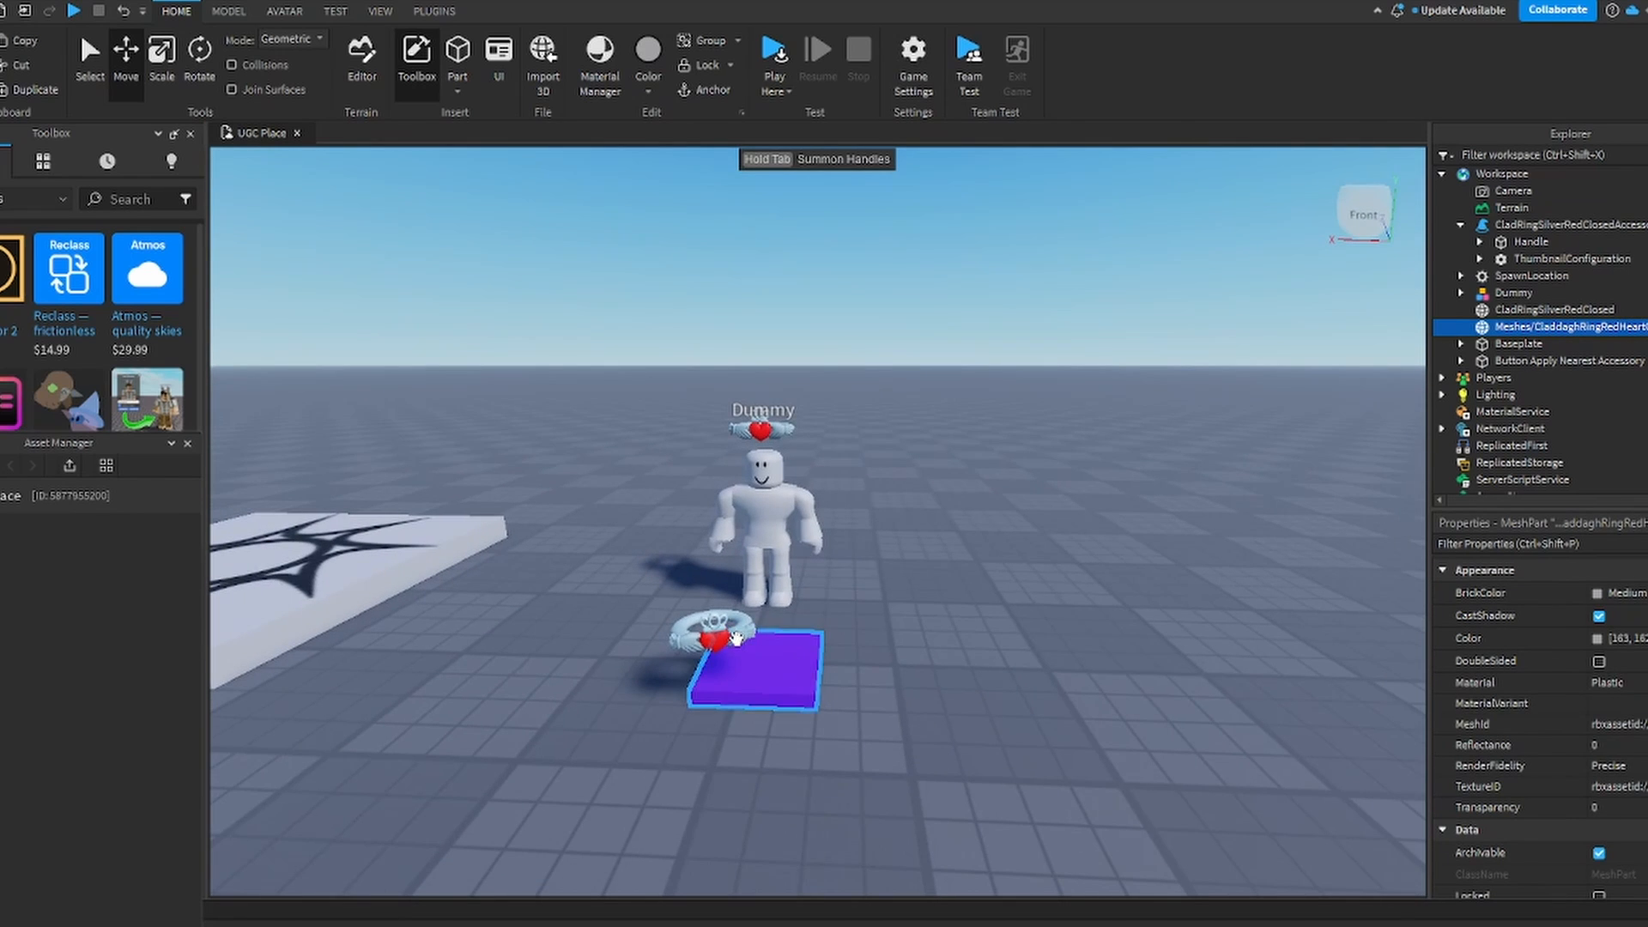
{"action": "left_click", "coordinate": [1571, 225]}
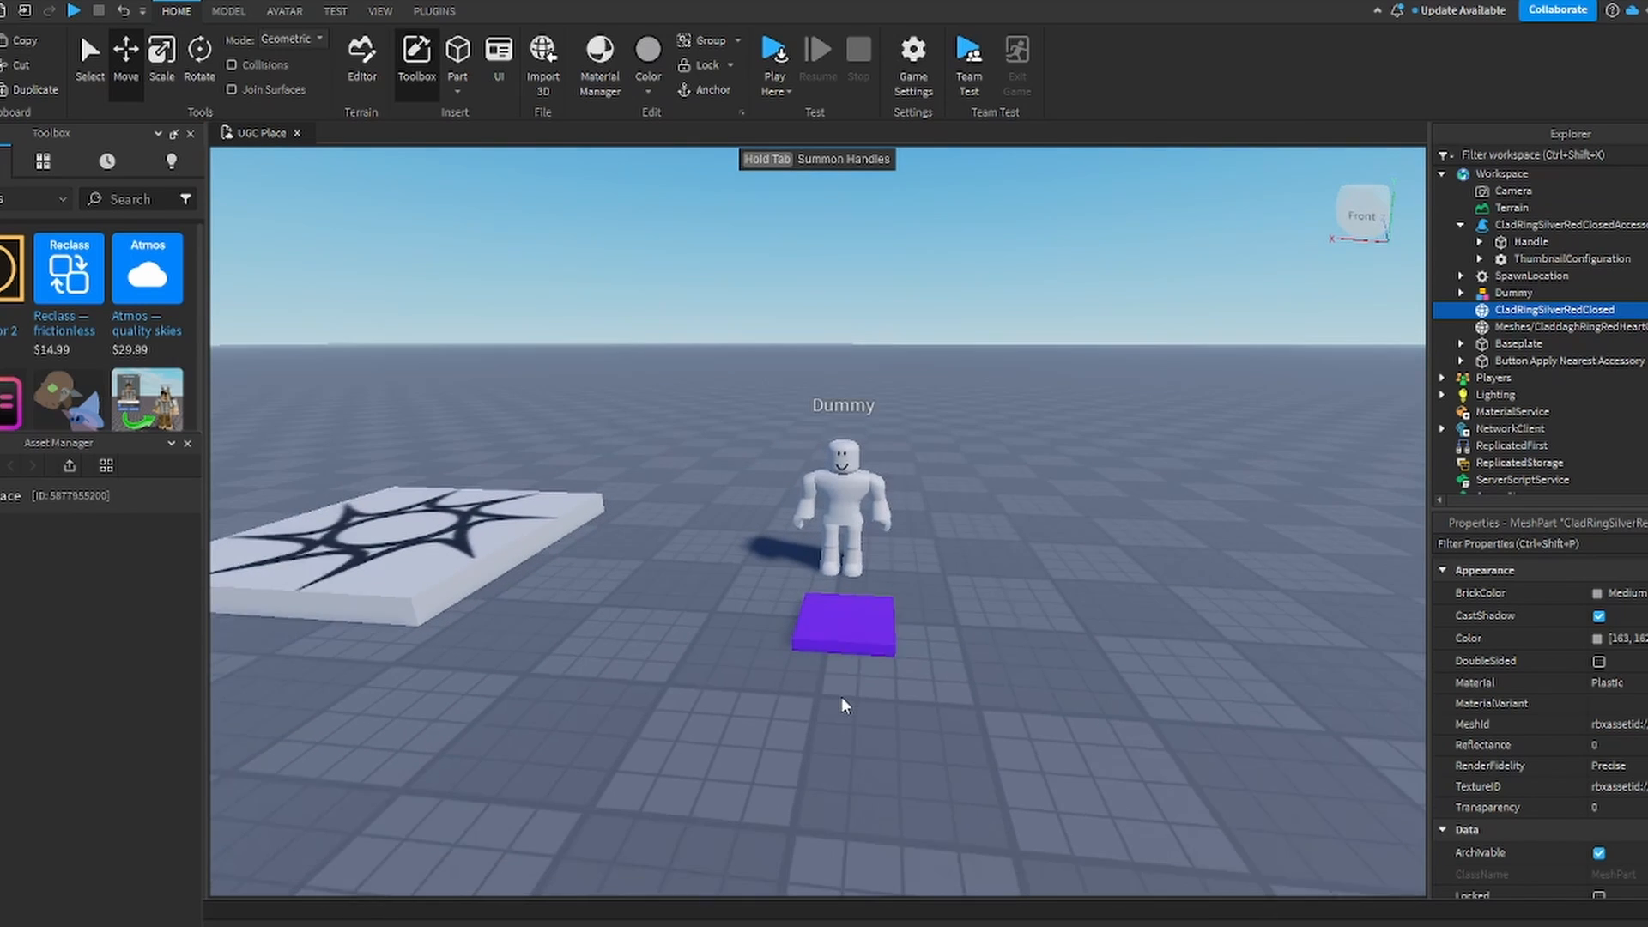
Step: Review the Dummy's properties, then deselect it before renaming the ring mesh
{"action": "left_click", "coordinate": [1514, 292]}
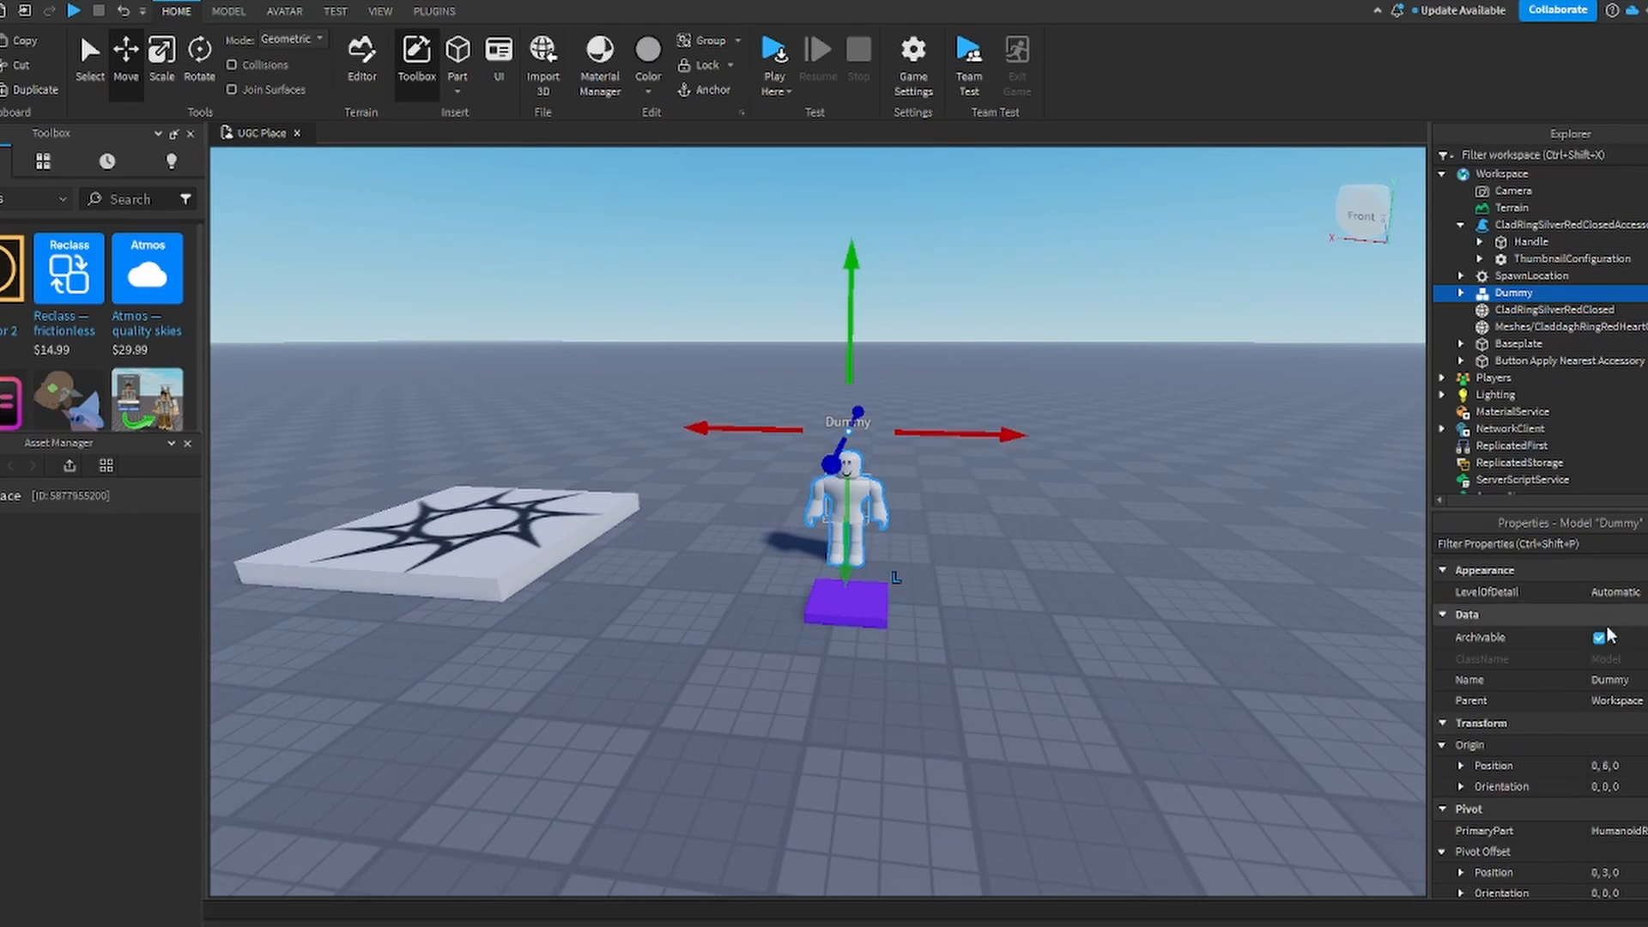
{"action": "scroll", "scroll_direction": "down", "scroll_amount": 3}
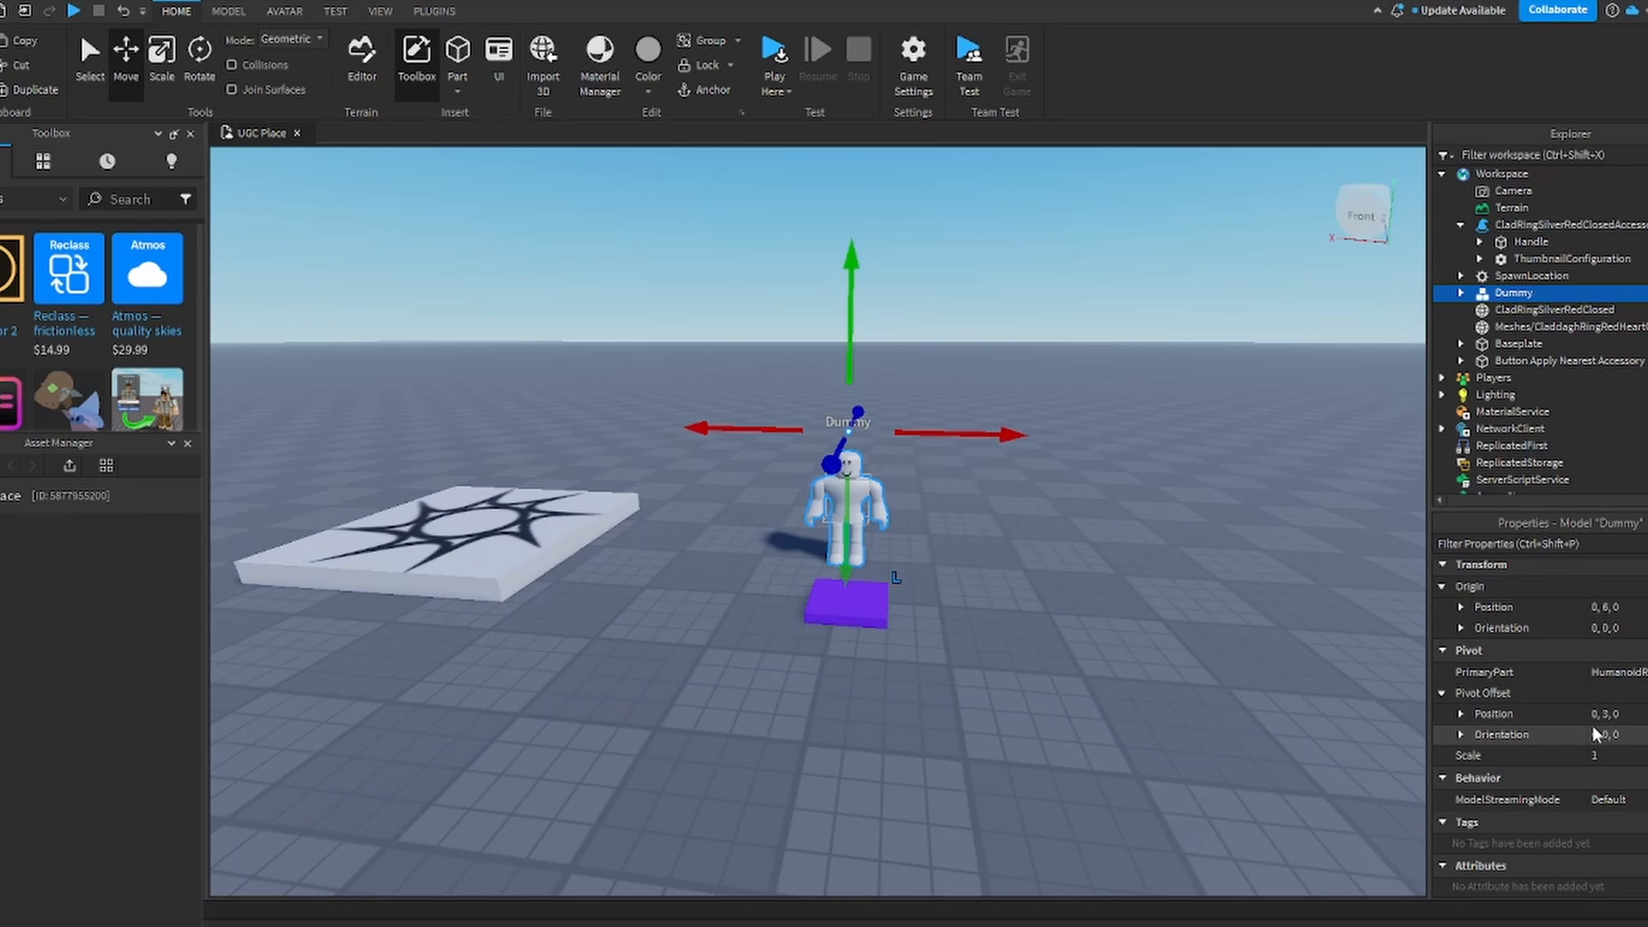
{"action": "mouse_move", "coordinate": [1603, 732]}
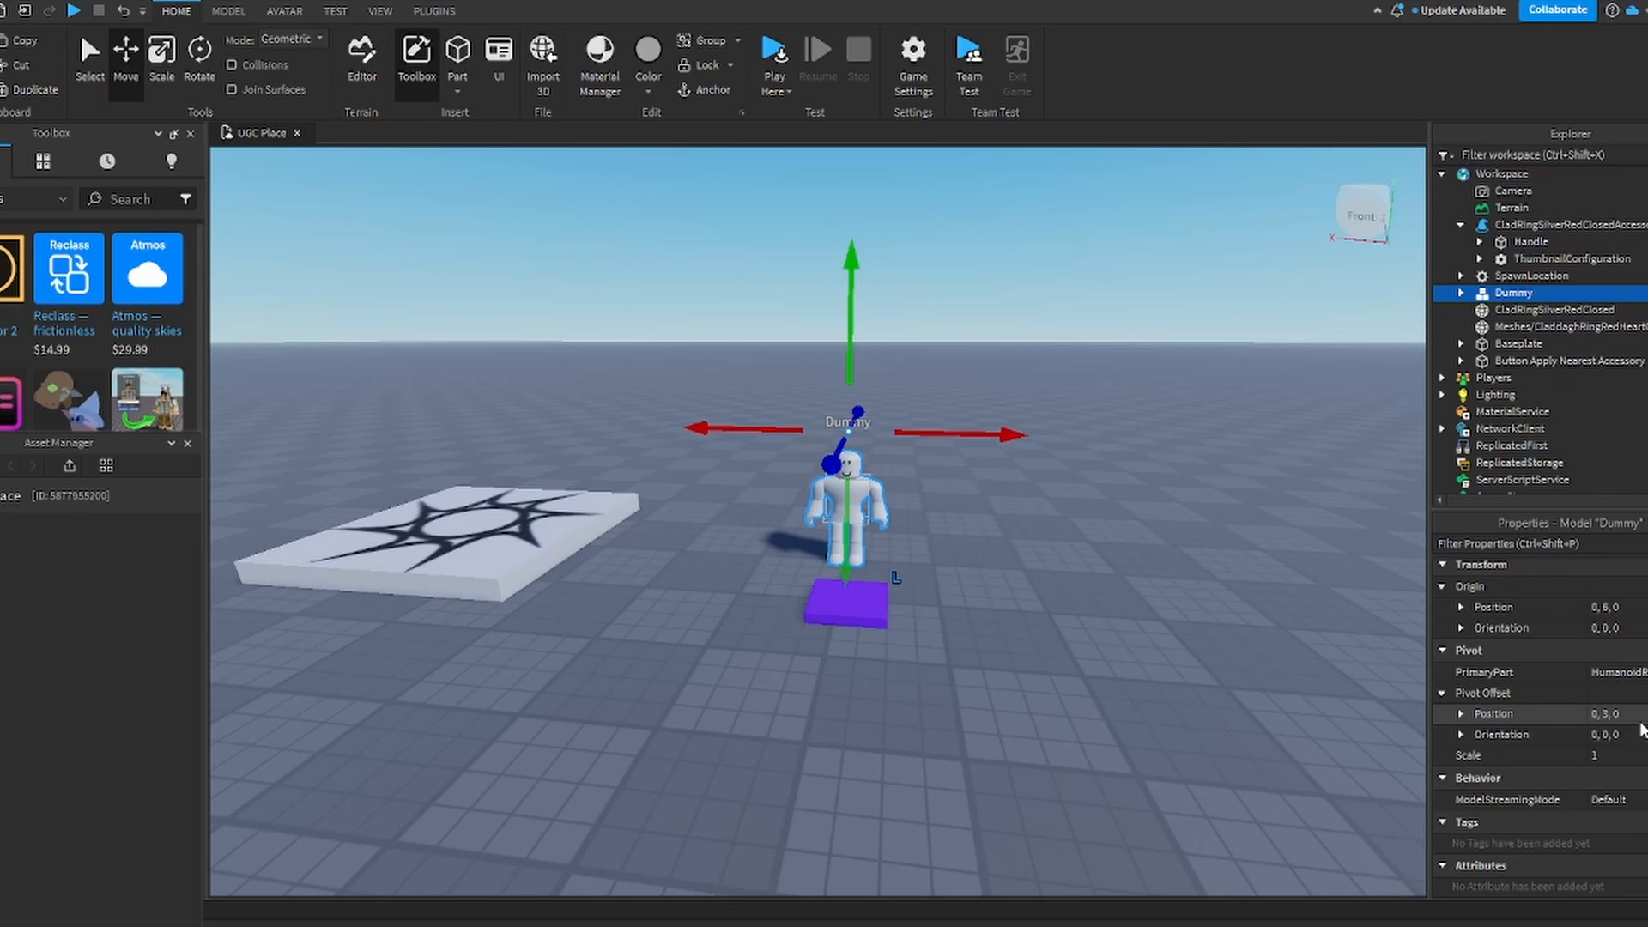
{"action": "mouse_move", "coordinate": [1207, 790]}
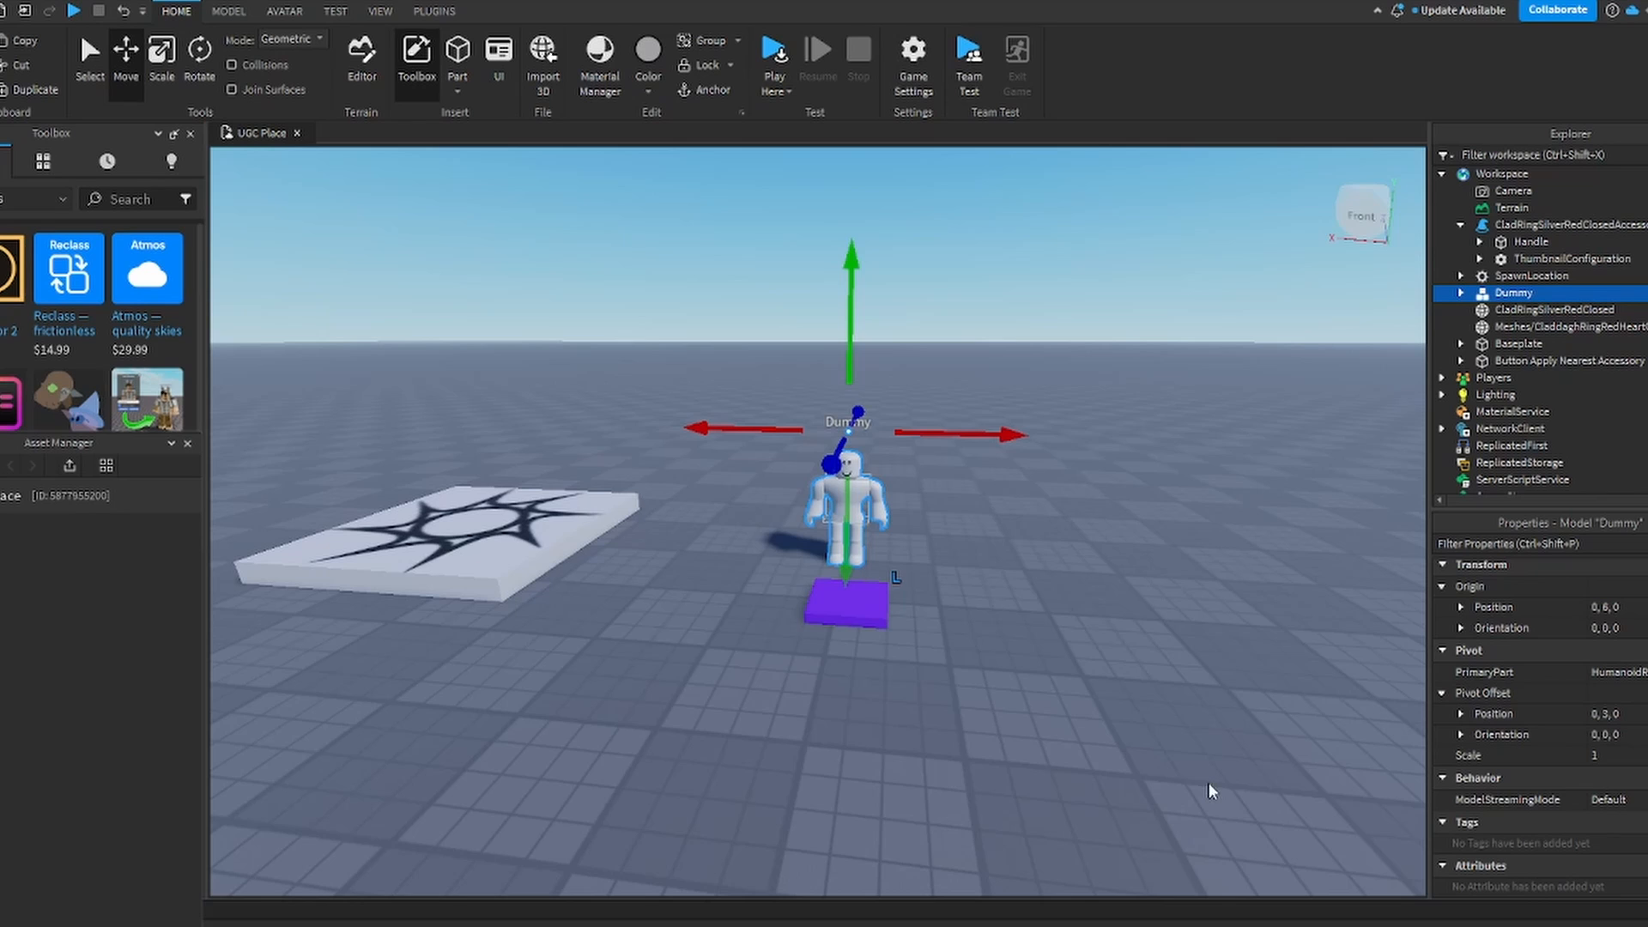
{"action": "left_click", "coordinate": [1565, 326]}
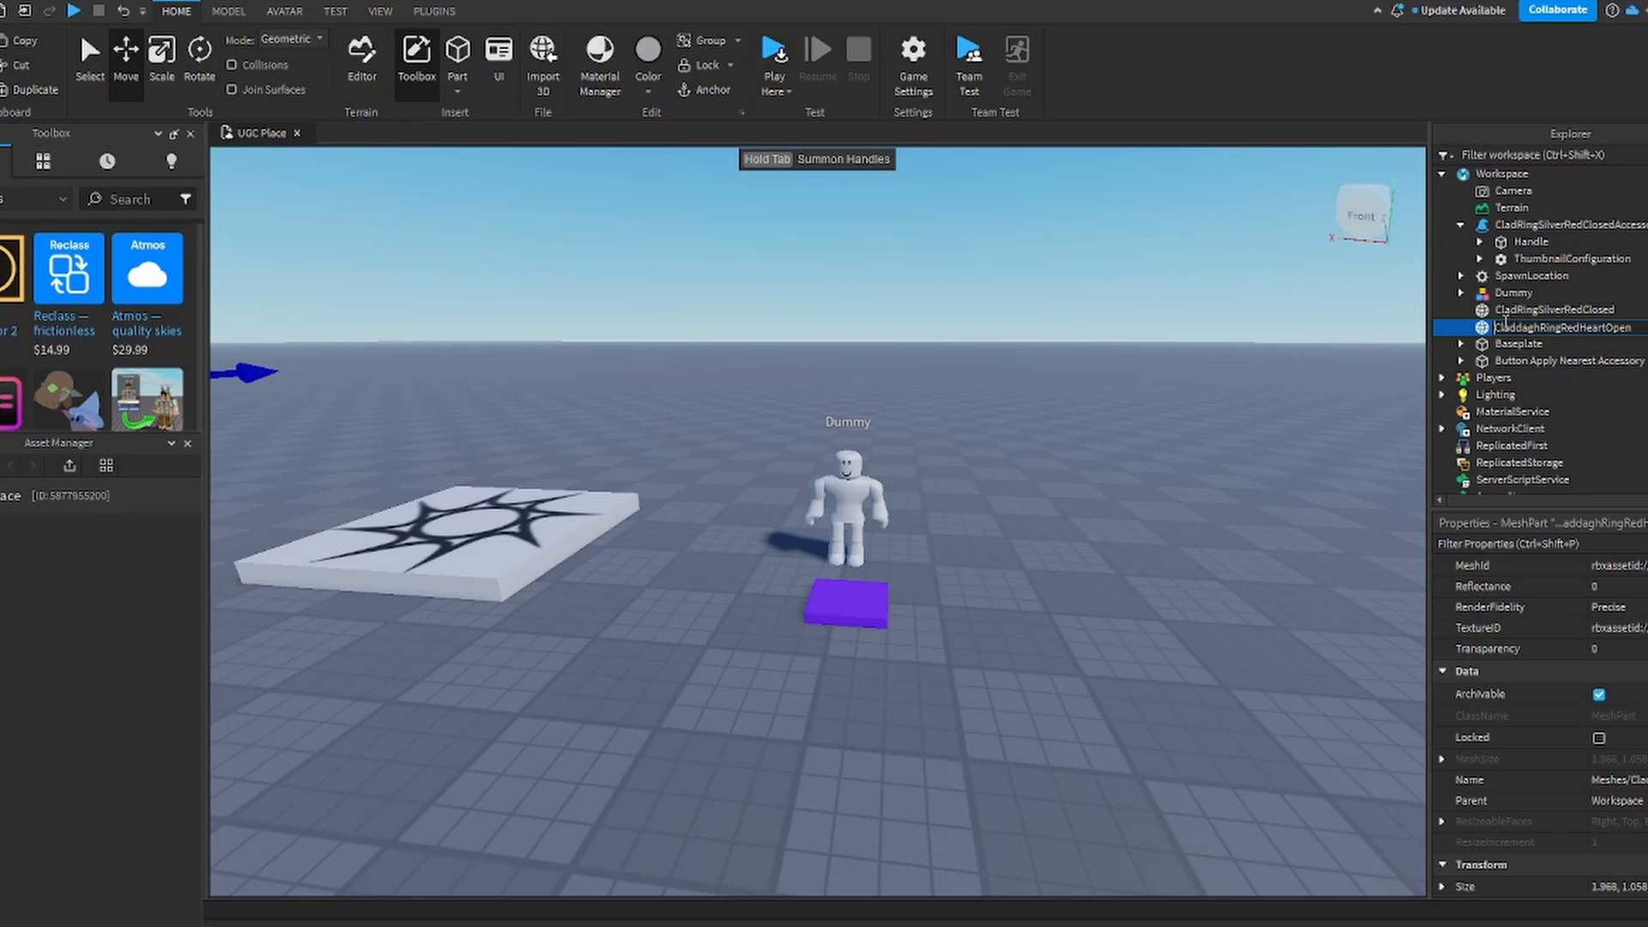
Step: Confirm the CladdaghRingRedHeartOpen name, select the ring and zoom in on the Dummy's head
{"action": "left_click", "coordinate": [1555, 309]}
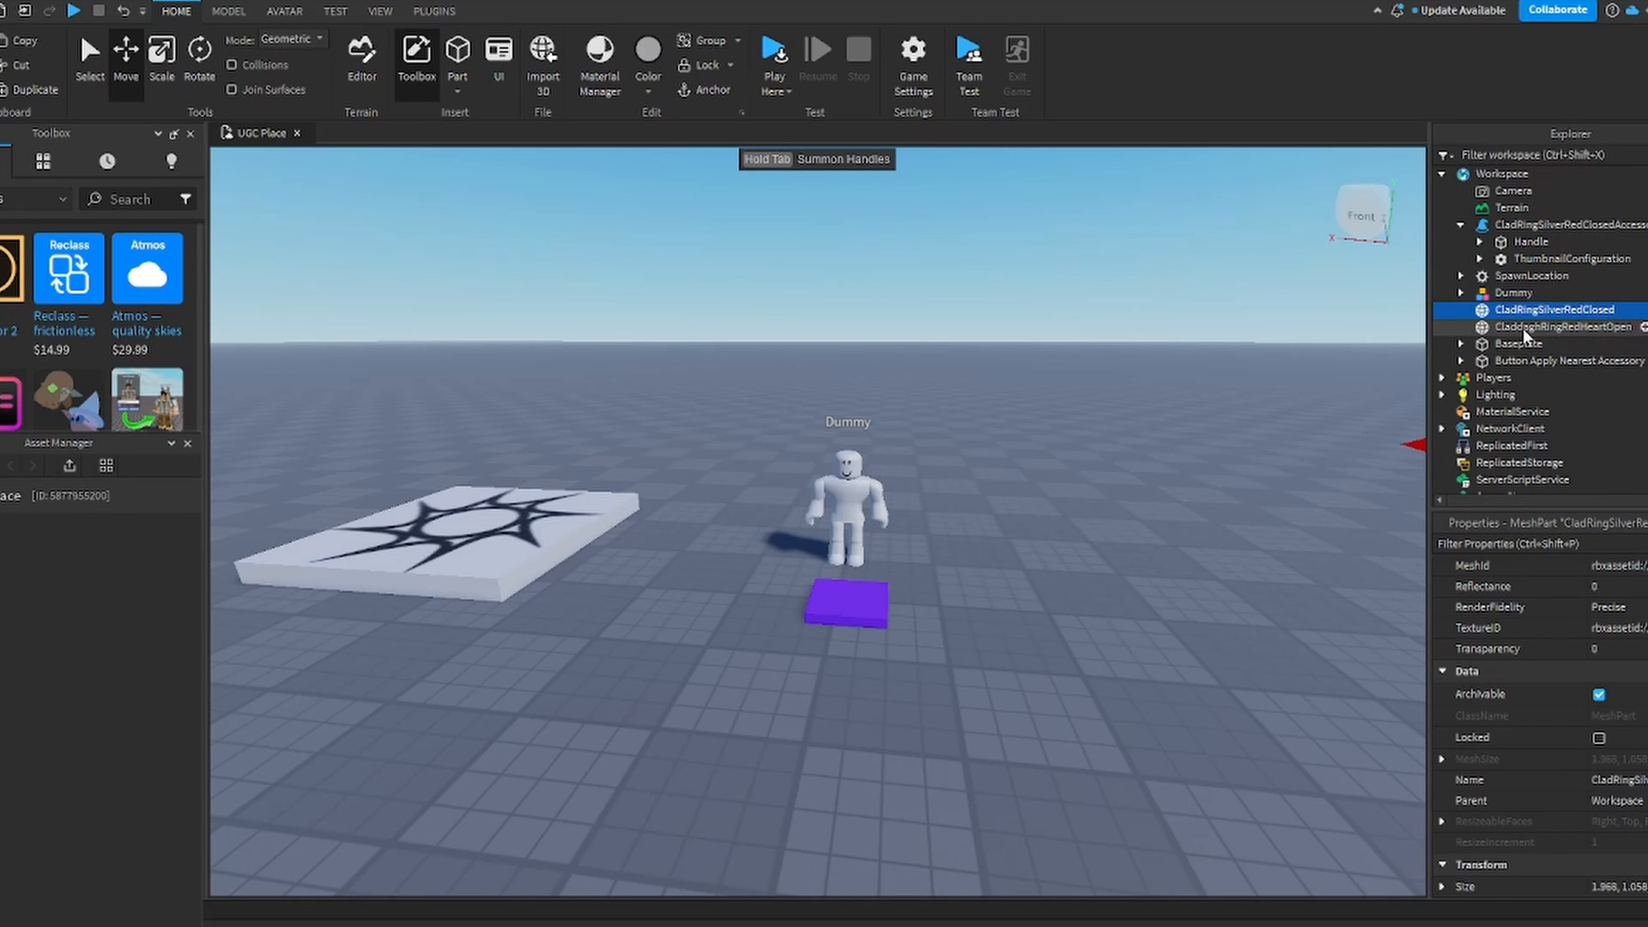
{"action": "left_click", "coordinate": [1560, 326]}
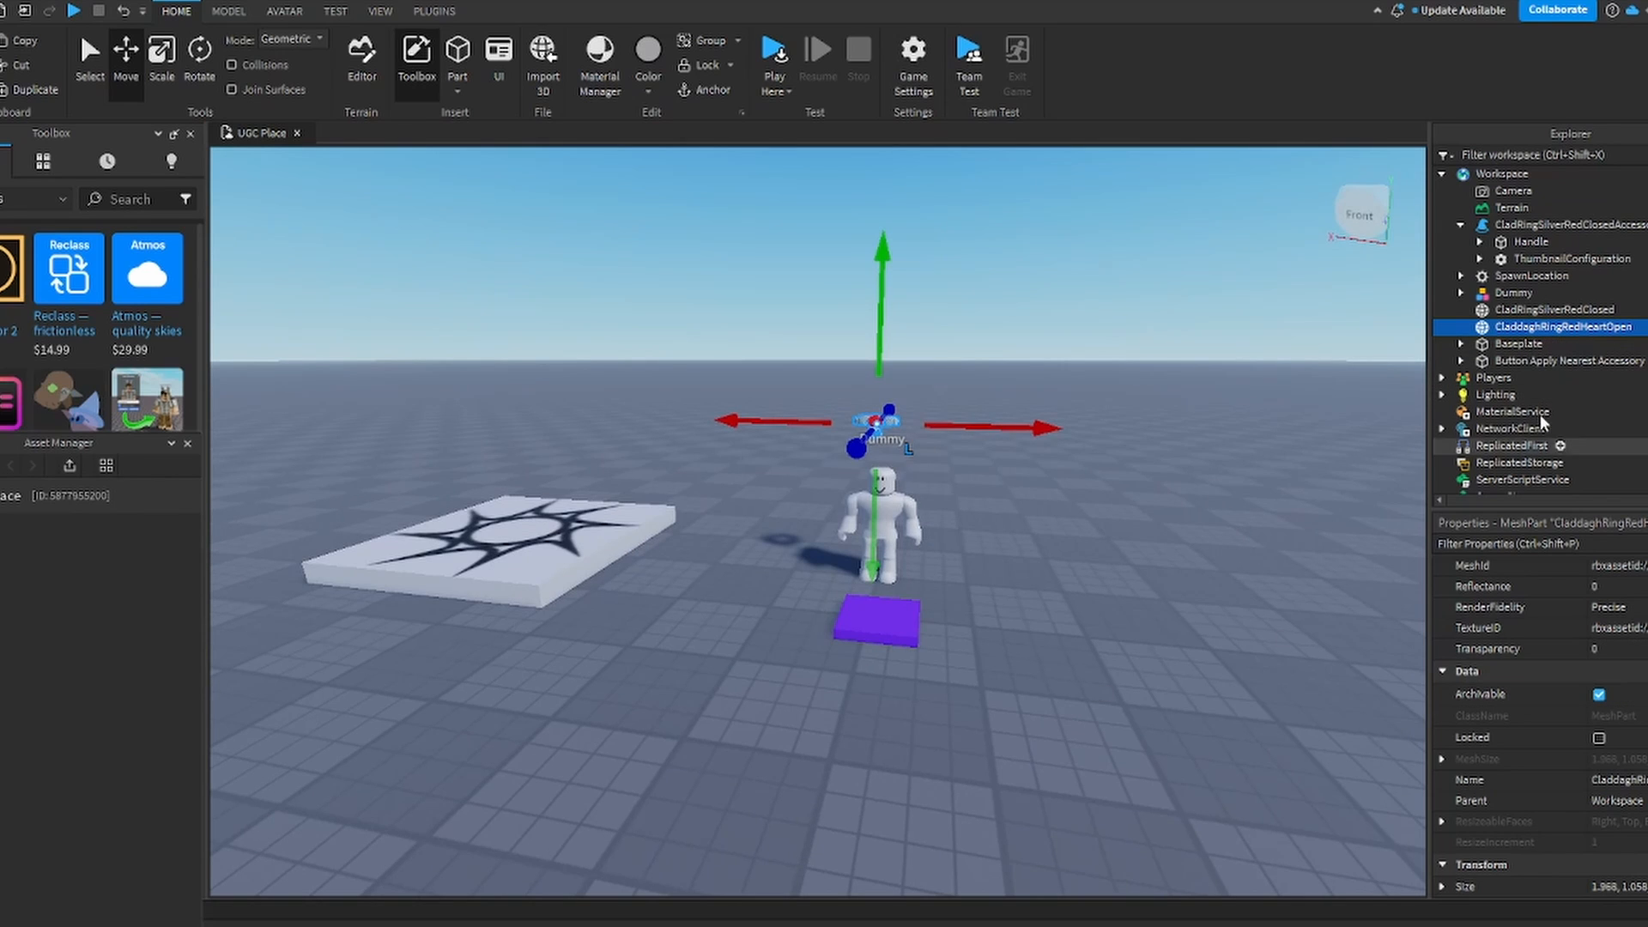
{"action": "scroll", "scroll_direction": "down", "scroll_amount": 3}
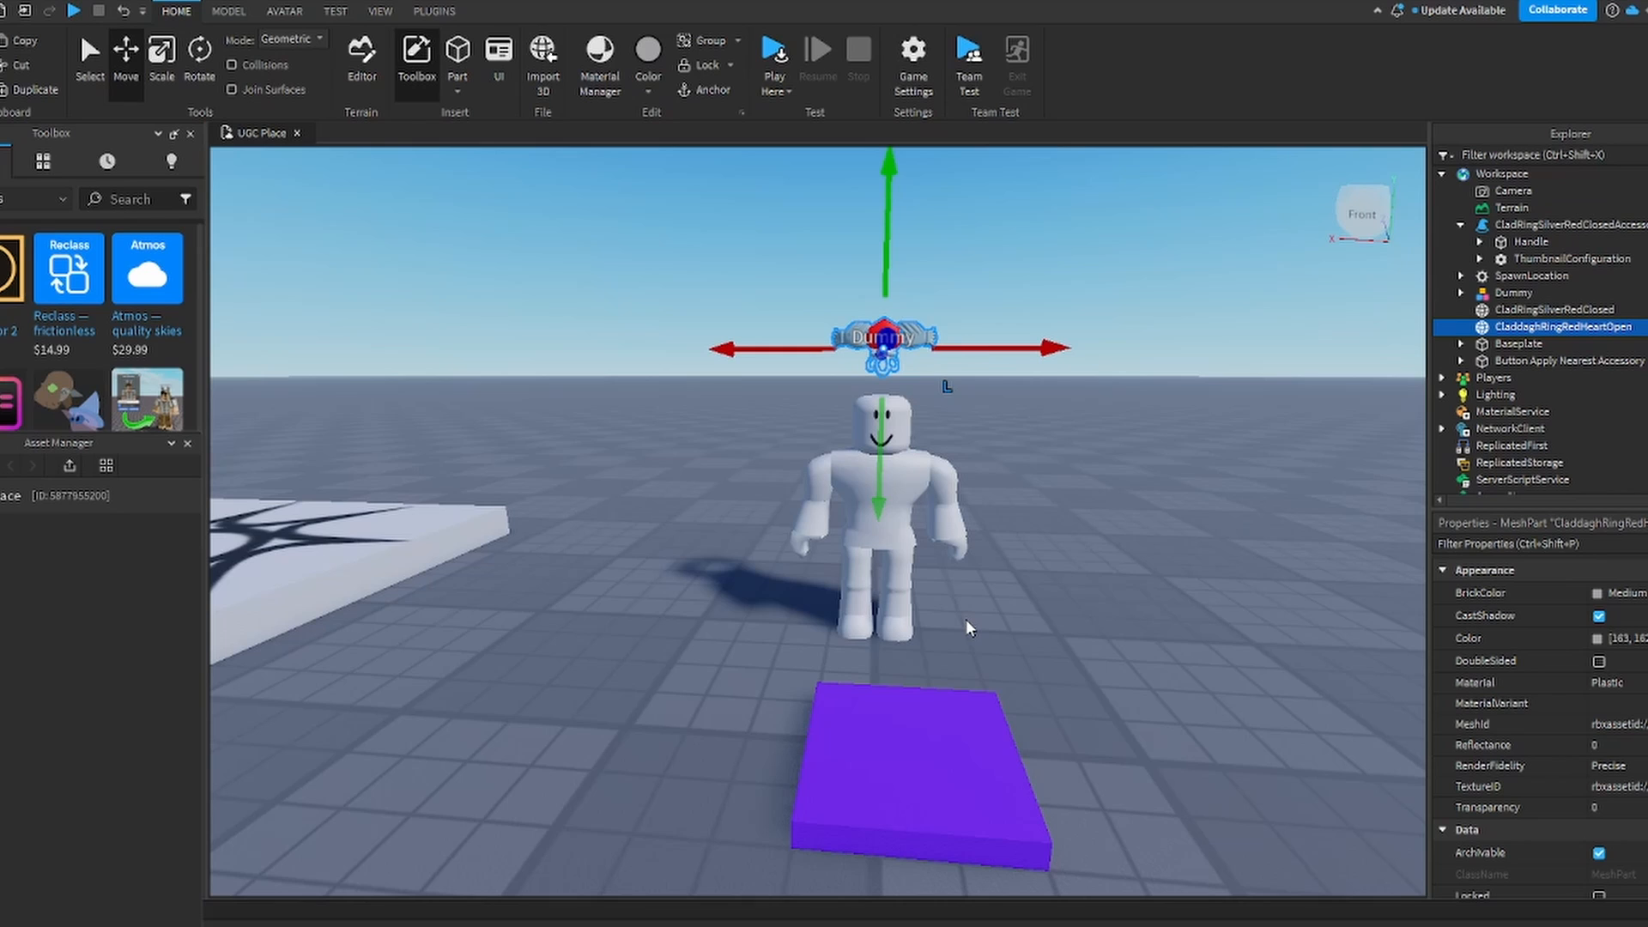
{"action": "mouse_move", "coordinate": [977, 640]}
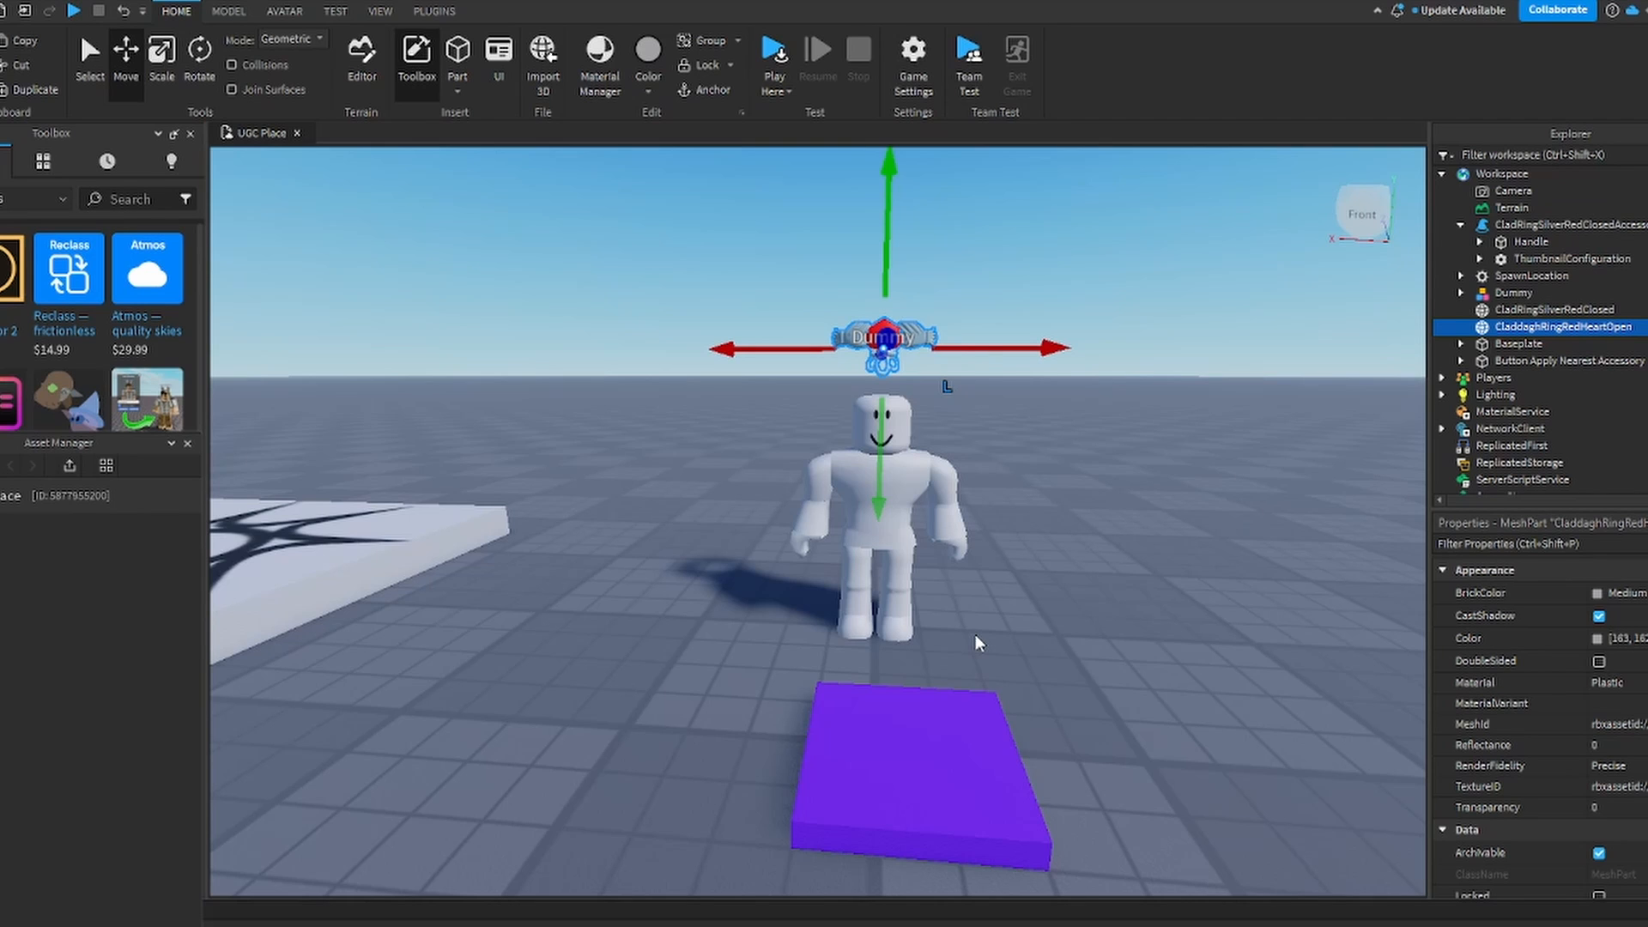
{"action": "mouse_move", "coordinate": [681, 122]}
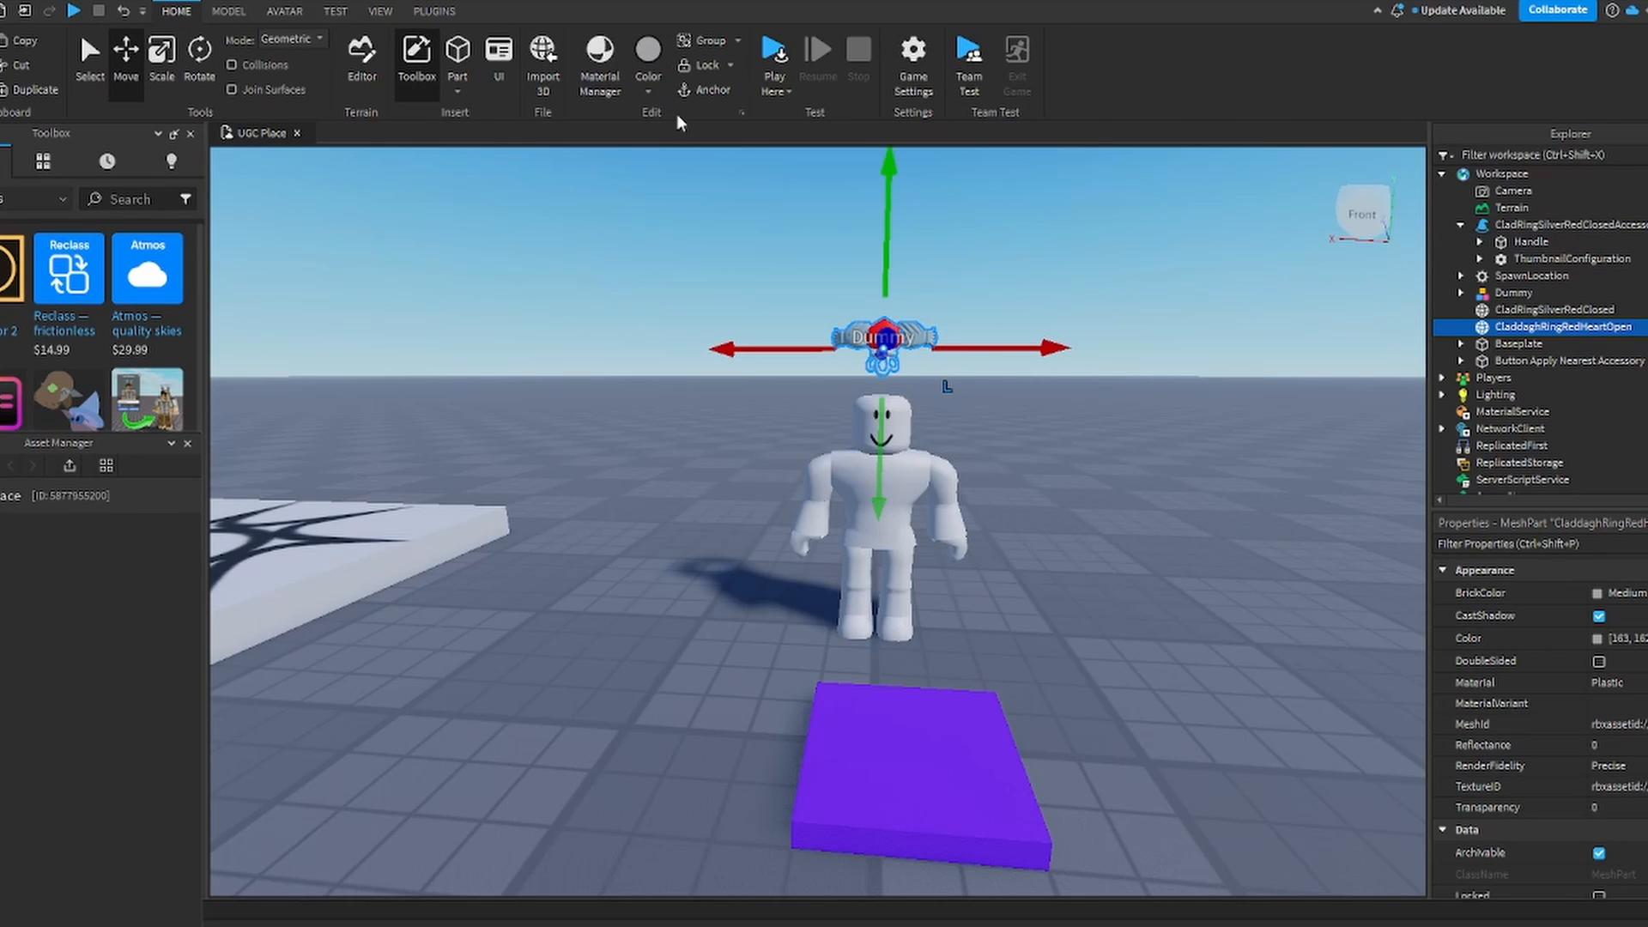
Step: Start the Asset Creator plugin and choose to make an Accessory
{"action": "left_click", "coordinate": [433, 12]}
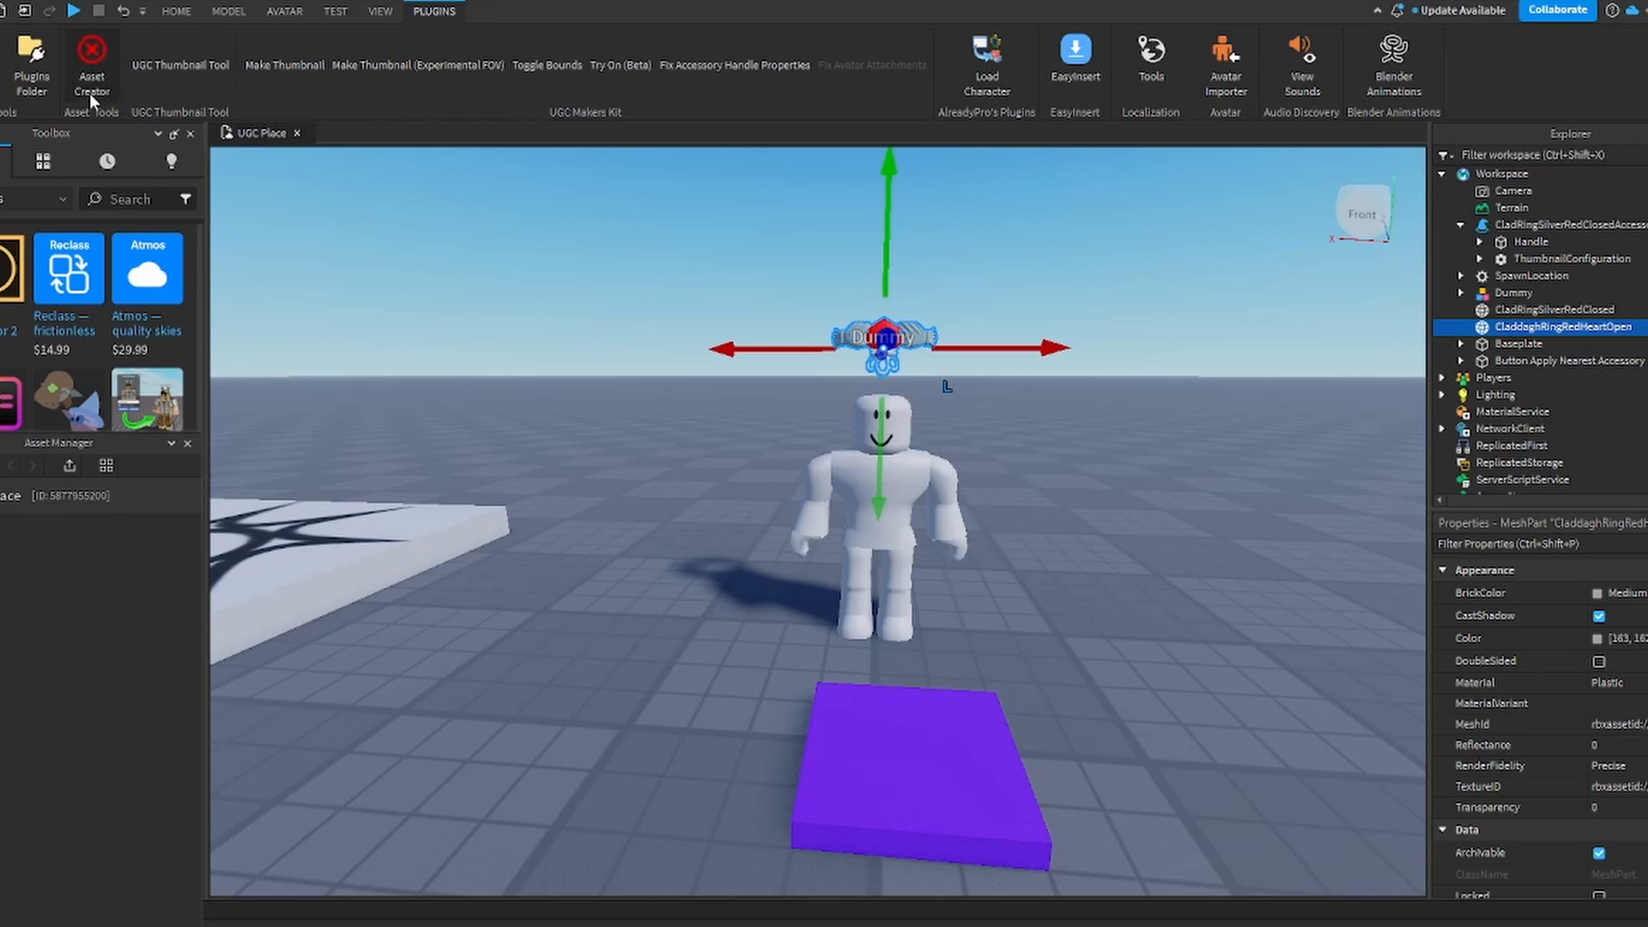
{"action": "mouse_move", "coordinate": [91, 63]}
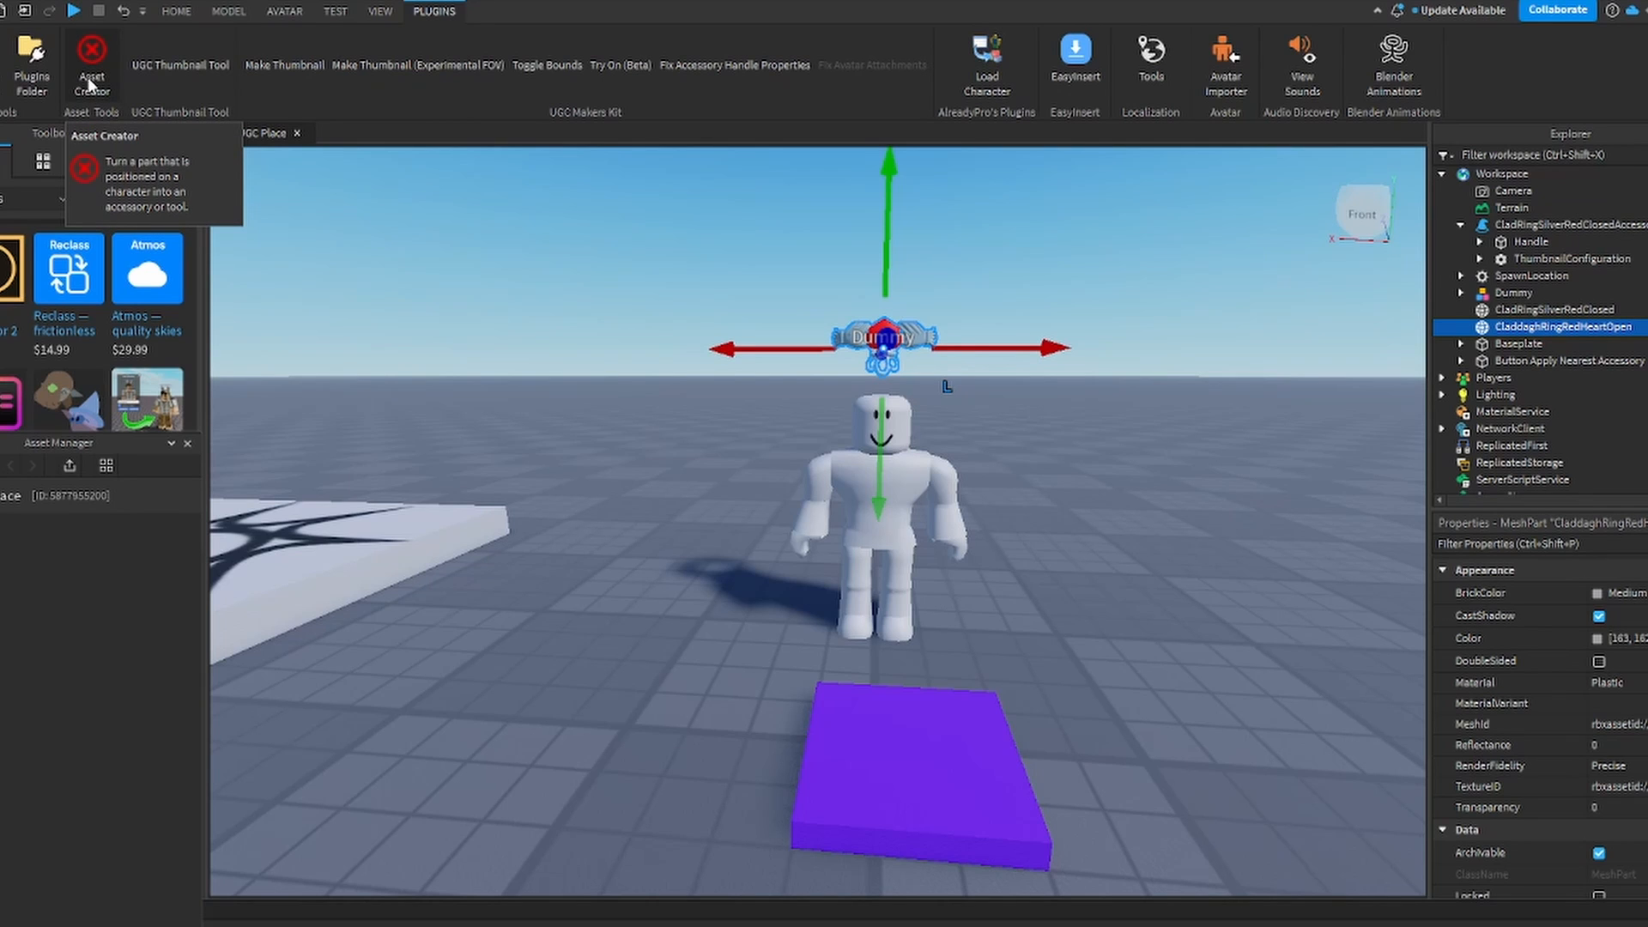
{"action": "left_click", "coordinate": [91, 60]}
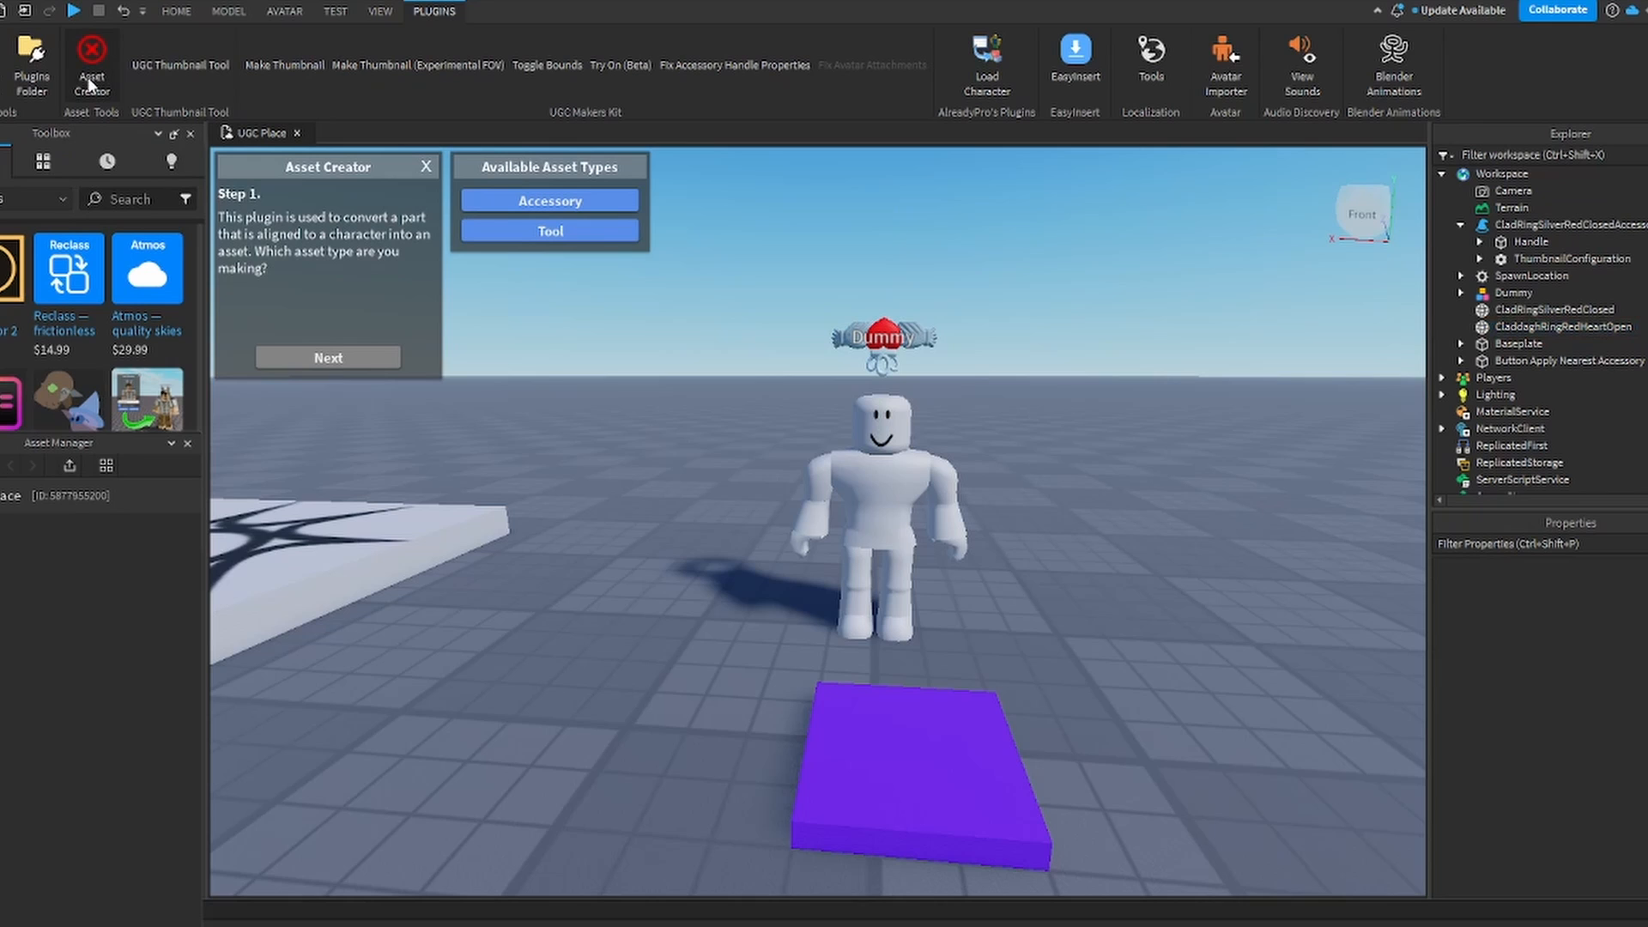
{"action": "mouse_move", "coordinate": [923, 345]}
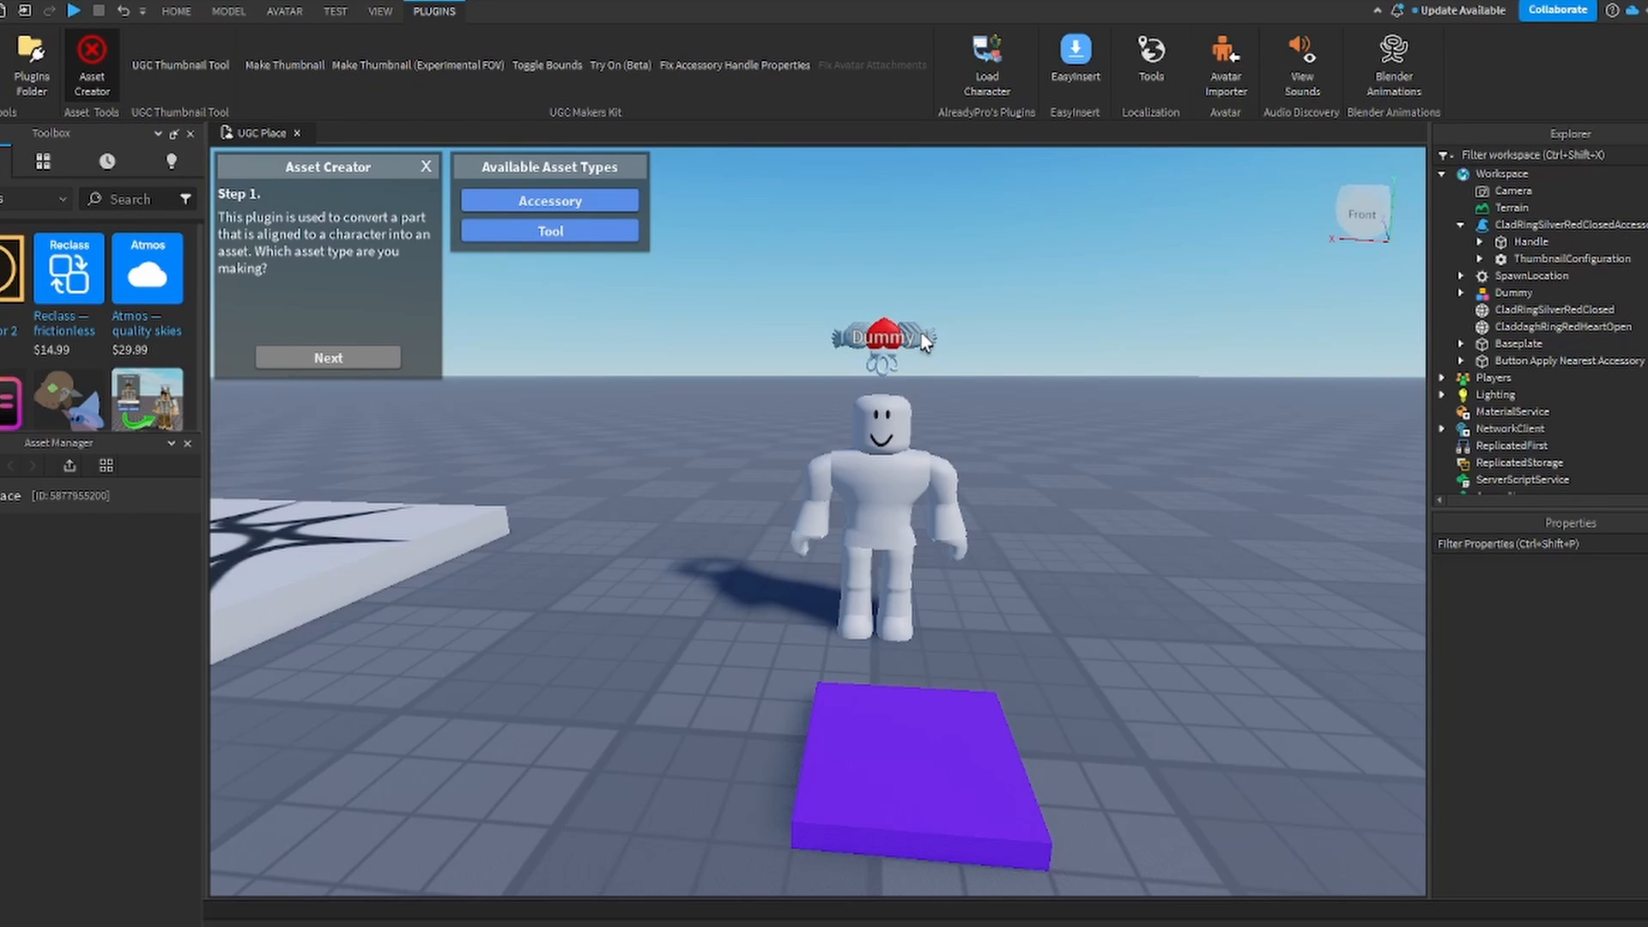
{"action": "mouse_move", "coordinate": [50, 202]}
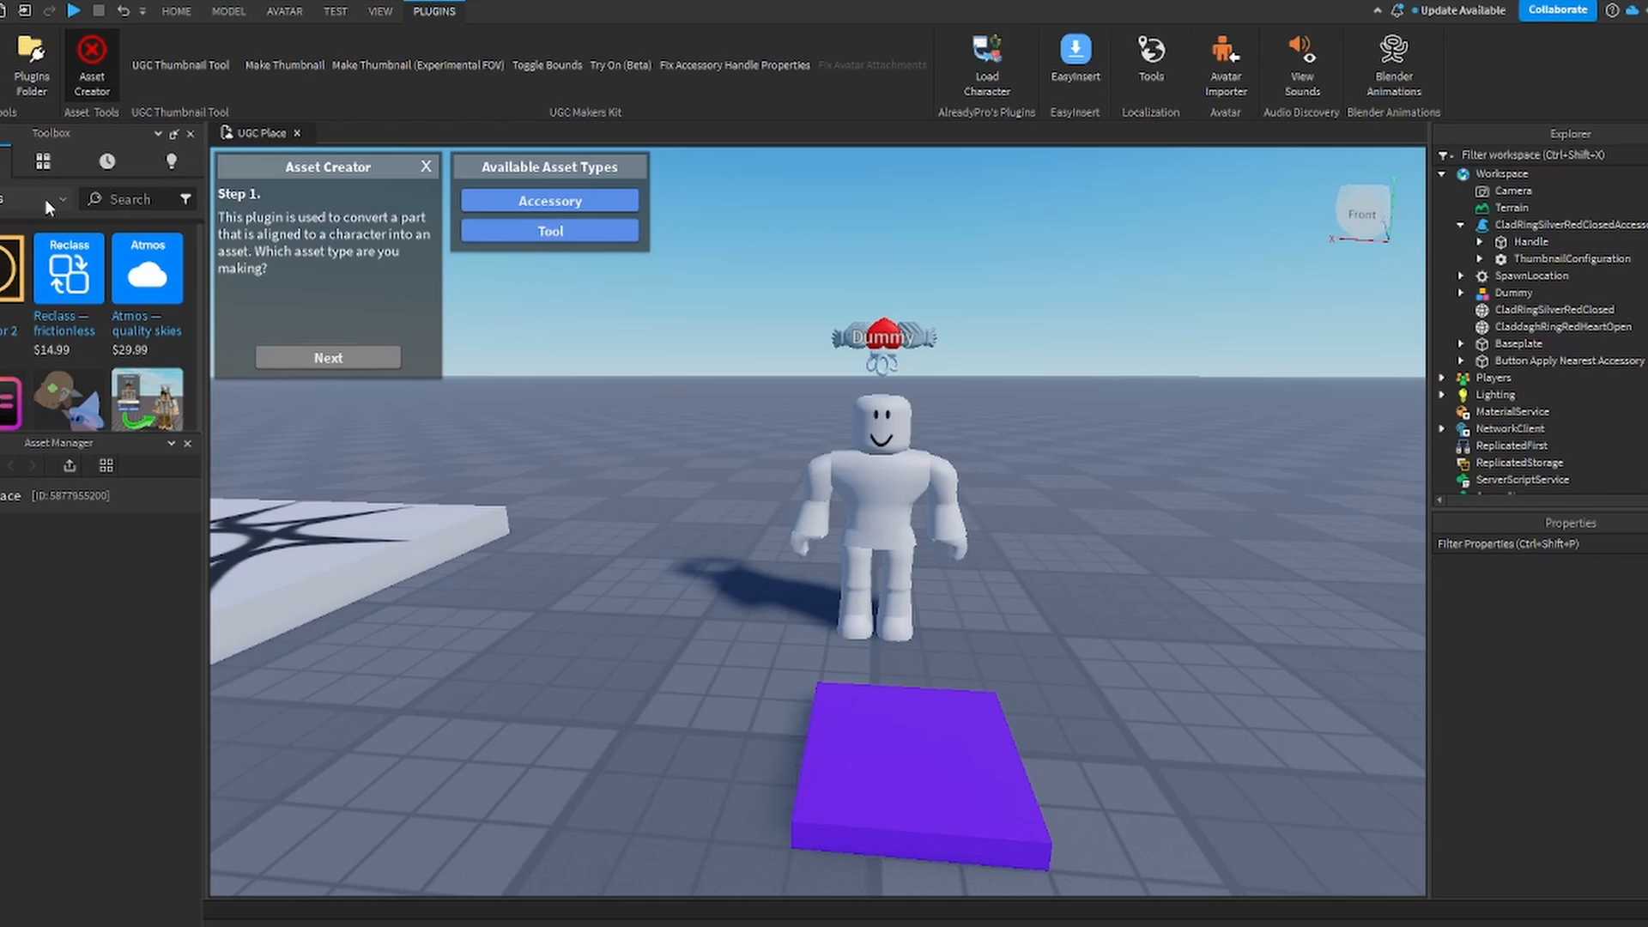
{"action": "left_click", "coordinate": [137, 199]}
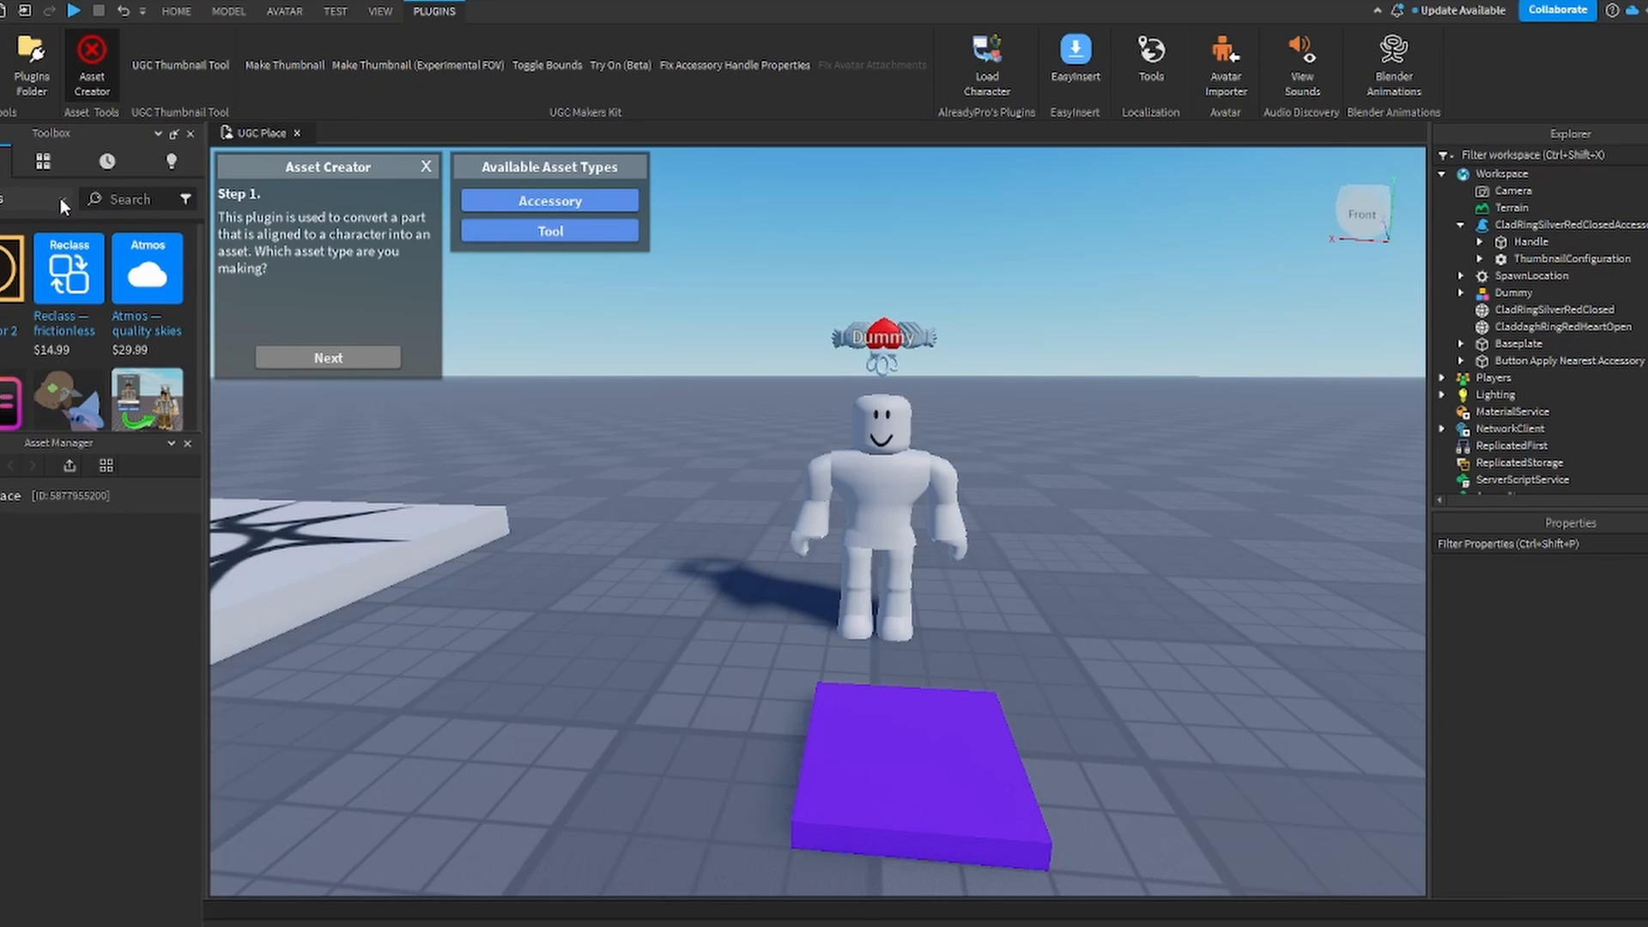
{"action": "mouse_move", "coordinate": [713, 302]}
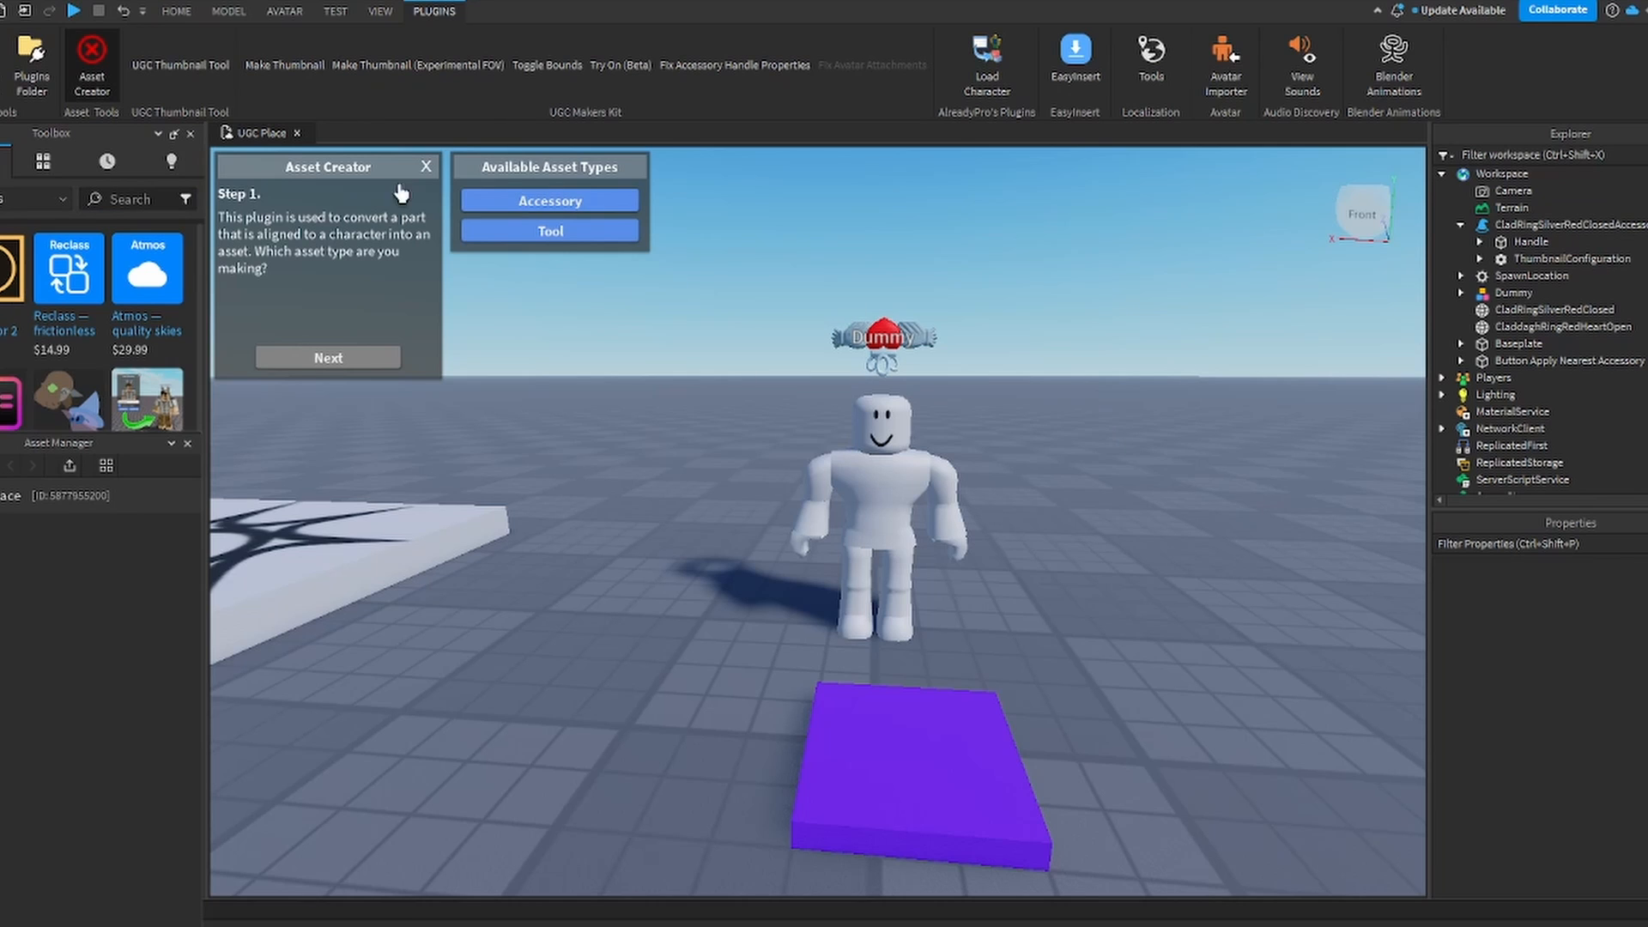
{"action": "left_click", "coordinate": [549, 201]}
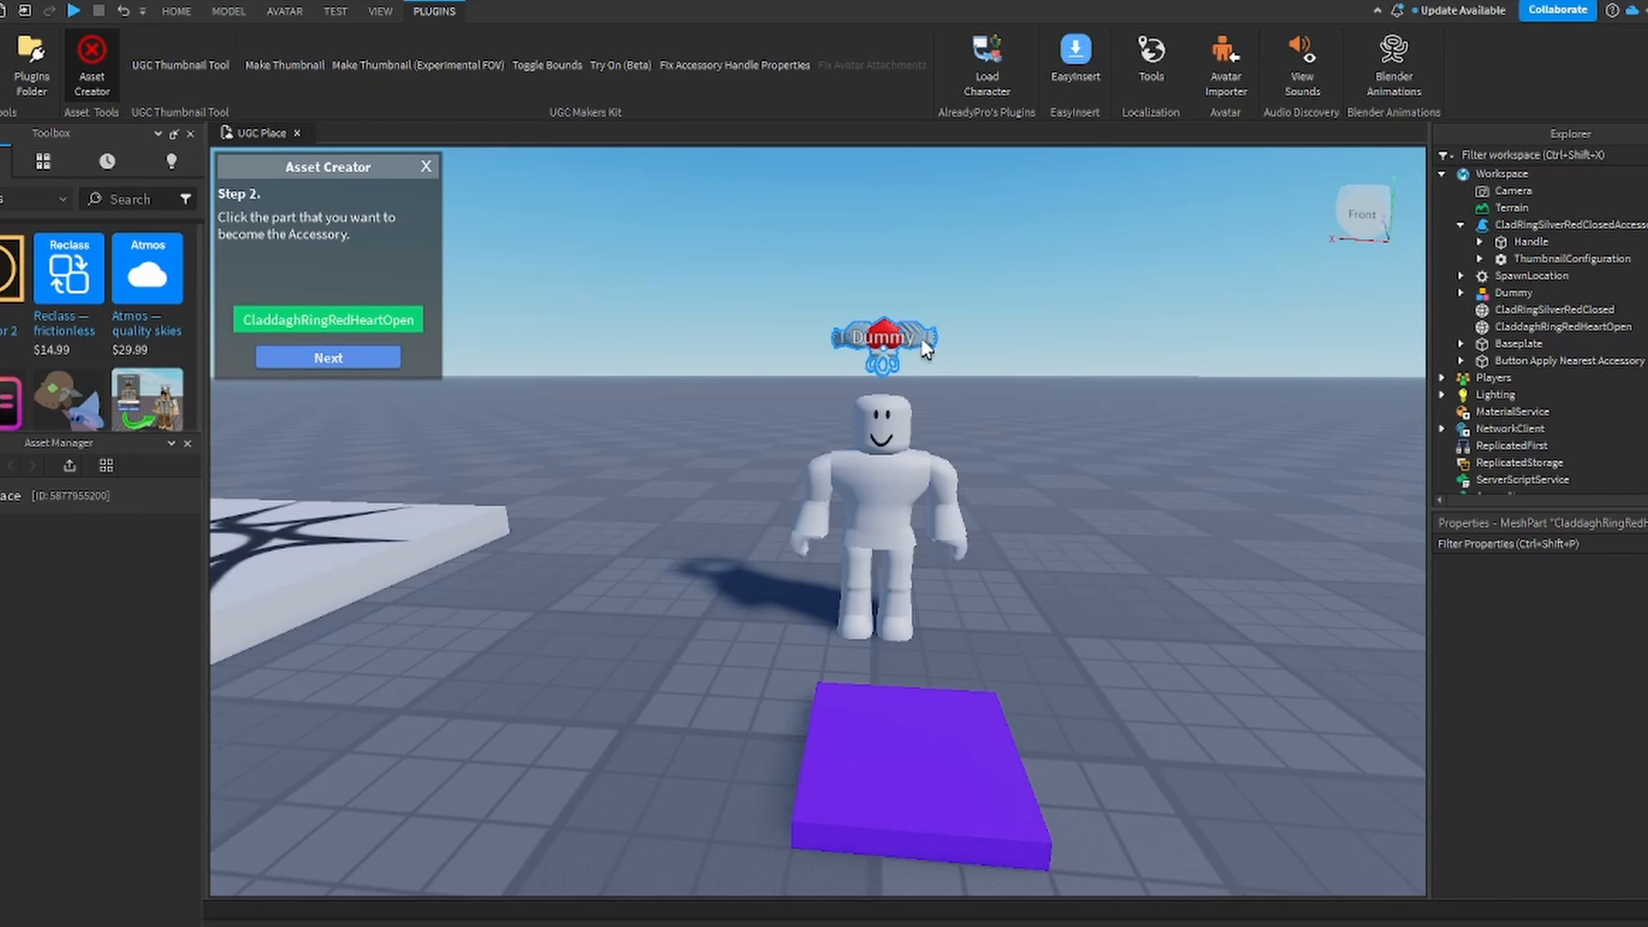
Step: Use the CladdaghRingRedHeartOpen part, align to the Dummy and create it on HatAttachment
{"action": "left_click", "coordinate": [1560, 326]}
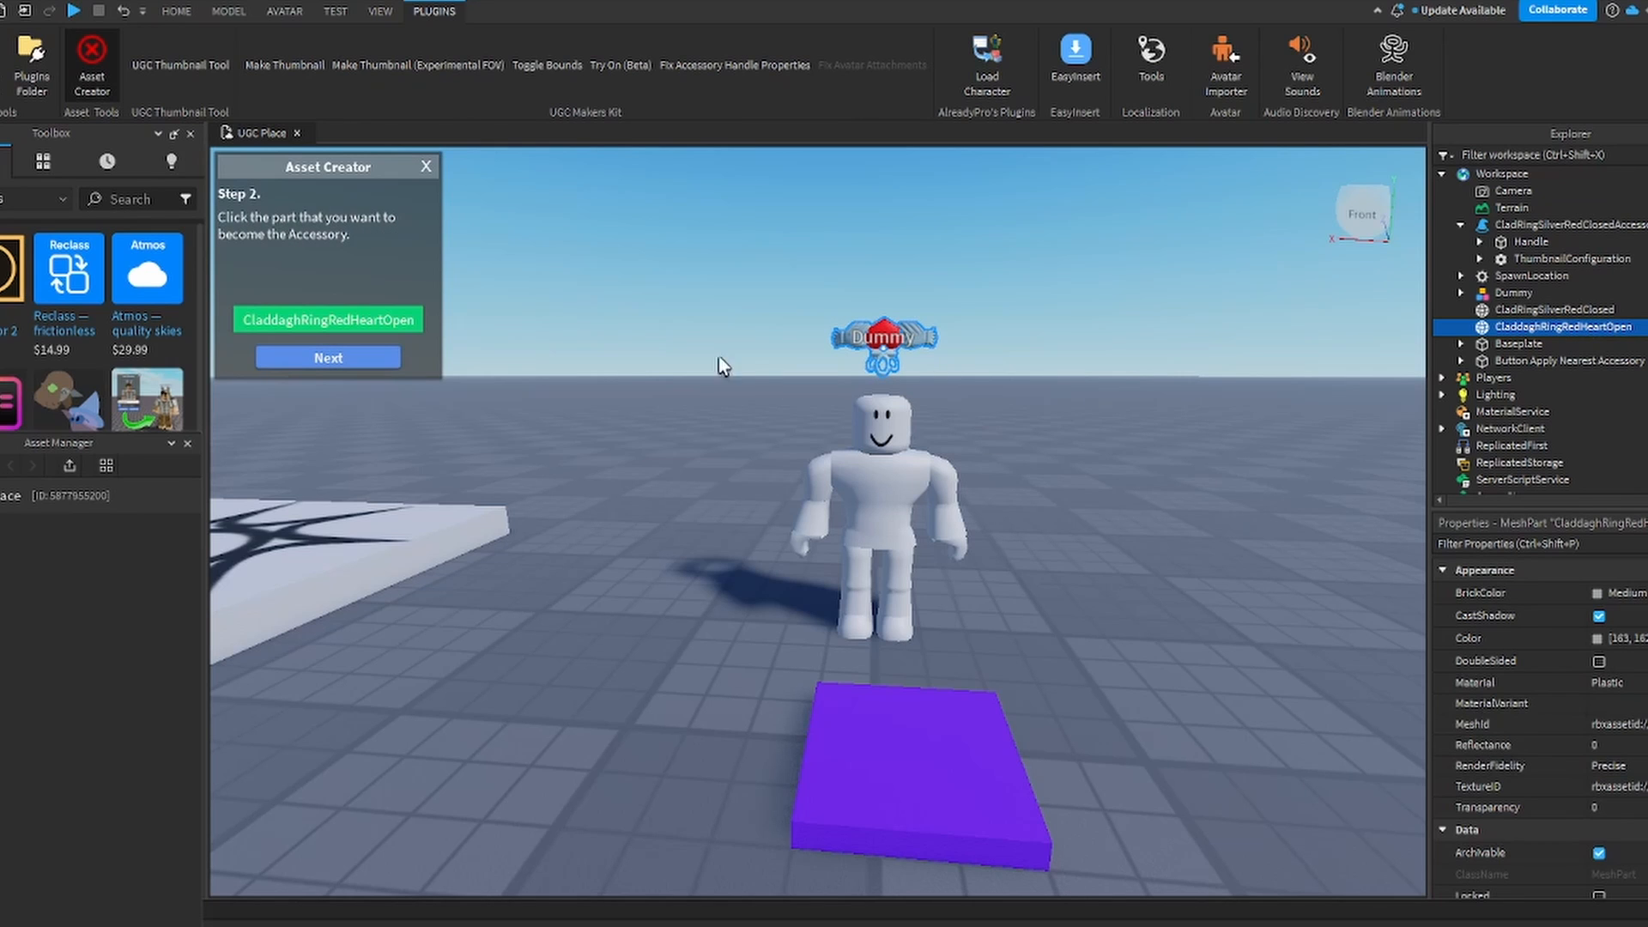
{"action": "left_click", "coordinate": [326, 357]}
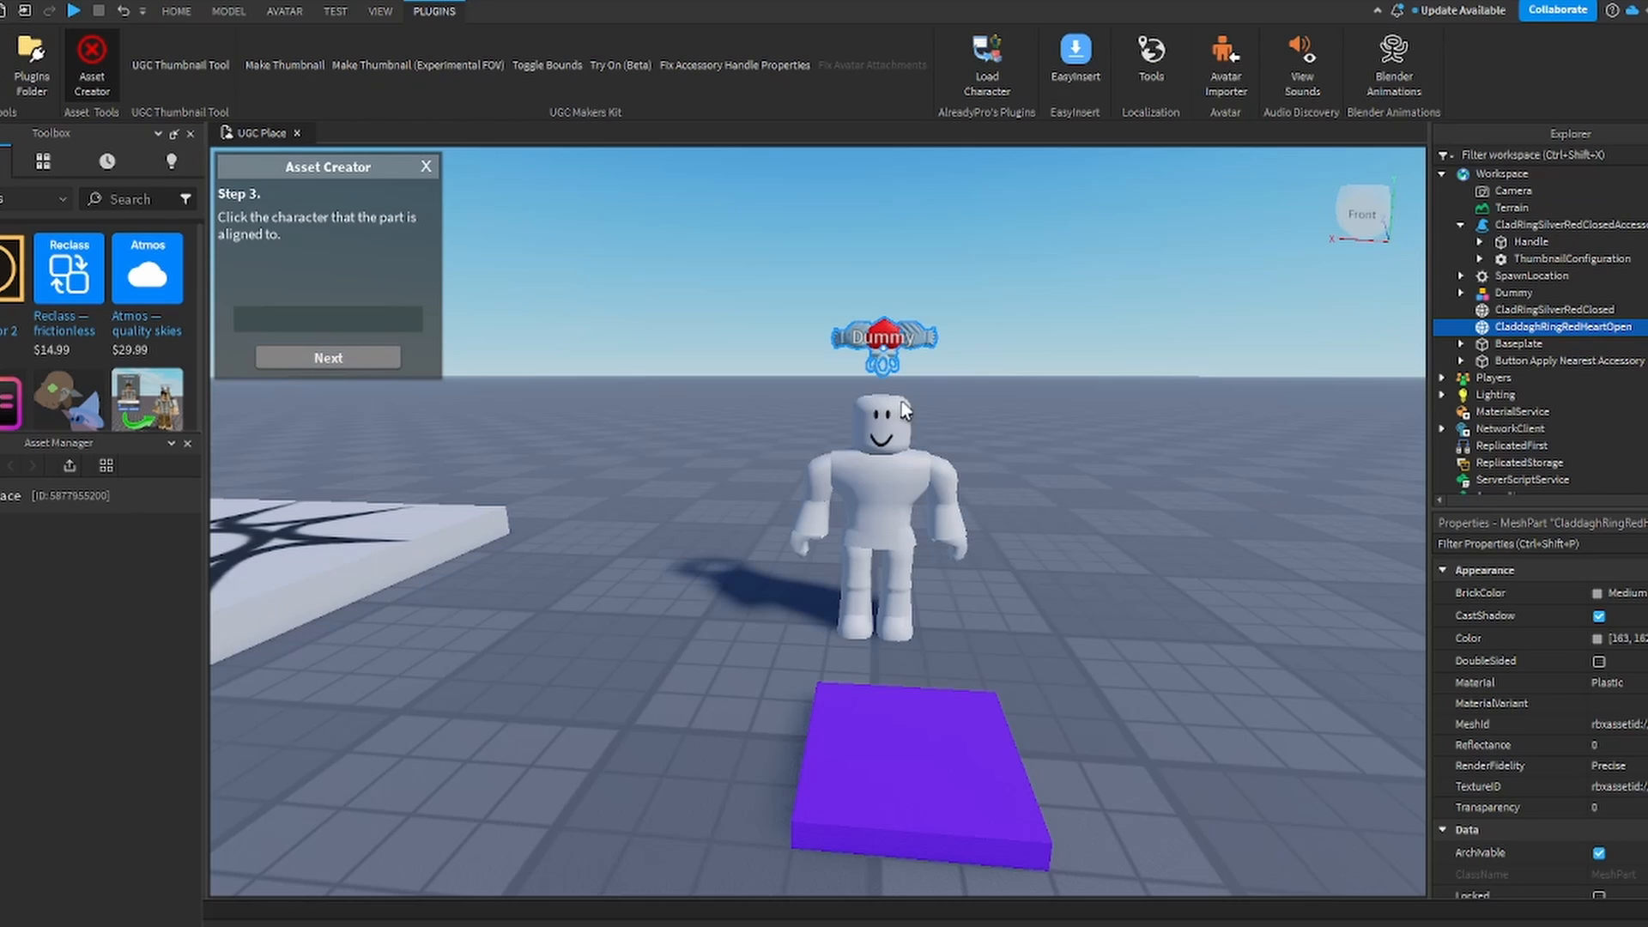
{"action": "left_click", "coordinate": [882, 494]}
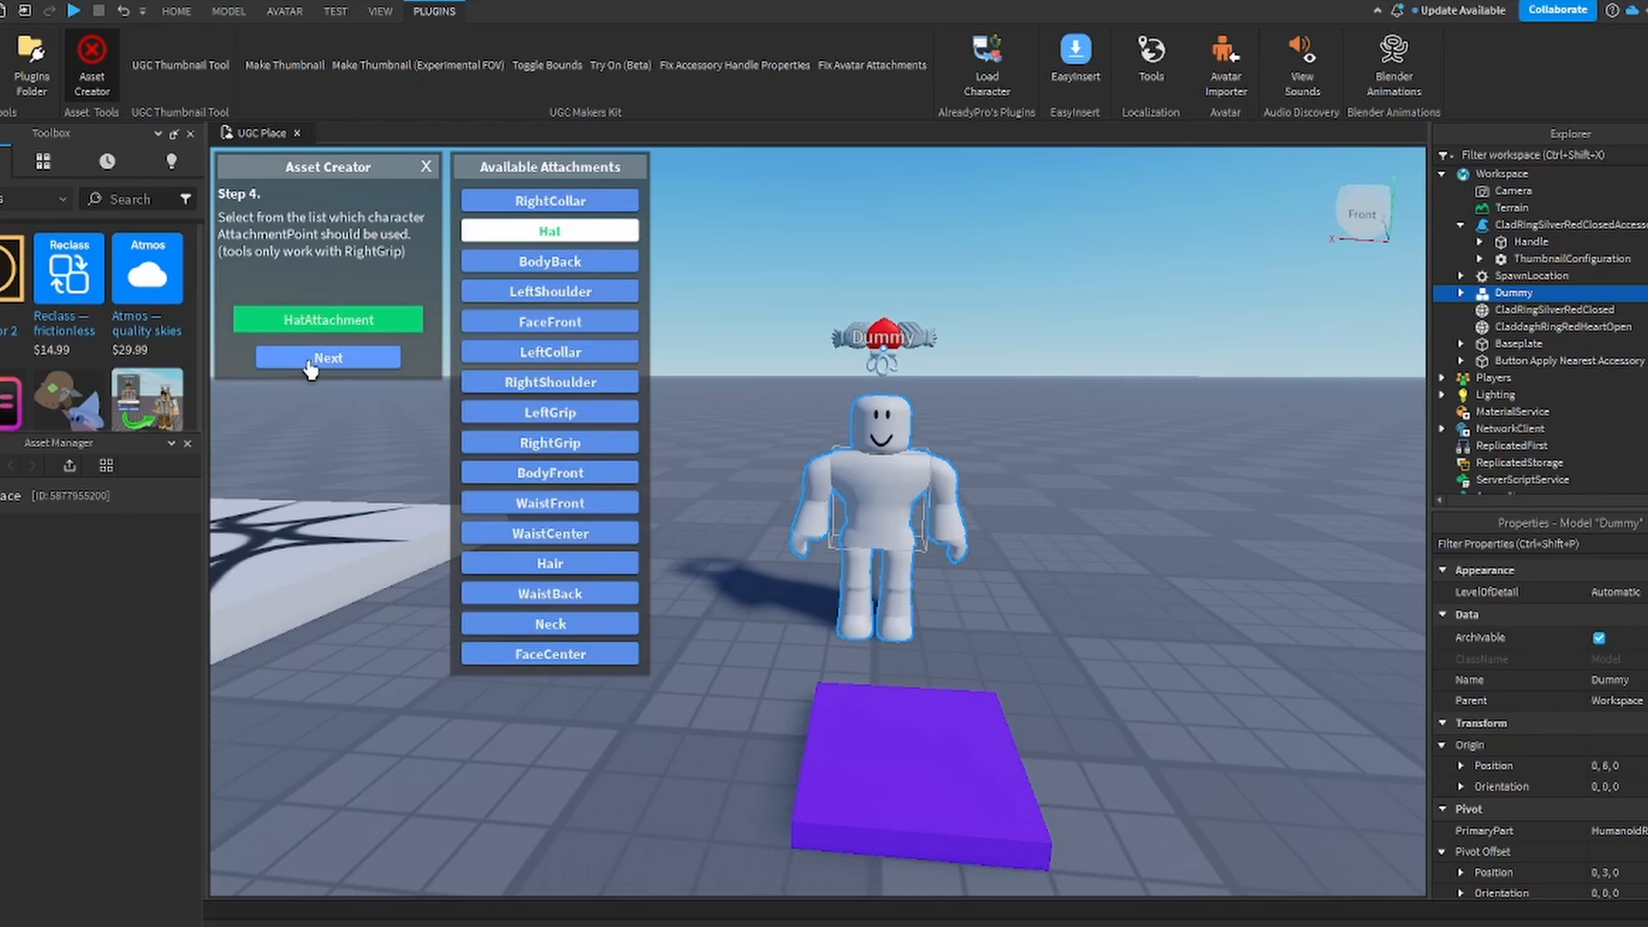
{"action": "left_click", "coordinate": [326, 358]}
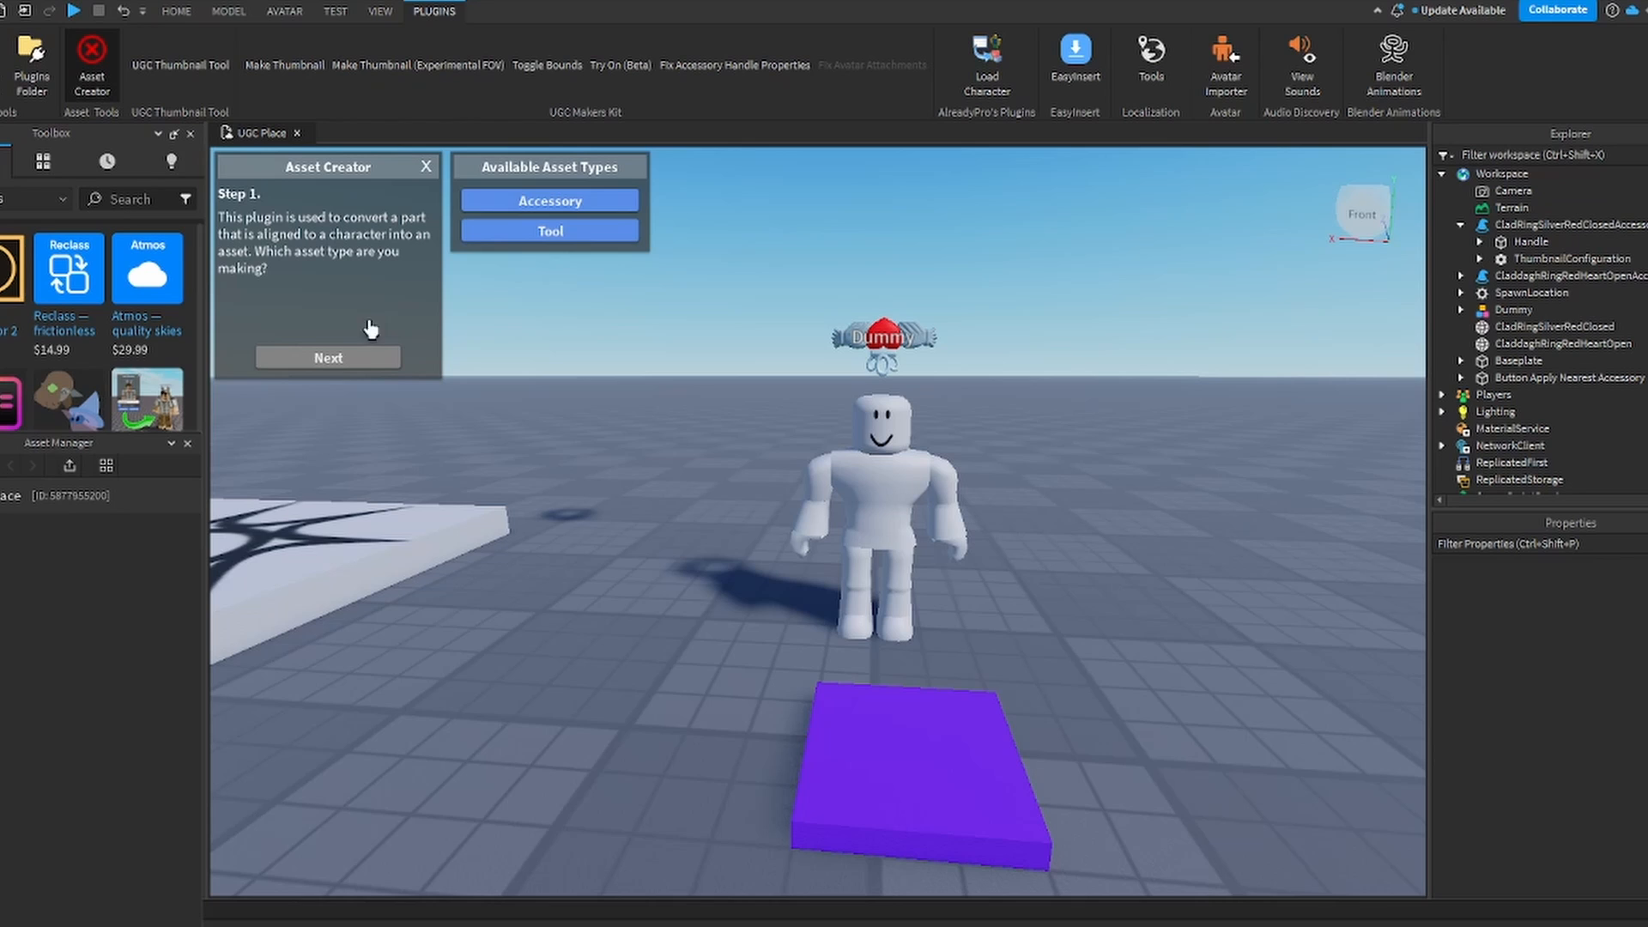
{"action": "mouse_move", "coordinate": [975, 408]}
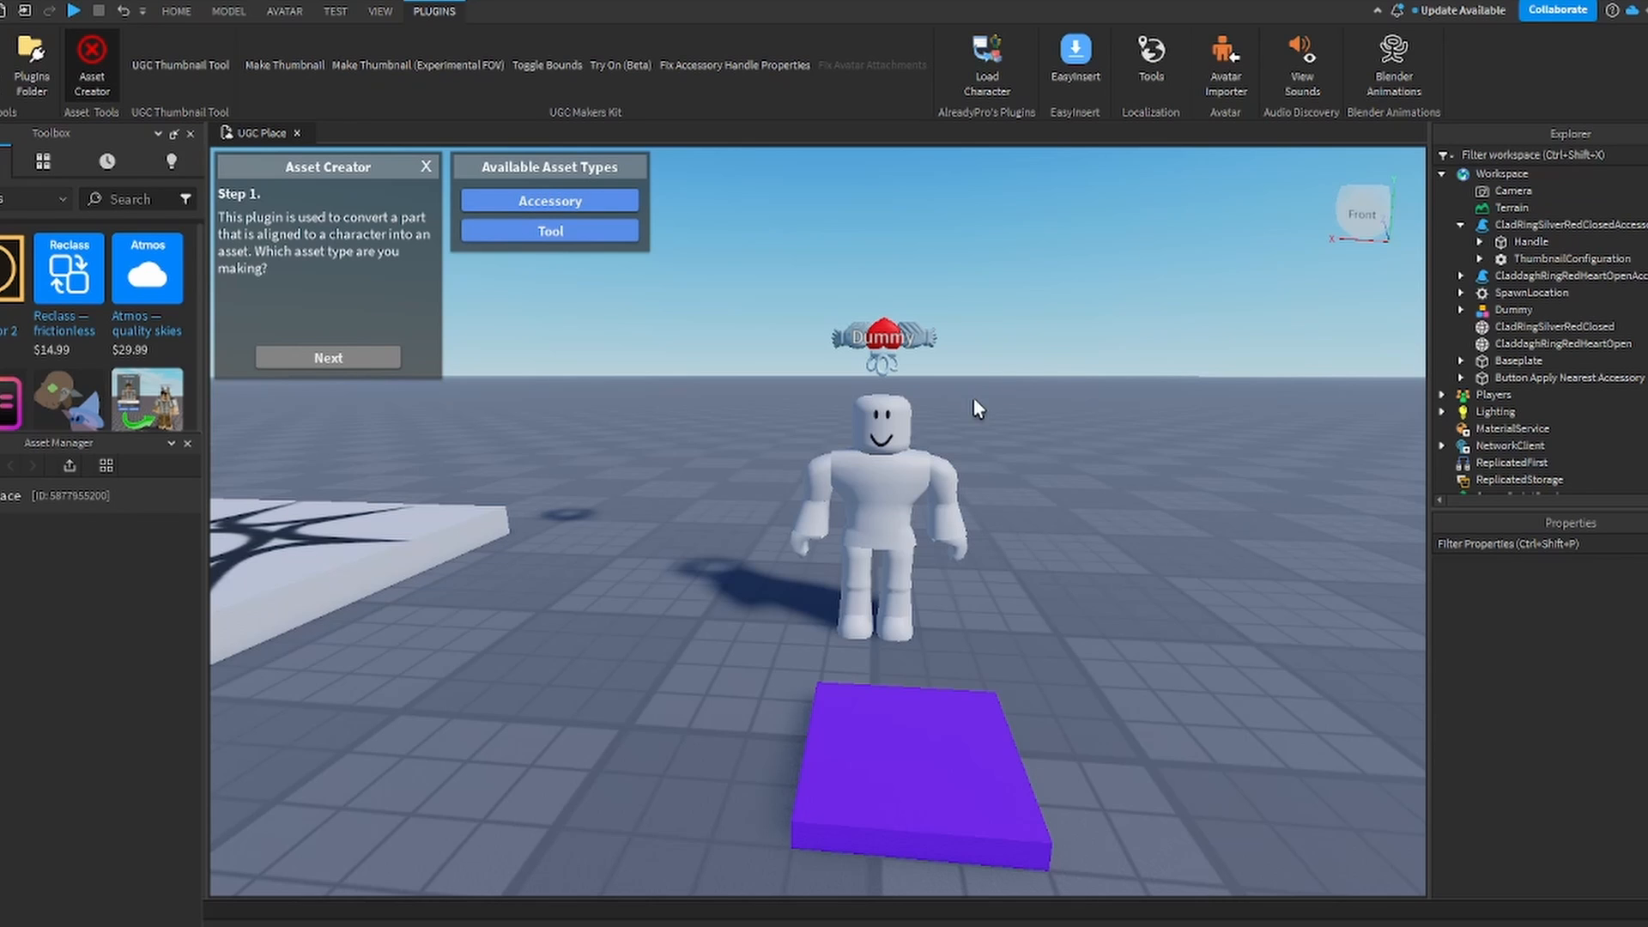
Step: With the Move tool, bring the ring accessory down beside the purple Button Apply Nearest Accessory pad
{"action": "left_click", "coordinate": [175, 12]}
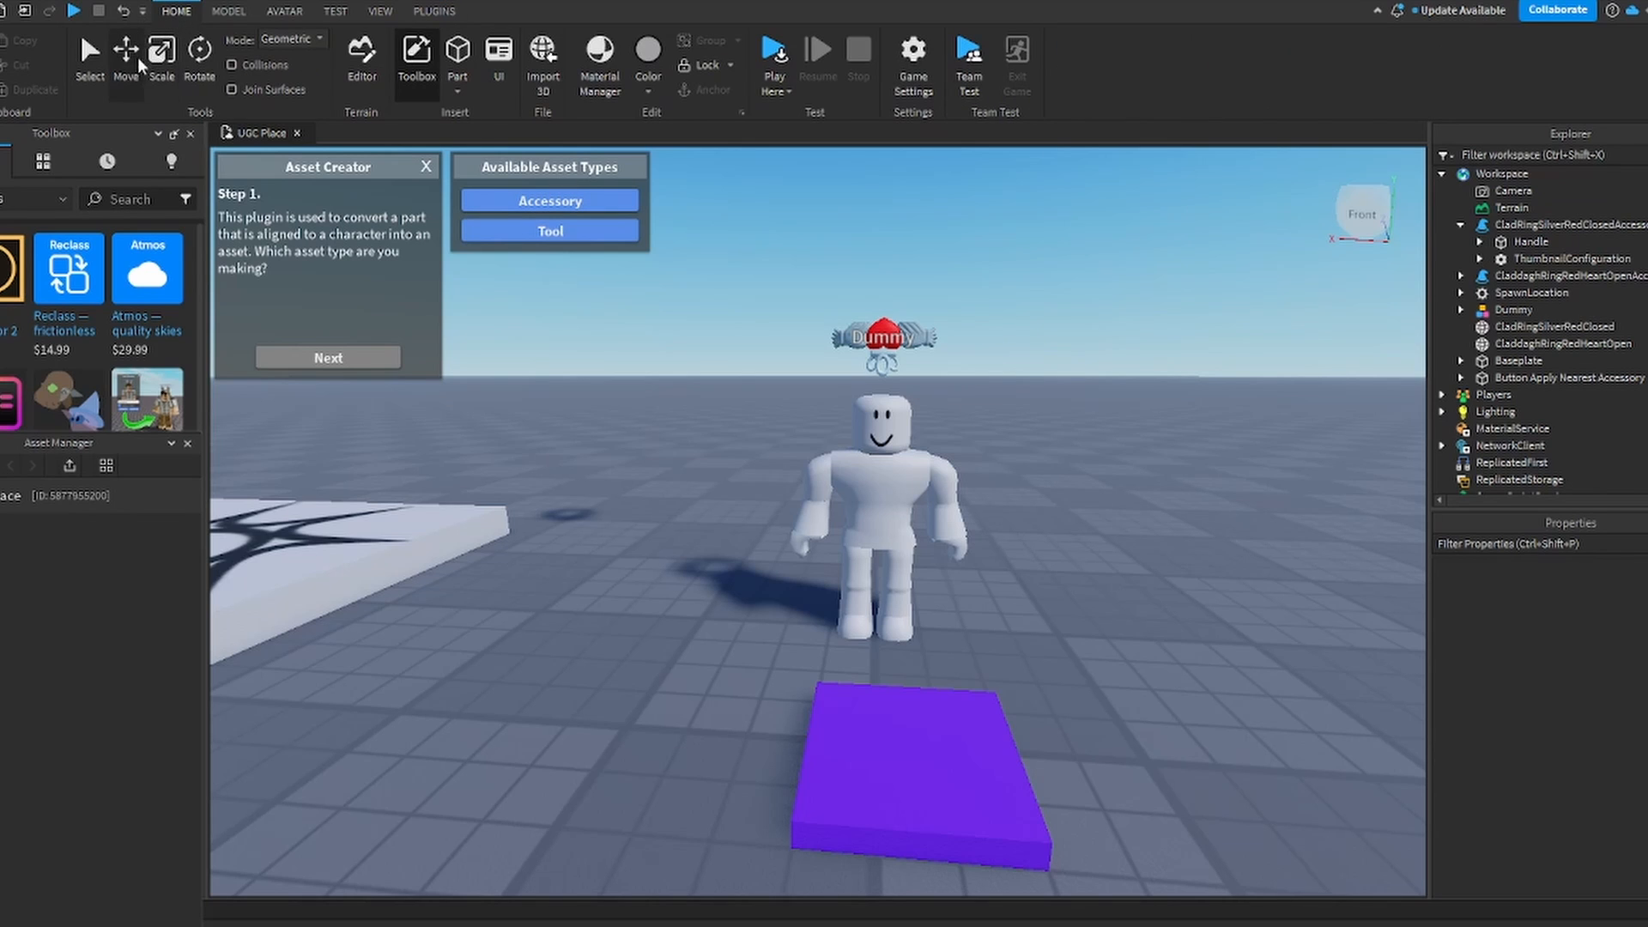
{"action": "left_click", "coordinate": [1545, 225]}
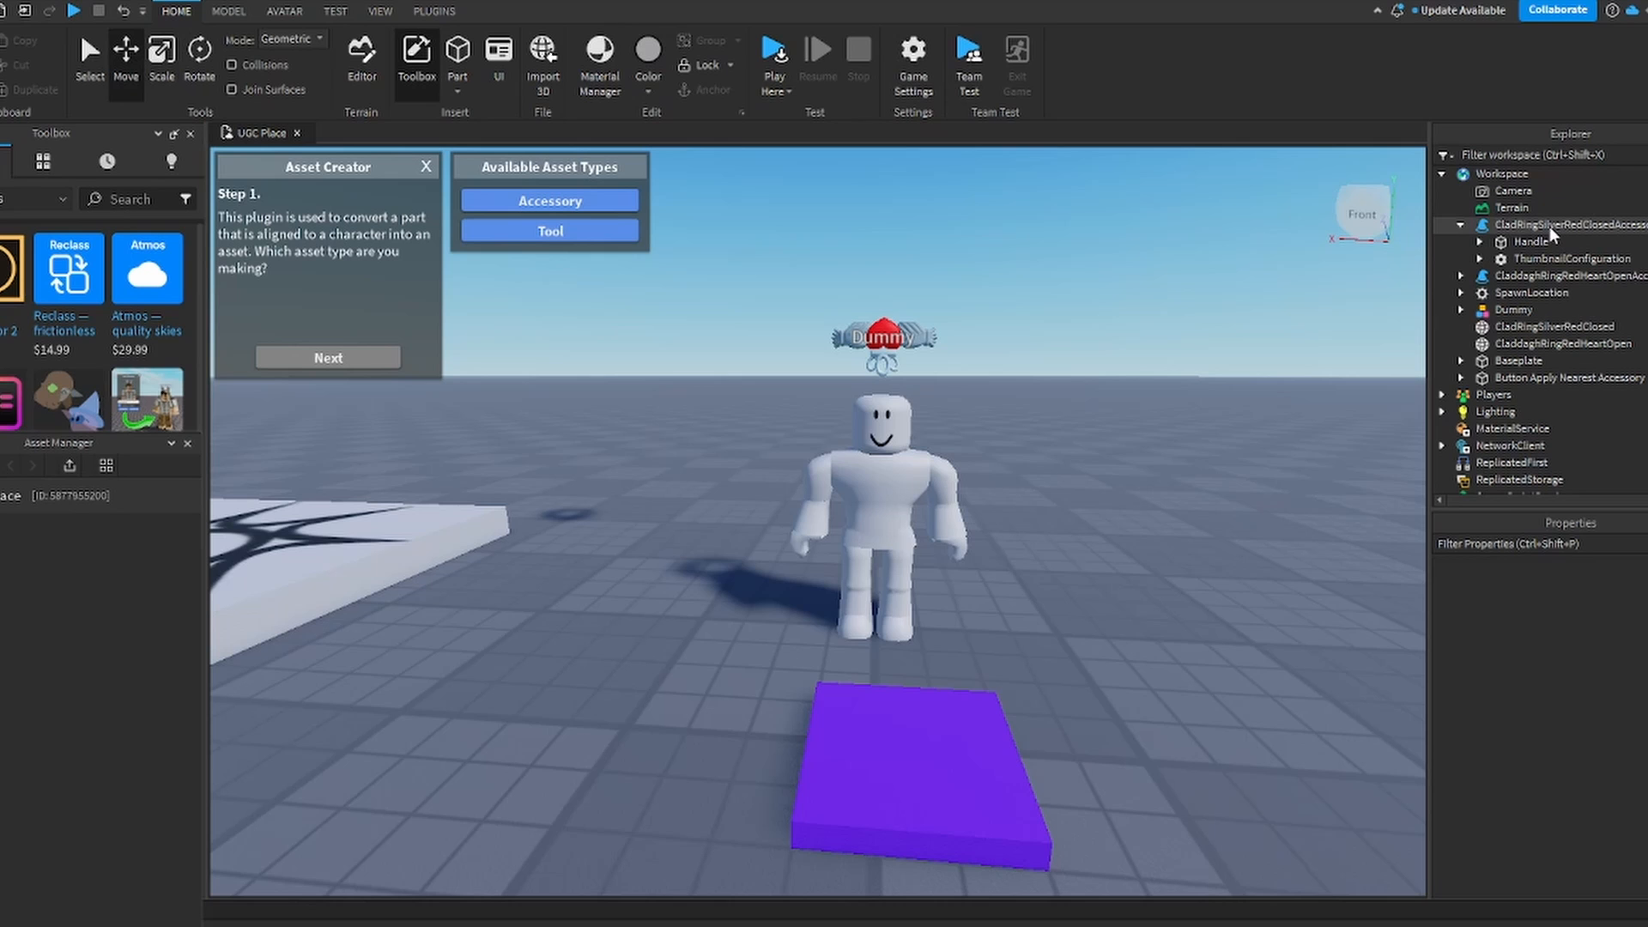
{"action": "left_click", "coordinate": [1565, 275]}
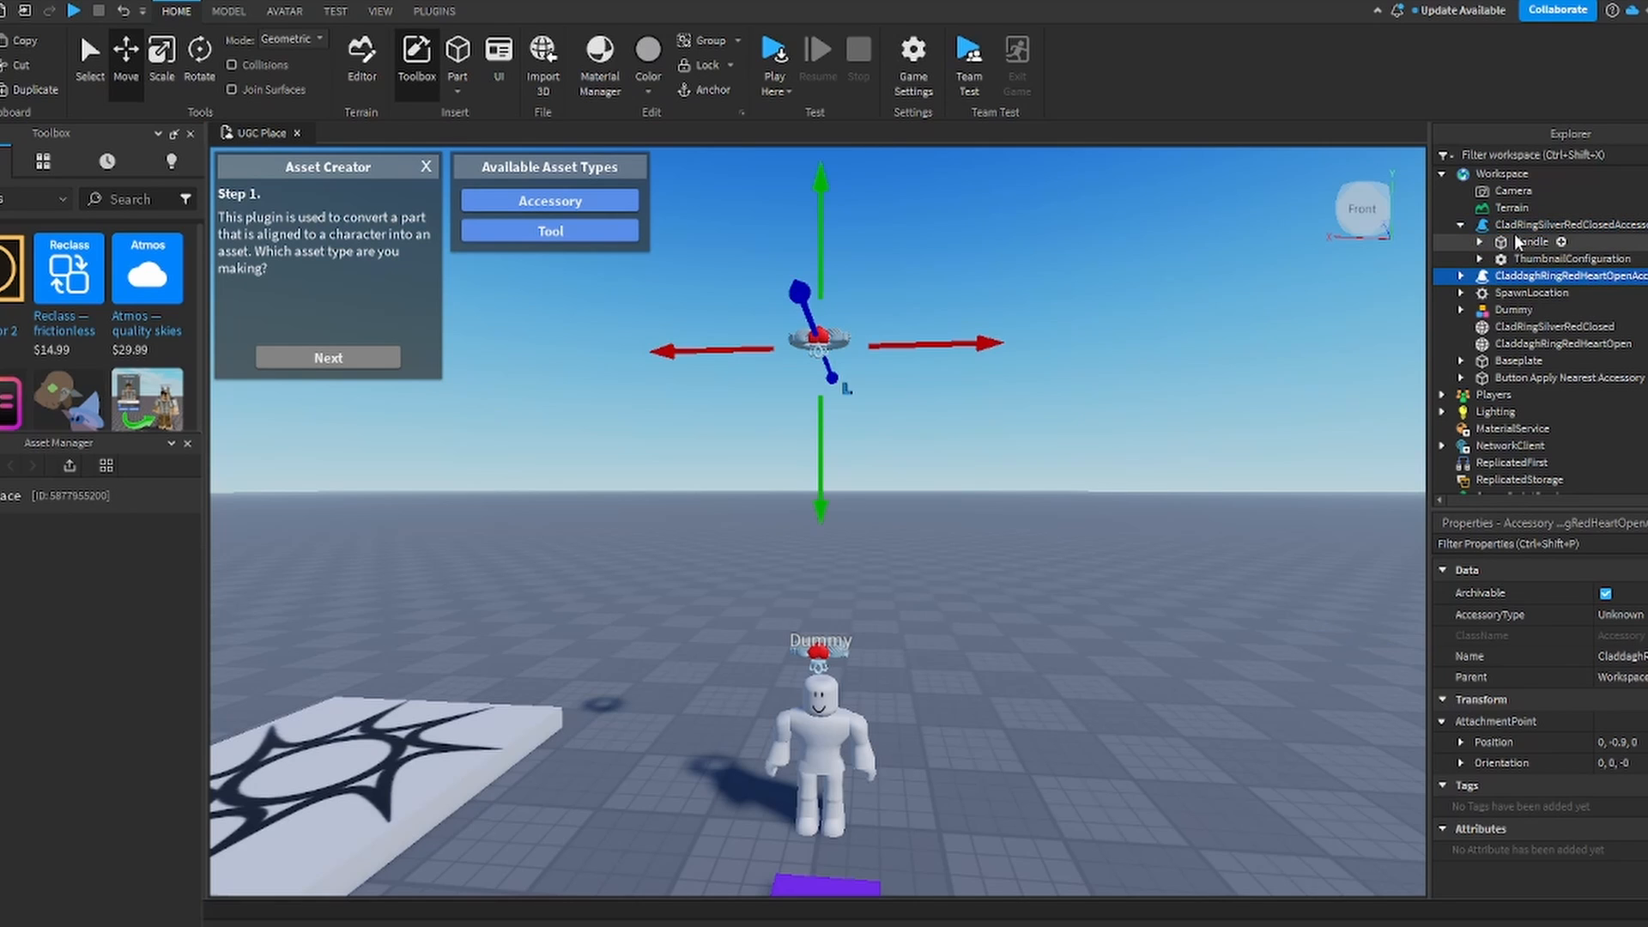
{"action": "left_click", "coordinate": [1531, 241]}
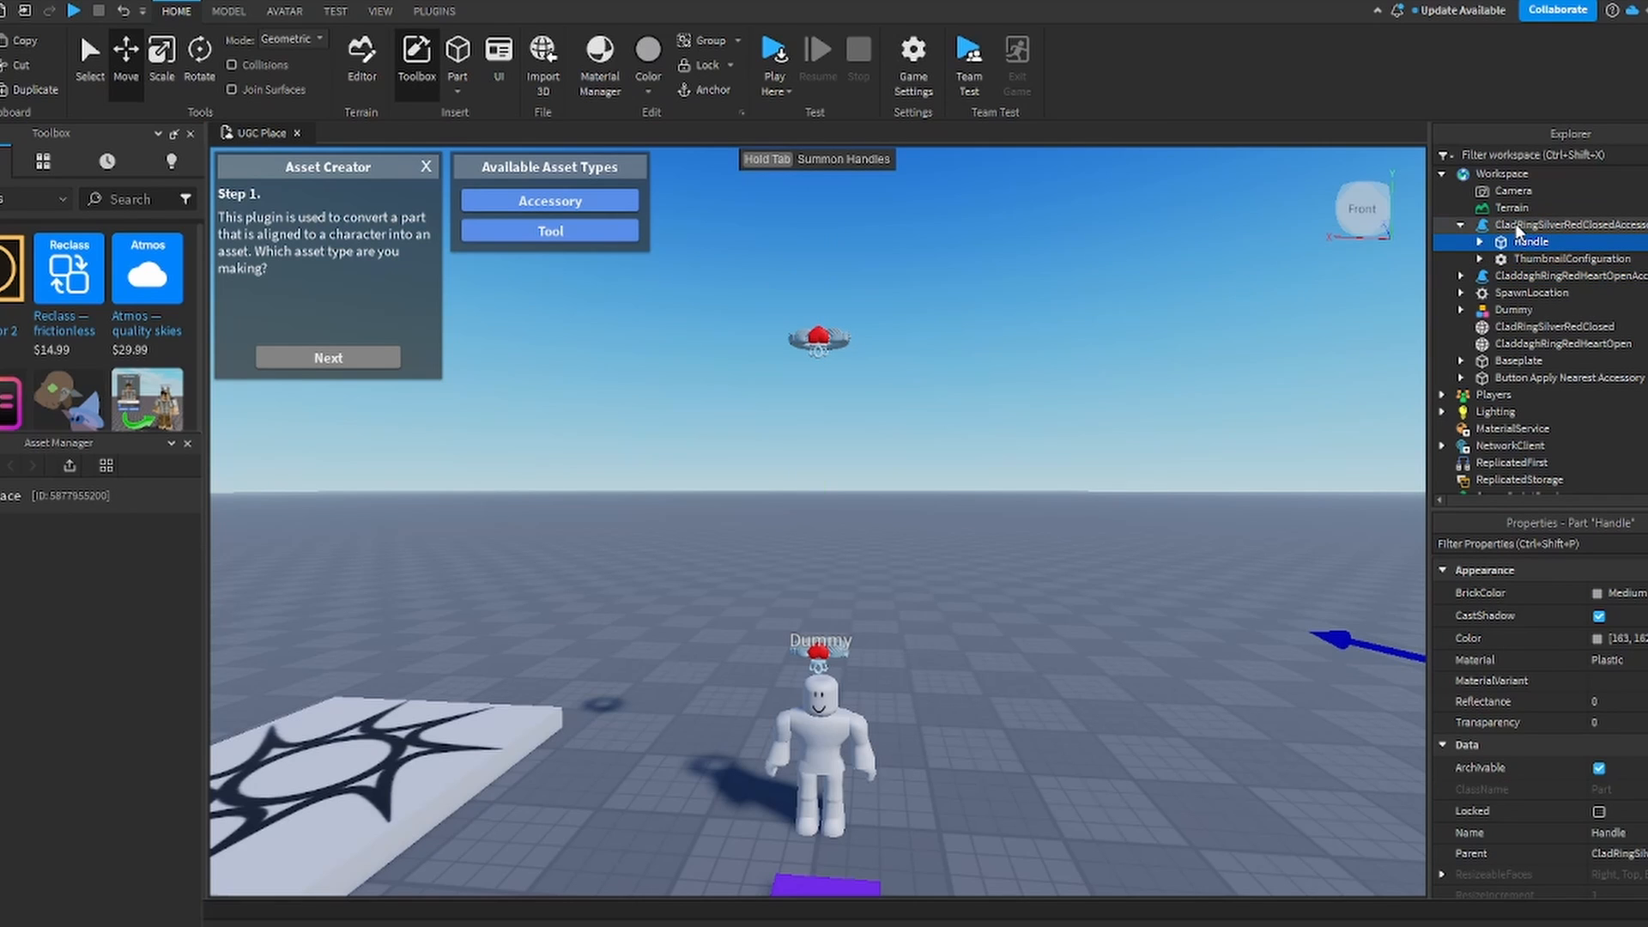
{"action": "left_click", "coordinate": [1566, 274]}
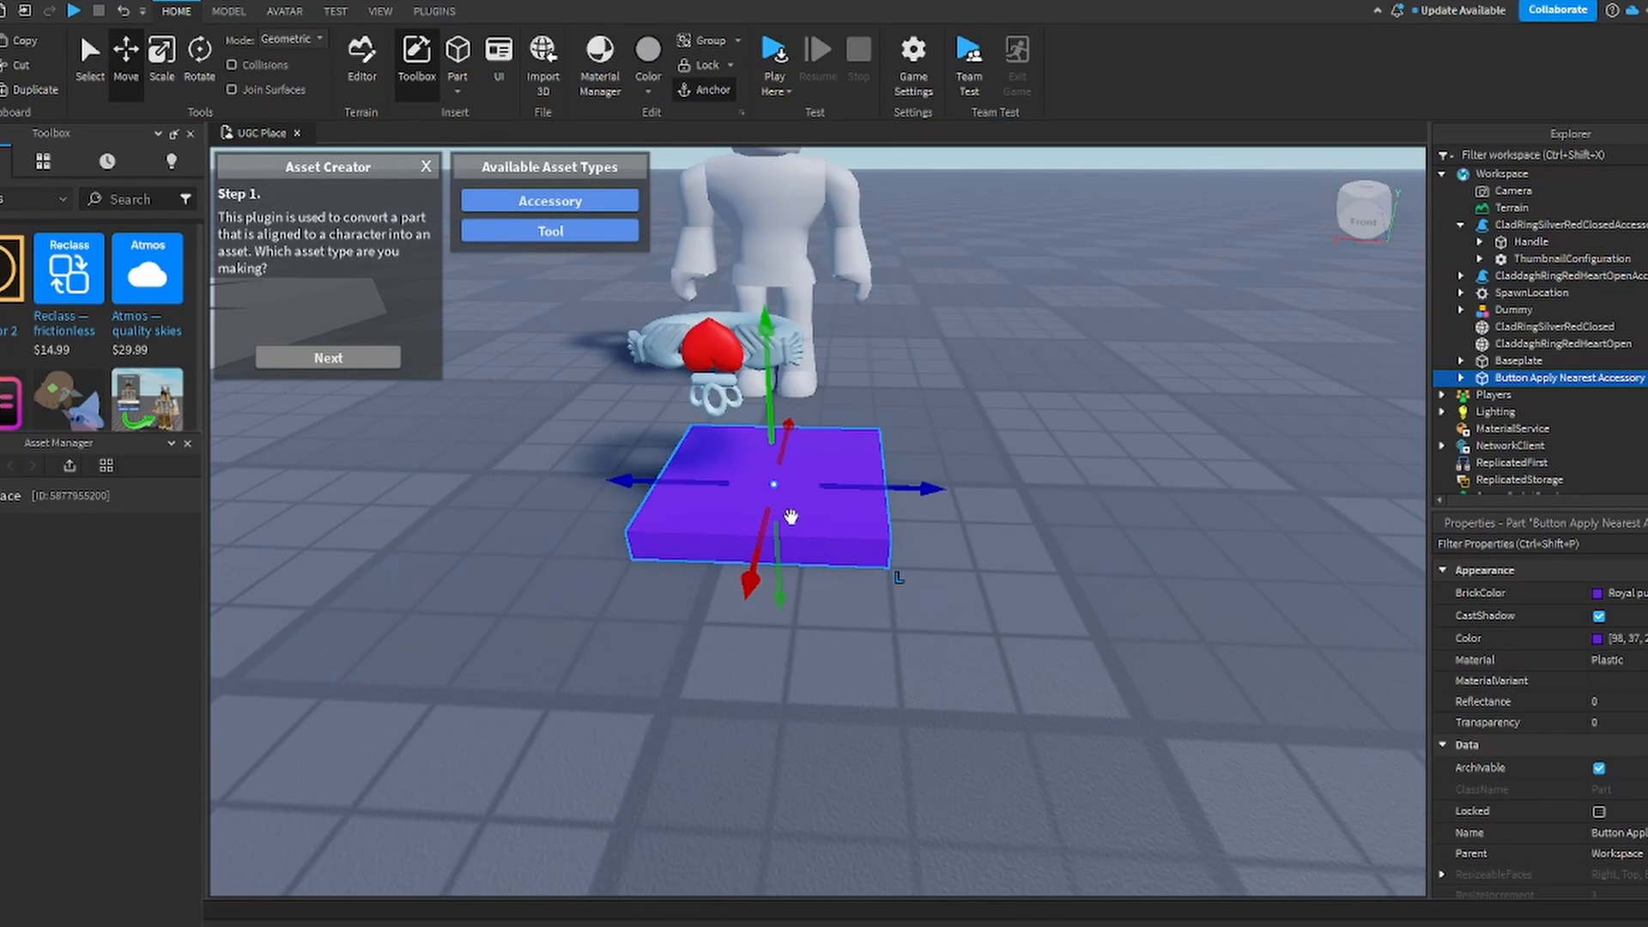
{"action": "mouse_move", "coordinate": [1565, 389]}
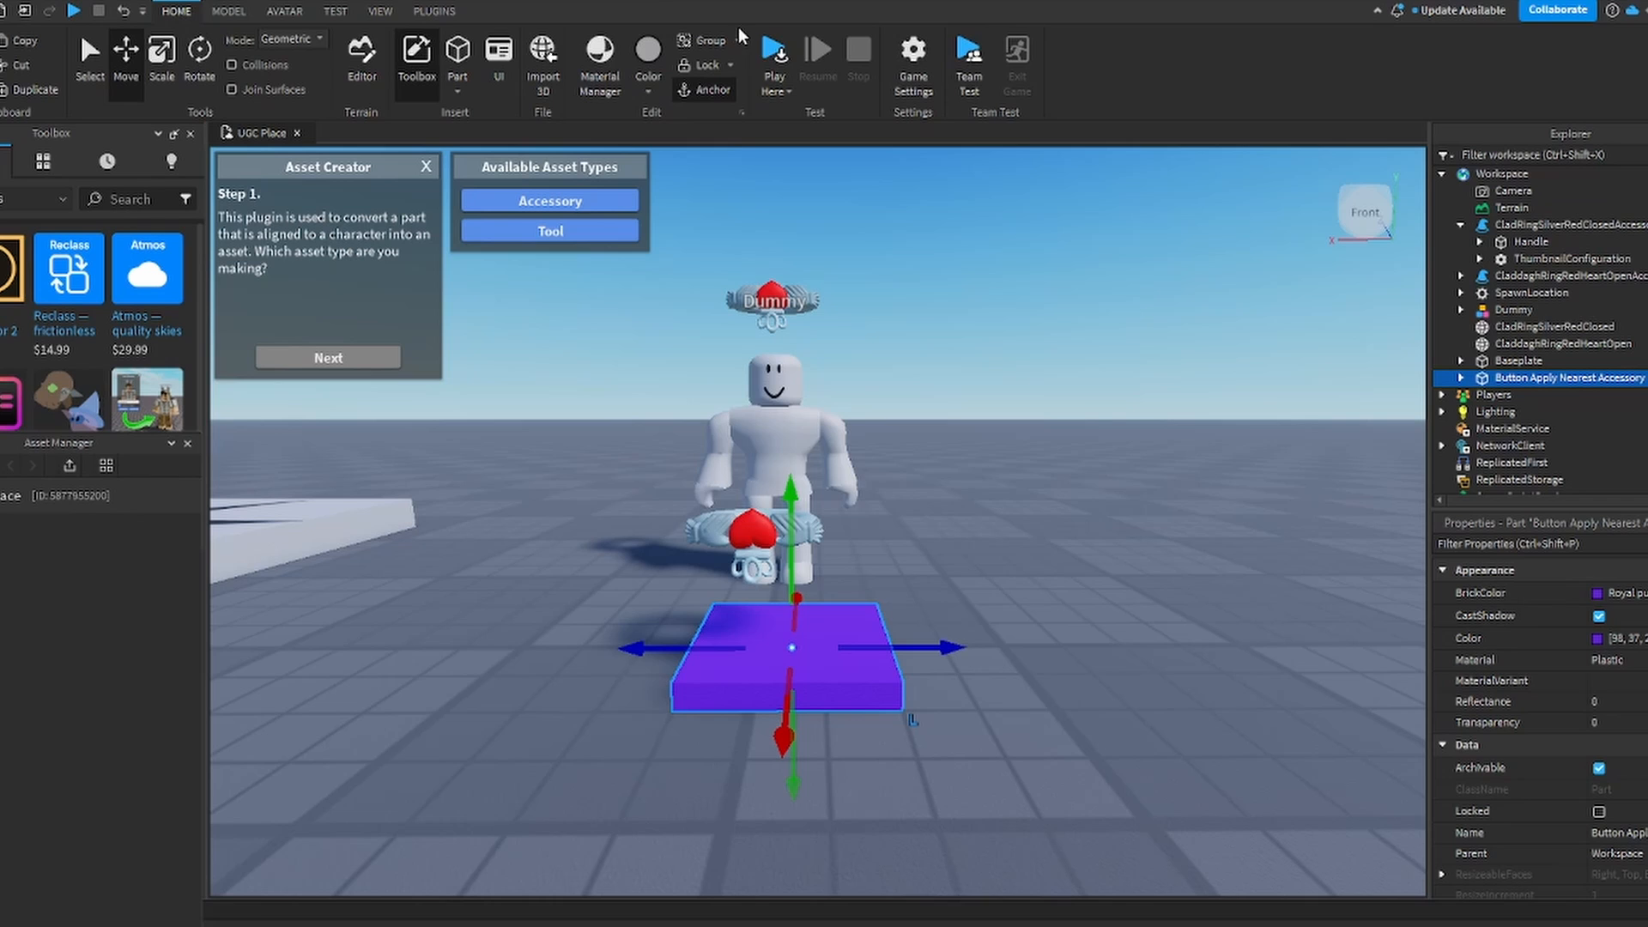
Step: Playtest the ring pads, then stop and return to editing
{"action": "left_click", "coordinate": [774, 48]}
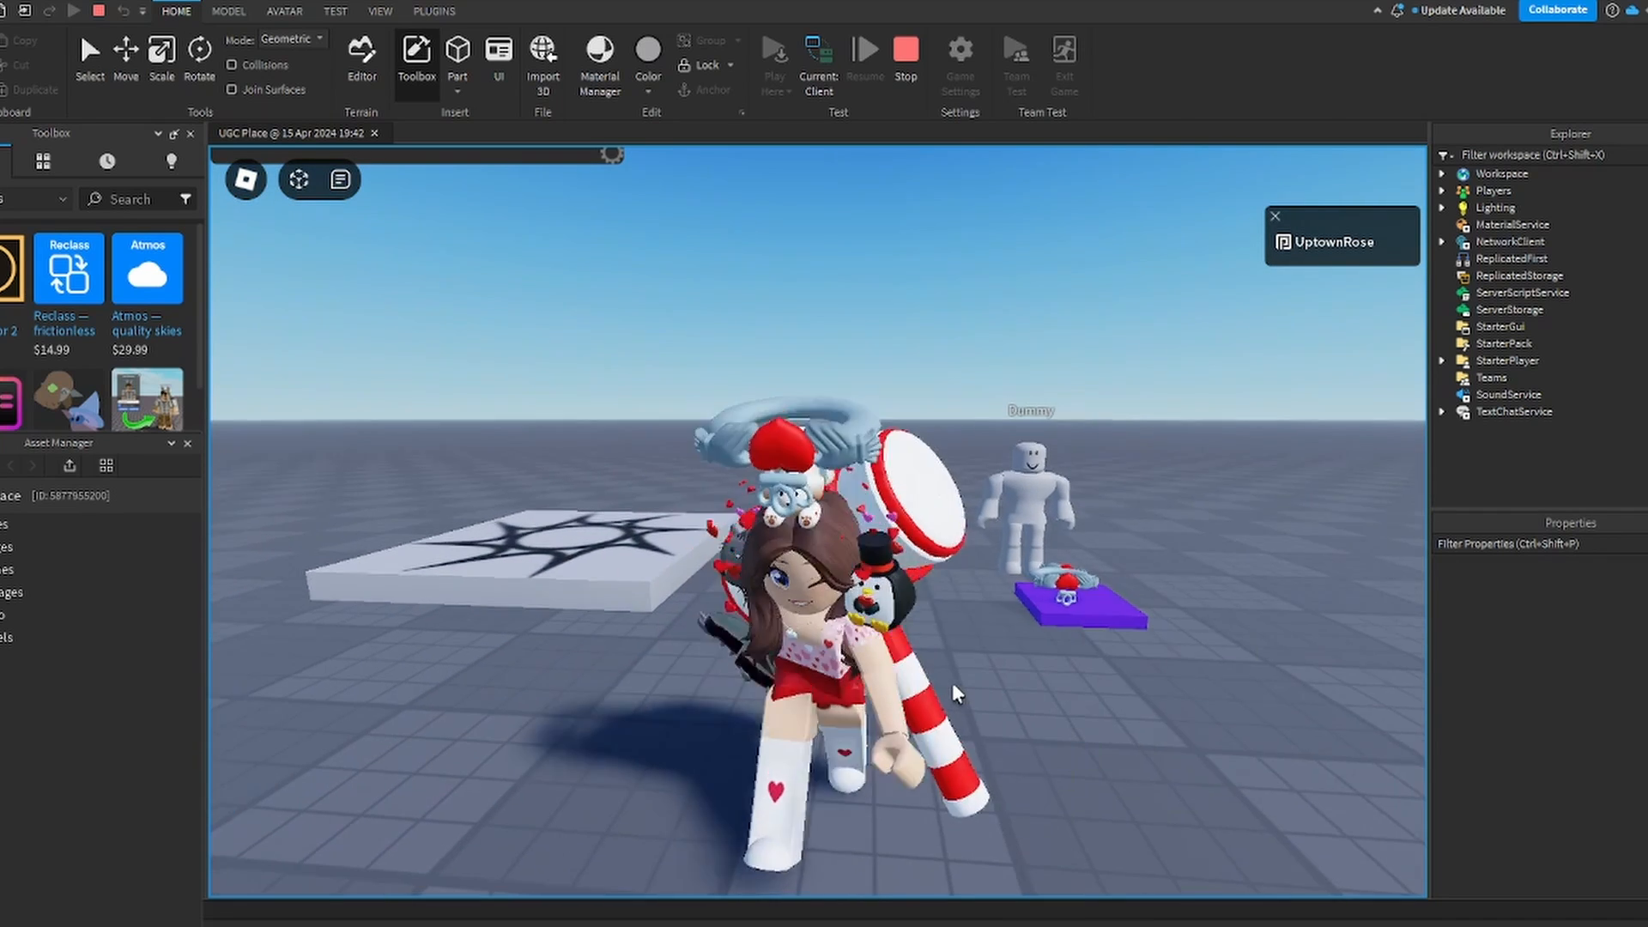
{"action": "left_click", "coordinate": [904, 50]}
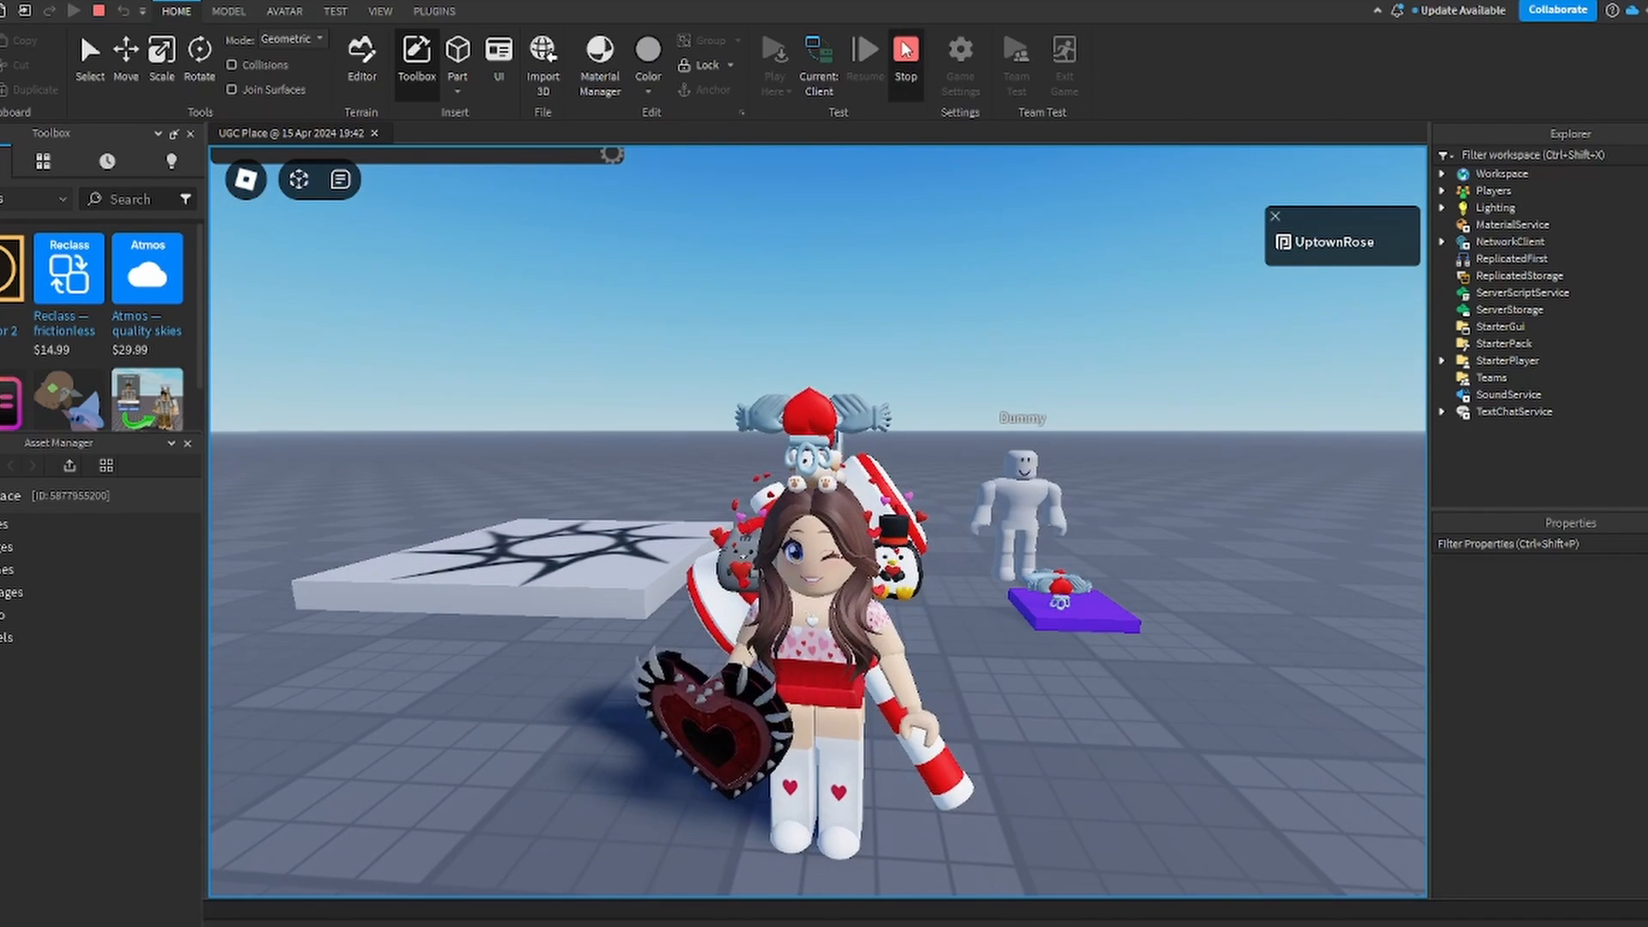
{"action": "left_click", "coordinate": [903, 50]}
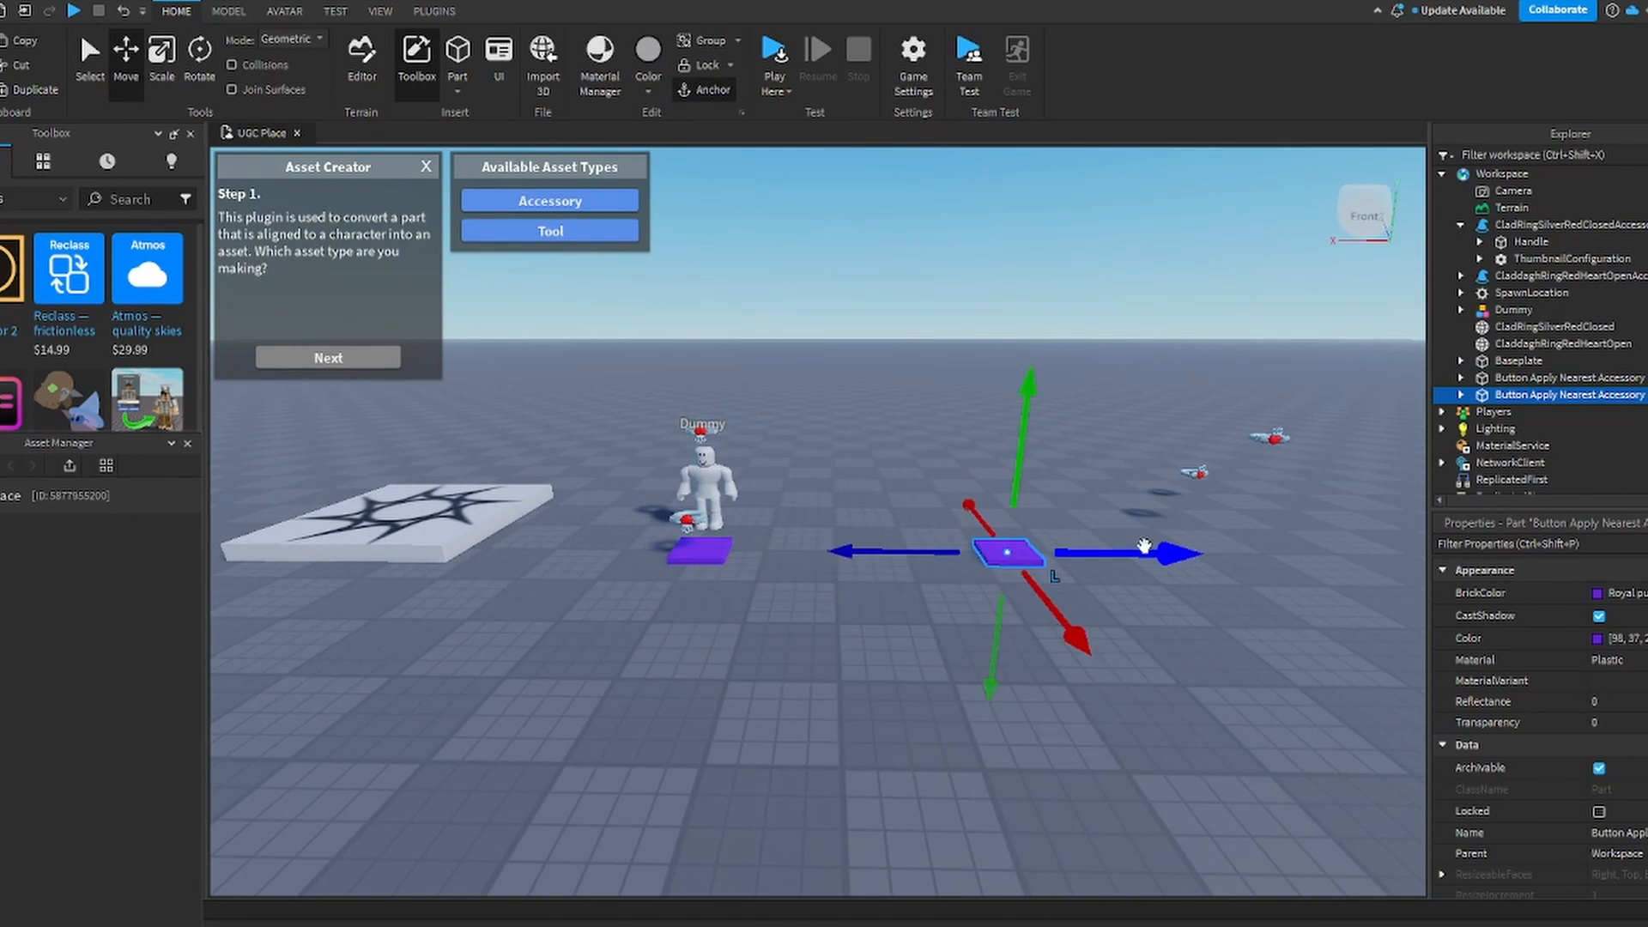
Step: Place the silver closed ring accessory over the second pad and launch another playtest
{"action": "left_click", "coordinate": [1529, 242]}
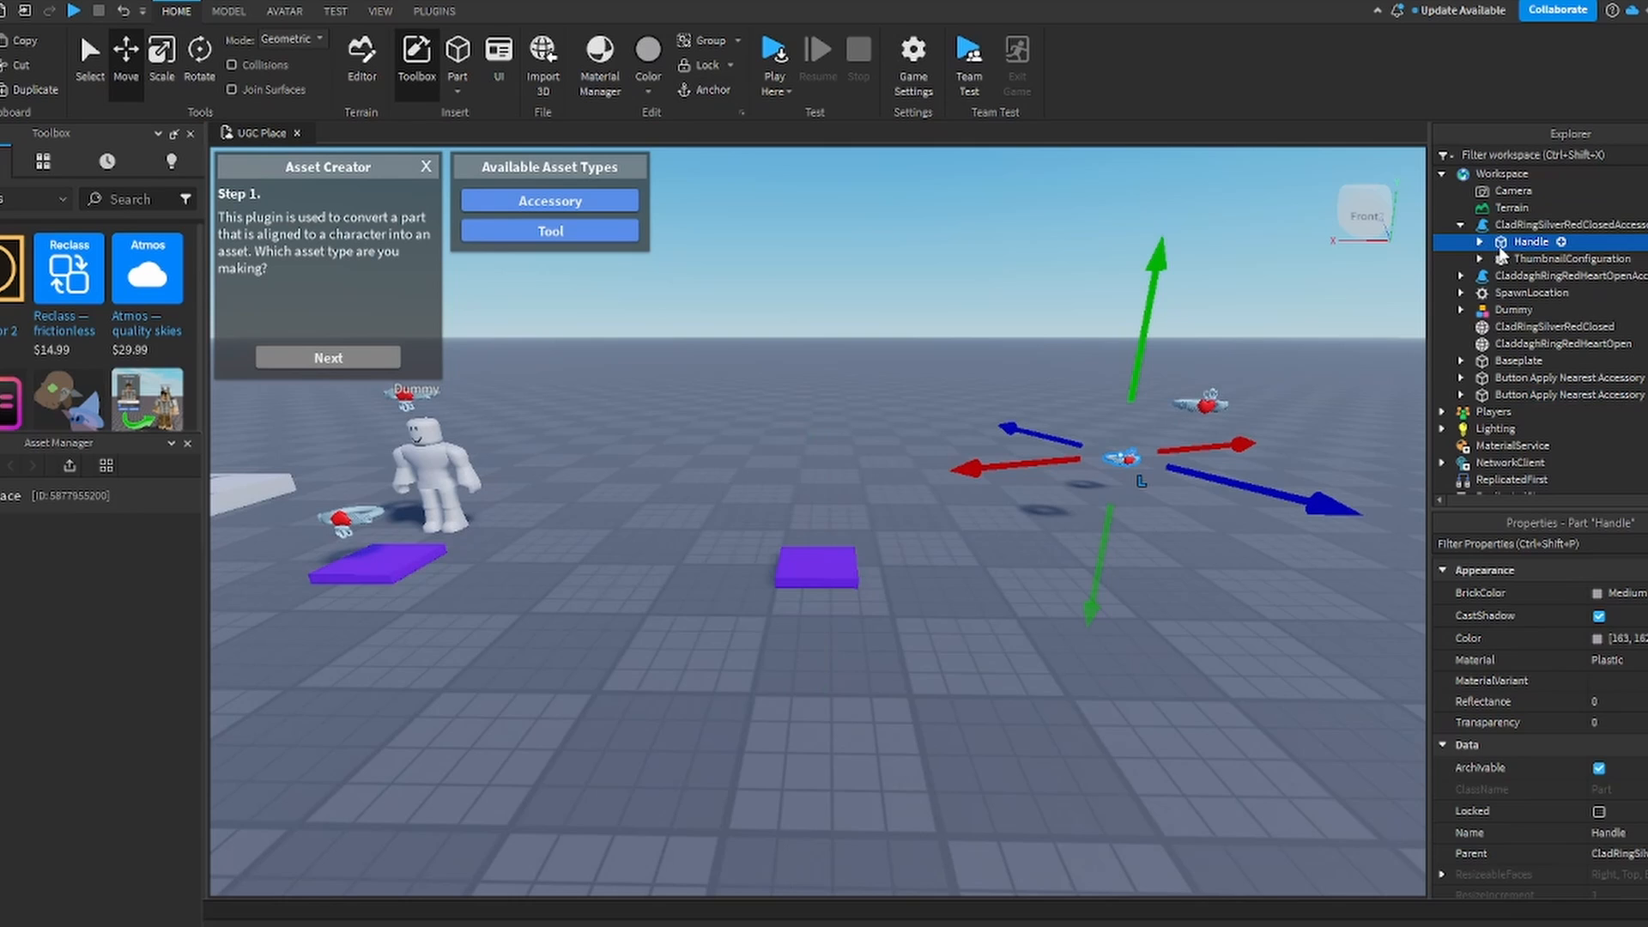
{"action": "left_click", "coordinate": [1565, 225]}
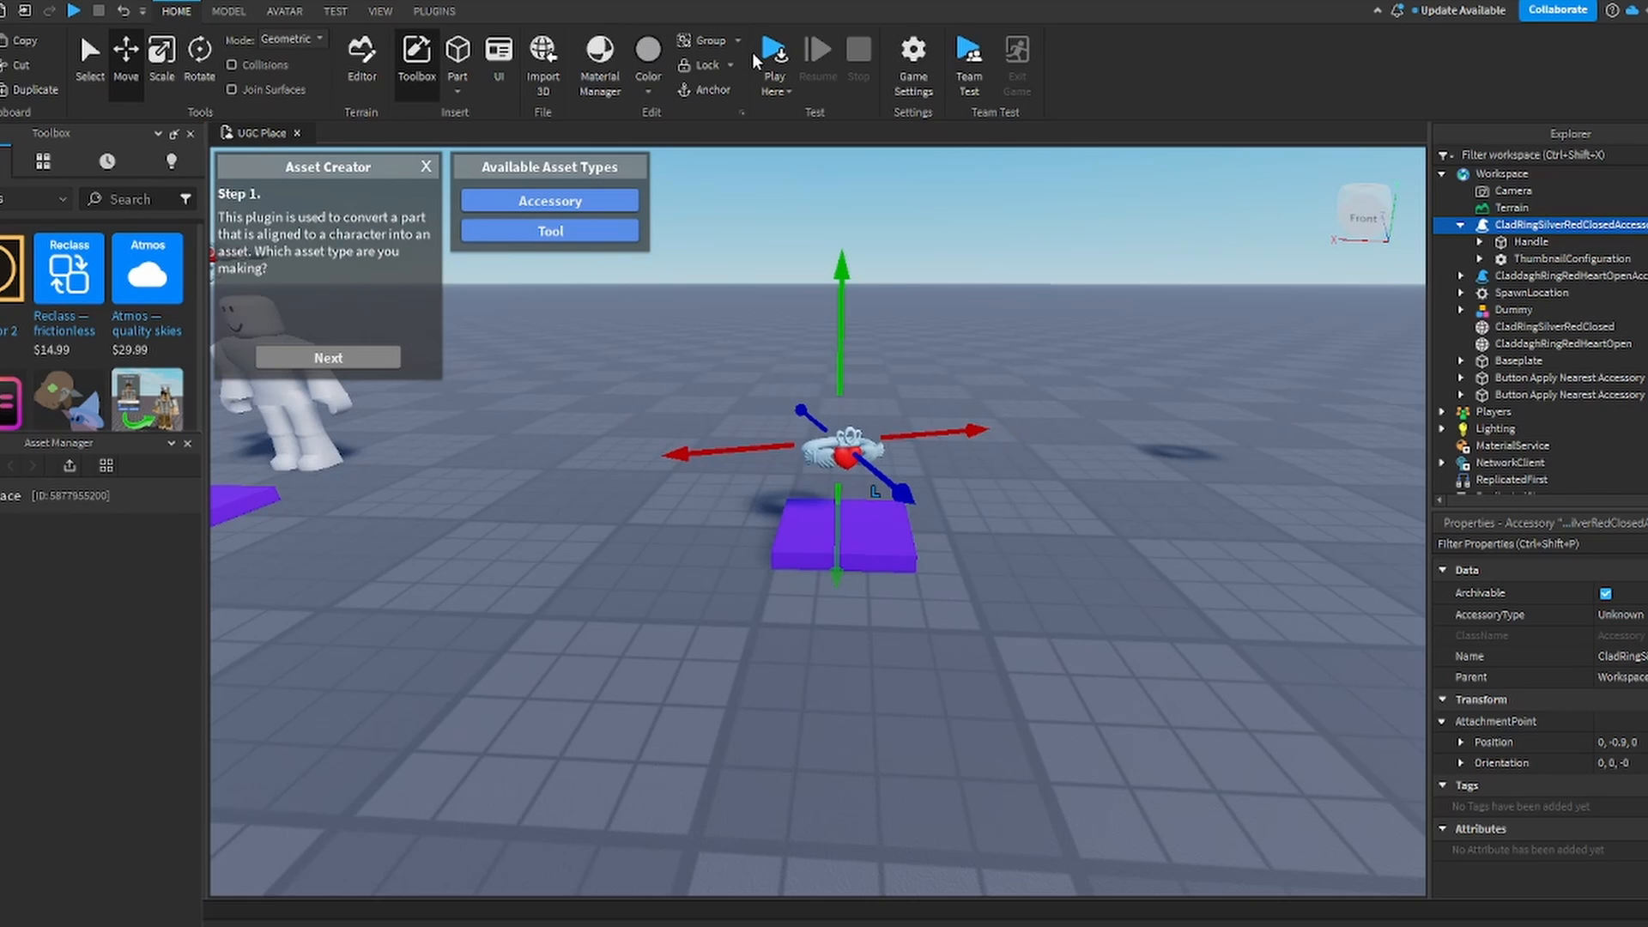
{"action": "left_click", "coordinate": [772, 48]}
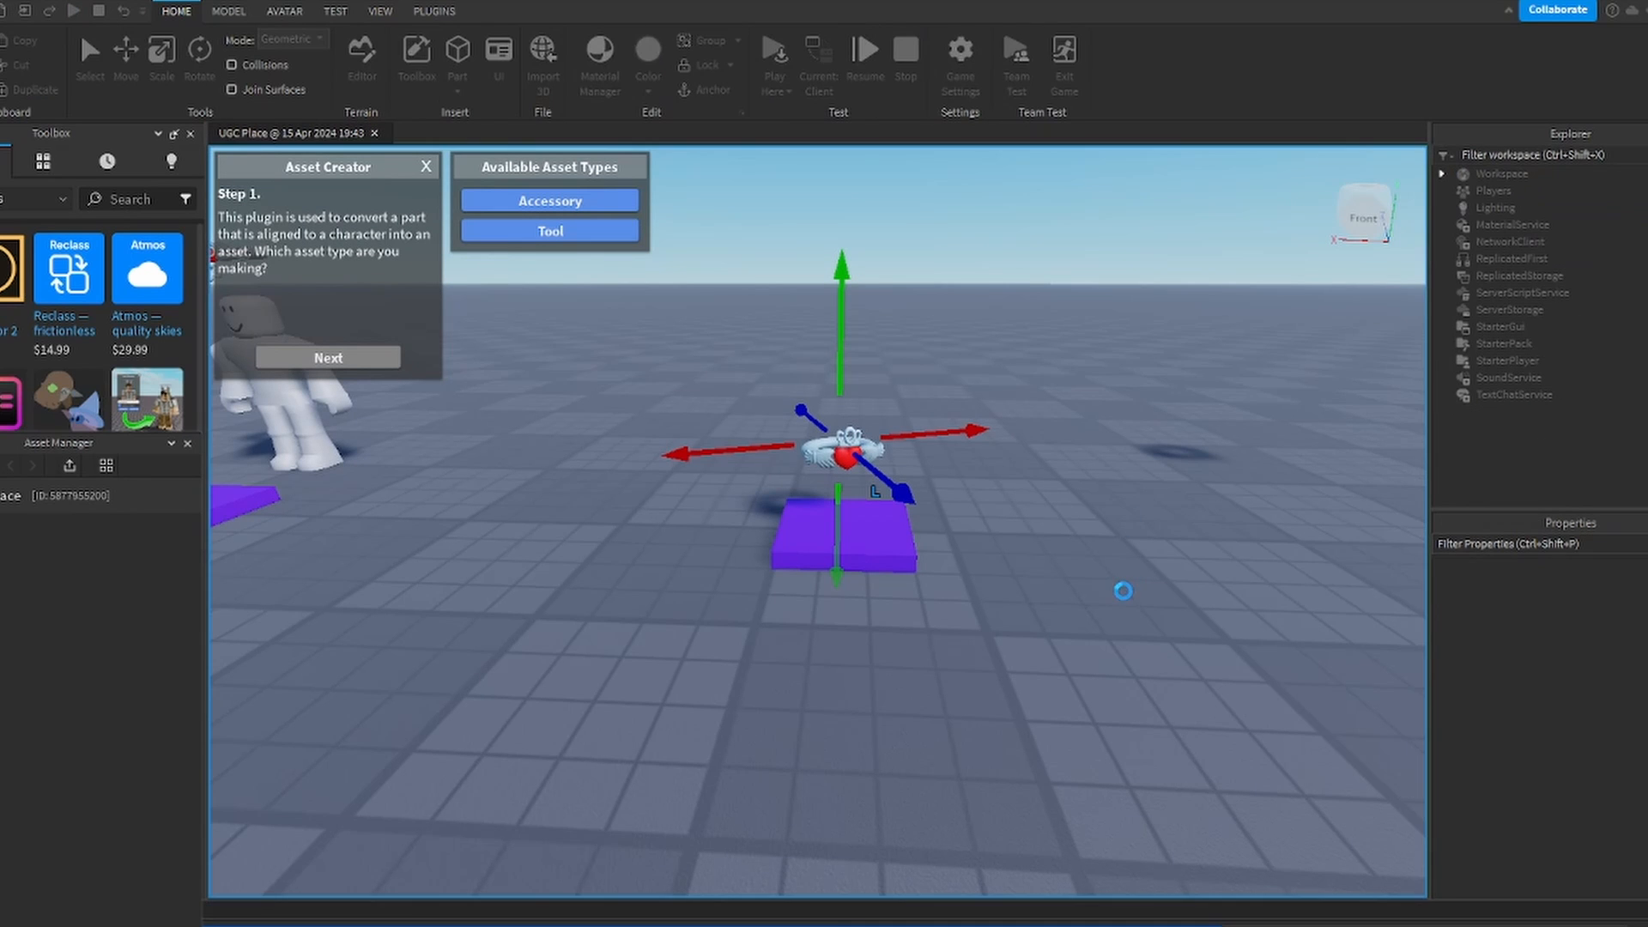
Step: Try both ring pads in play, then stop the playtest
{"action": "left_click", "coordinate": [775, 48]}
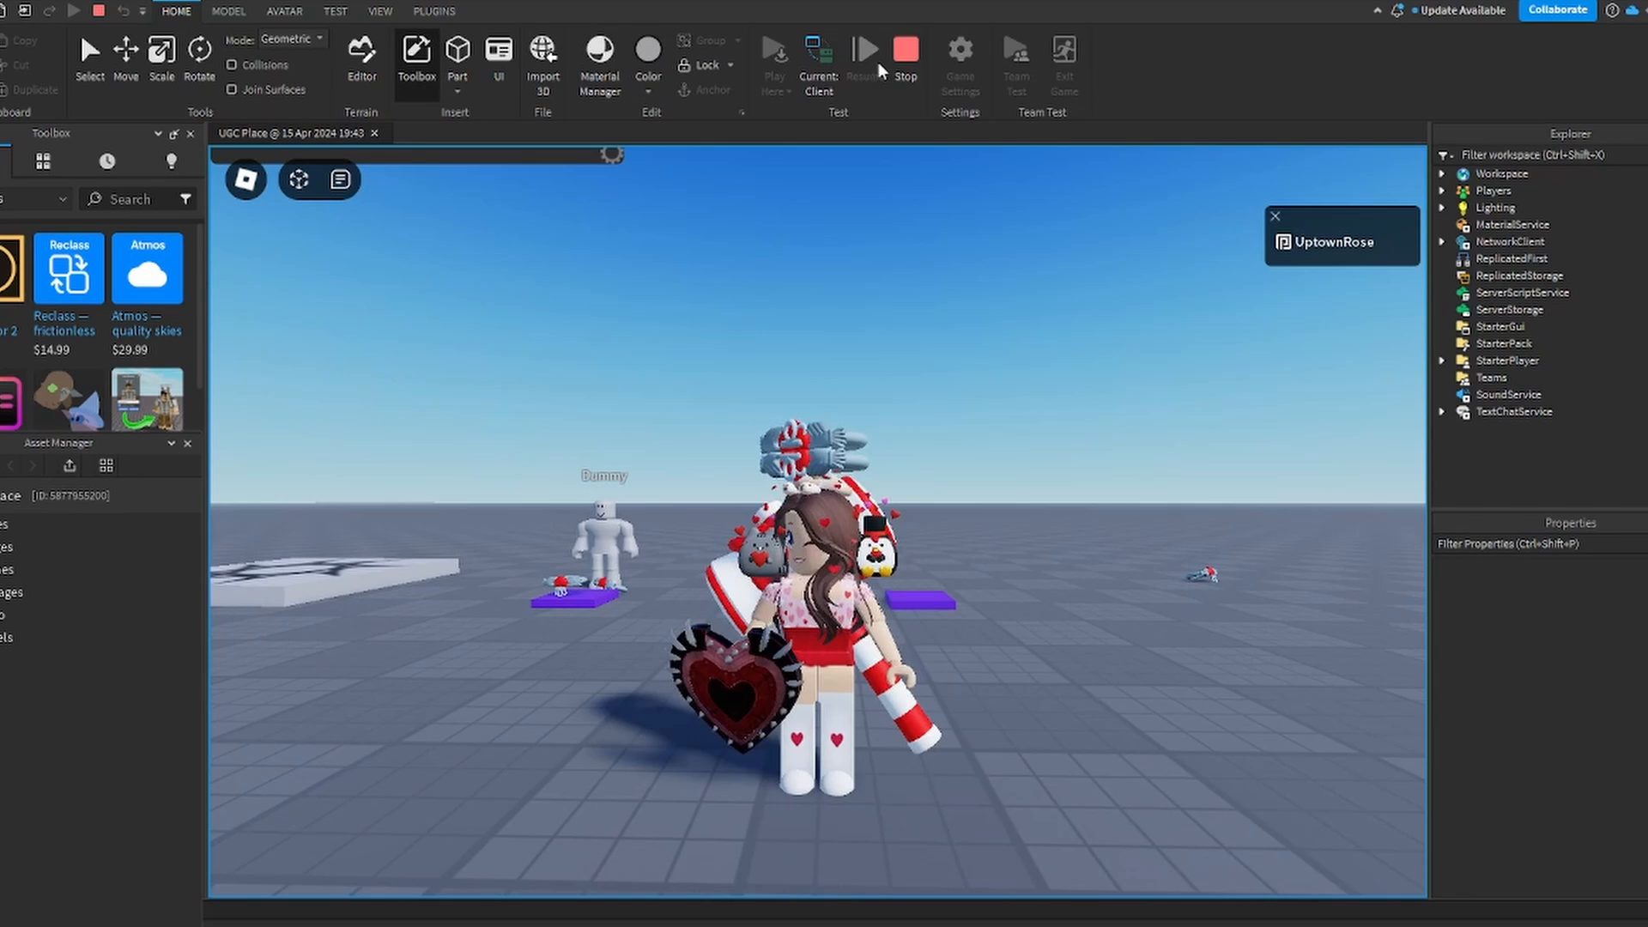
{"action": "left_click", "coordinate": [901, 48]}
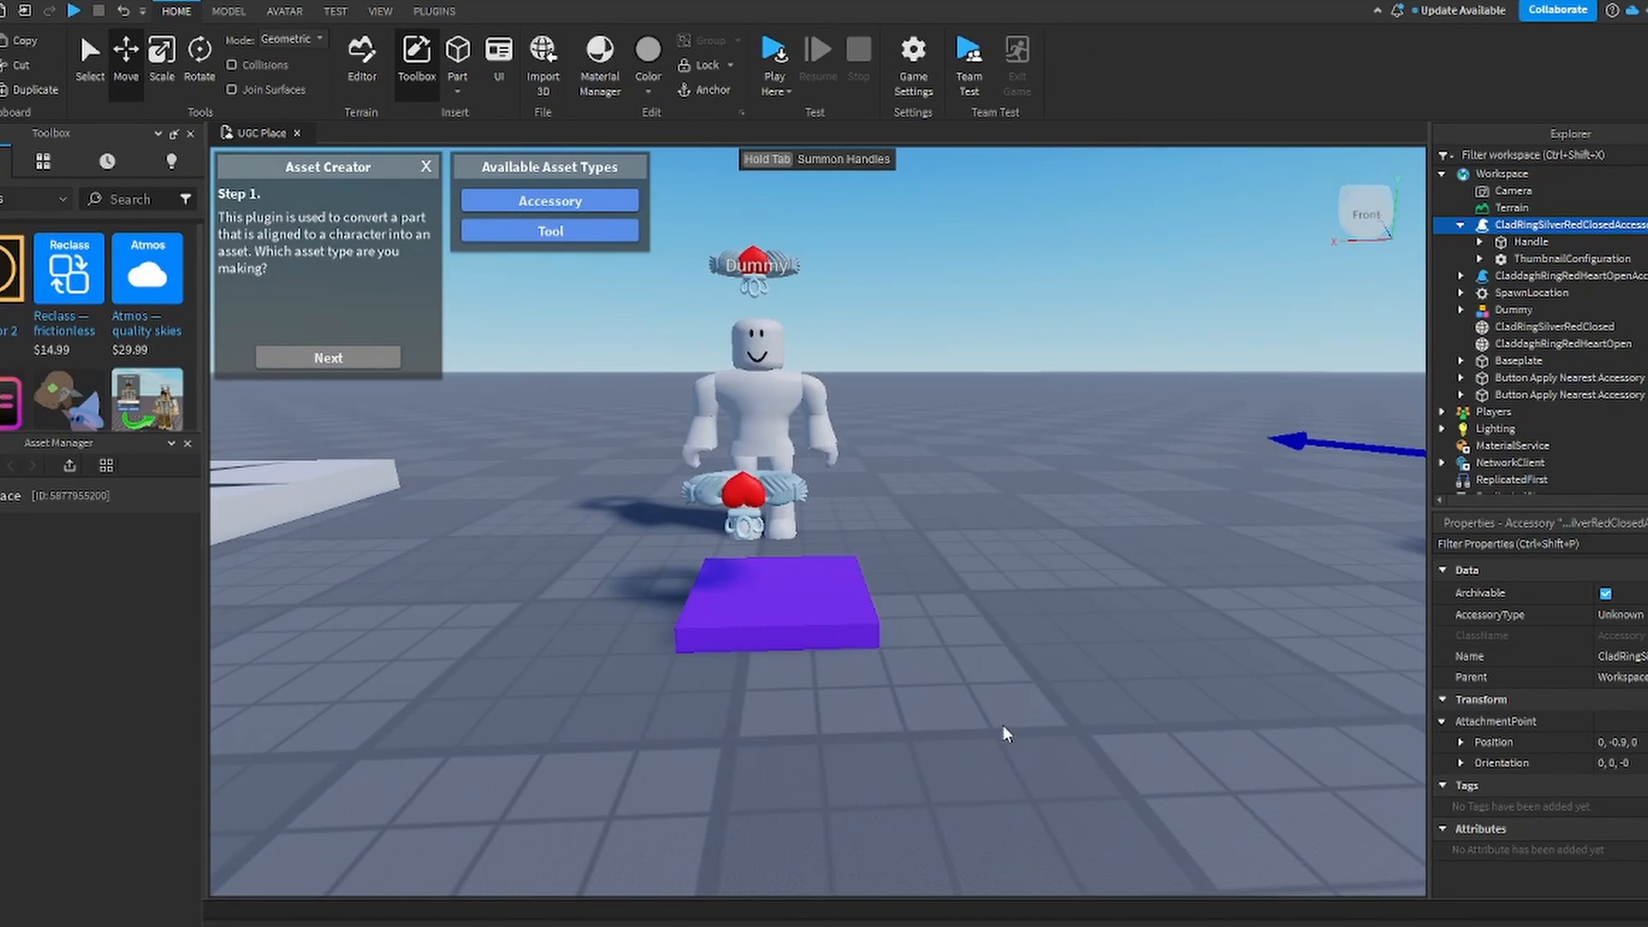
Step: Move the CladdaghRingRedHeartOpenAccessory Handle above the front pad and collapse the accessory in Explorer
{"action": "left_click", "coordinate": [1531, 292]}
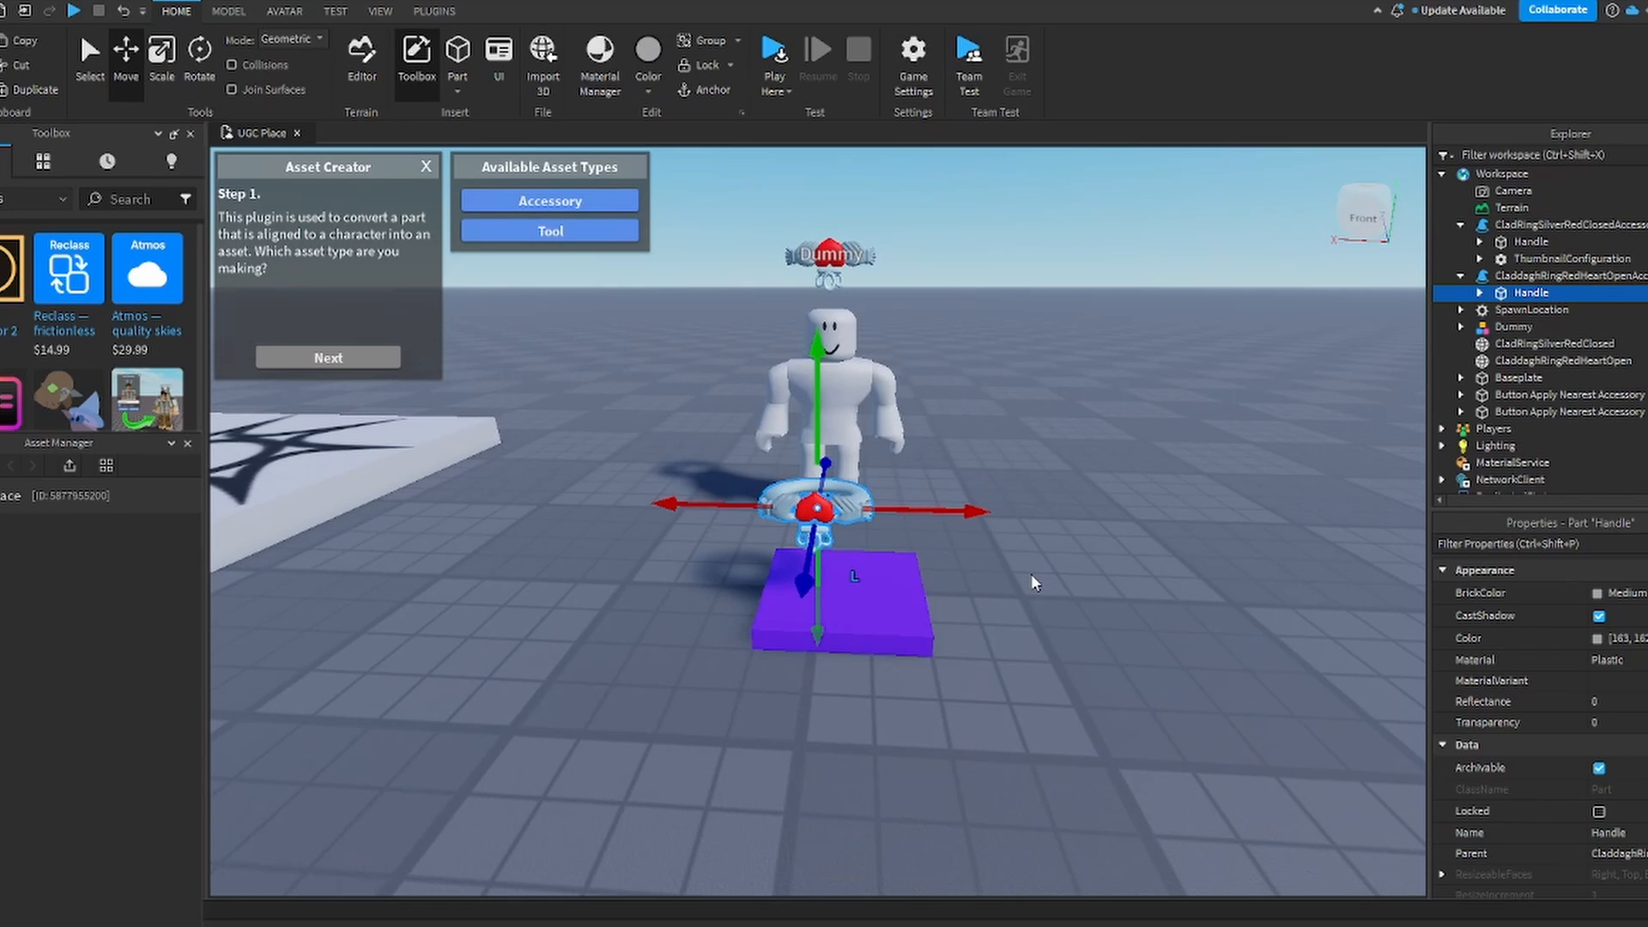
{"action": "left_click", "coordinate": [1565, 275]}
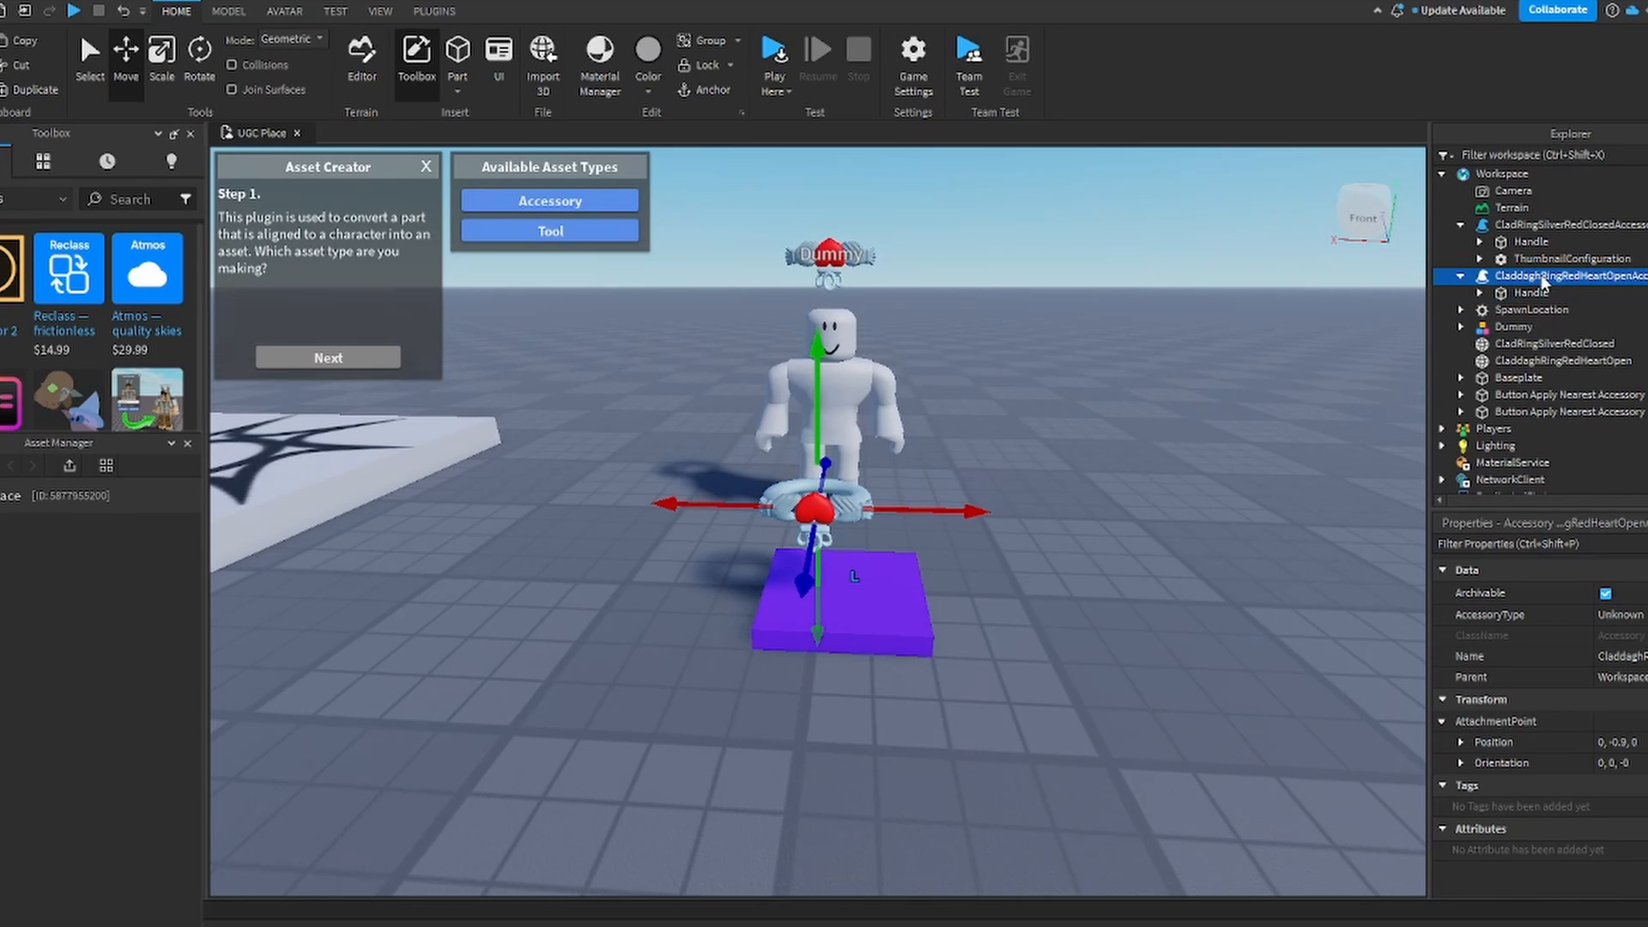
{"action": "left_click", "coordinate": [1459, 274]}
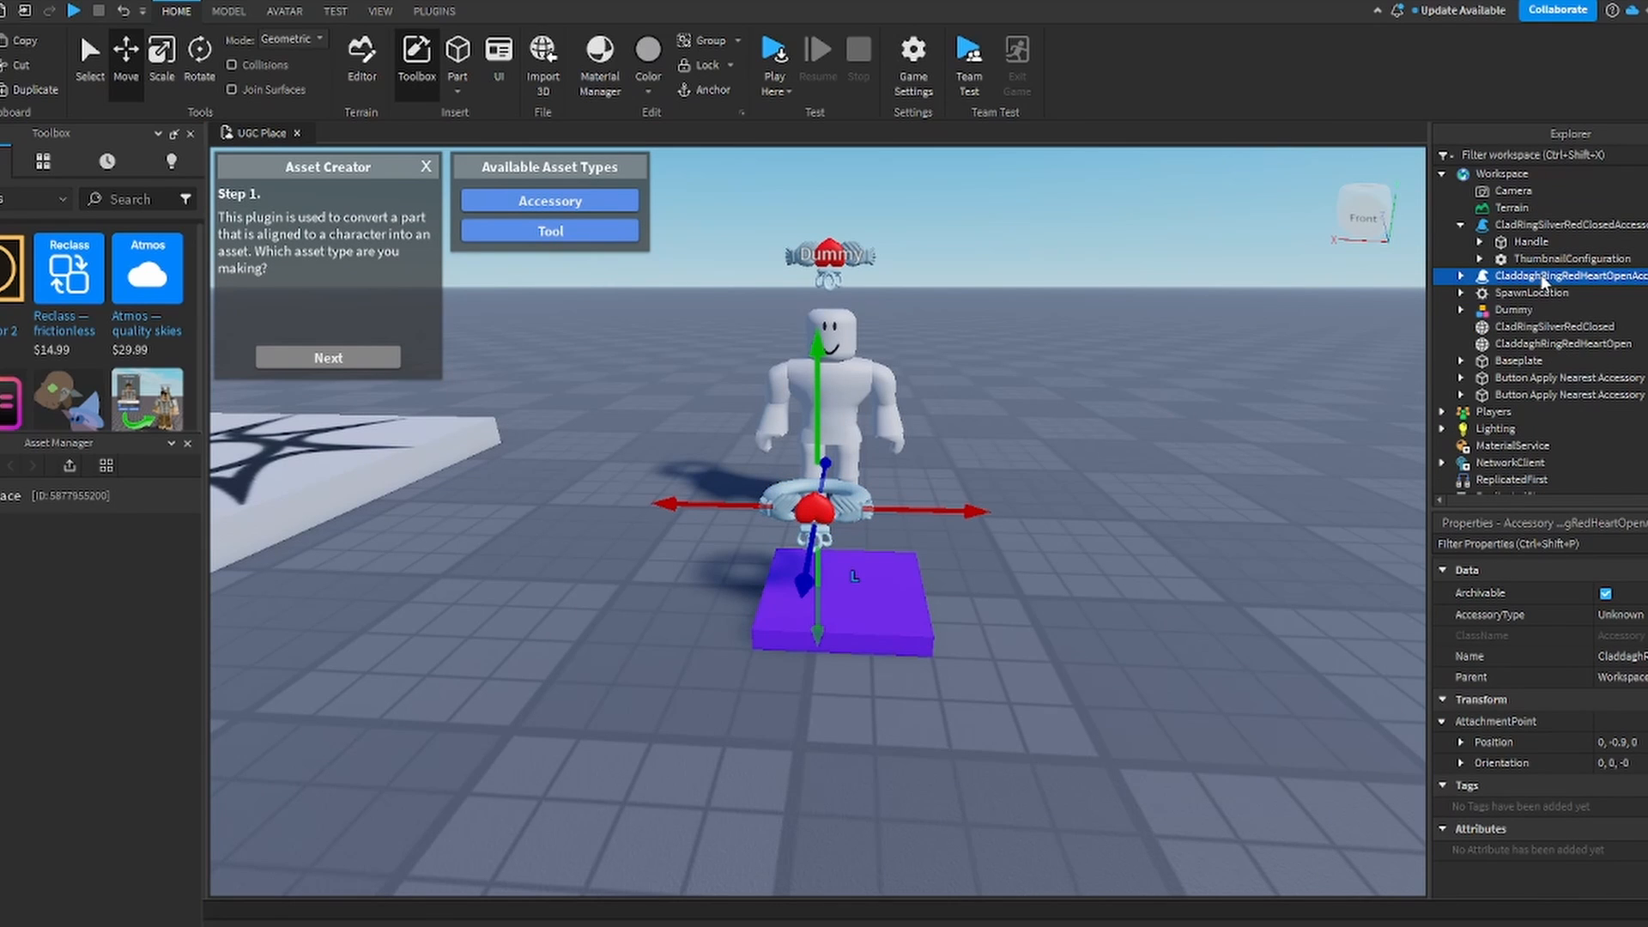
{"action": "right_click", "coordinate": [1574, 275]}
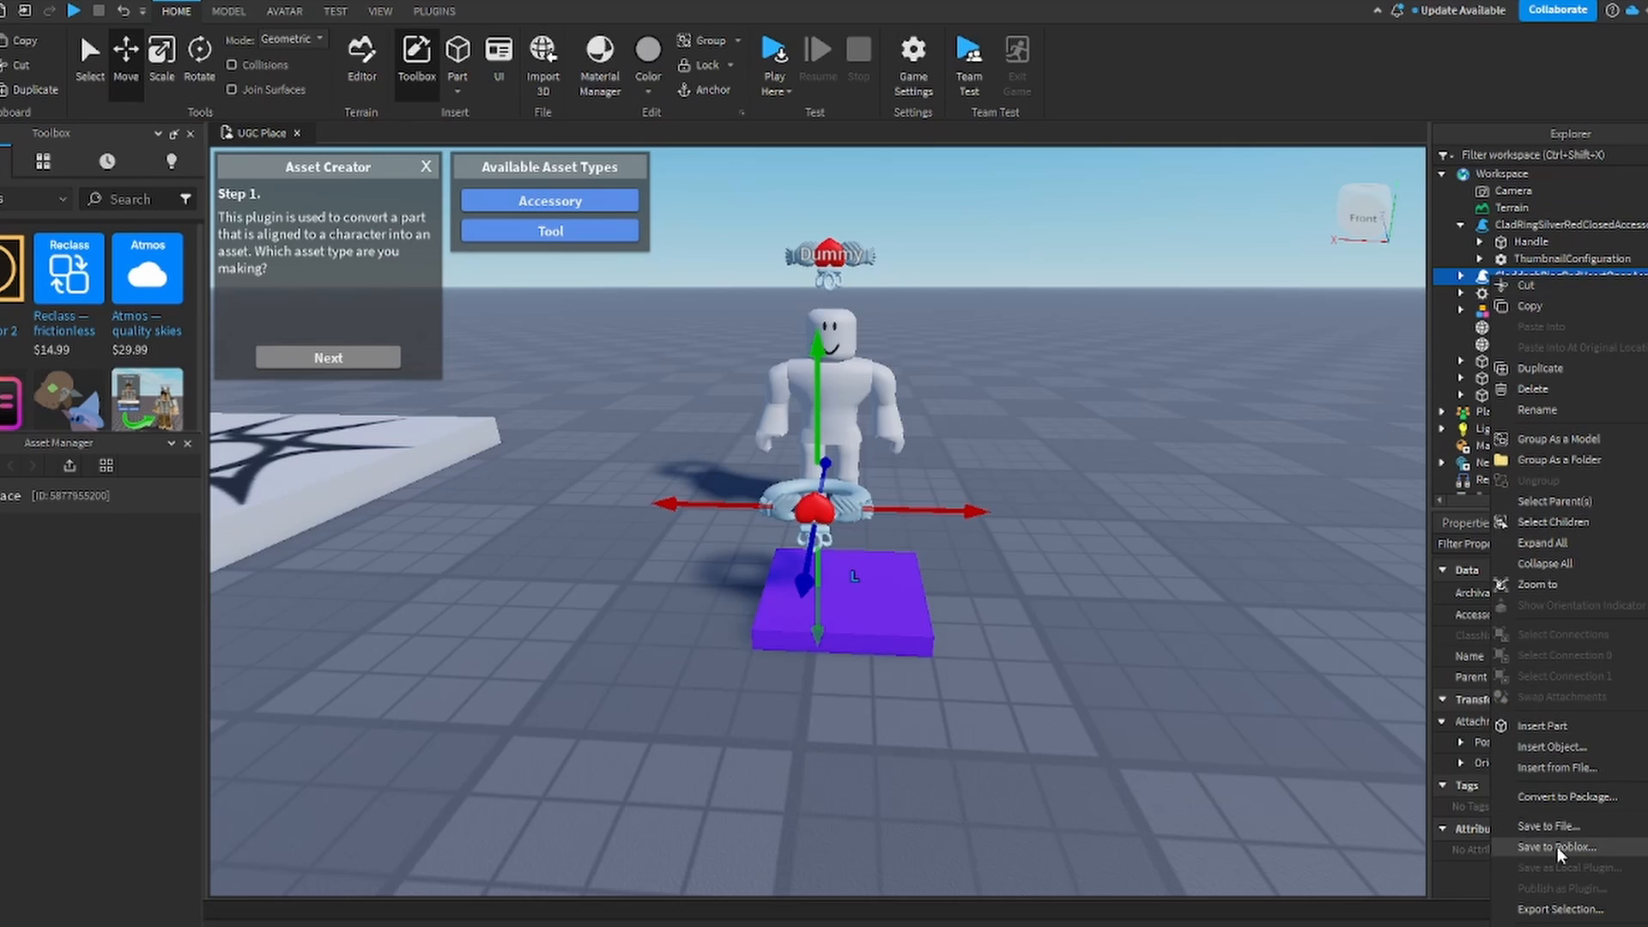
{"action": "left_click", "coordinate": [1556, 846]}
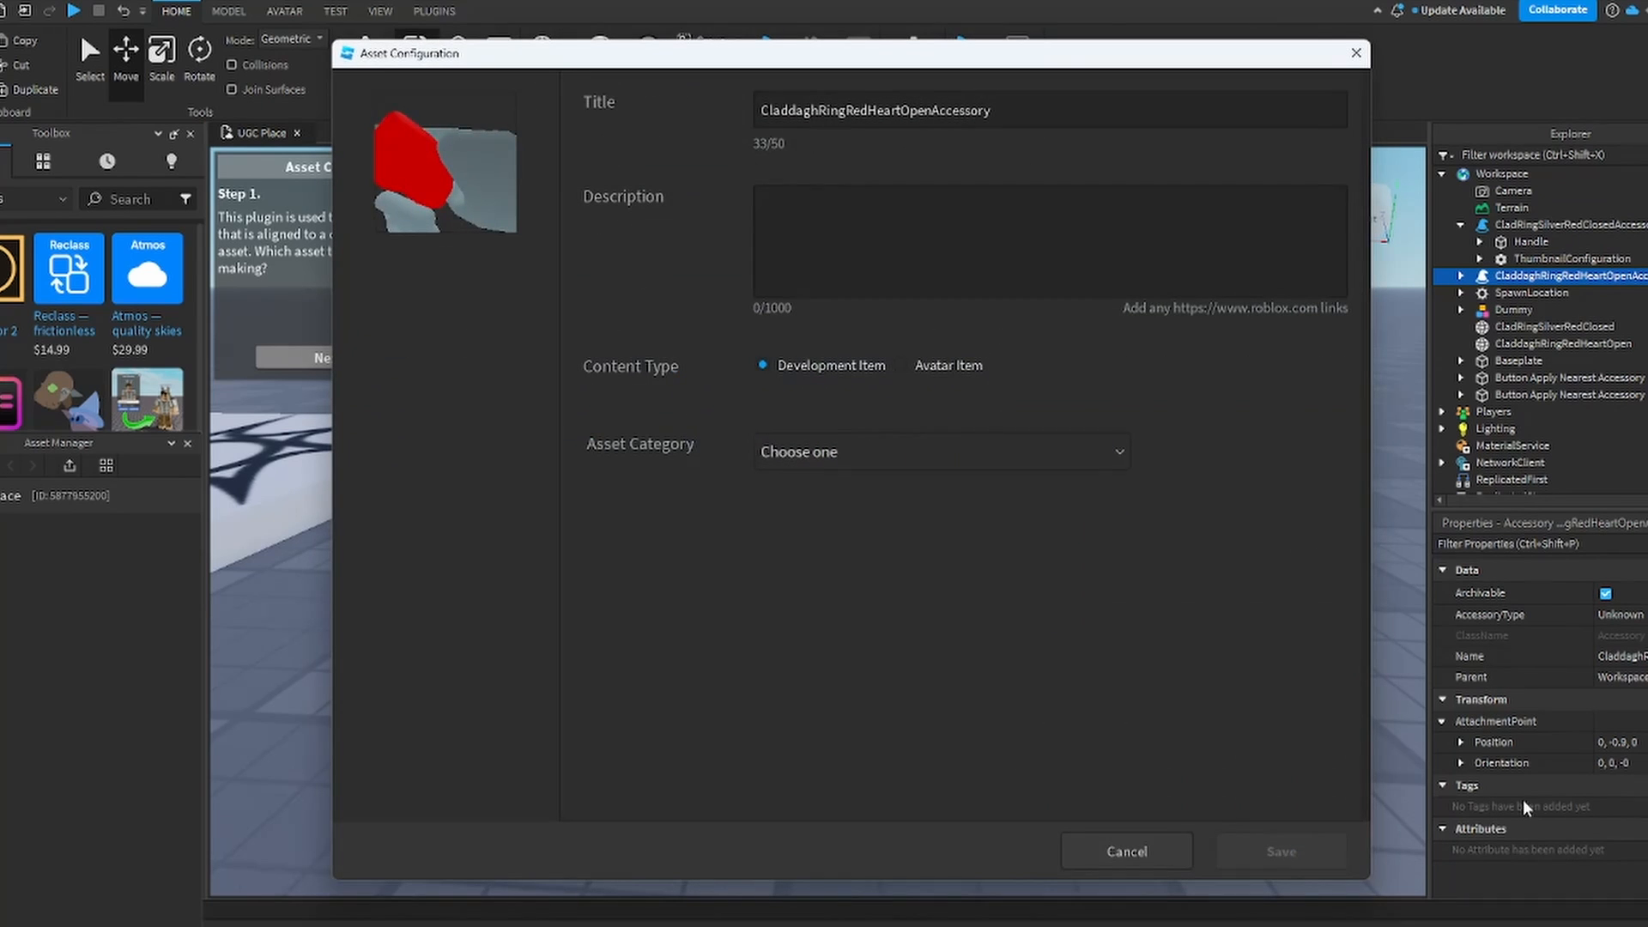
{"action": "mouse_move", "coordinate": [435, 202]}
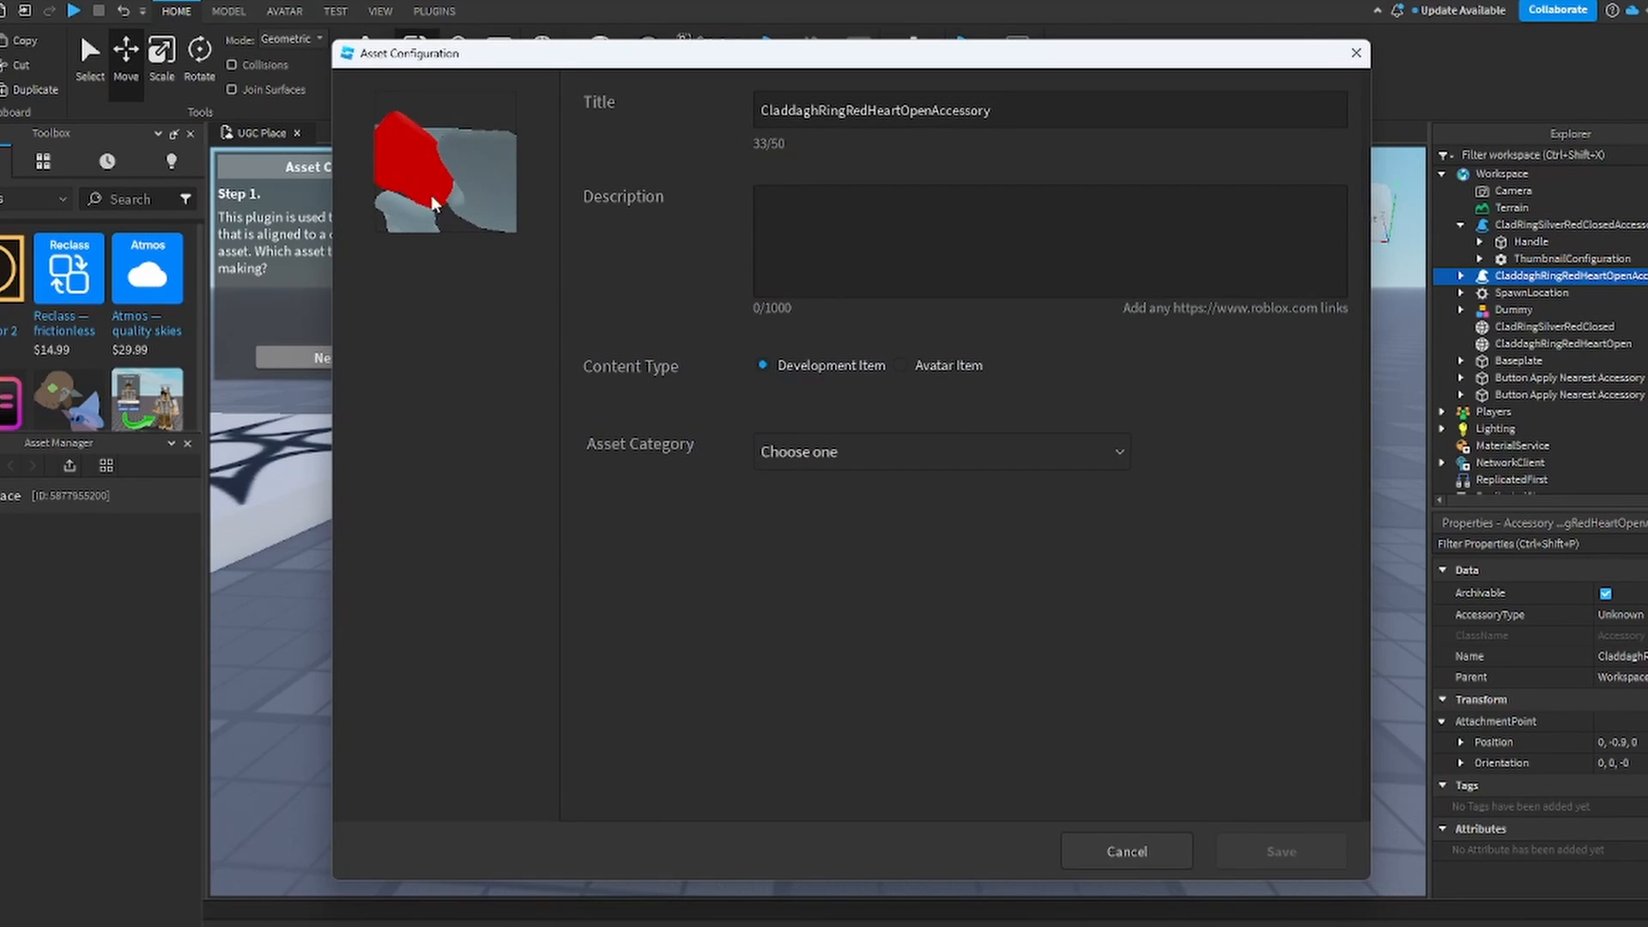
{"action": "mouse_move", "coordinate": [1126, 851]}
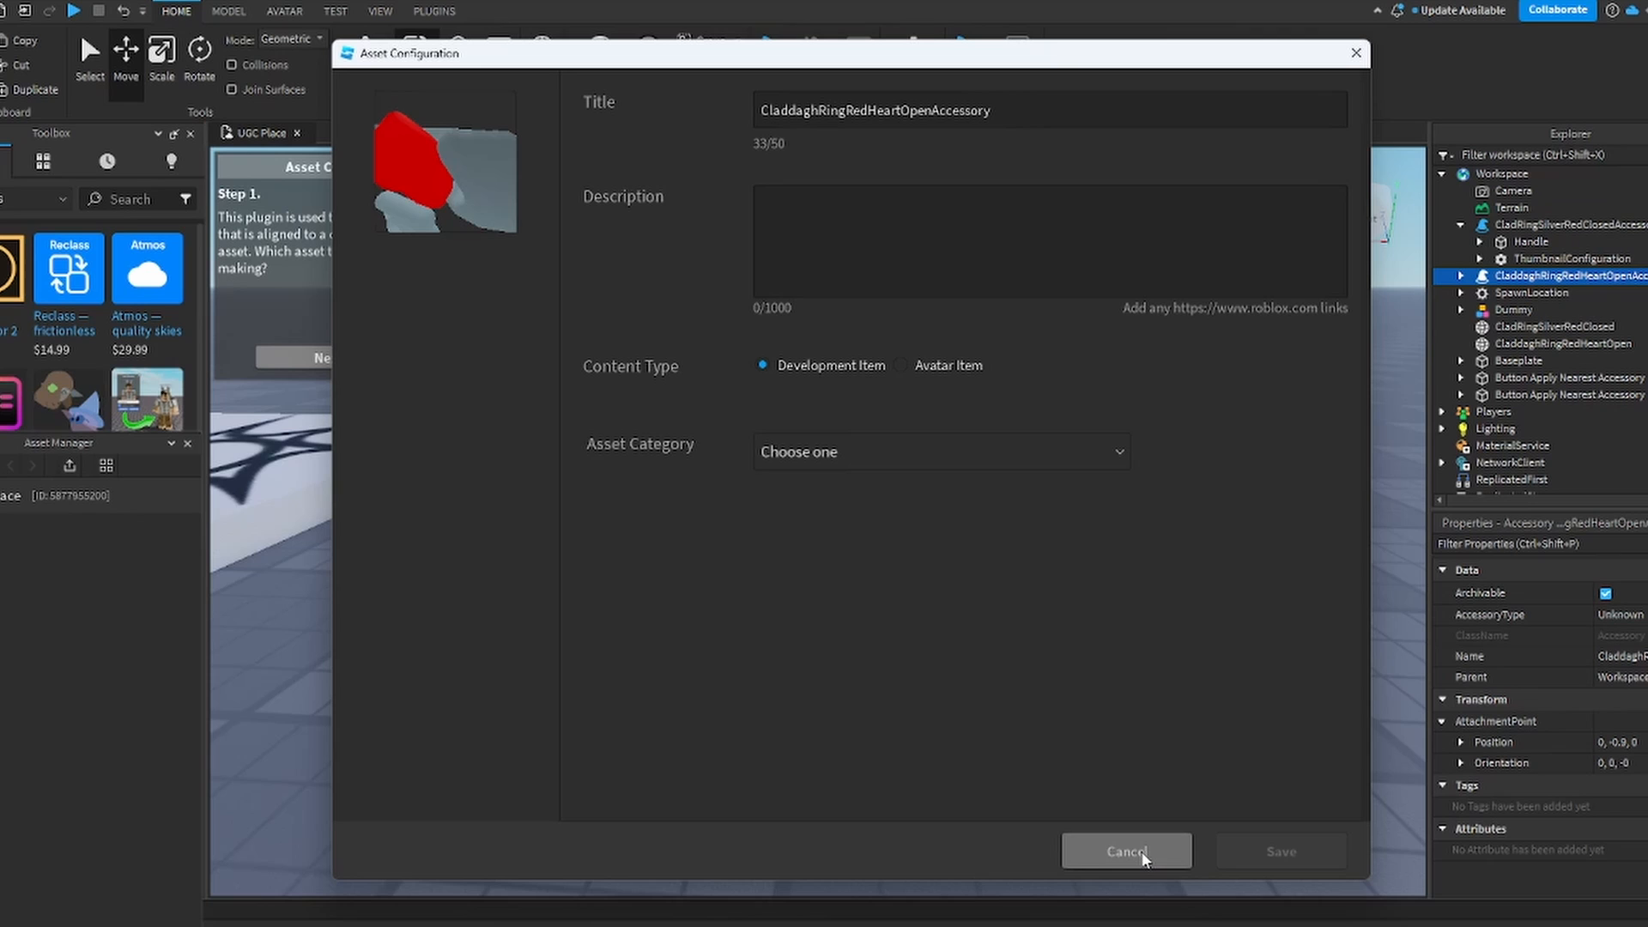
{"action": "left_click", "coordinate": [1125, 851]}
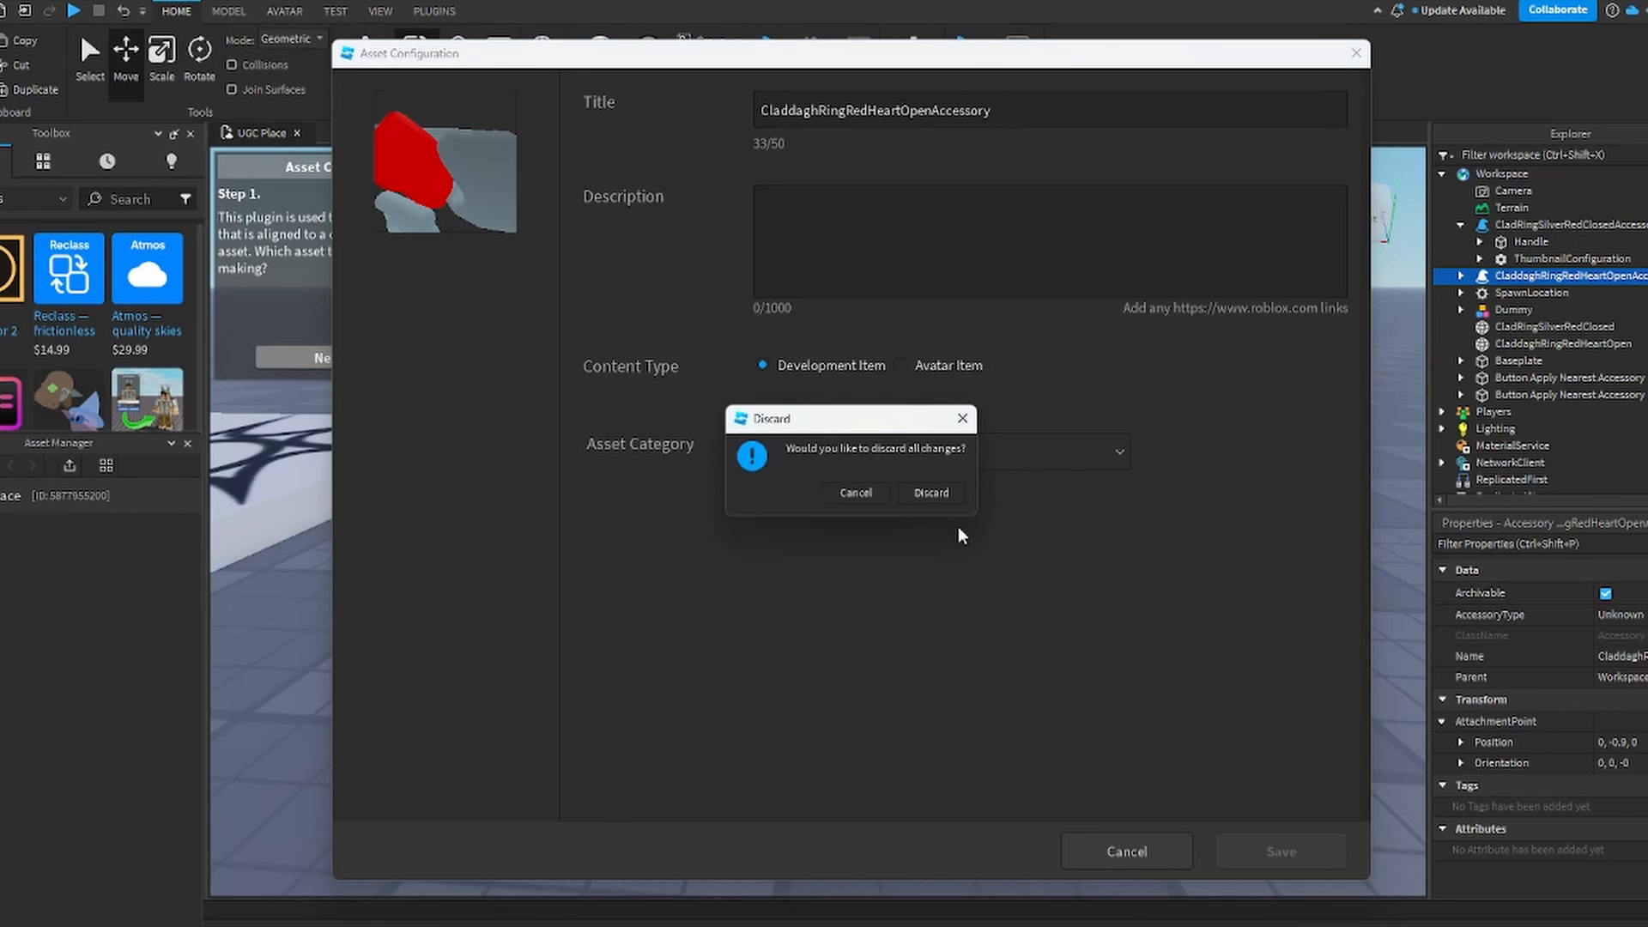
{"action": "left_click", "coordinate": [928, 492]}
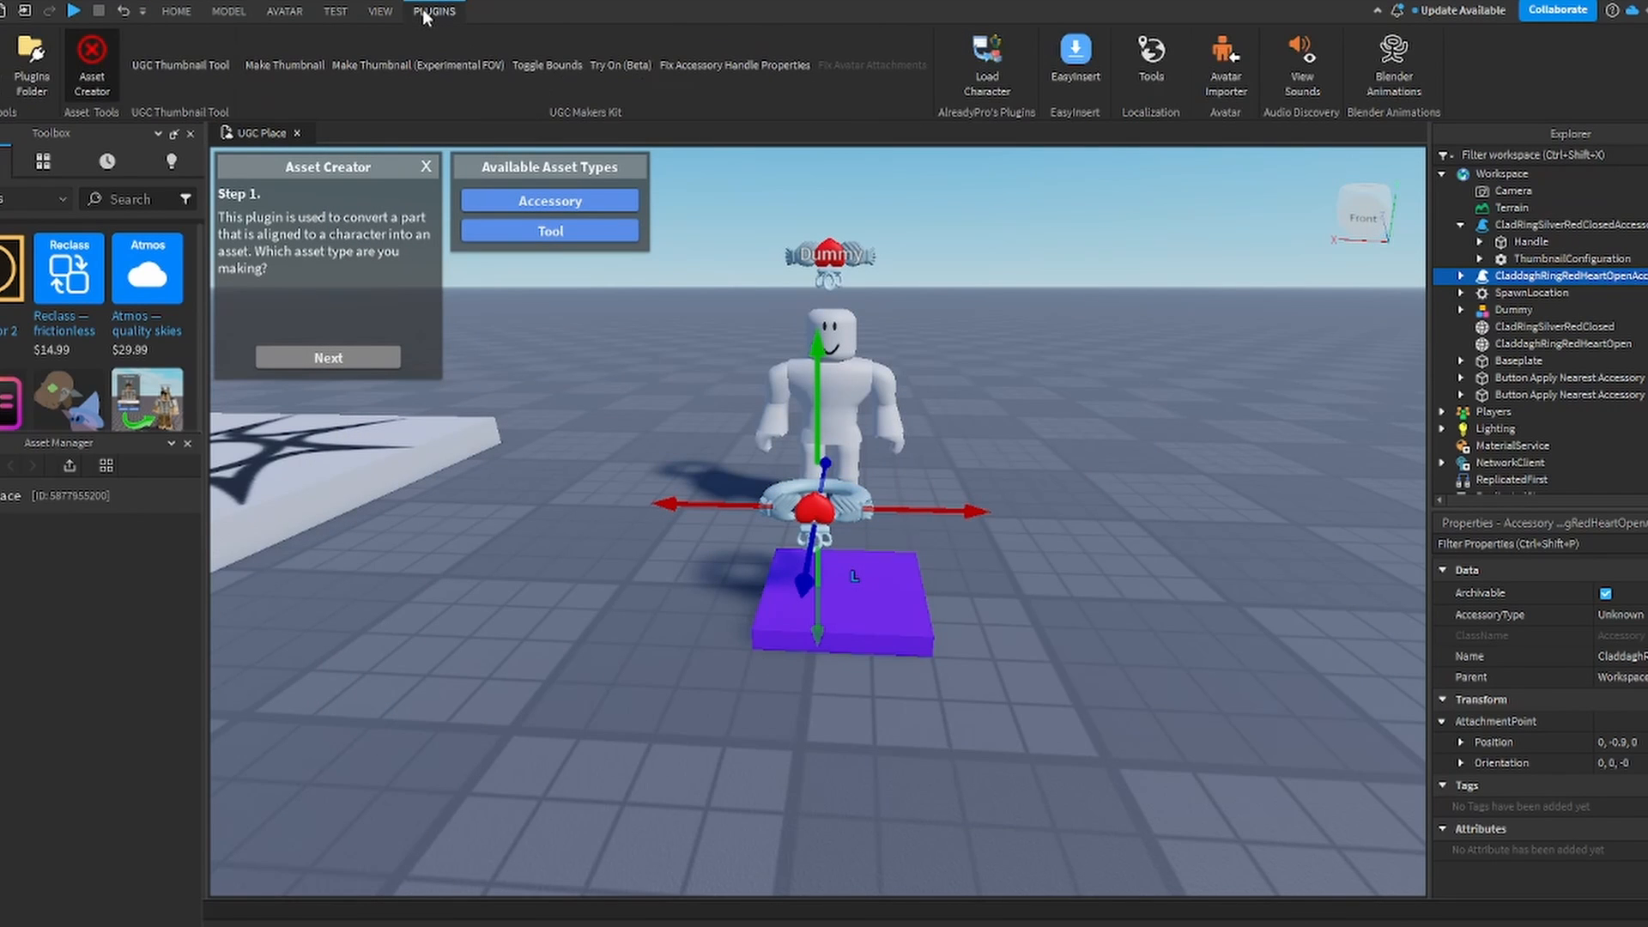
{"action": "mouse_move", "coordinate": [162, 115]}
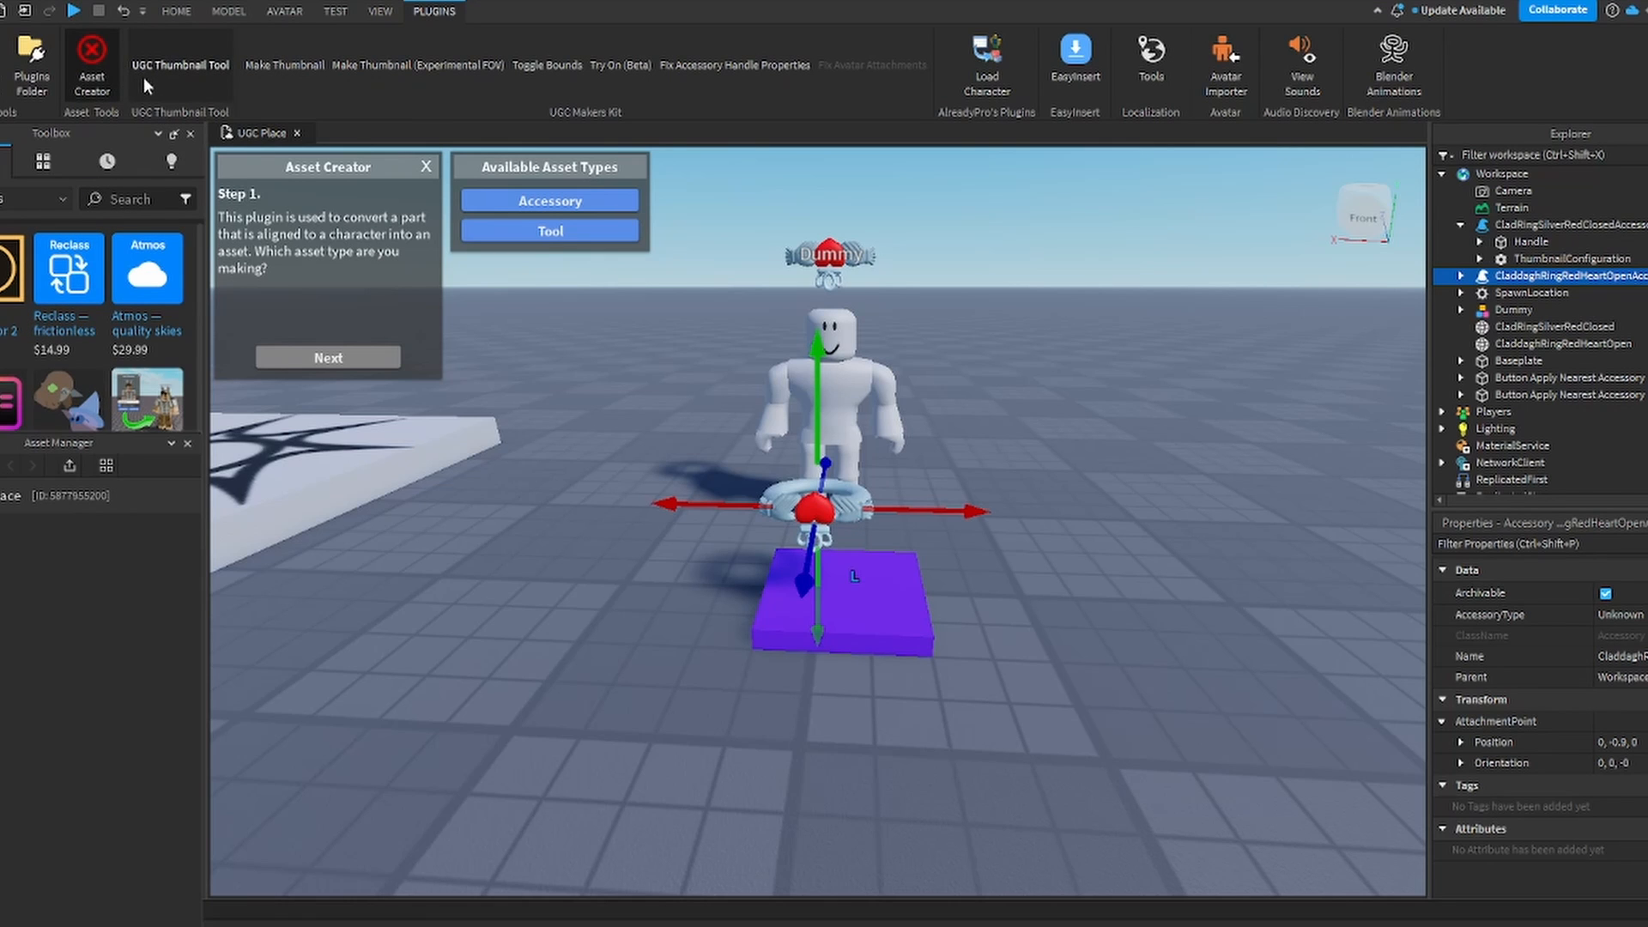
Step: Frame a close-up fitting view of the open red-heart ring accessory's Handle
{"action": "left_click", "coordinate": [179, 65]}
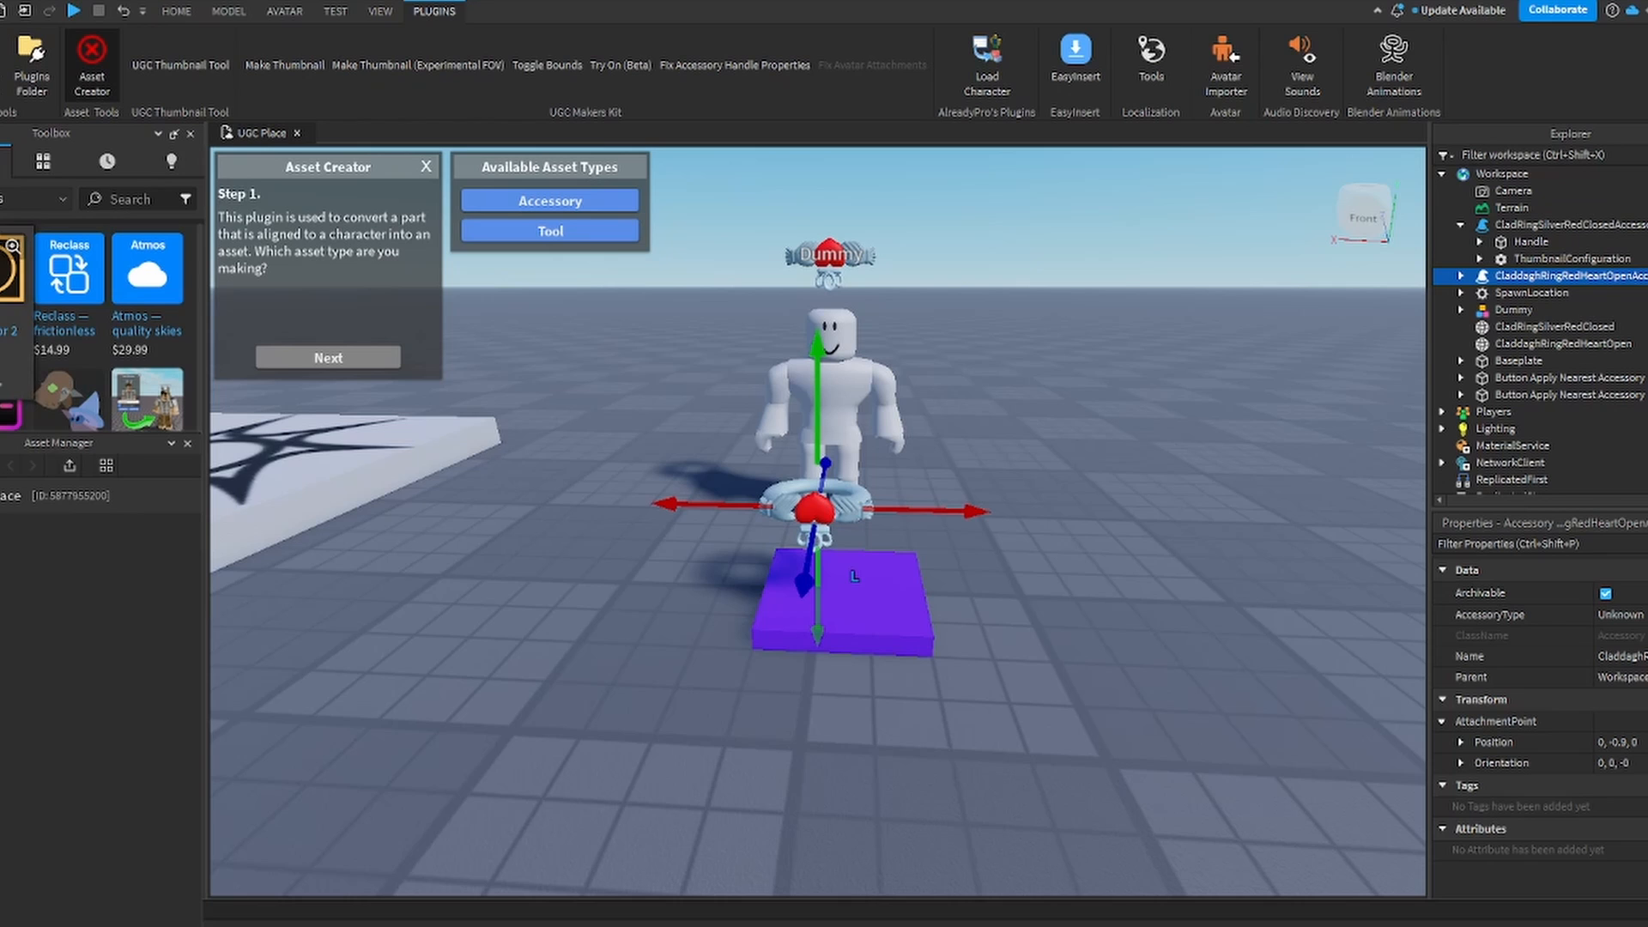
{"action": "mouse_move", "coordinate": [147, 268]}
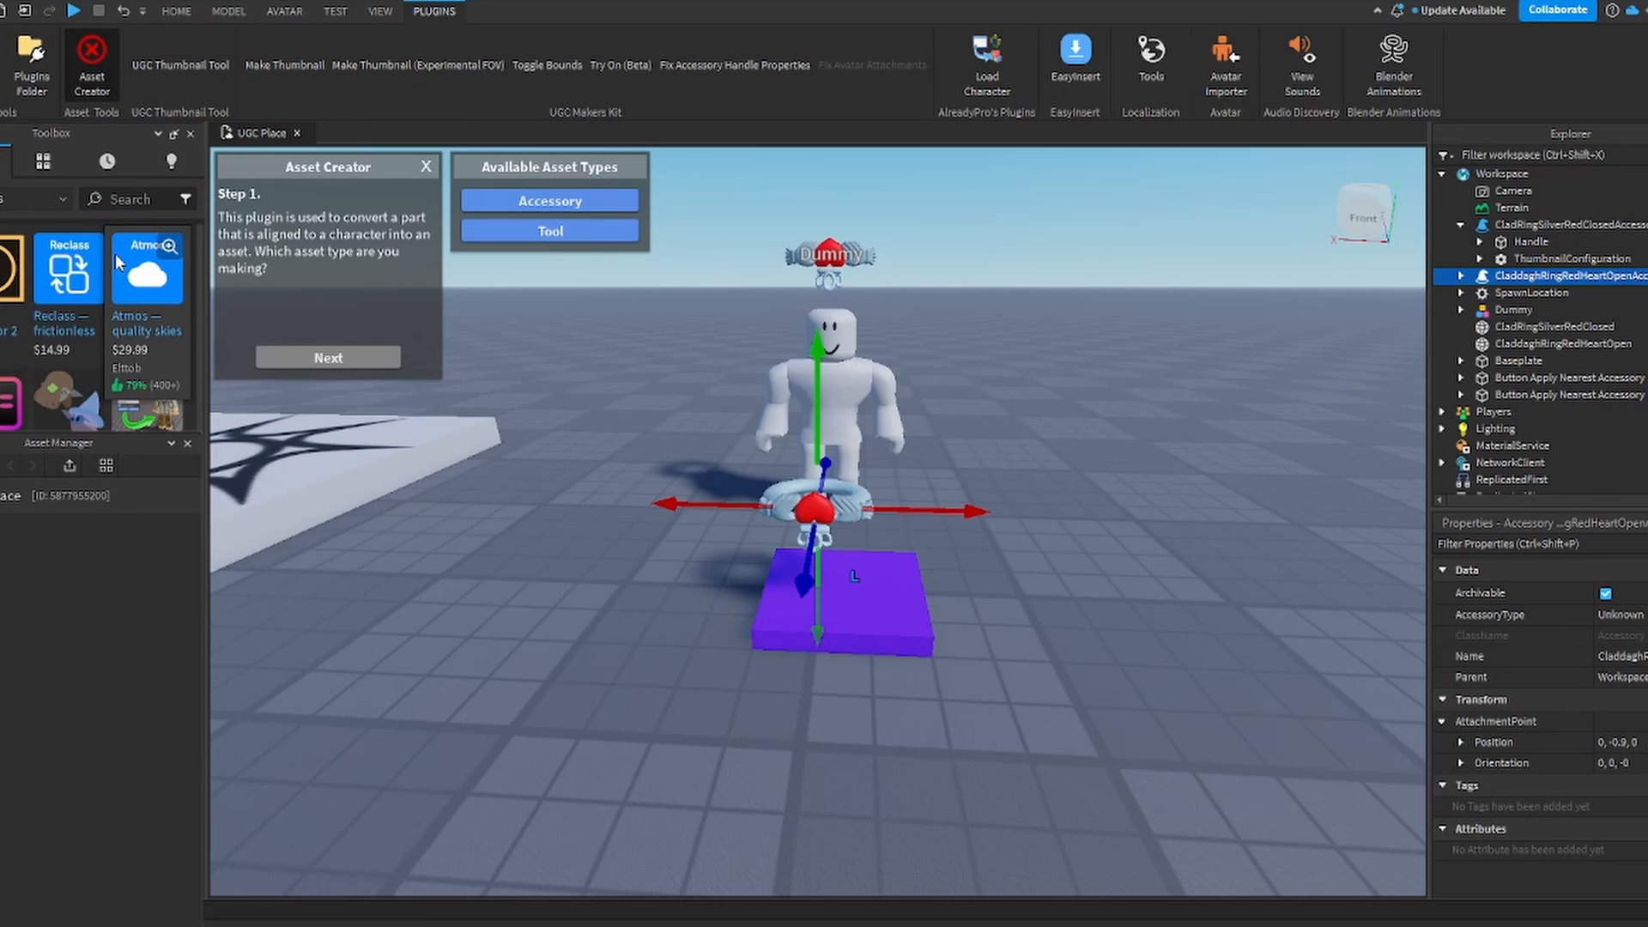
{"action": "scroll", "scroll_direction": "down", "scroll_amount": 3}
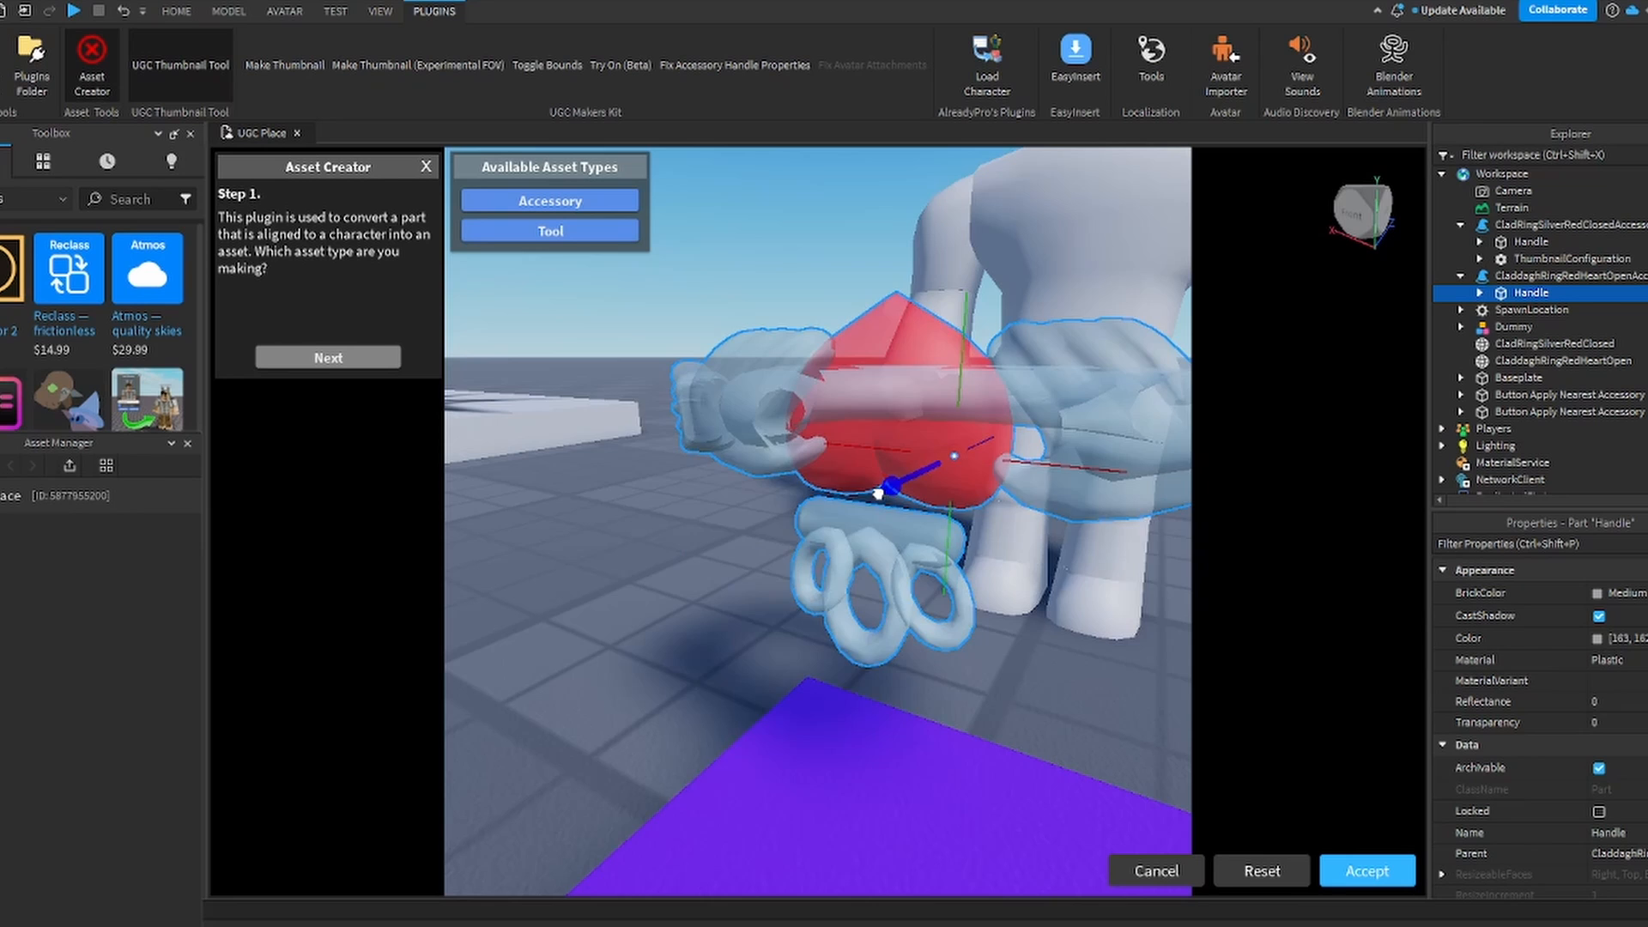
Step: Return to the MODEL tools and the full scene with the ring accessory beside the dummy
{"action": "left_click", "coordinate": [175, 12]}
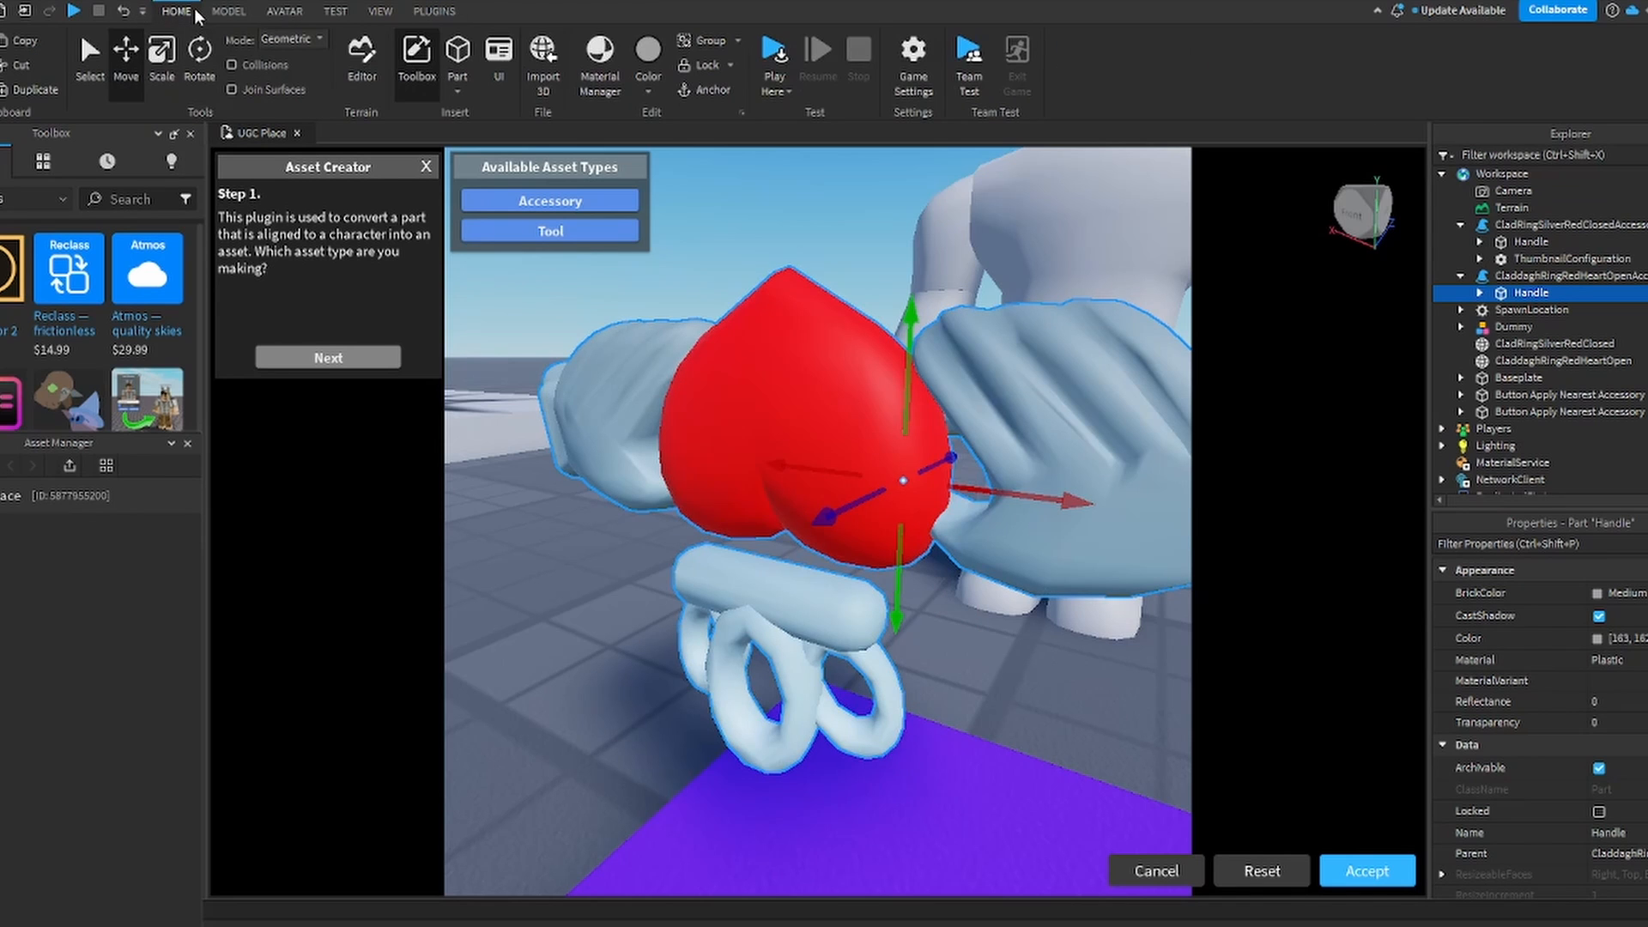
{"action": "left_click", "coordinate": [200, 60]}
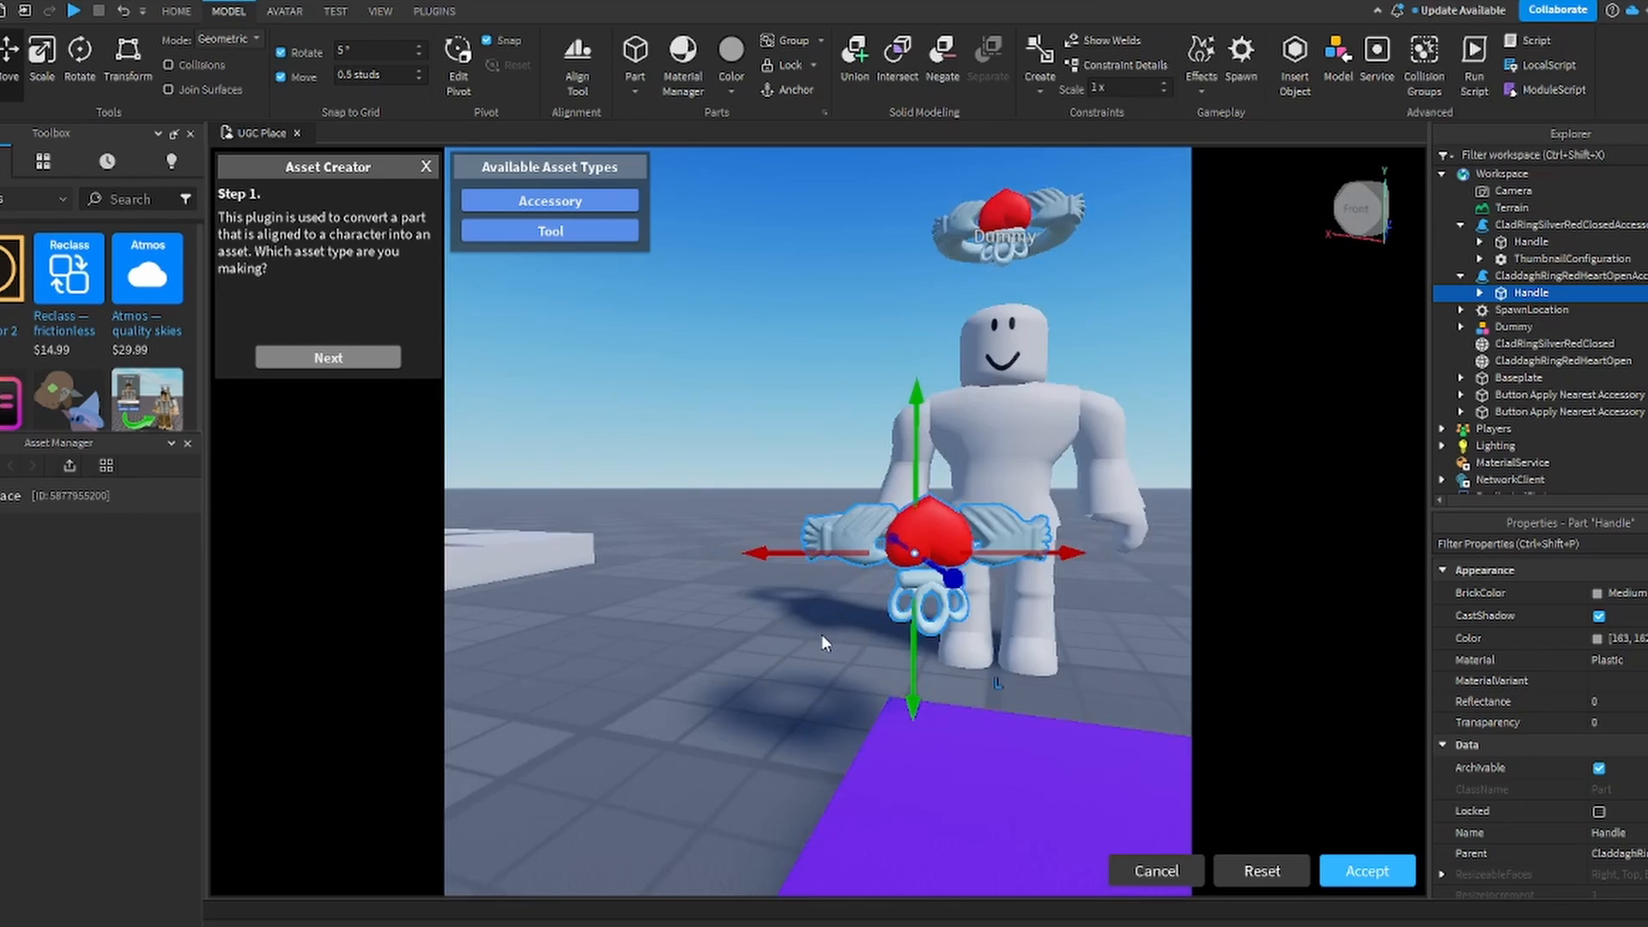
{"action": "scroll", "scroll_direction": "down", "scroll_amount": 3}
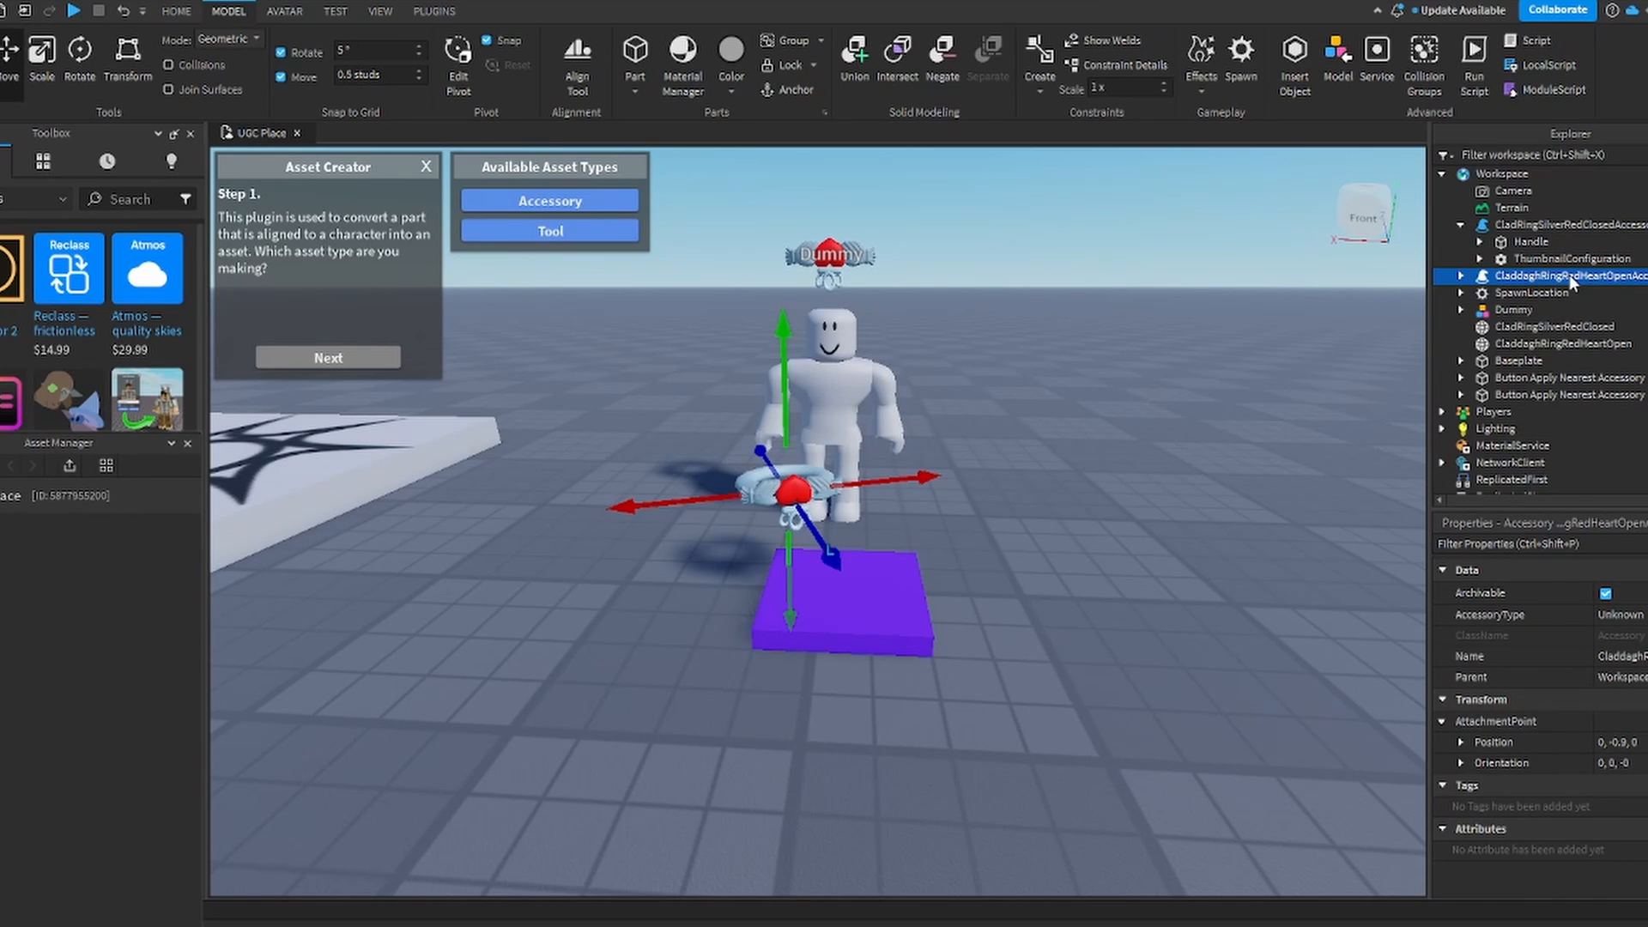
{"action": "mouse_move", "coordinate": [1560, 858]}
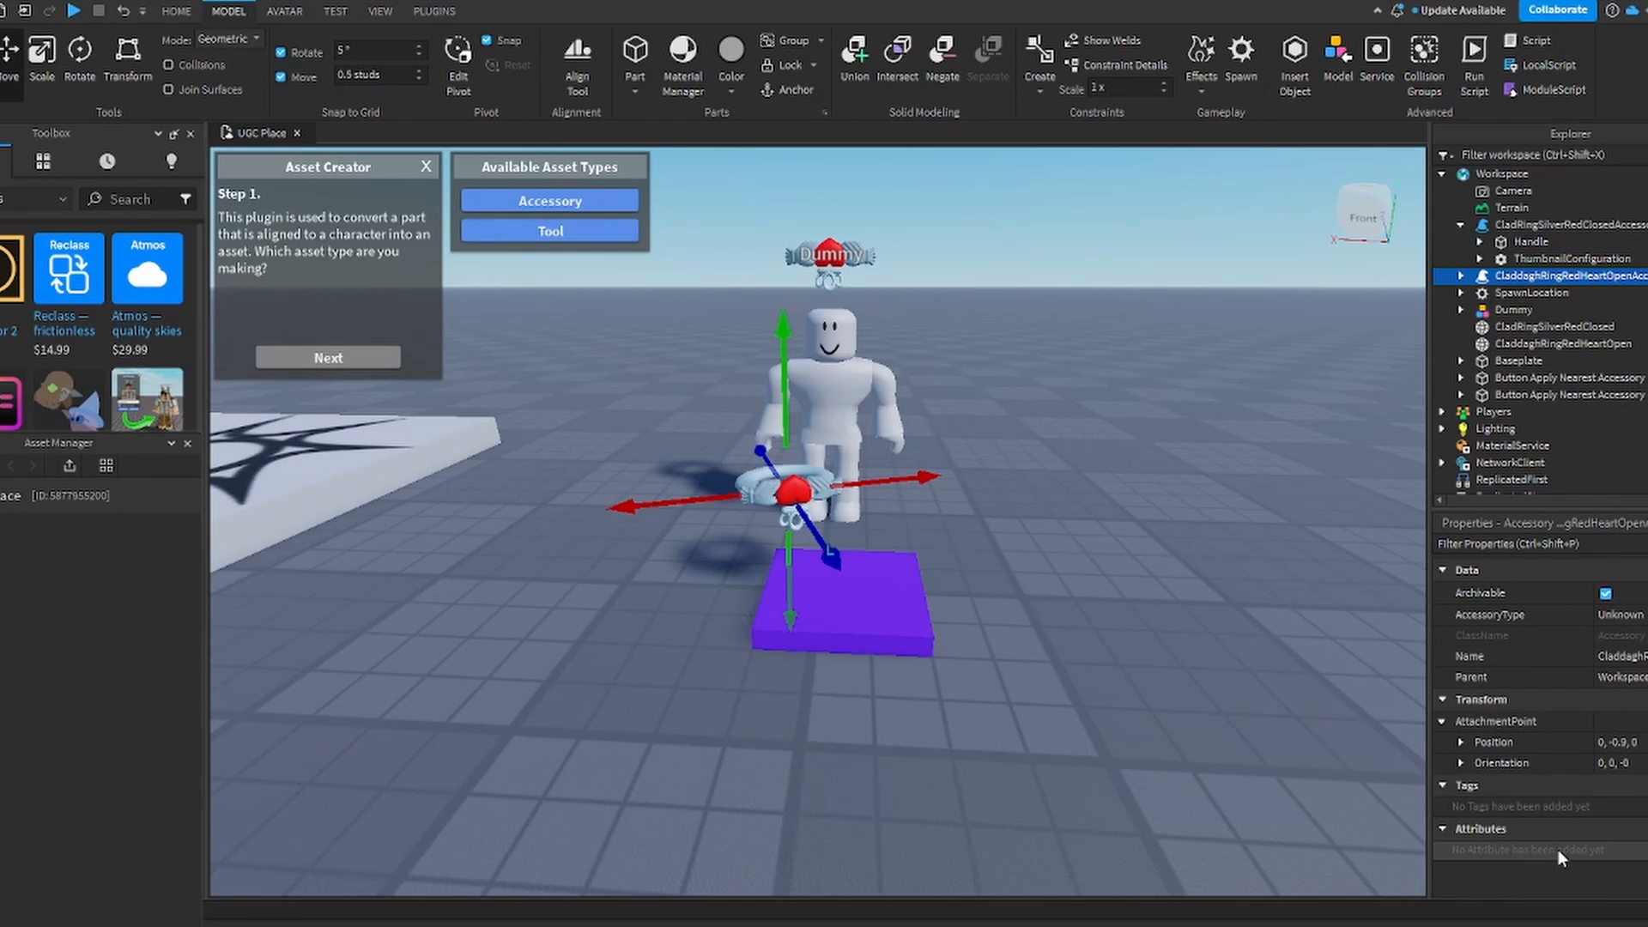
{"action": "left_click", "coordinate": [326, 357]}
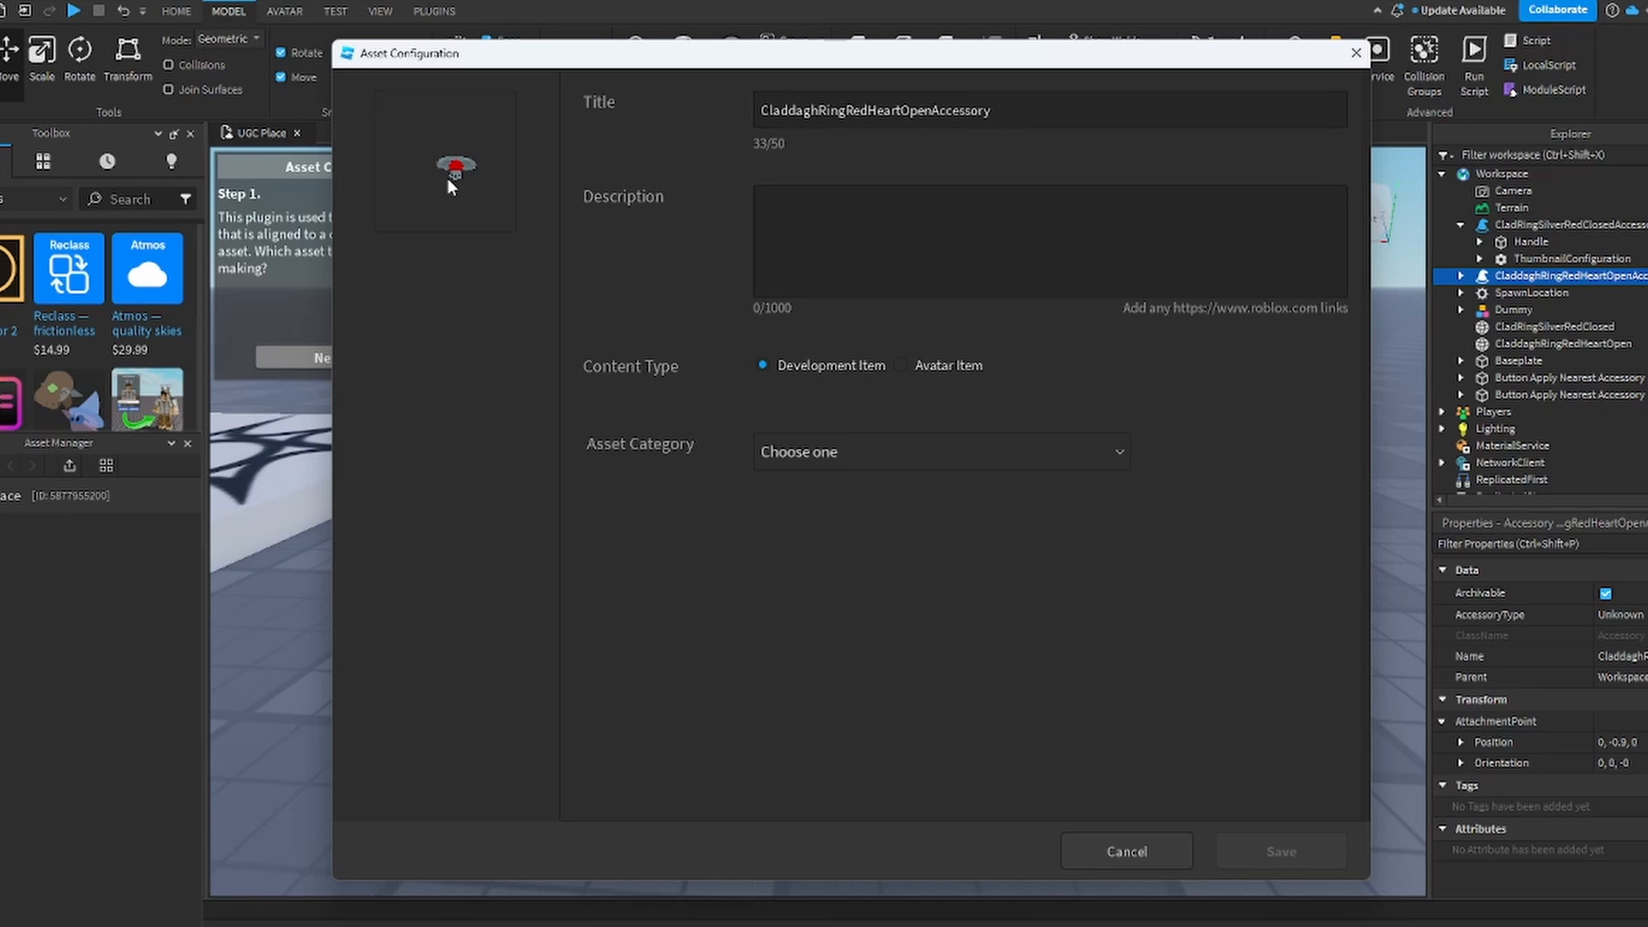
{"action": "left_click", "coordinate": [1124, 852]}
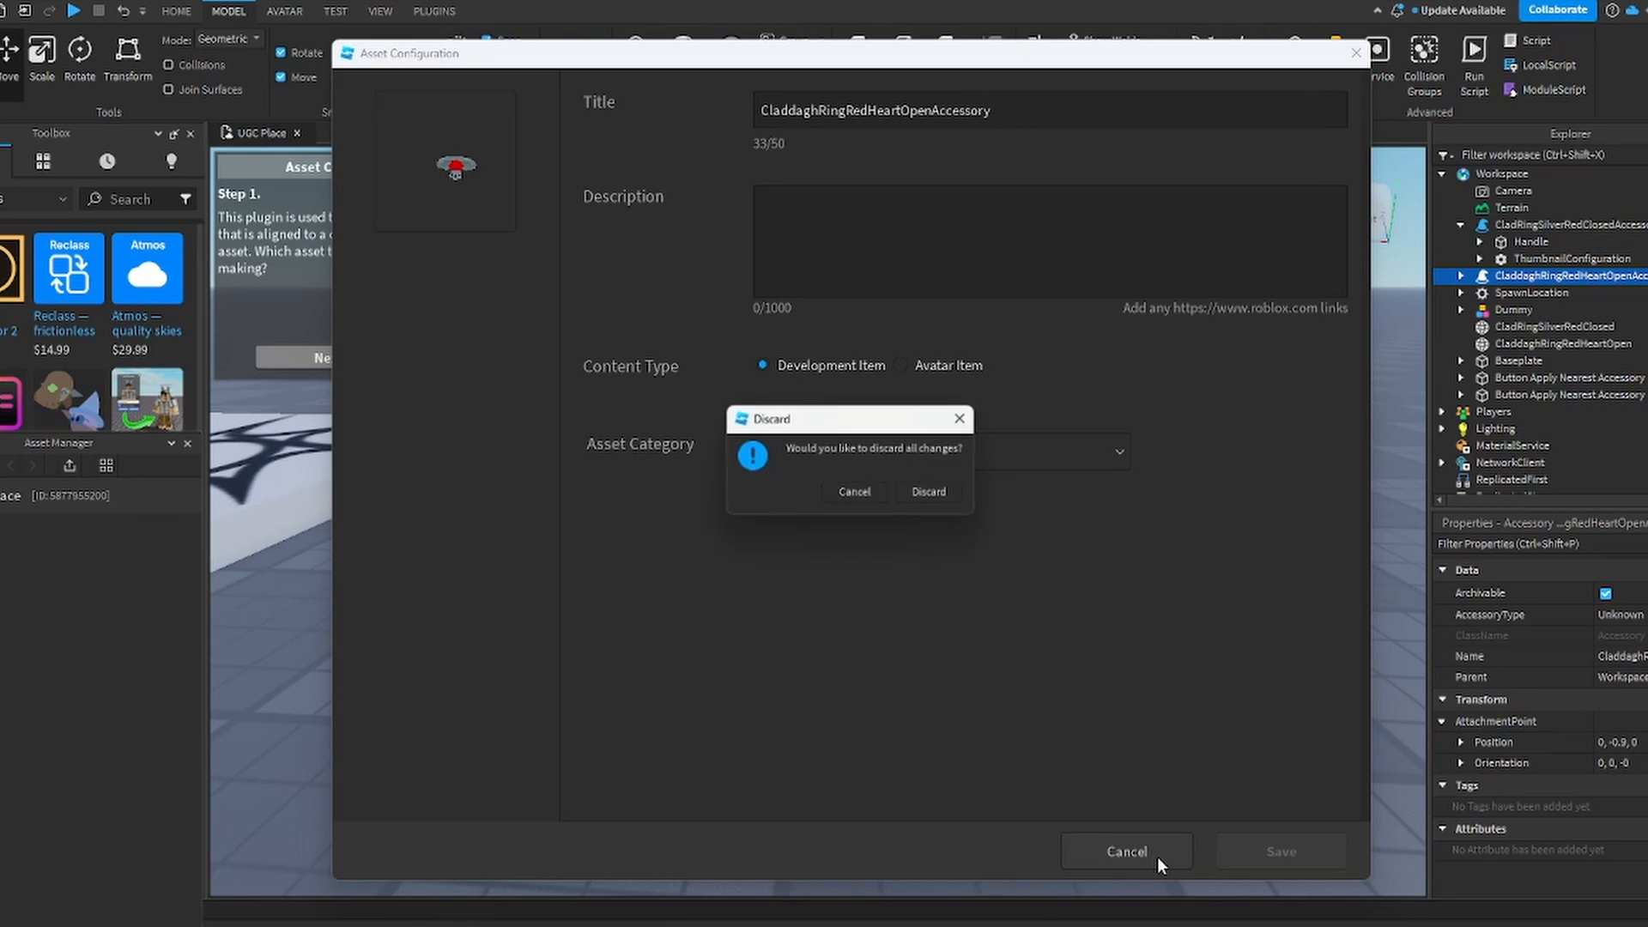
{"action": "left_click", "coordinate": [925, 491]}
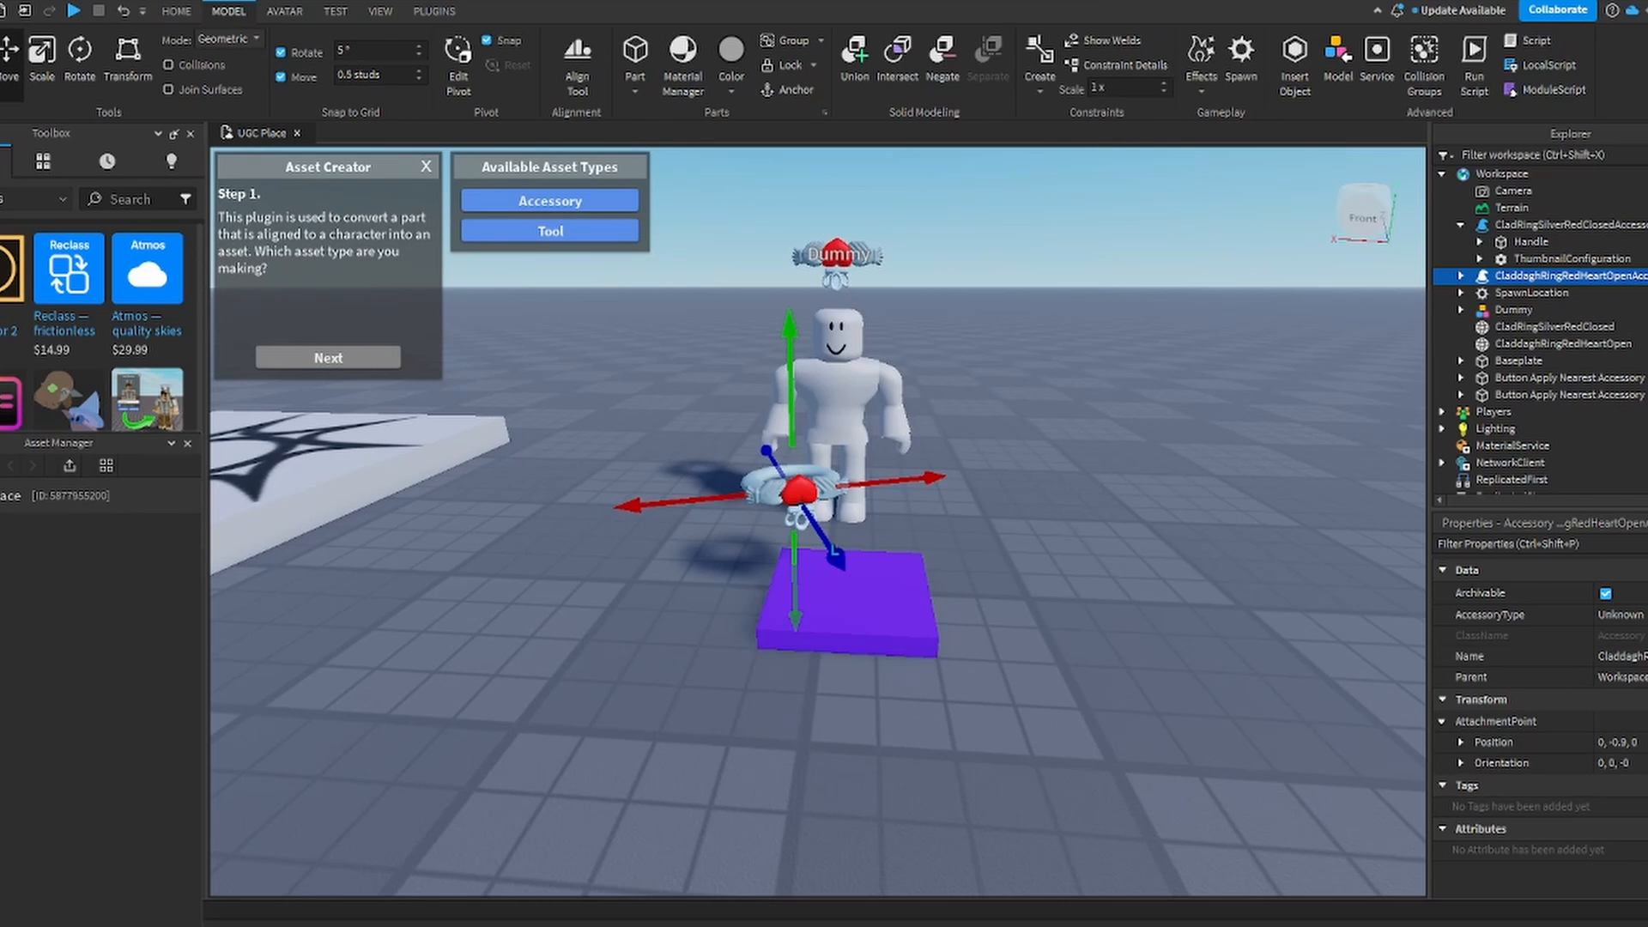
{"action": "left_click", "coordinate": [326, 357]}
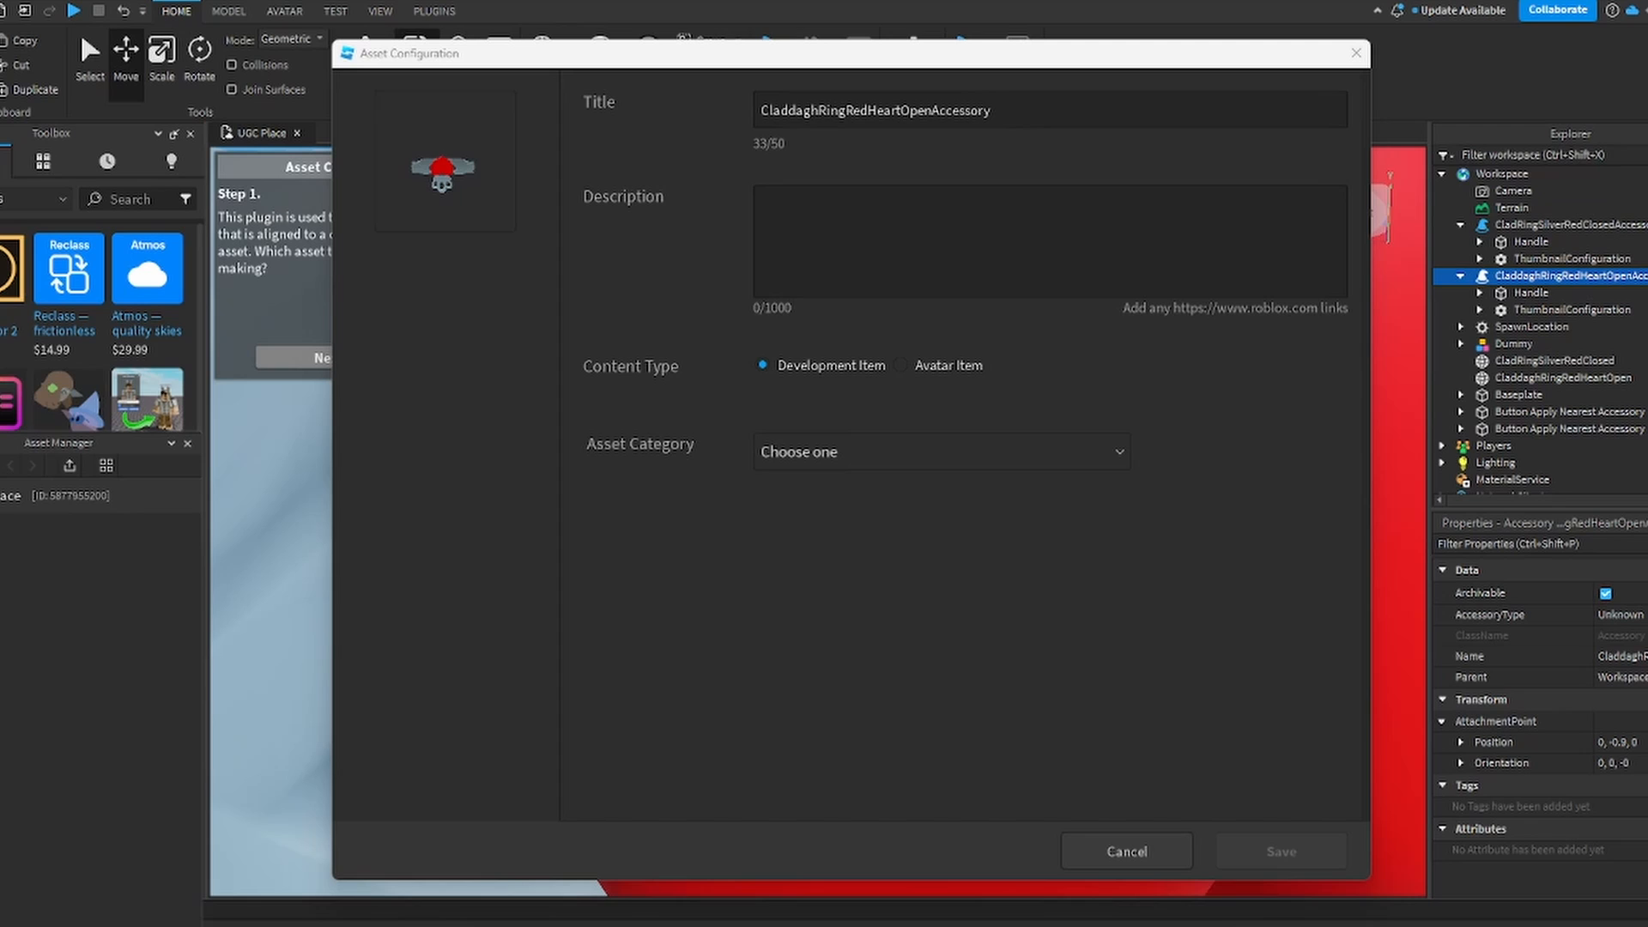
{"action": "mouse_move", "coordinate": [1543, 427]}
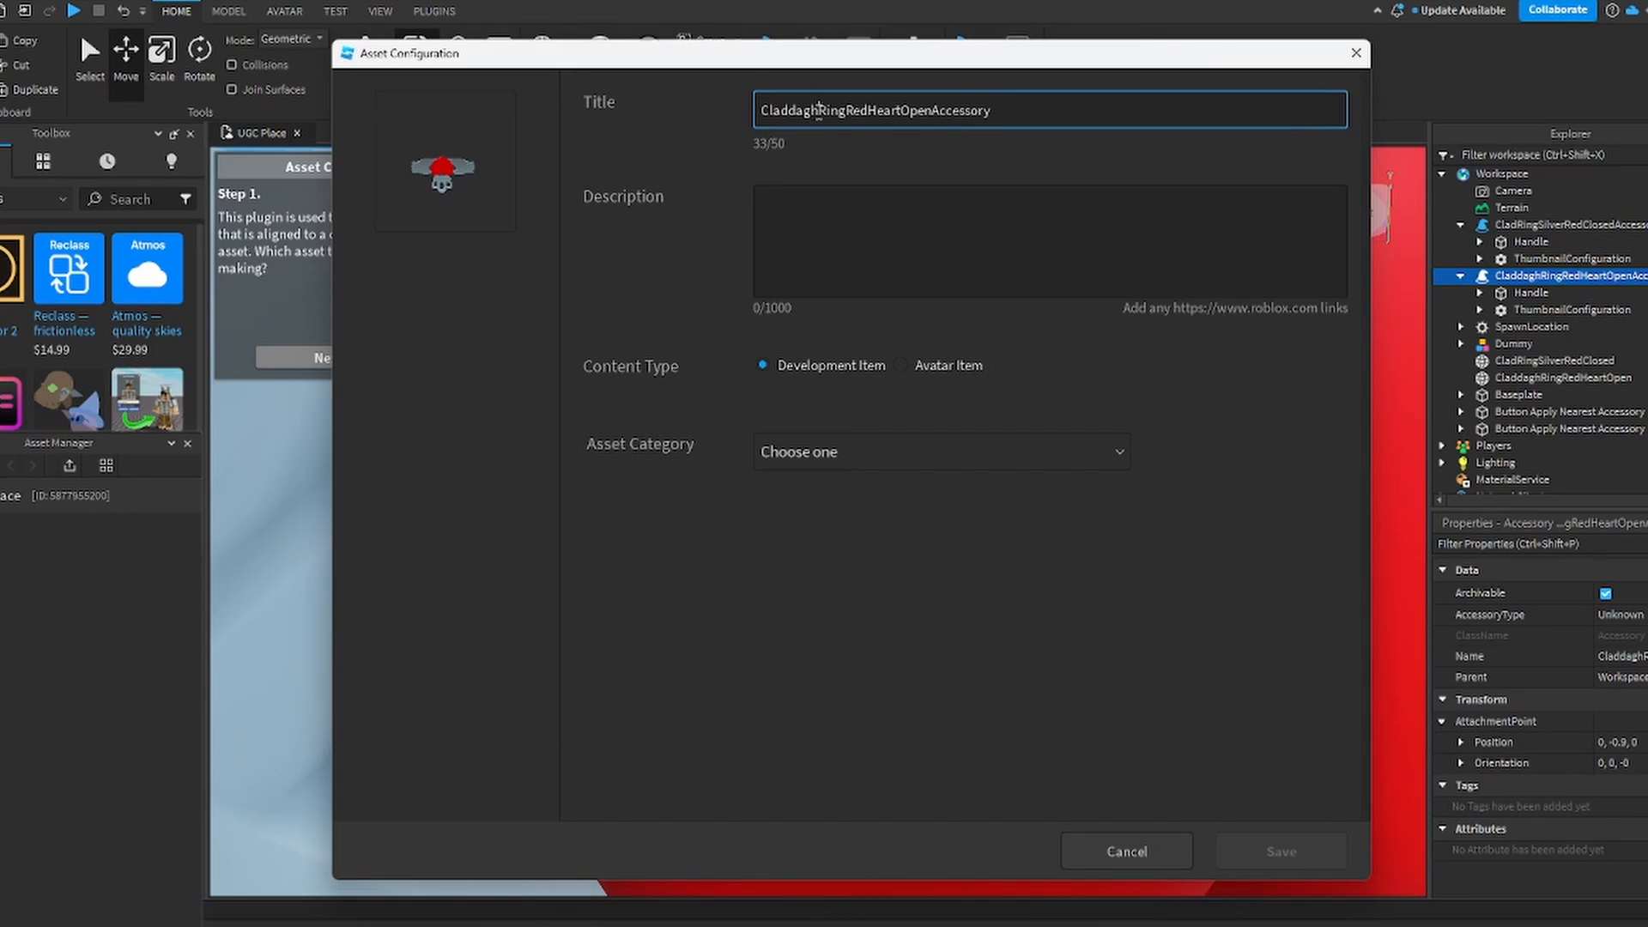
{"action": "mouse_move", "coordinate": [826, 144]}
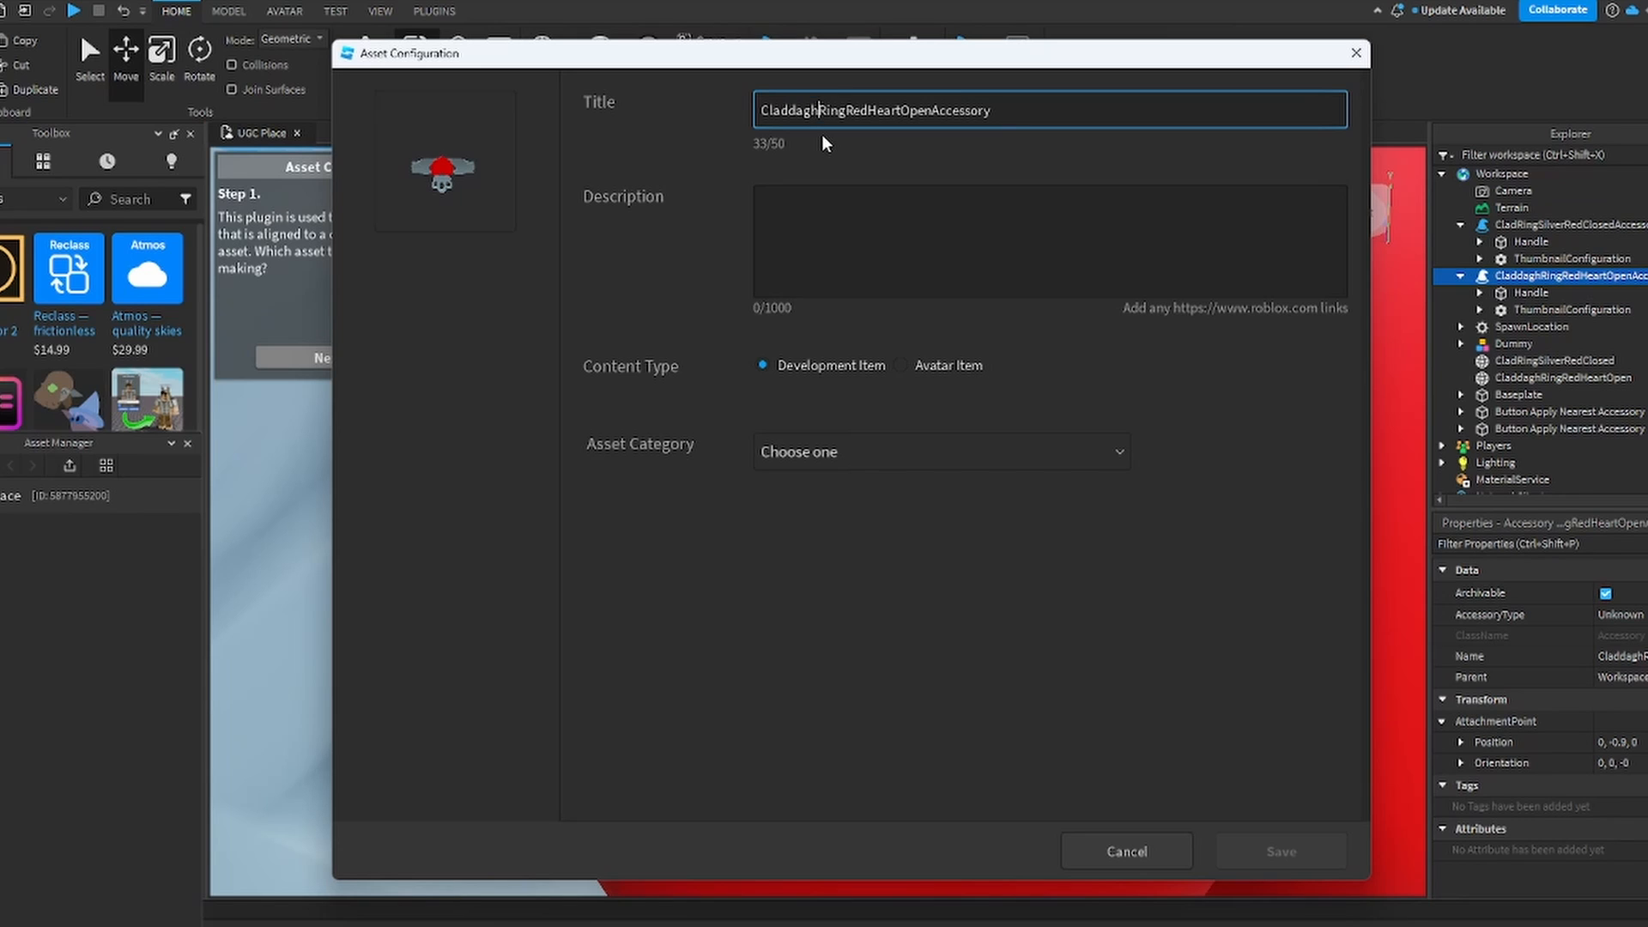
Step: Retitle the asset 'Irish Scottish Ring Silver Red Heart Open', replacing 'Claddagh' and 'Accessory'
{"action": "key", "text": "Backspace"}
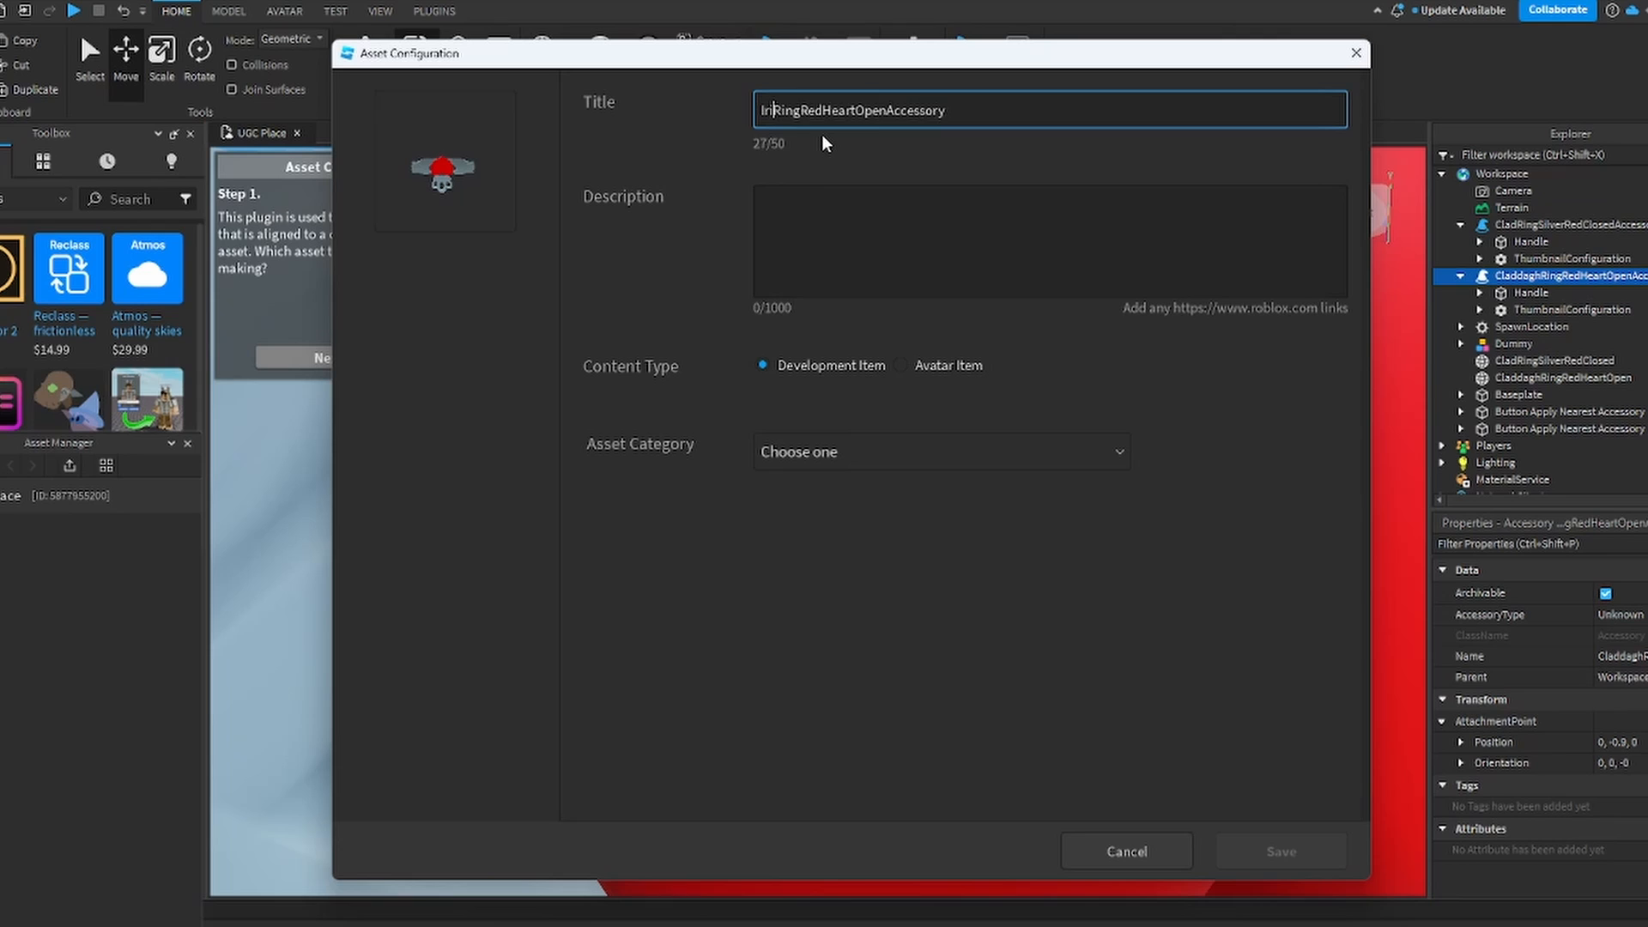
{"action": "type", "text": "Irish Scott"}
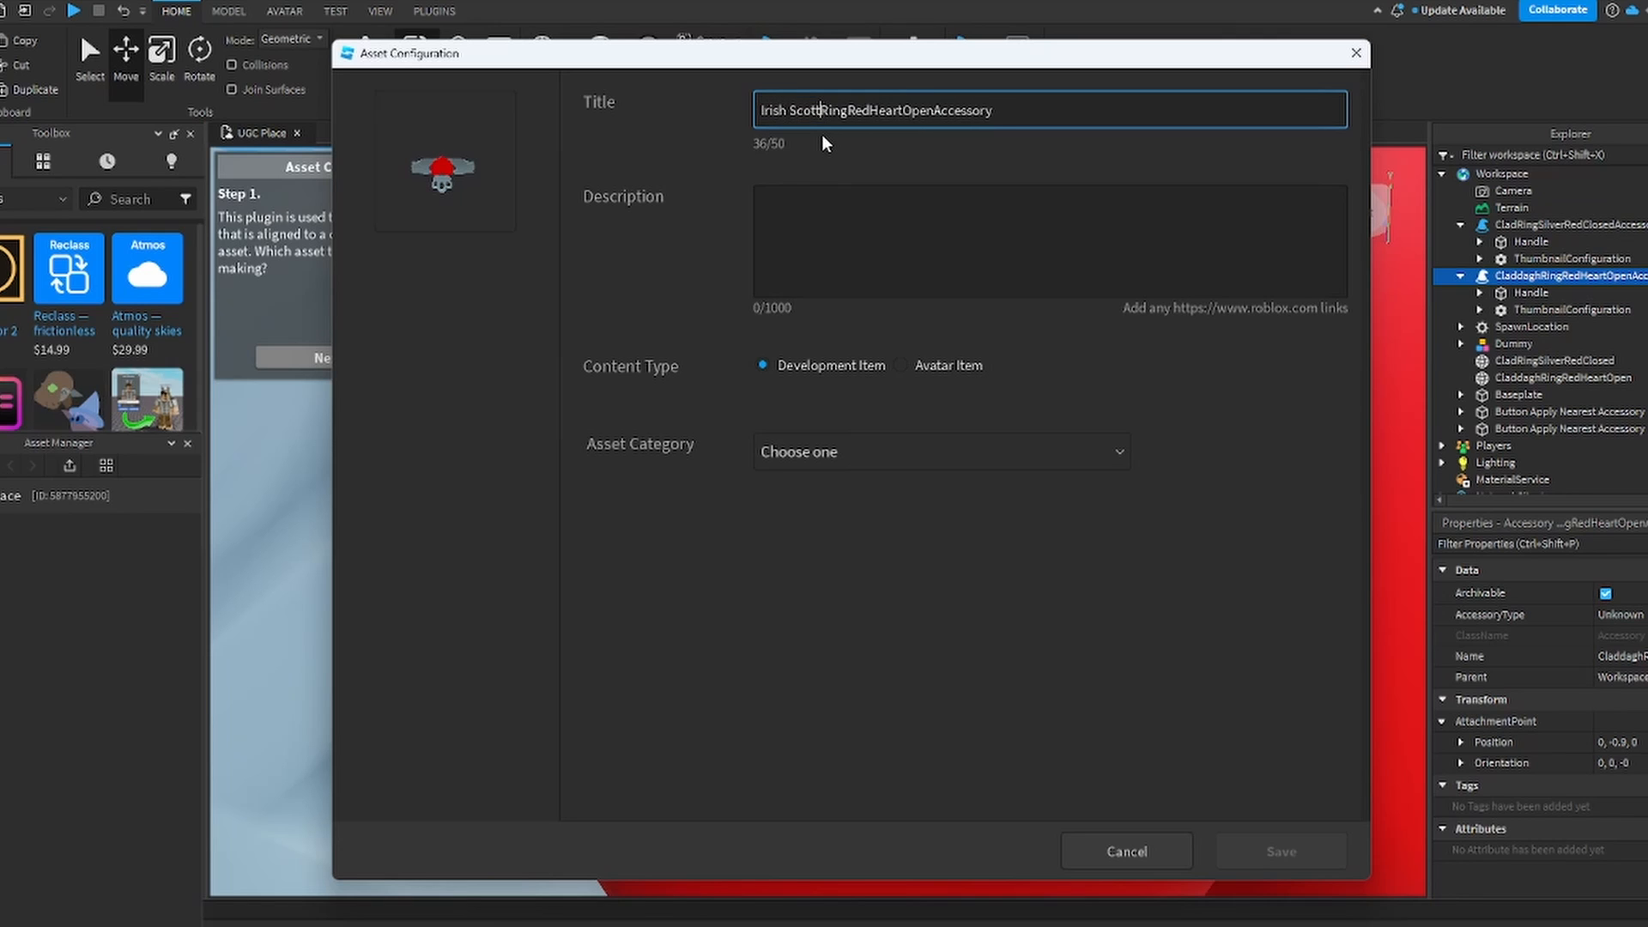
{"action": "type", "text": "ish"}
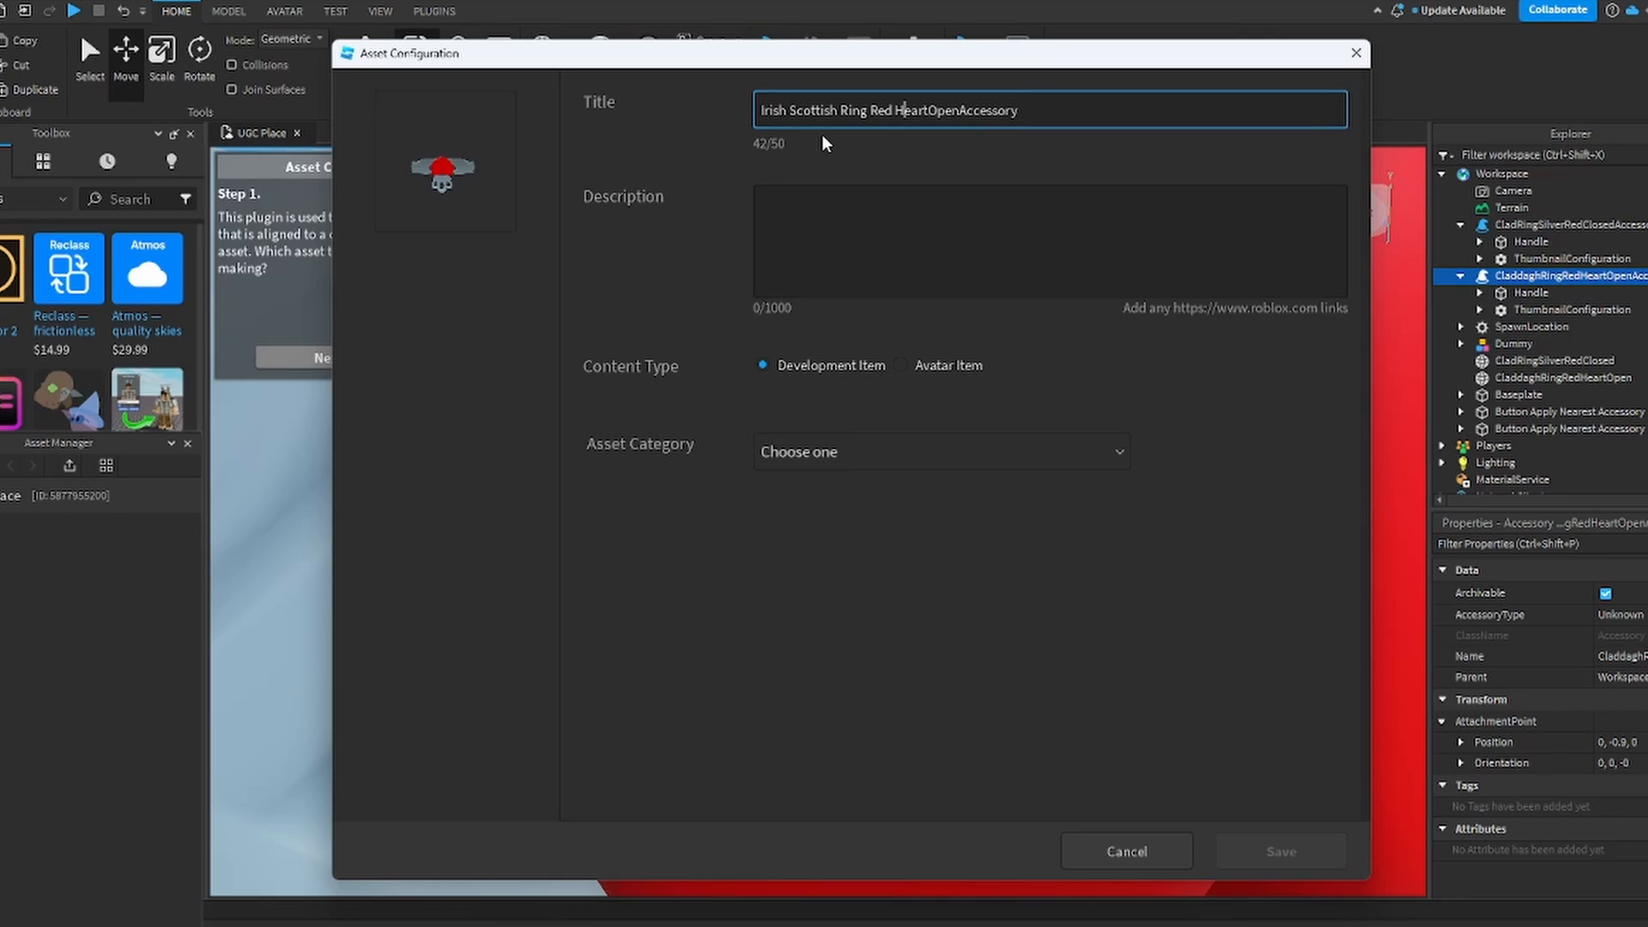
{"action": "type", "text": "Sil"}
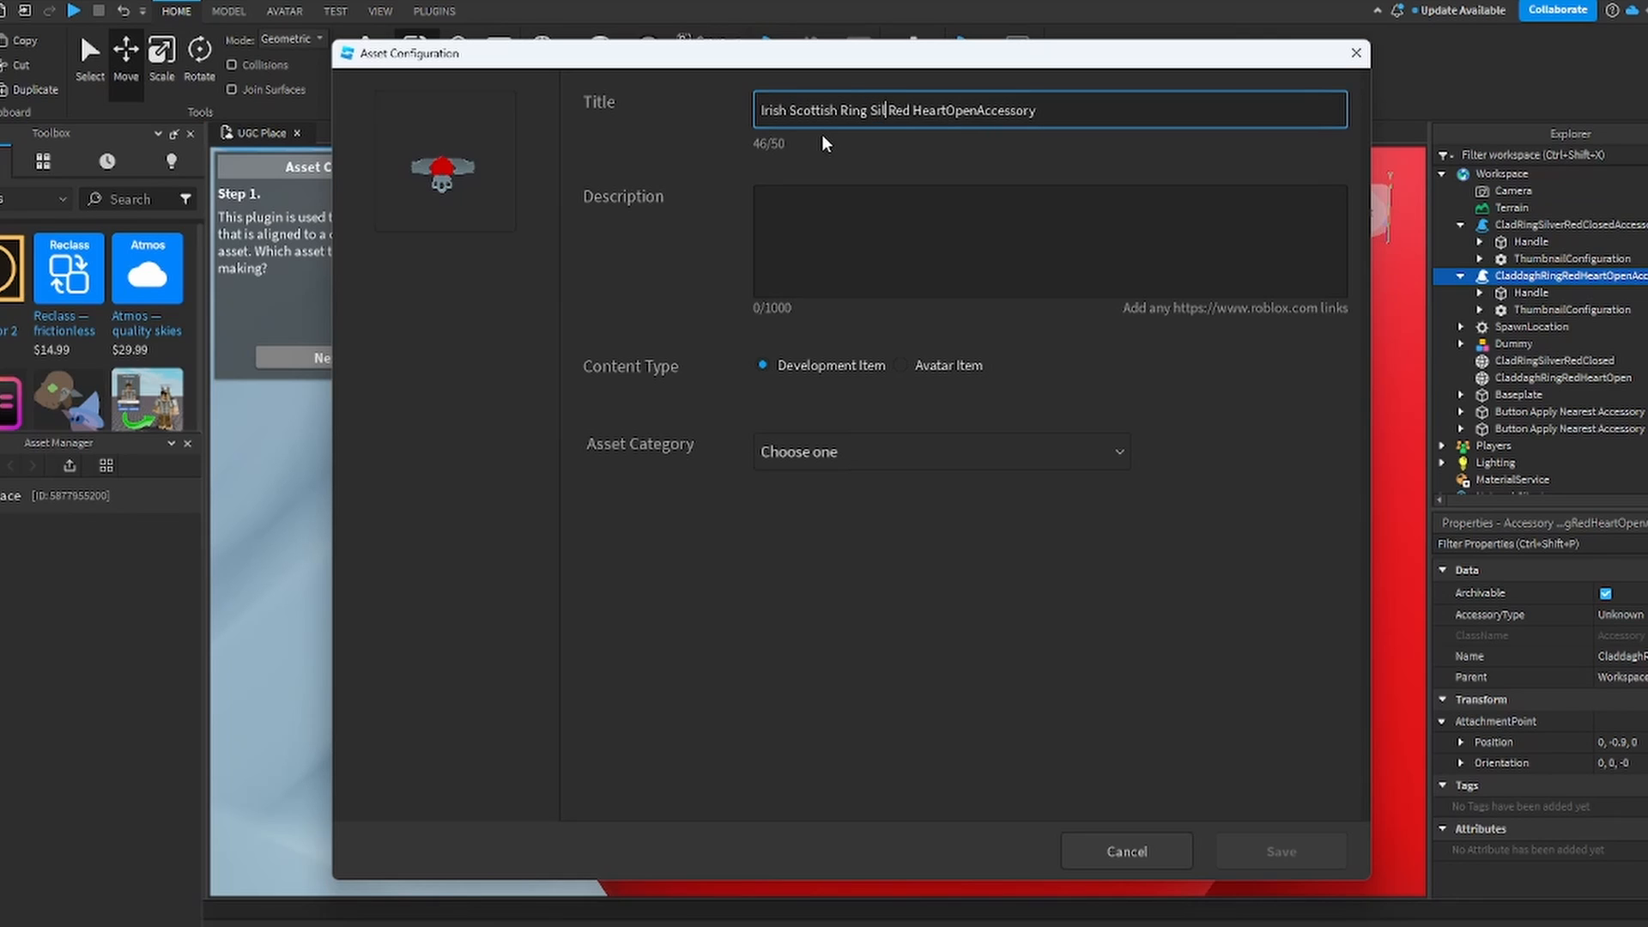
{"action": "type", "text": "ver"}
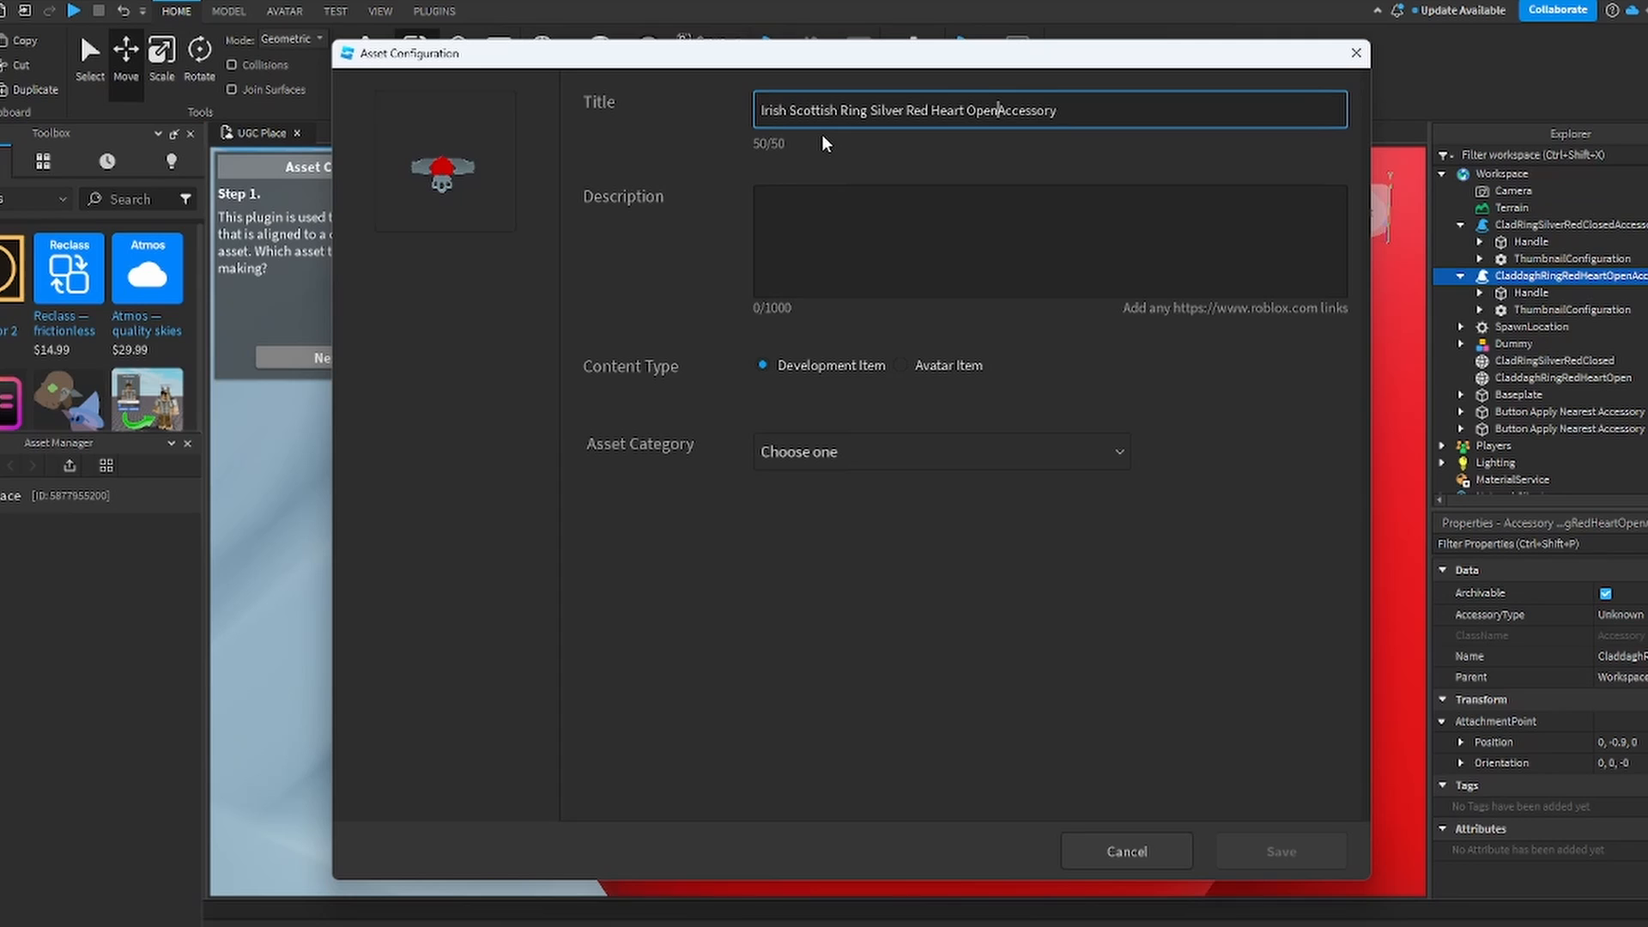
{"action": "key", "text": "BackSpace"}
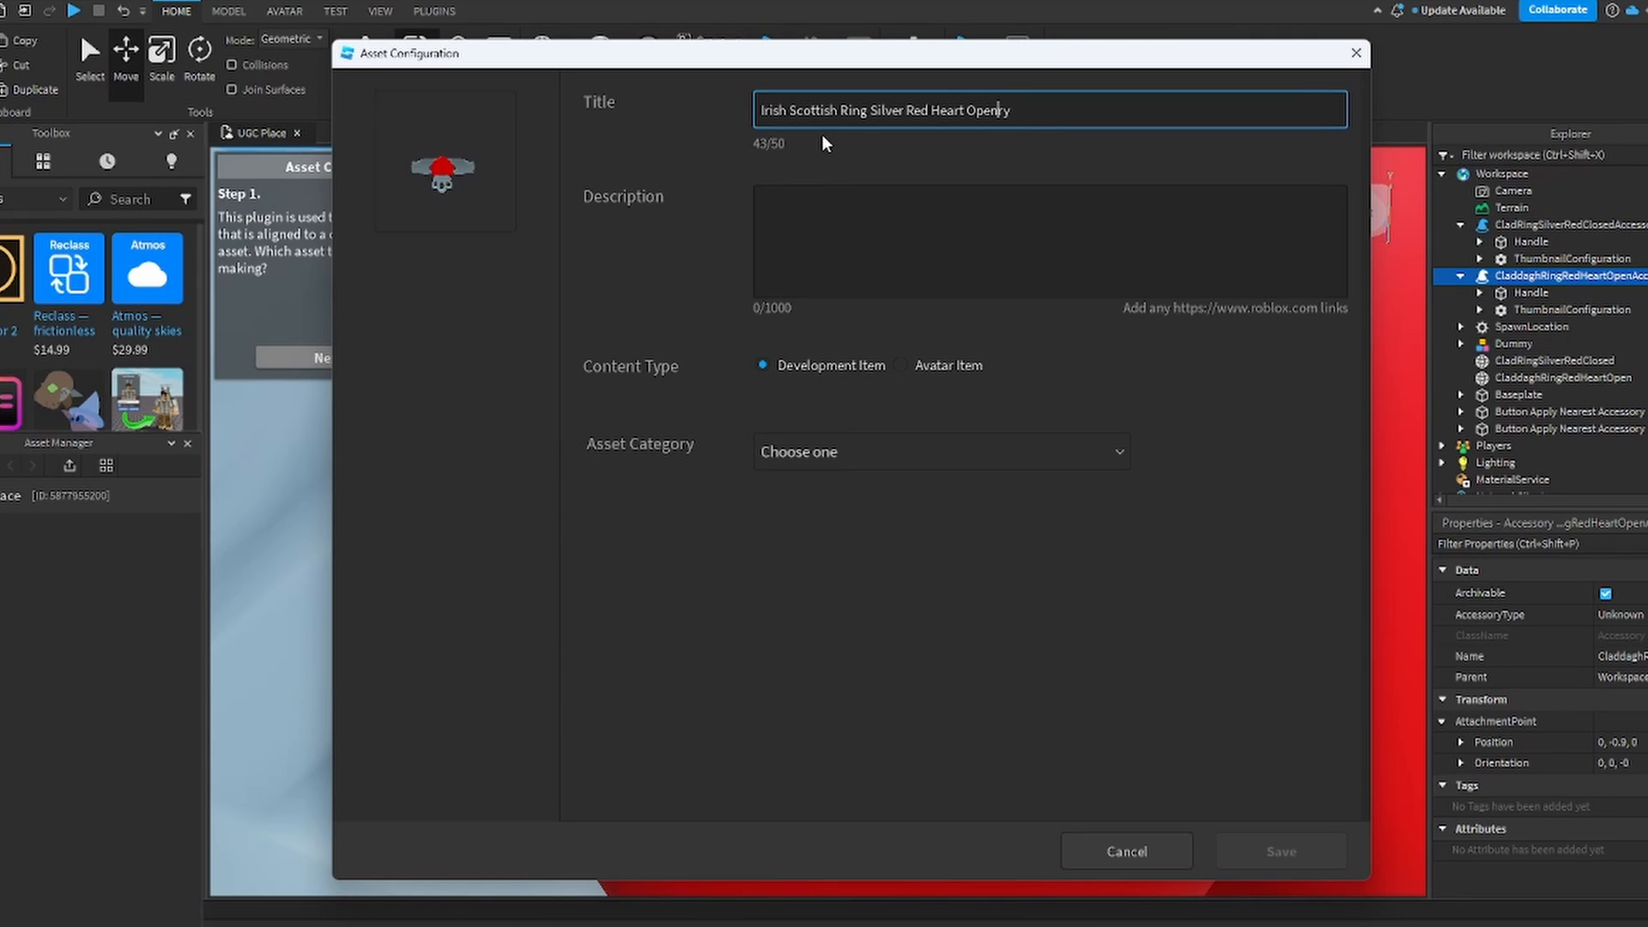
{"action": "key", "text": "BackSpace"}
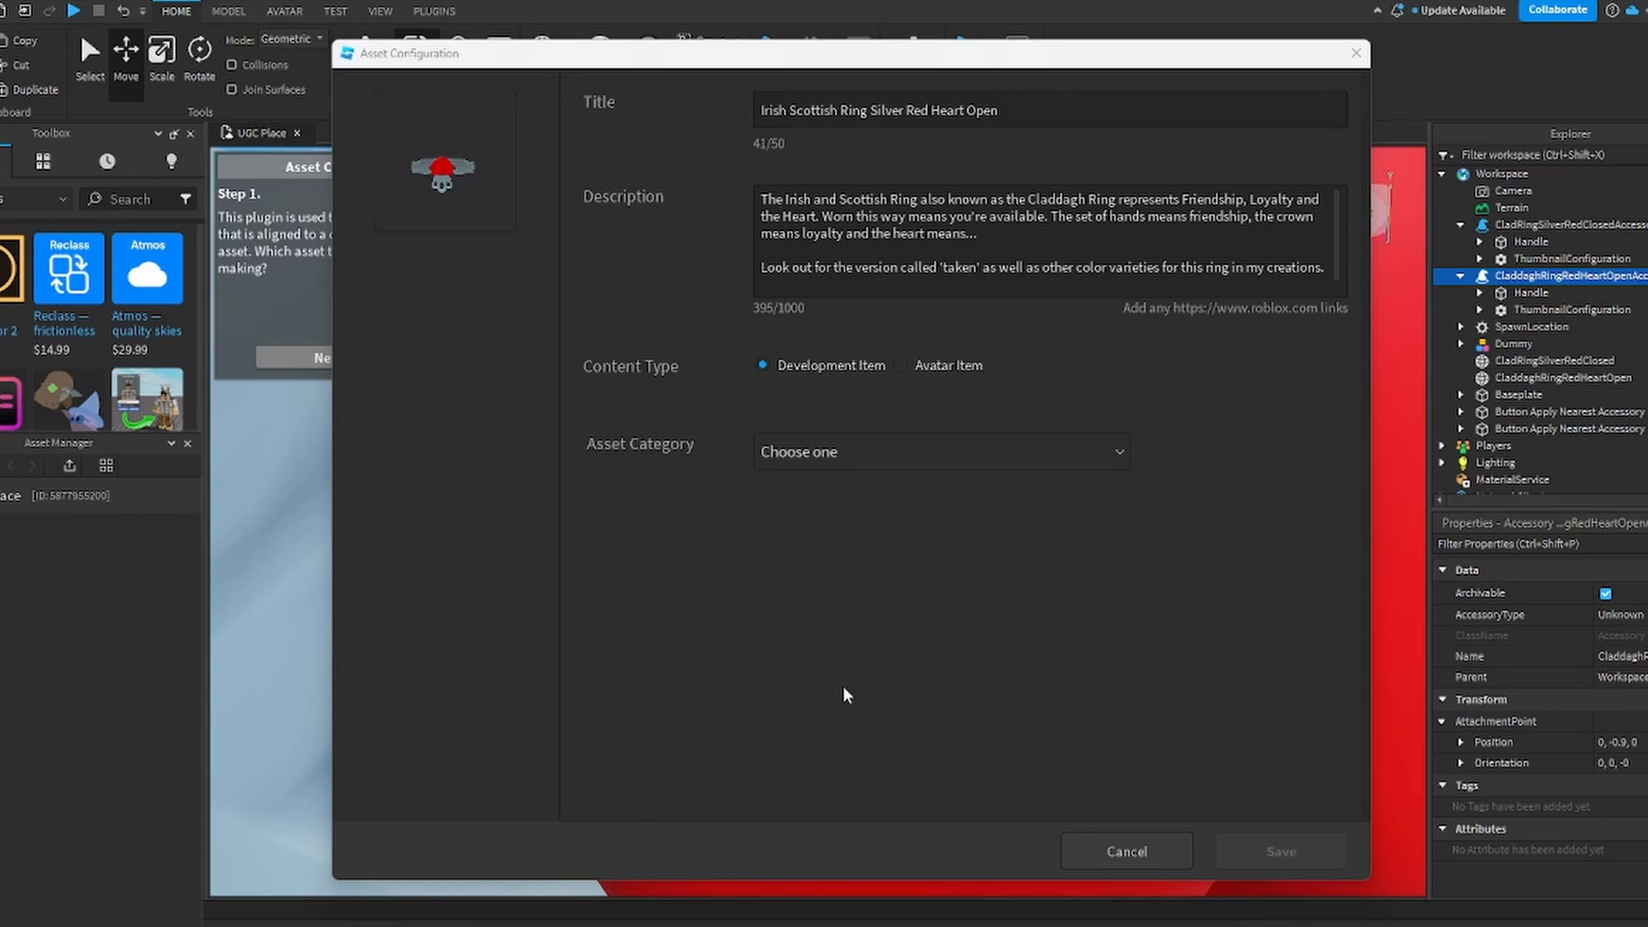
{"action": "mouse_move", "coordinate": [1034, 198]}
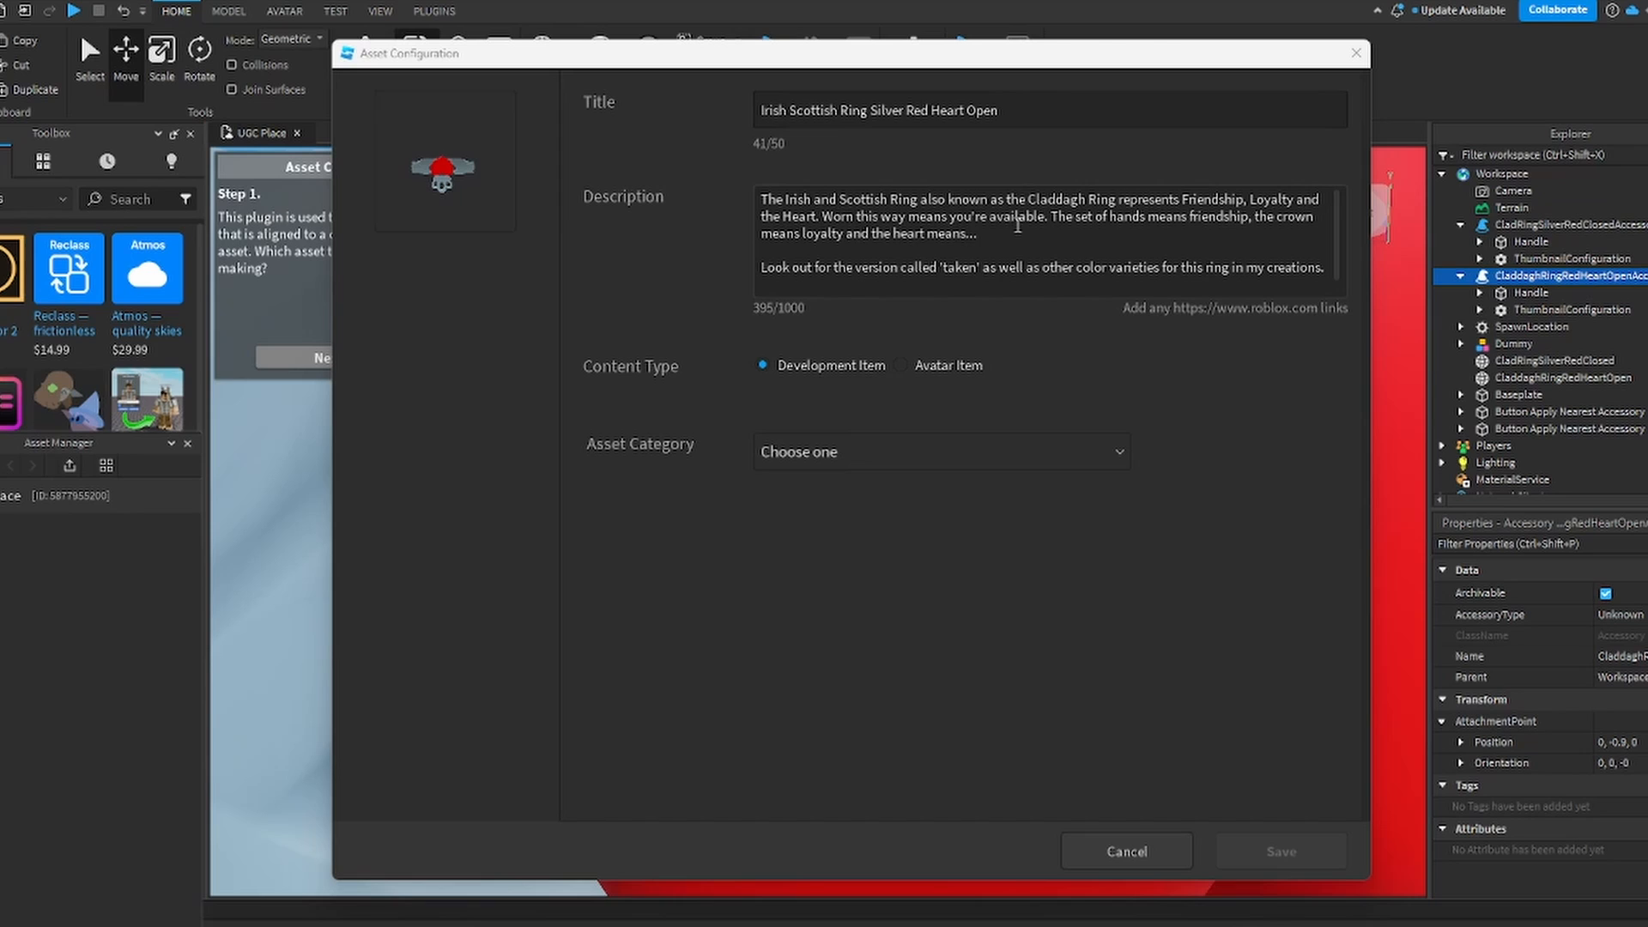
{"action": "mouse_move", "coordinate": [898, 372]}
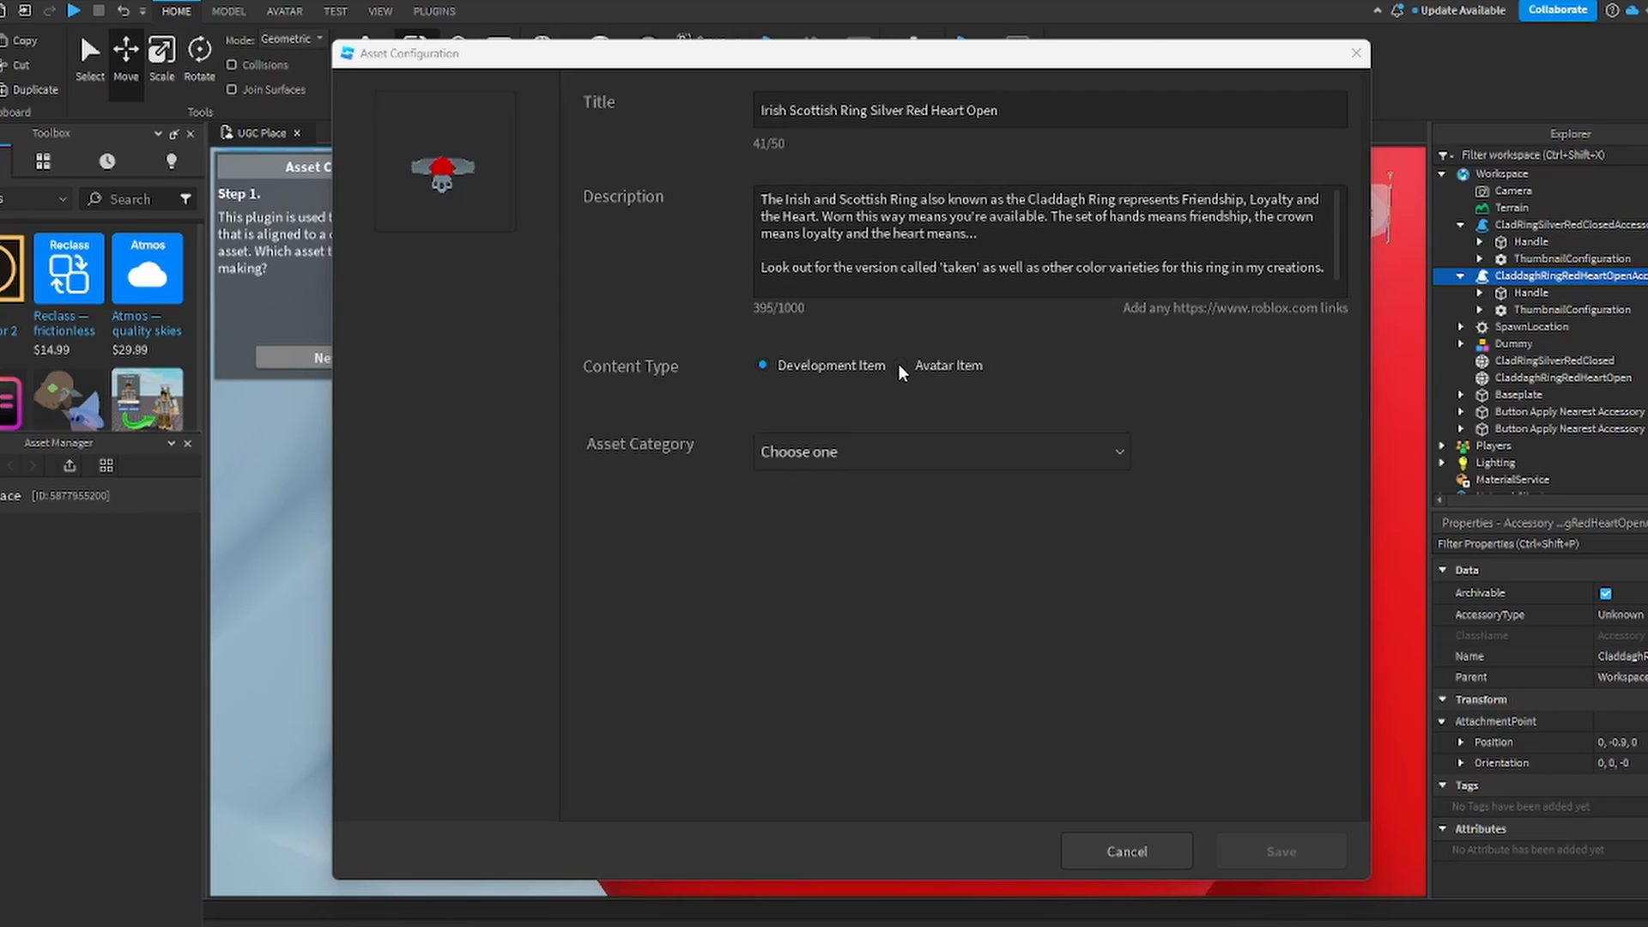
Step: Set the ring's content type to Avatar Item
{"action": "left_click", "coordinate": [901, 364]}
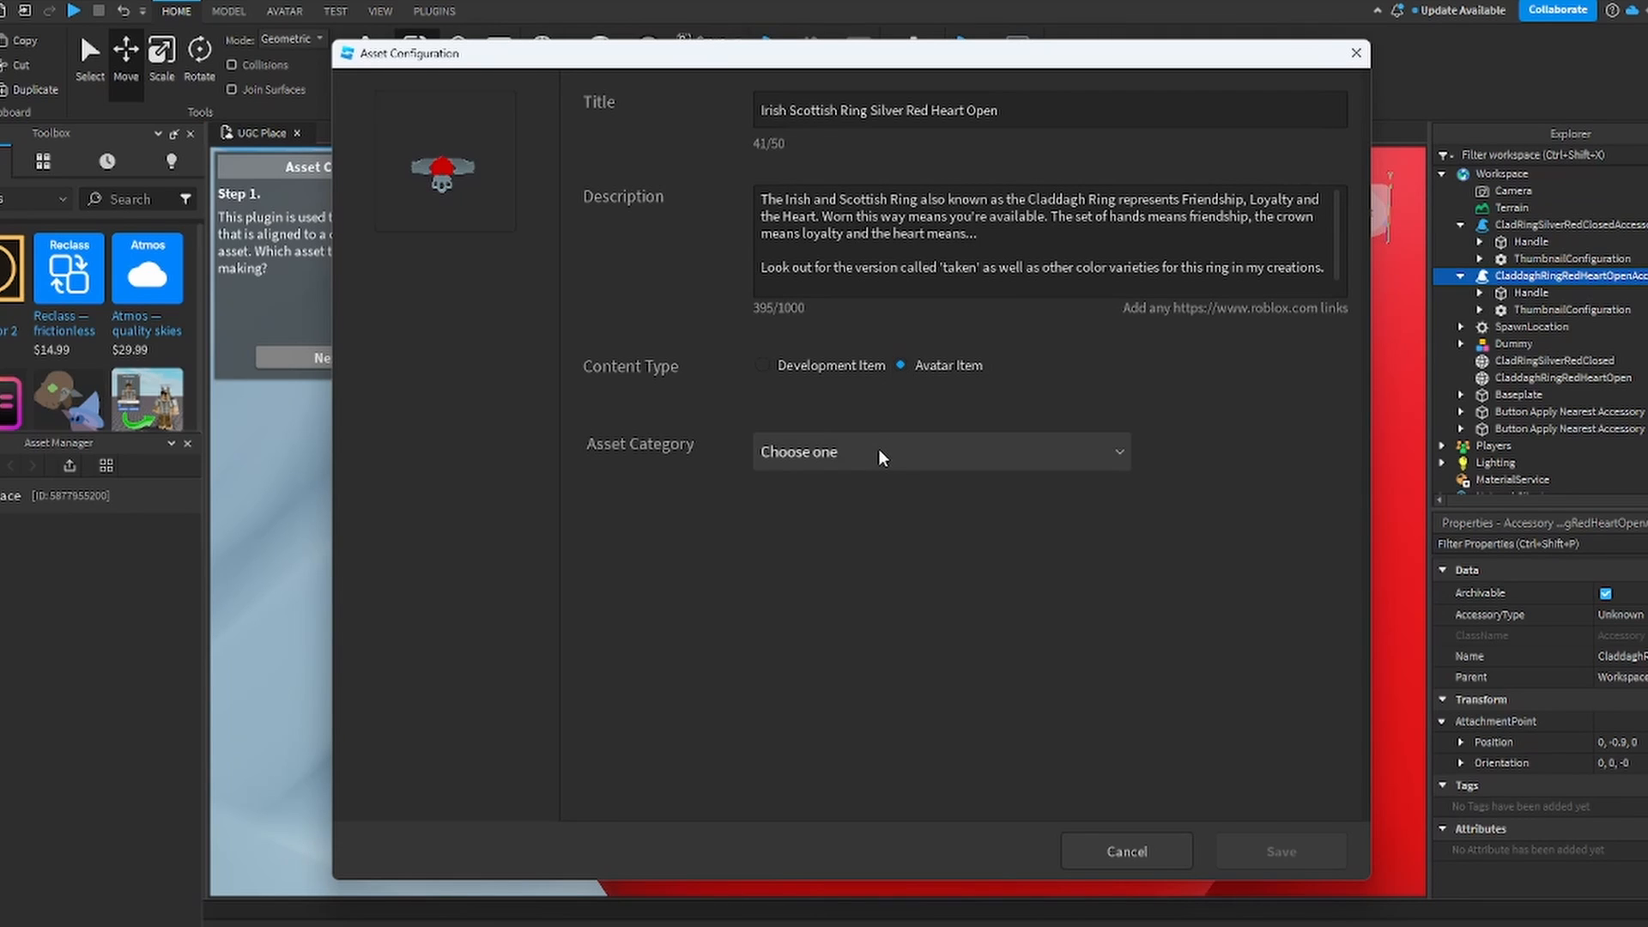
Step: Choose Hat as the ring's asset category so validation succeeds
{"action": "left_click", "coordinate": [939, 451]}
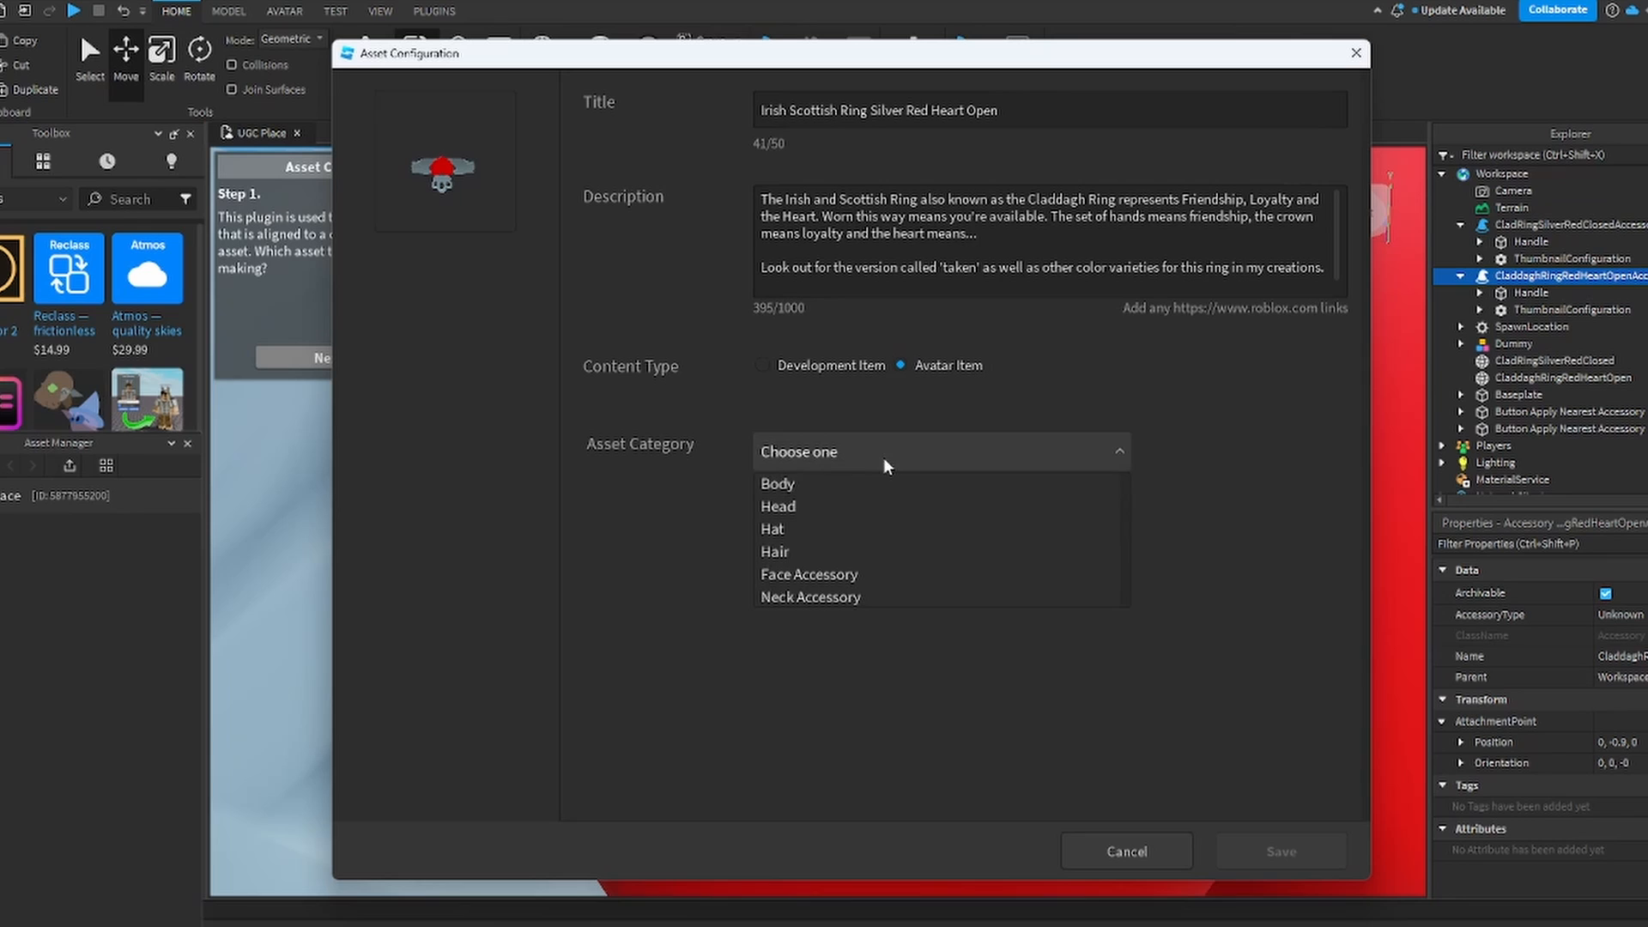
{"action": "left_click", "coordinate": [772, 528]}
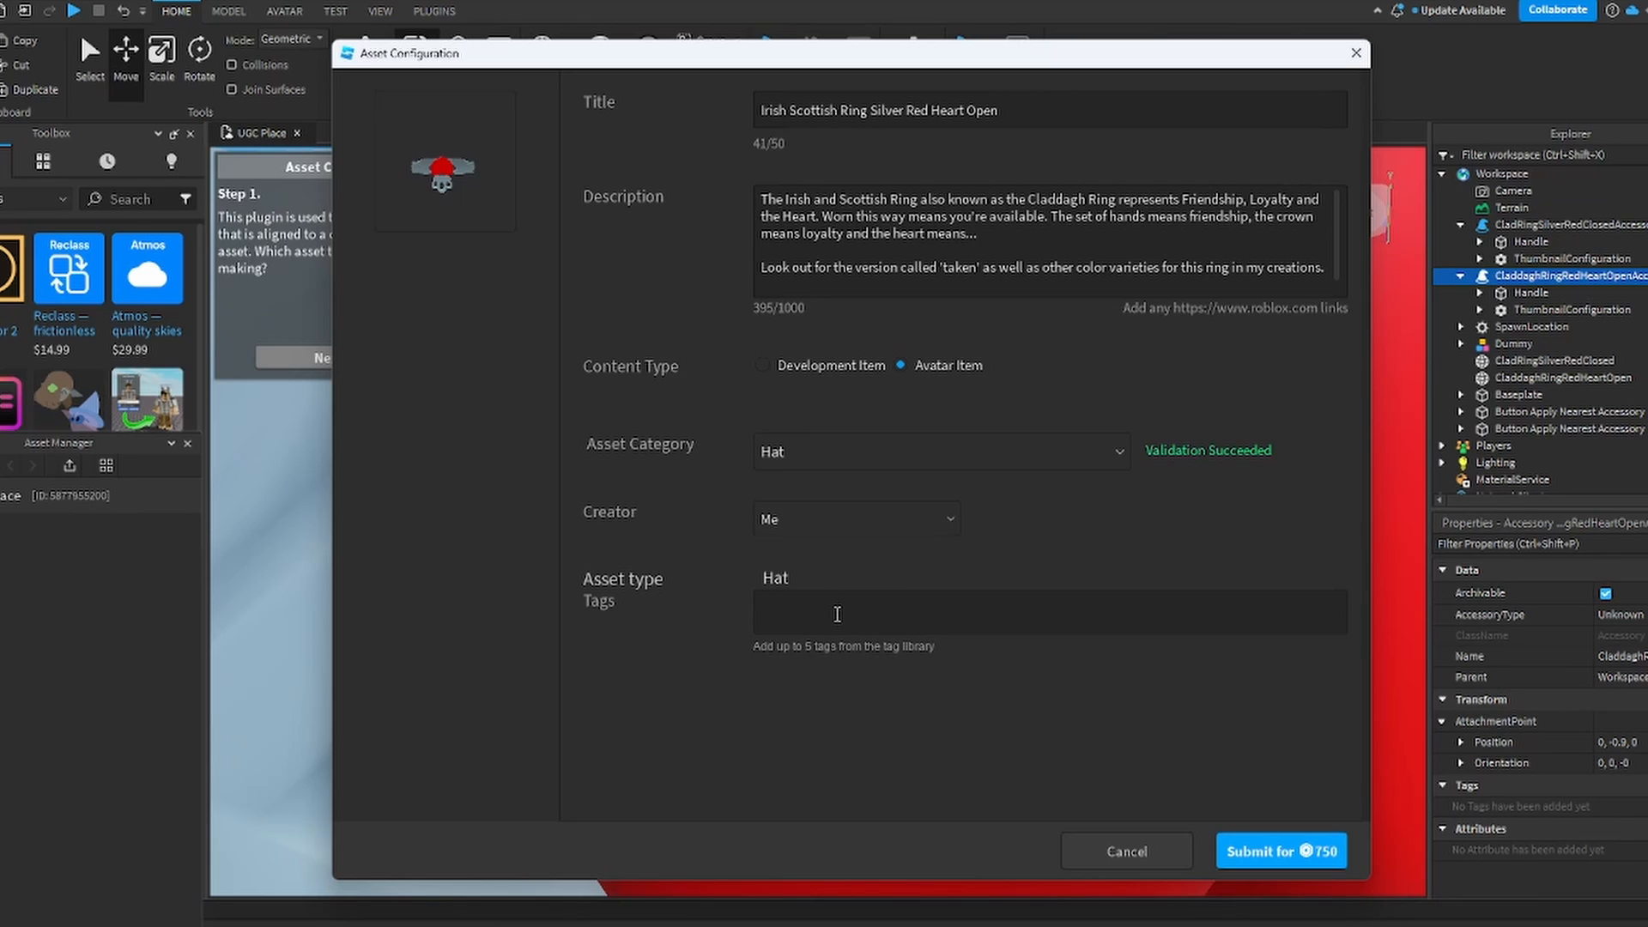
{"action": "mouse_move", "coordinate": [818, 623]}
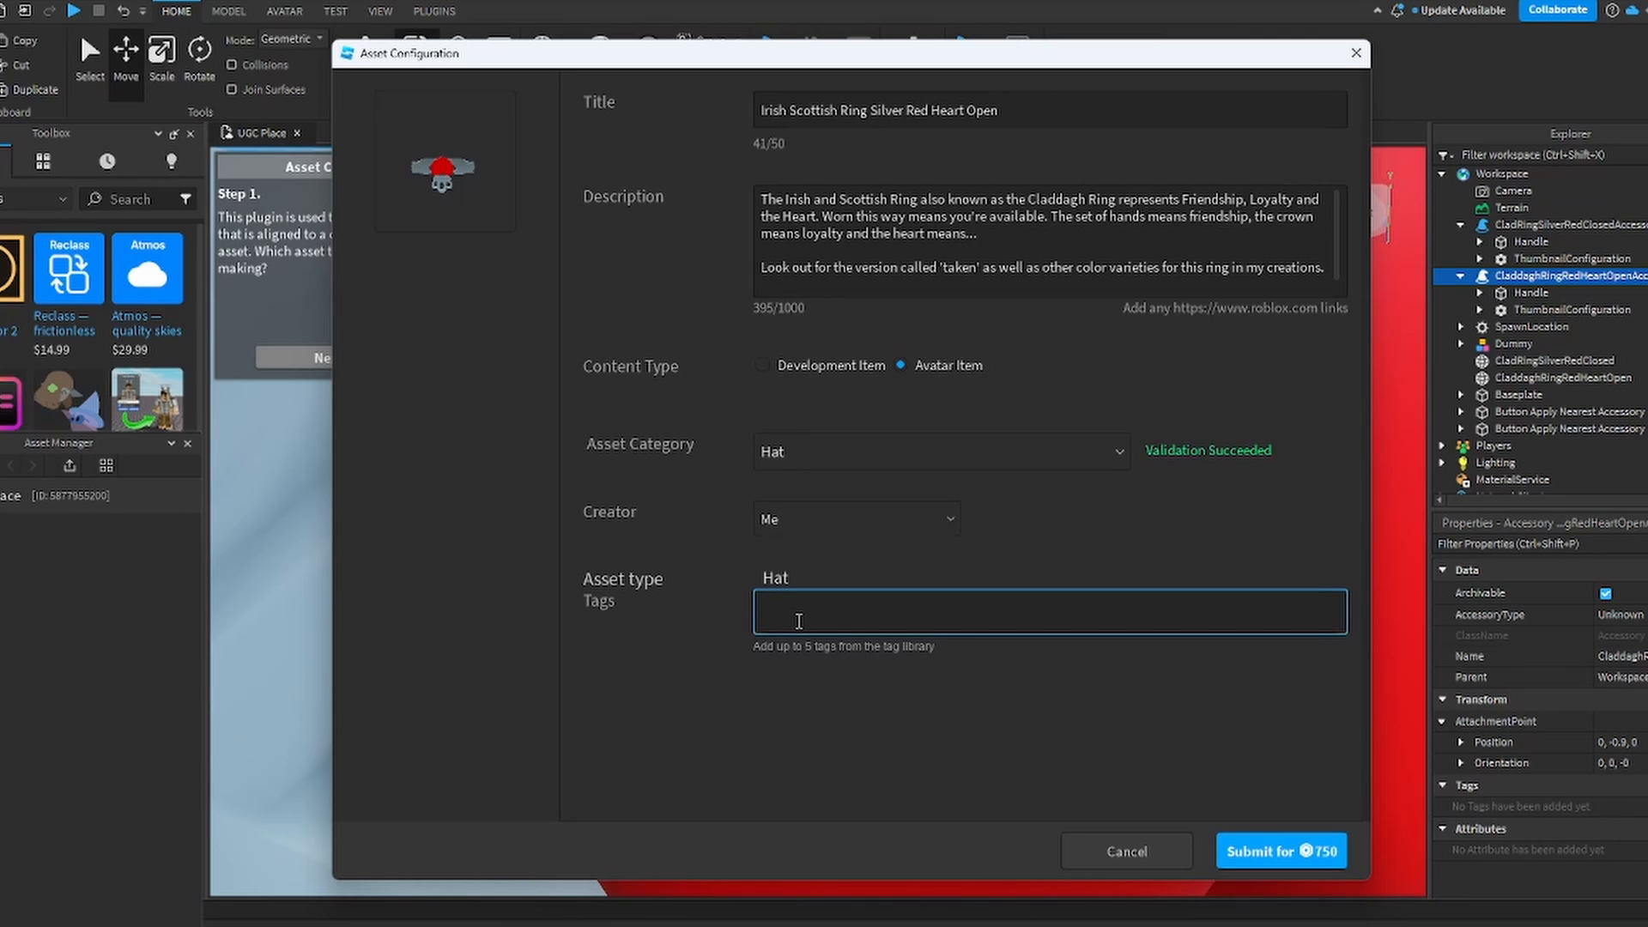
Step: Tag the ring with Crown, discarding the unrecognised 'Silver' tag
{"action": "type", "text": "Crown"}
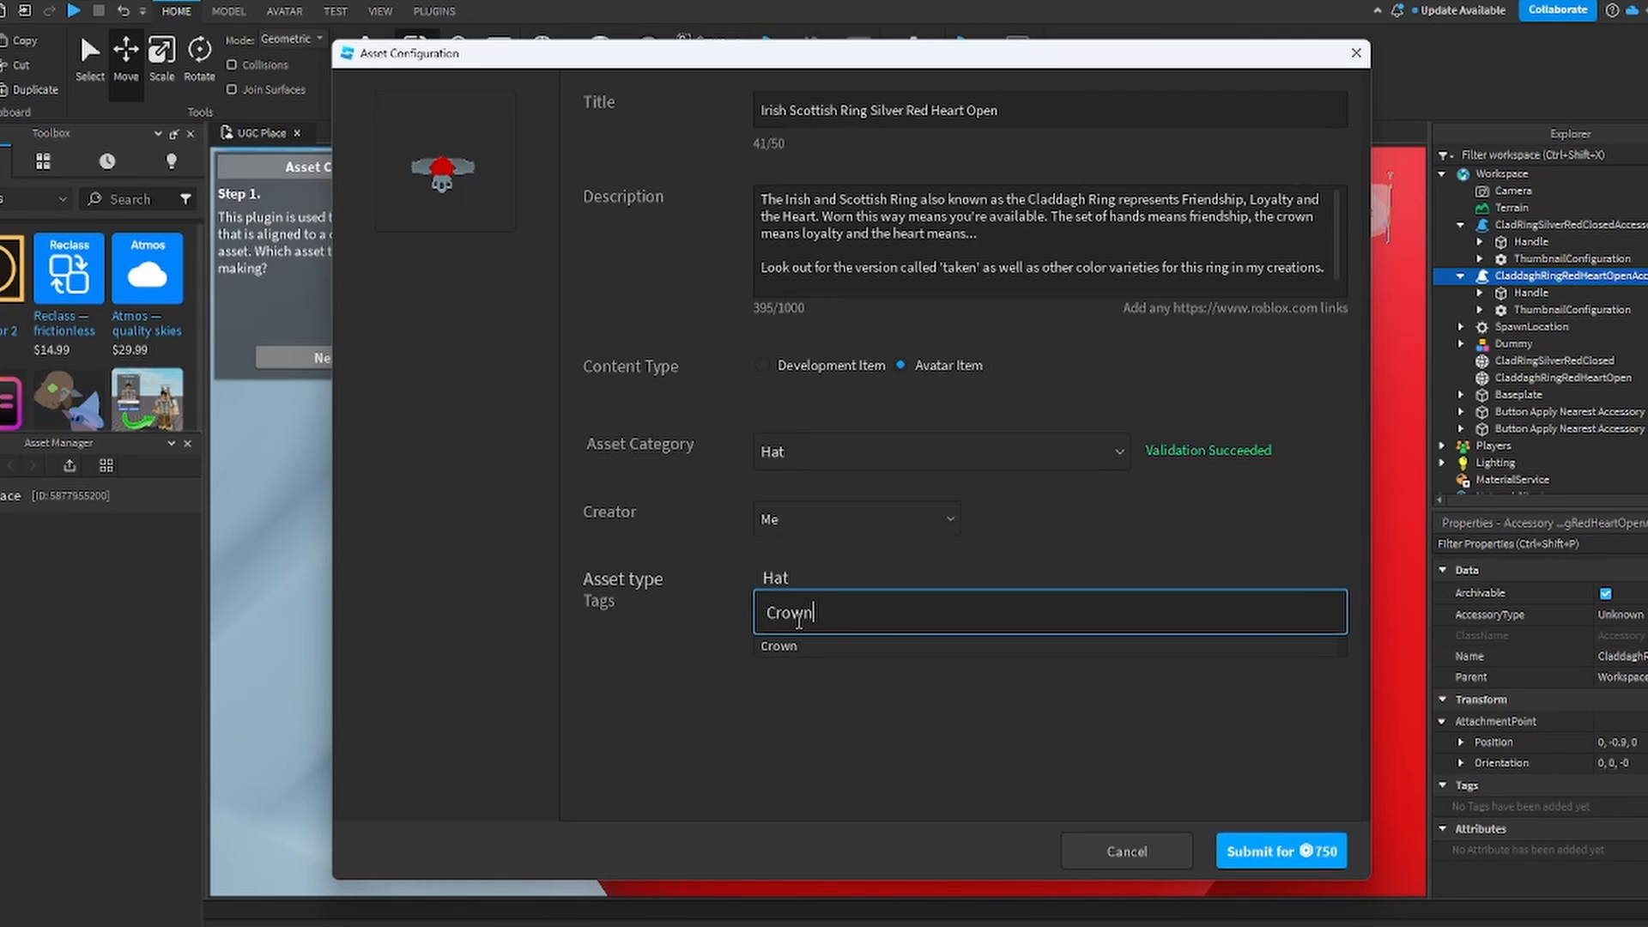
{"action": "type", "text": ", Silver"}
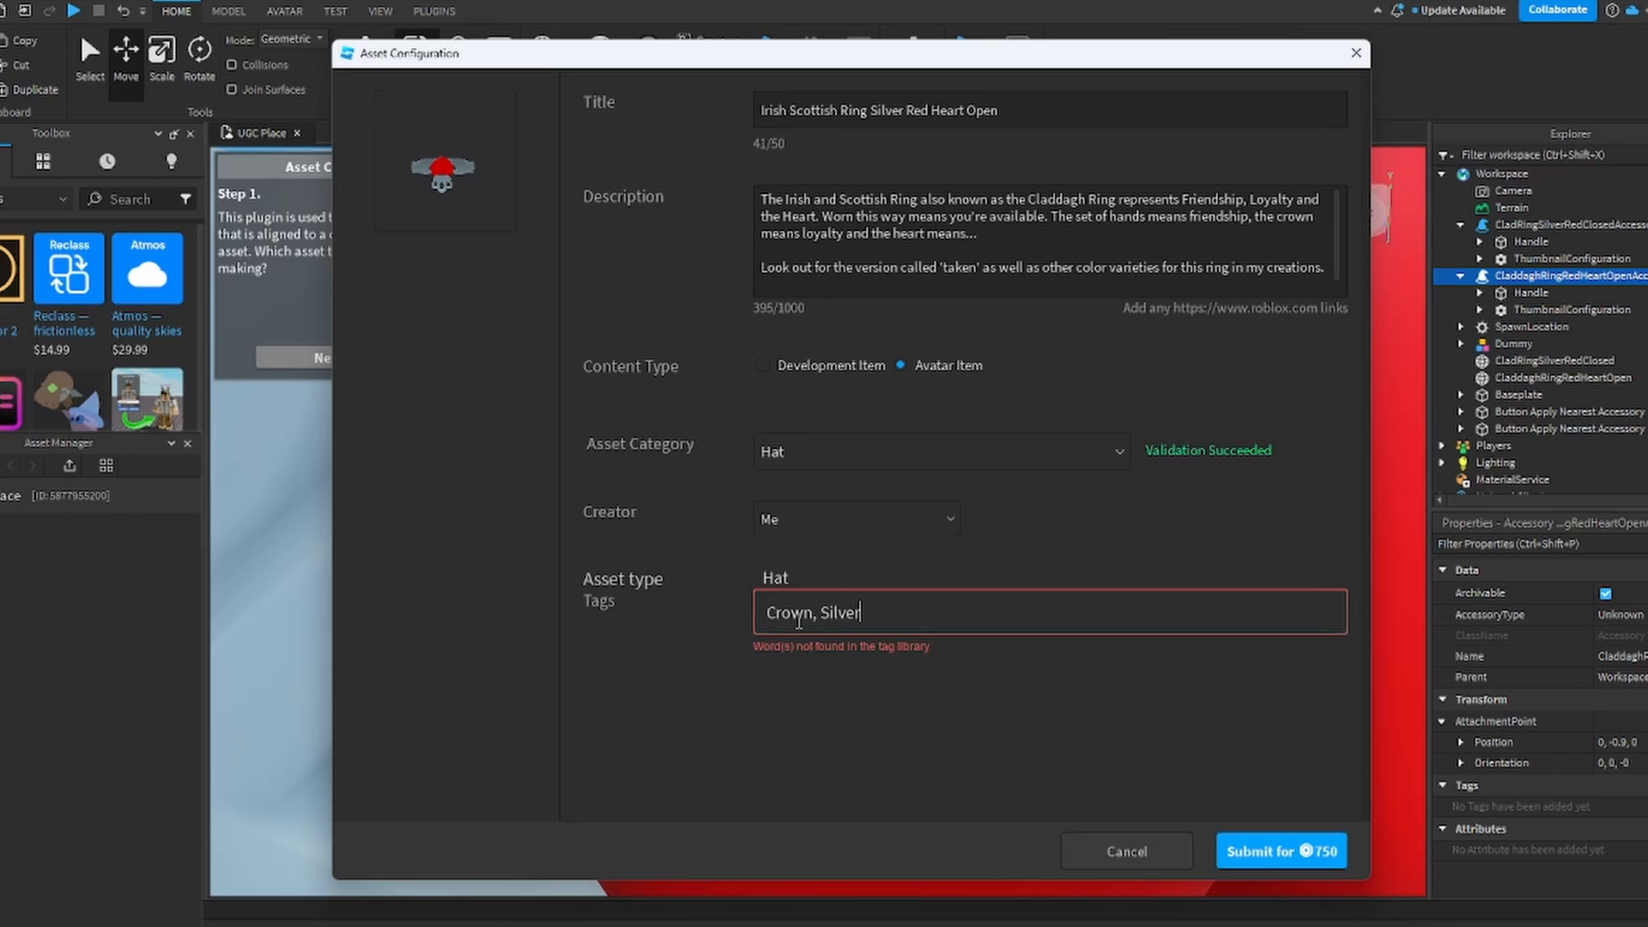
{"action": "key", "text": "BackSpace"}
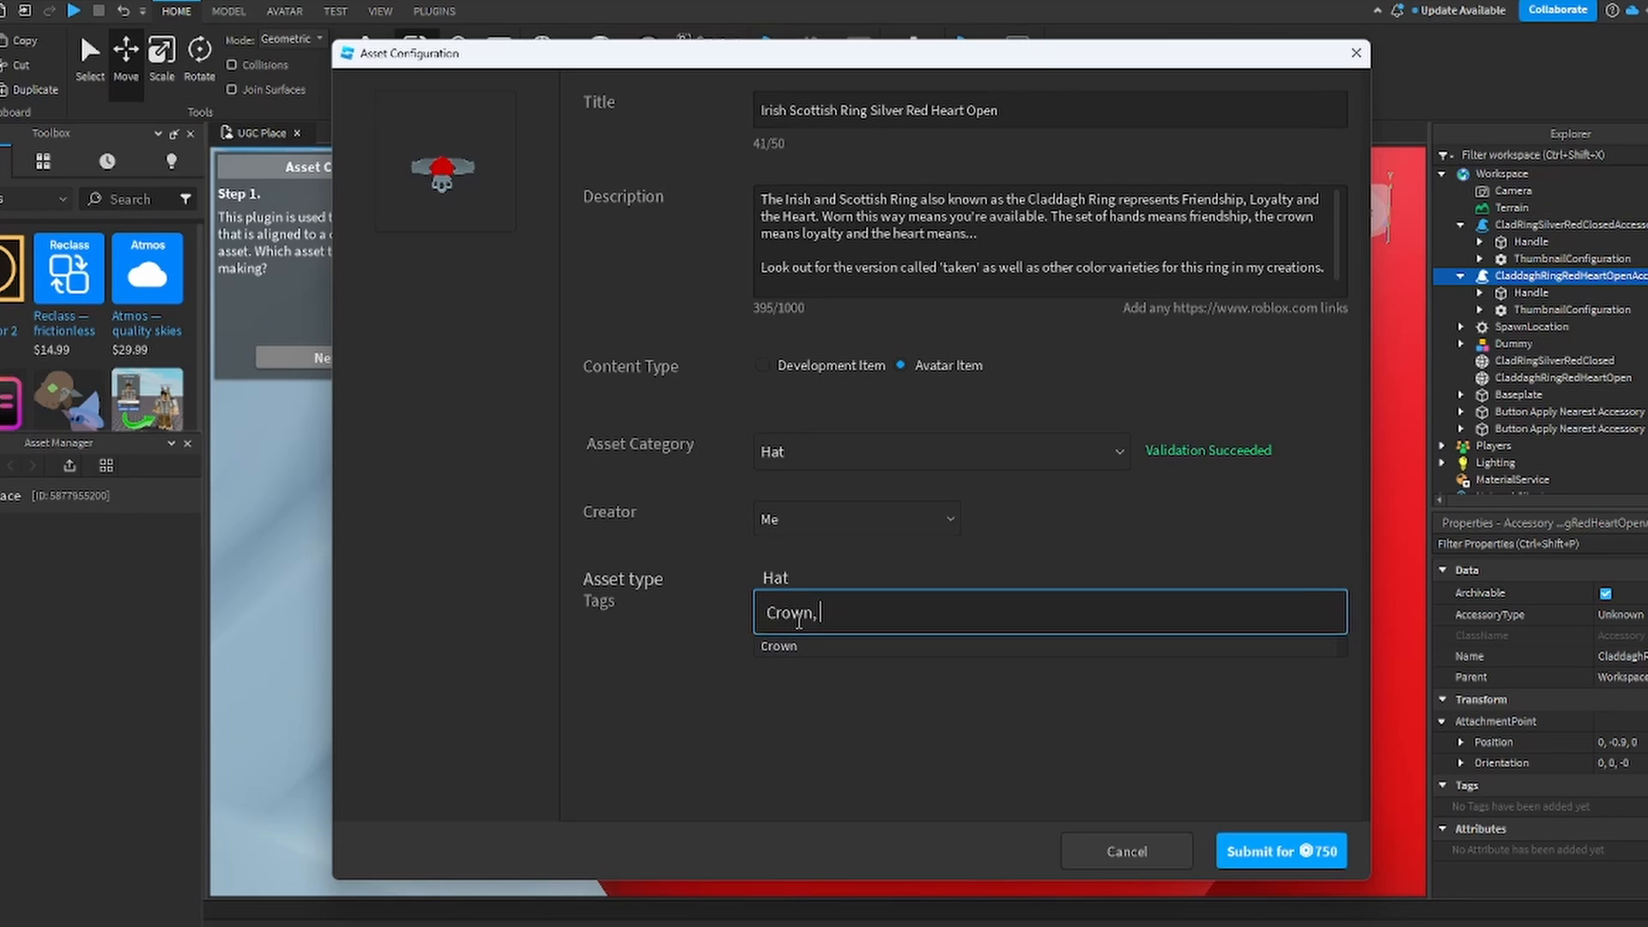
{"action": "left_click", "coordinate": [777, 645]}
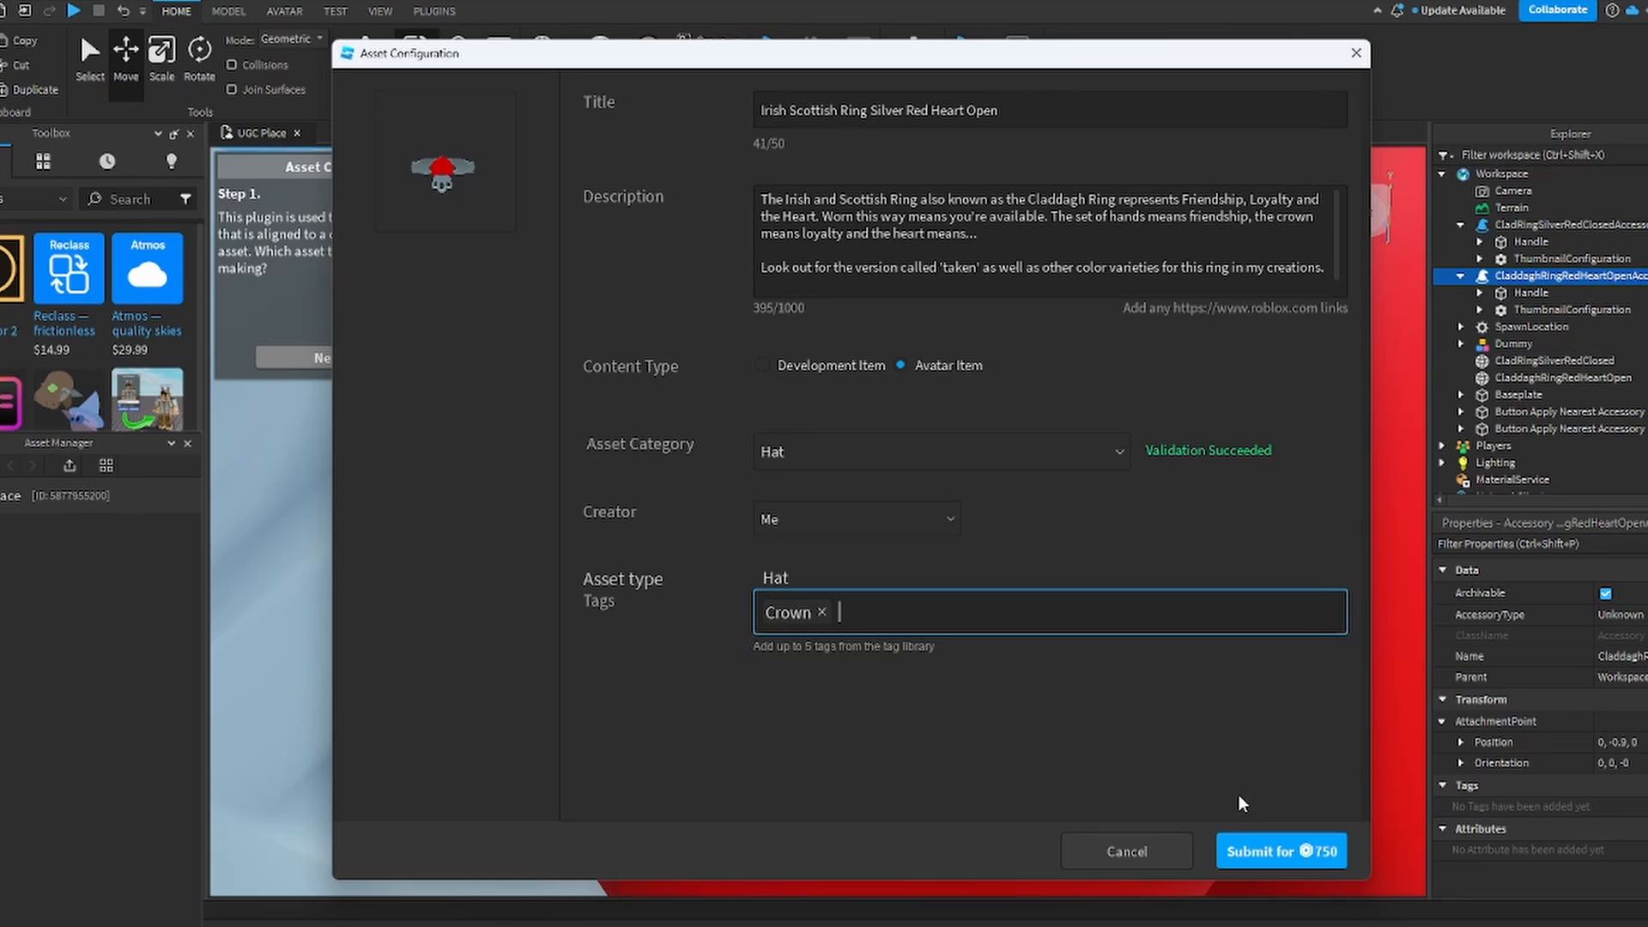
{"action": "mouse_move", "coordinate": [1280, 850]}
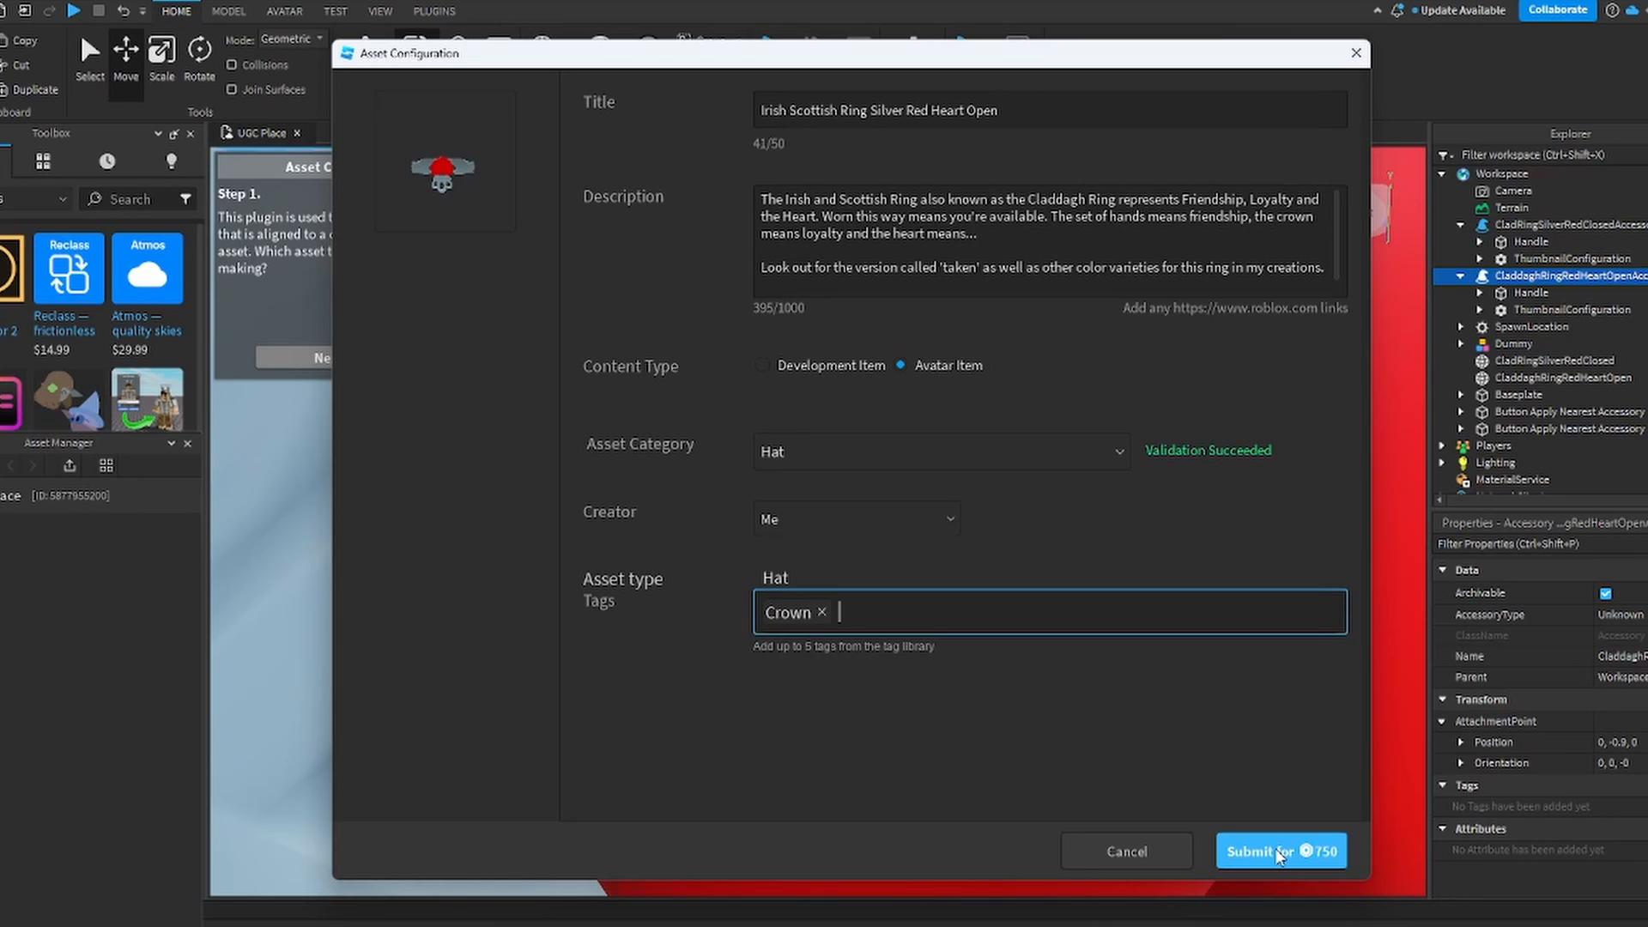
Step: Pay & Submit the ring hat for moderation, then go to the Creator Dashboard
{"action": "left_click", "coordinate": [1280, 849]}
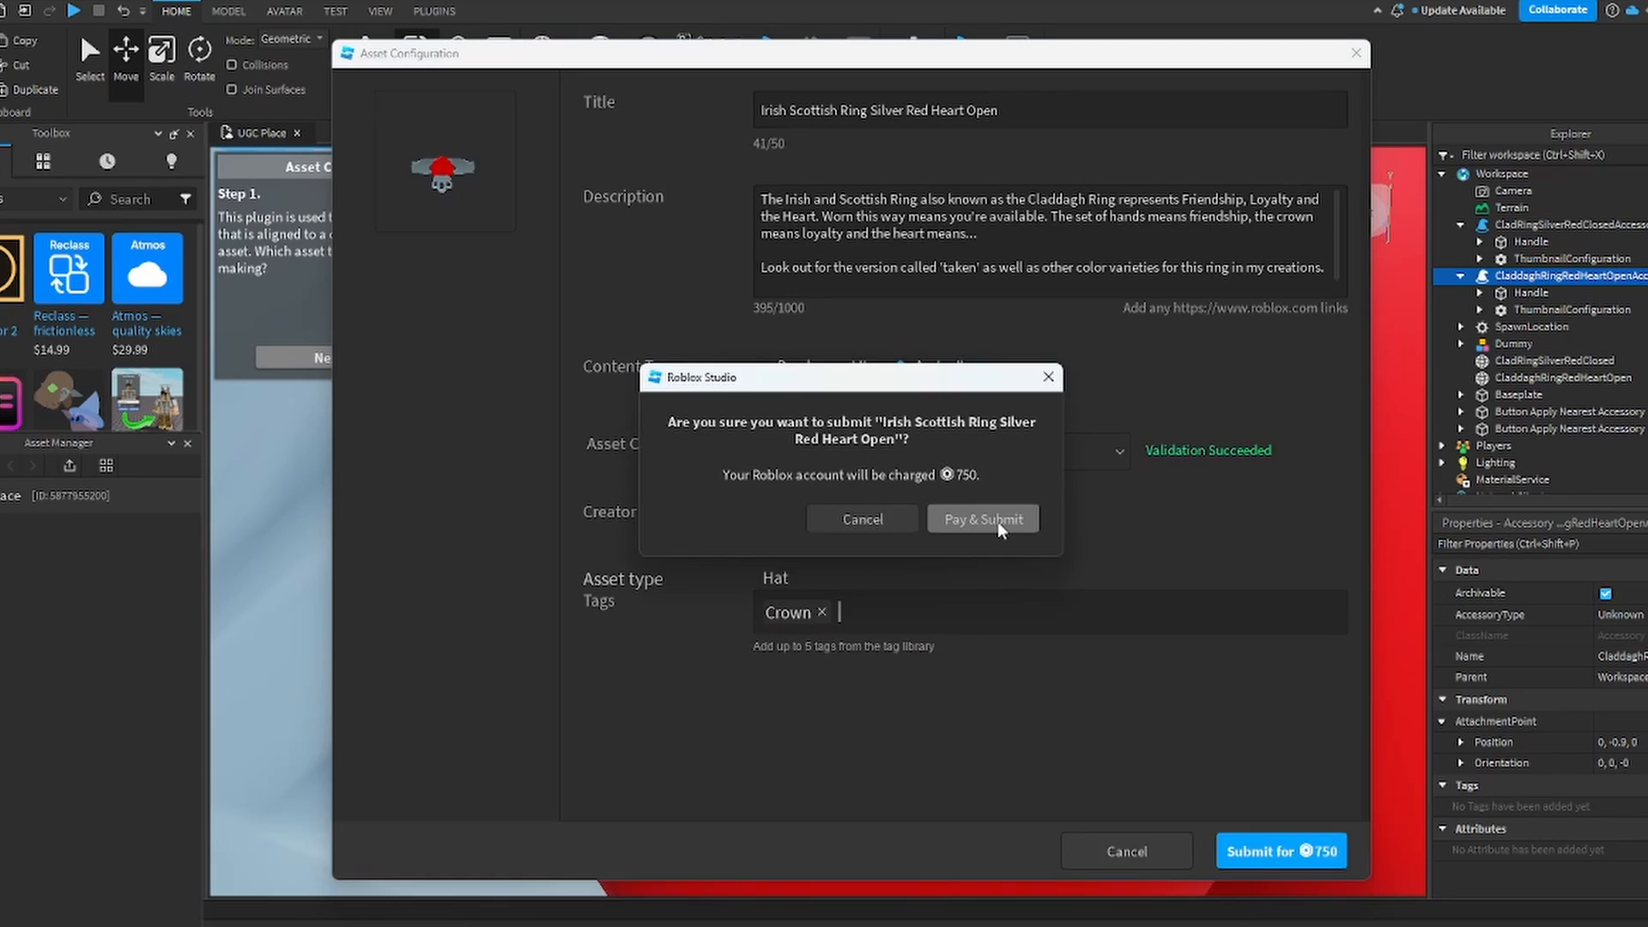
{"action": "left_click", "coordinate": [980, 519]}
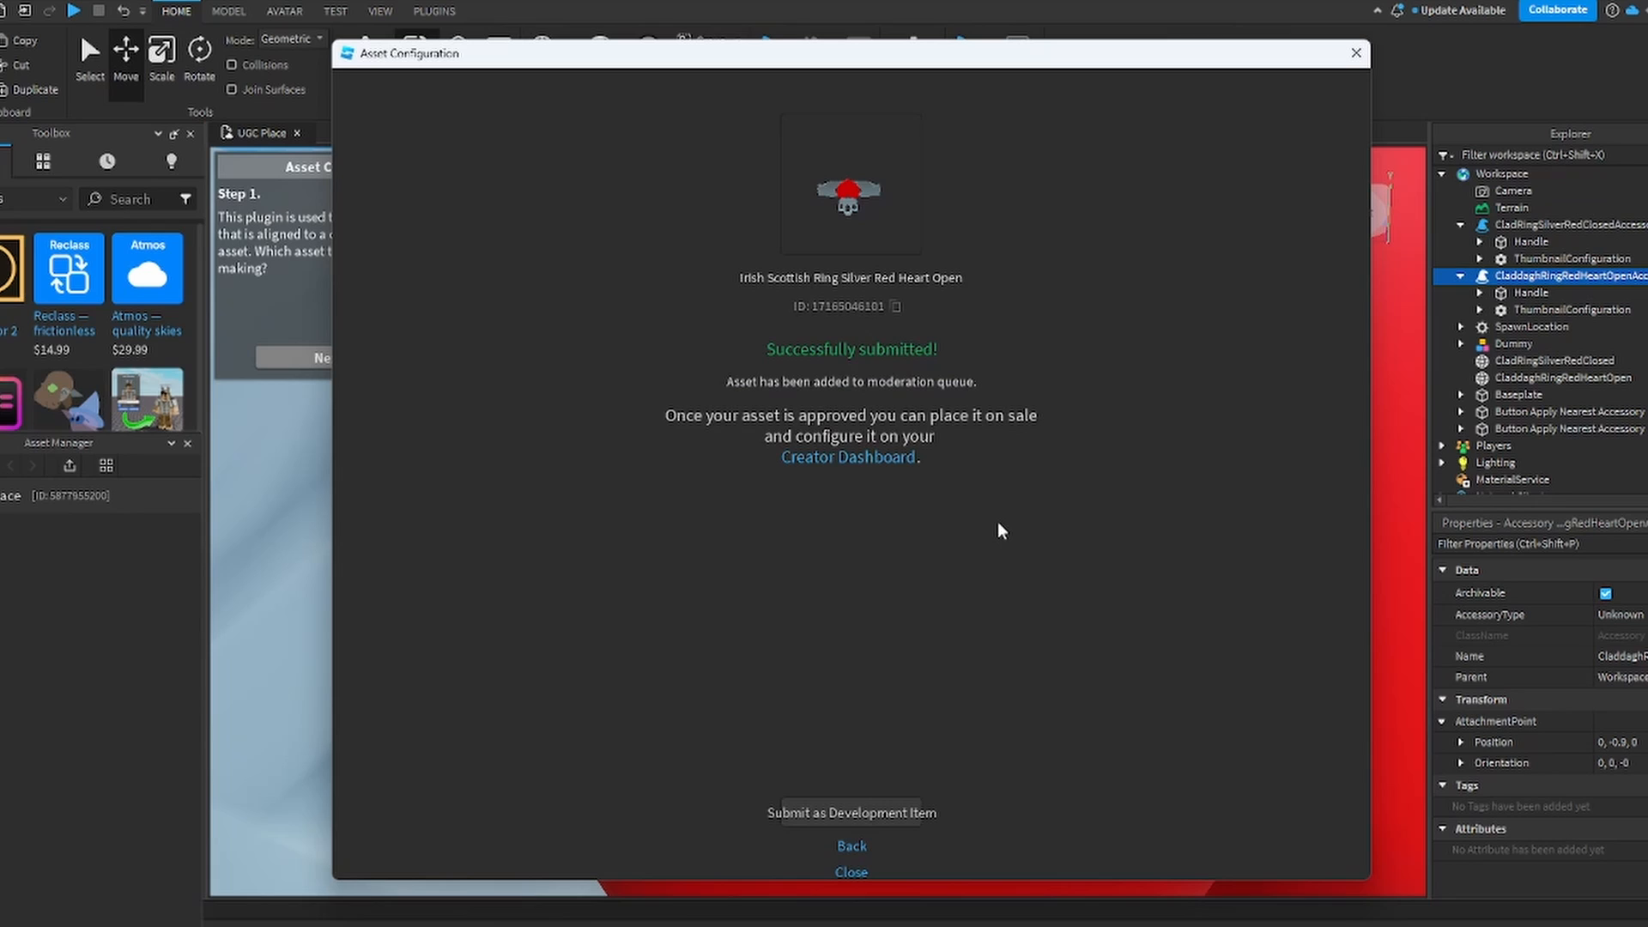
{"action": "mouse_move", "coordinate": [888, 719]}
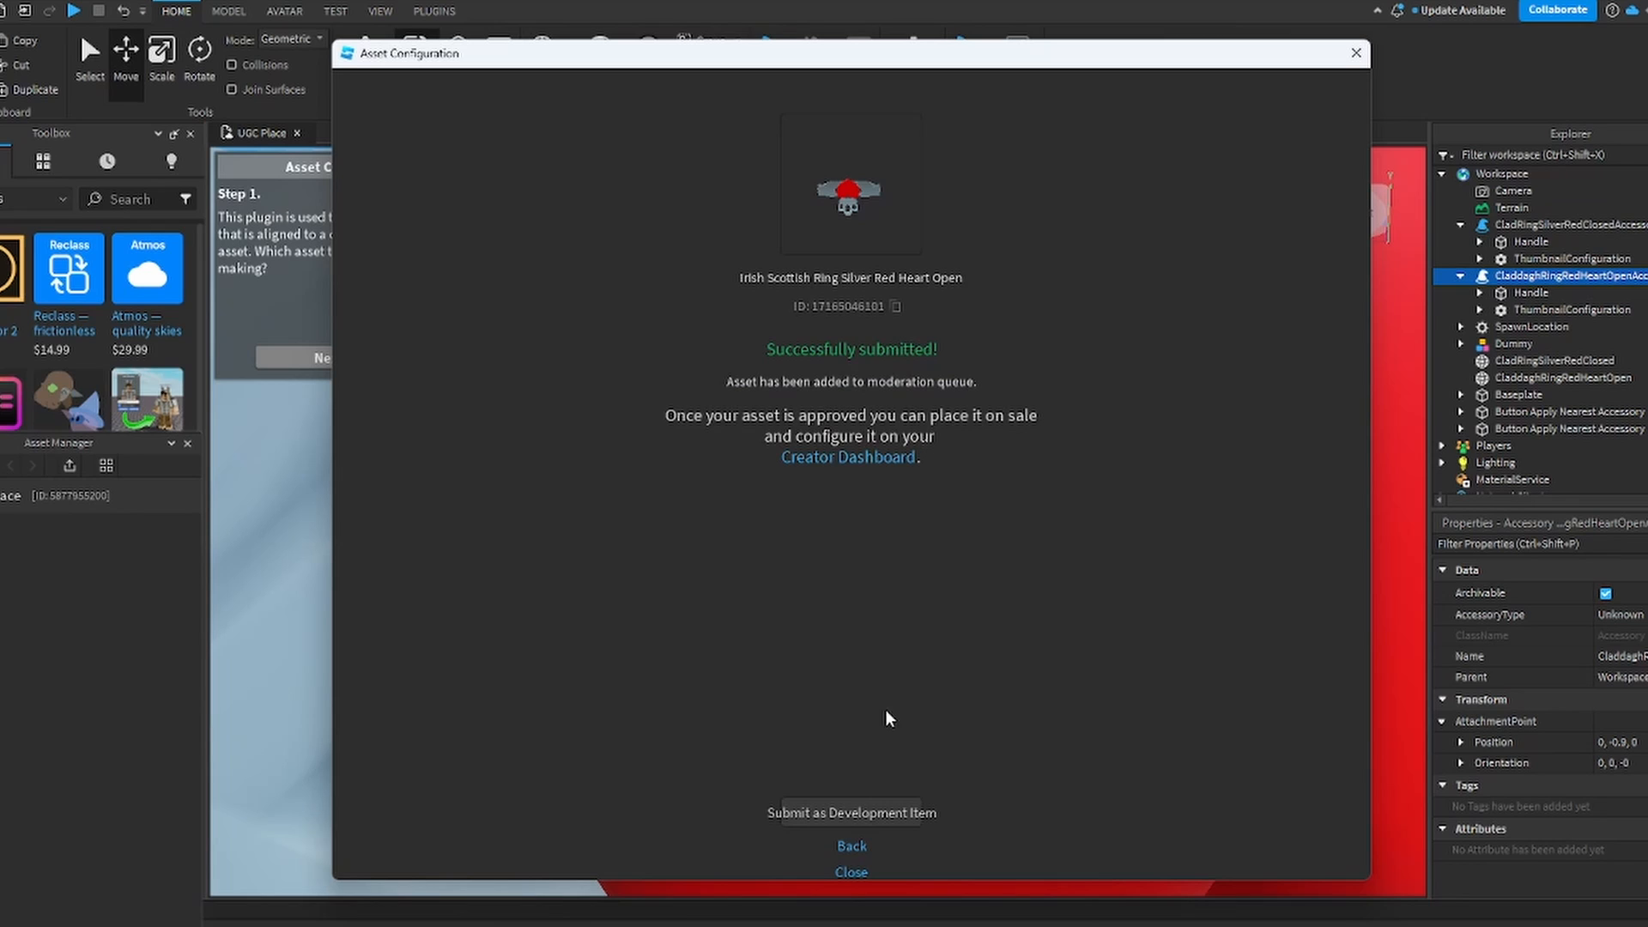
{"action": "mouse_move", "coordinate": [882, 448]}
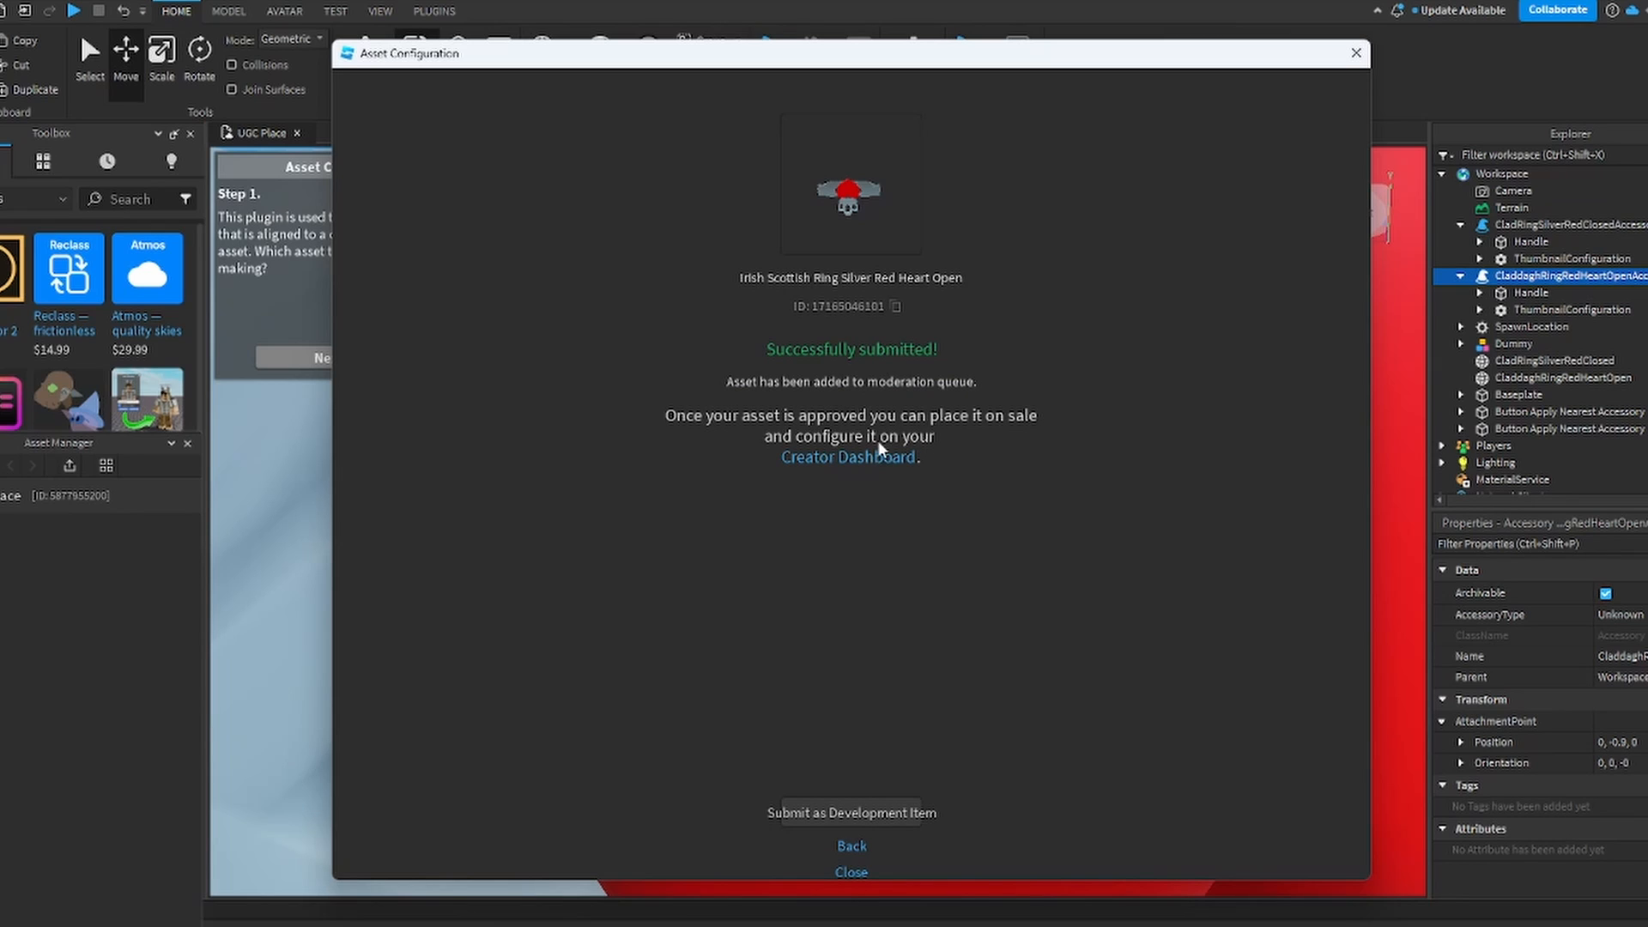
{"action": "mouse_move", "coordinate": [875, 460]}
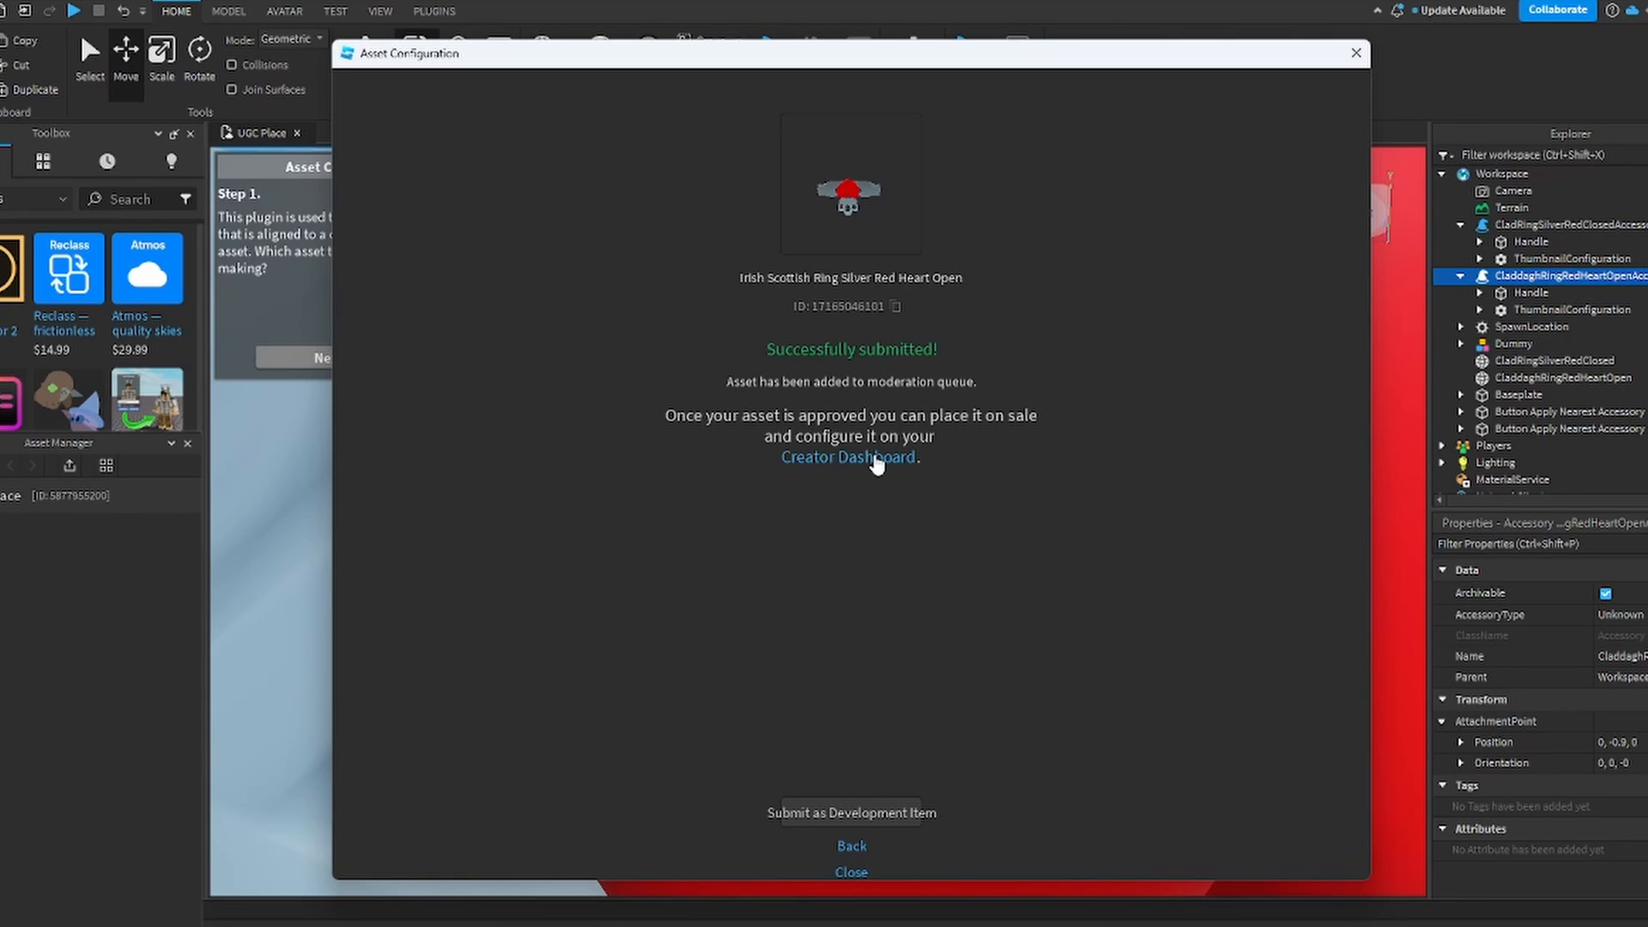
{"action": "mouse_move", "coordinate": [874, 475]}
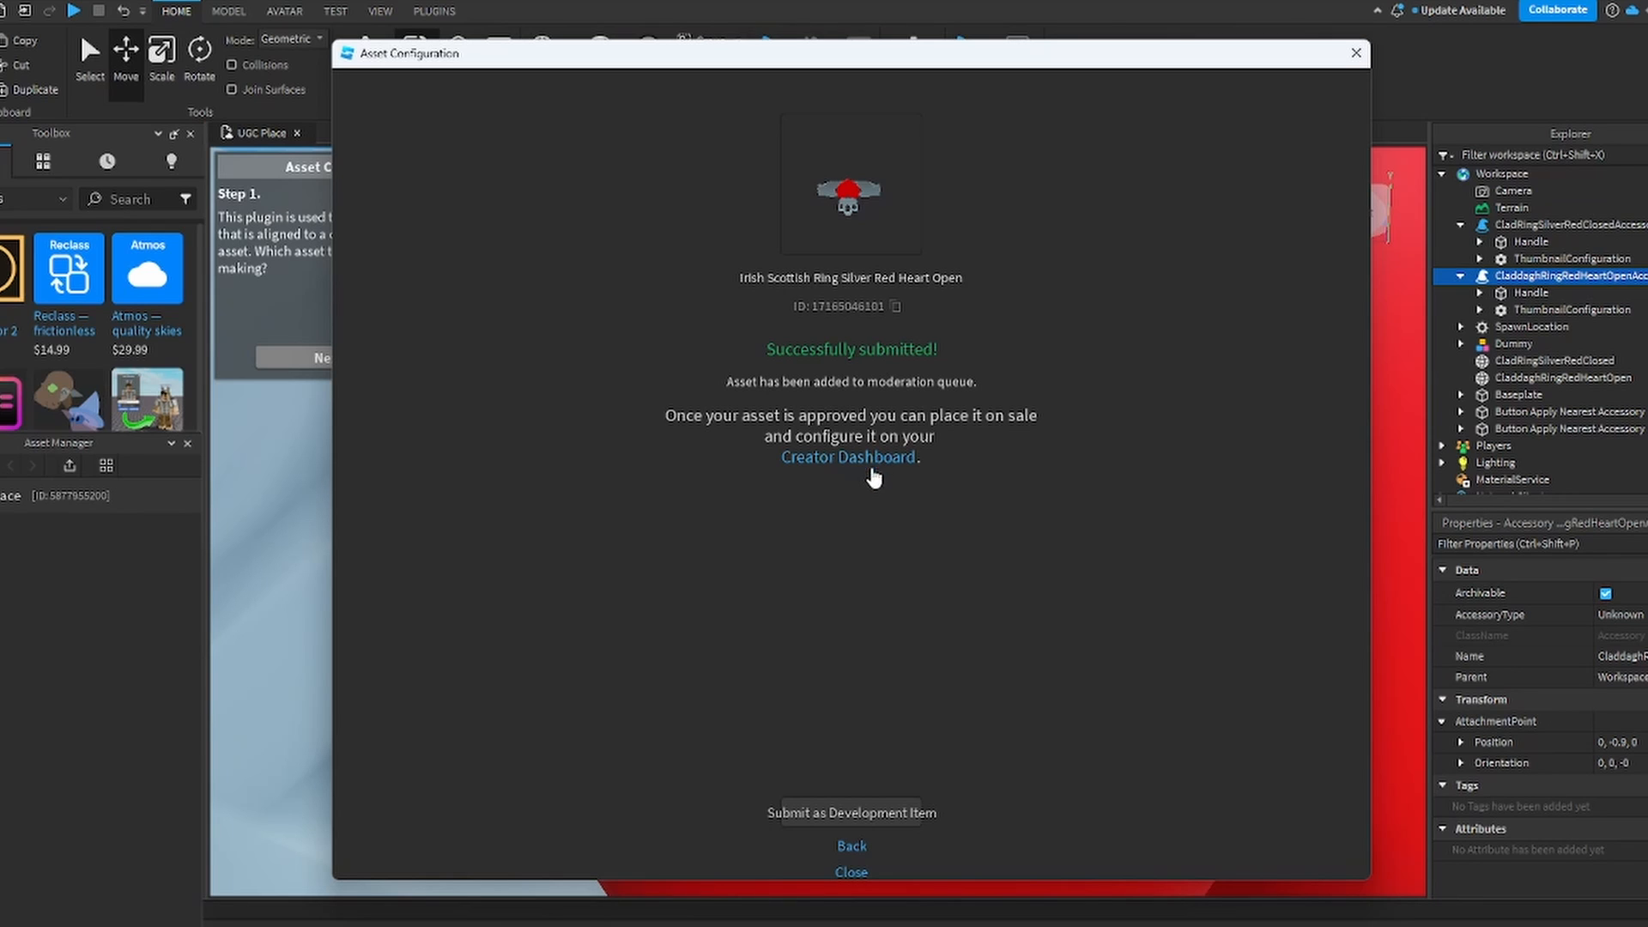
{"action": "mouse_move", "coordinate": [873, 490]}
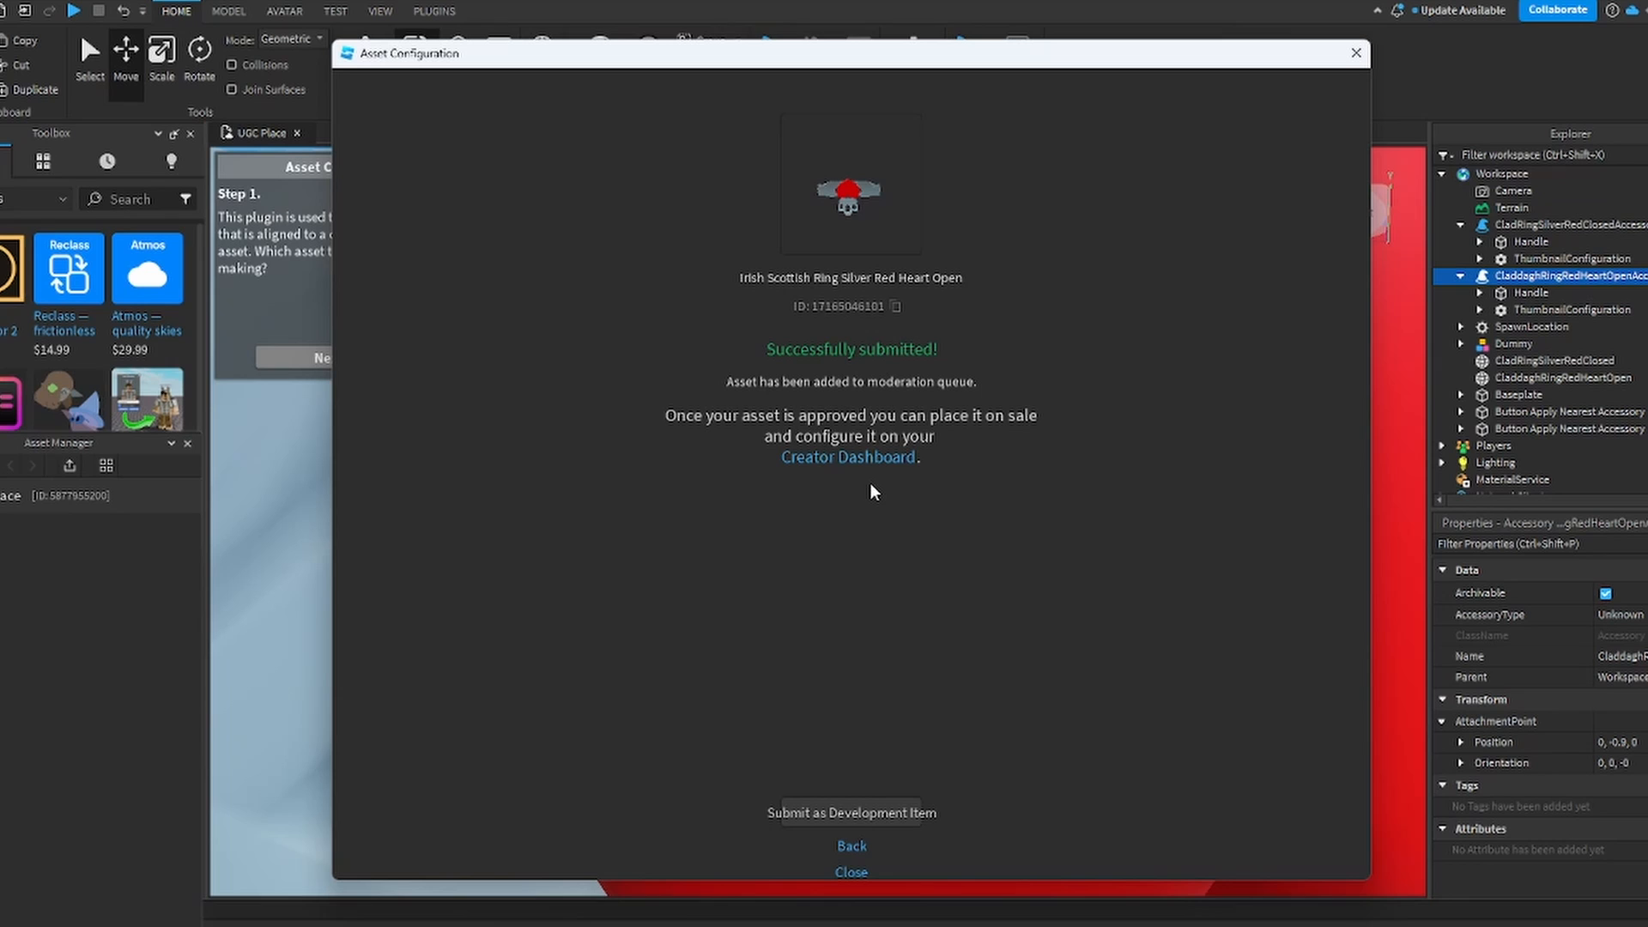
{"action": "mouse_move", "coordinate": [860, 494]}
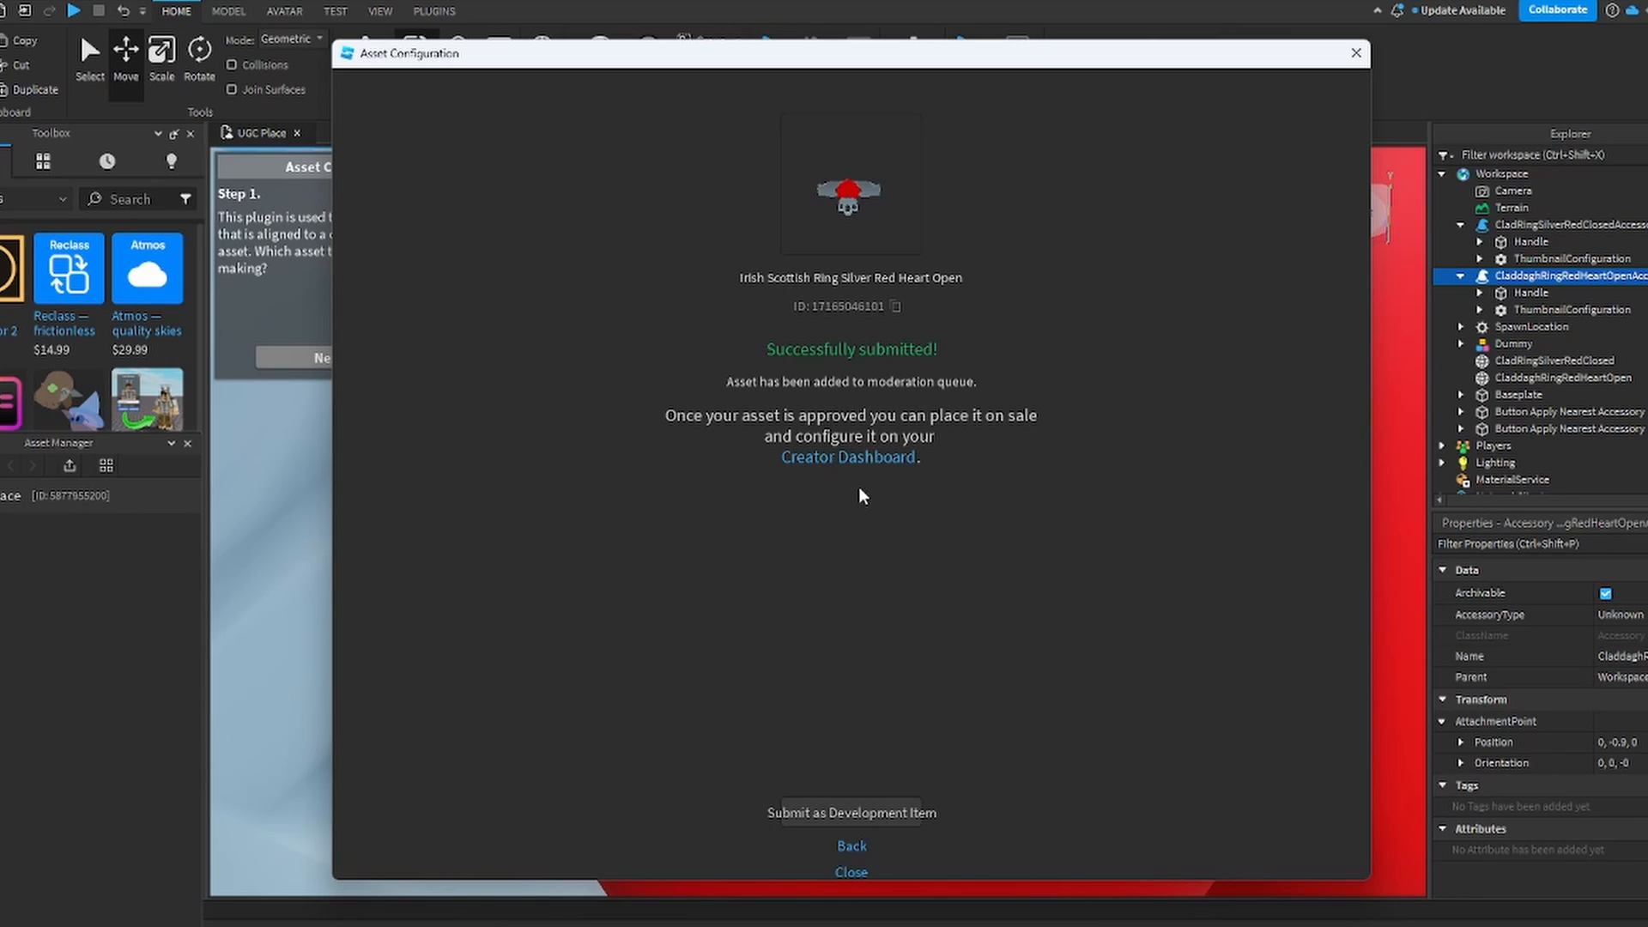
{"action": "left_click", "coordinate": [848, 456]}
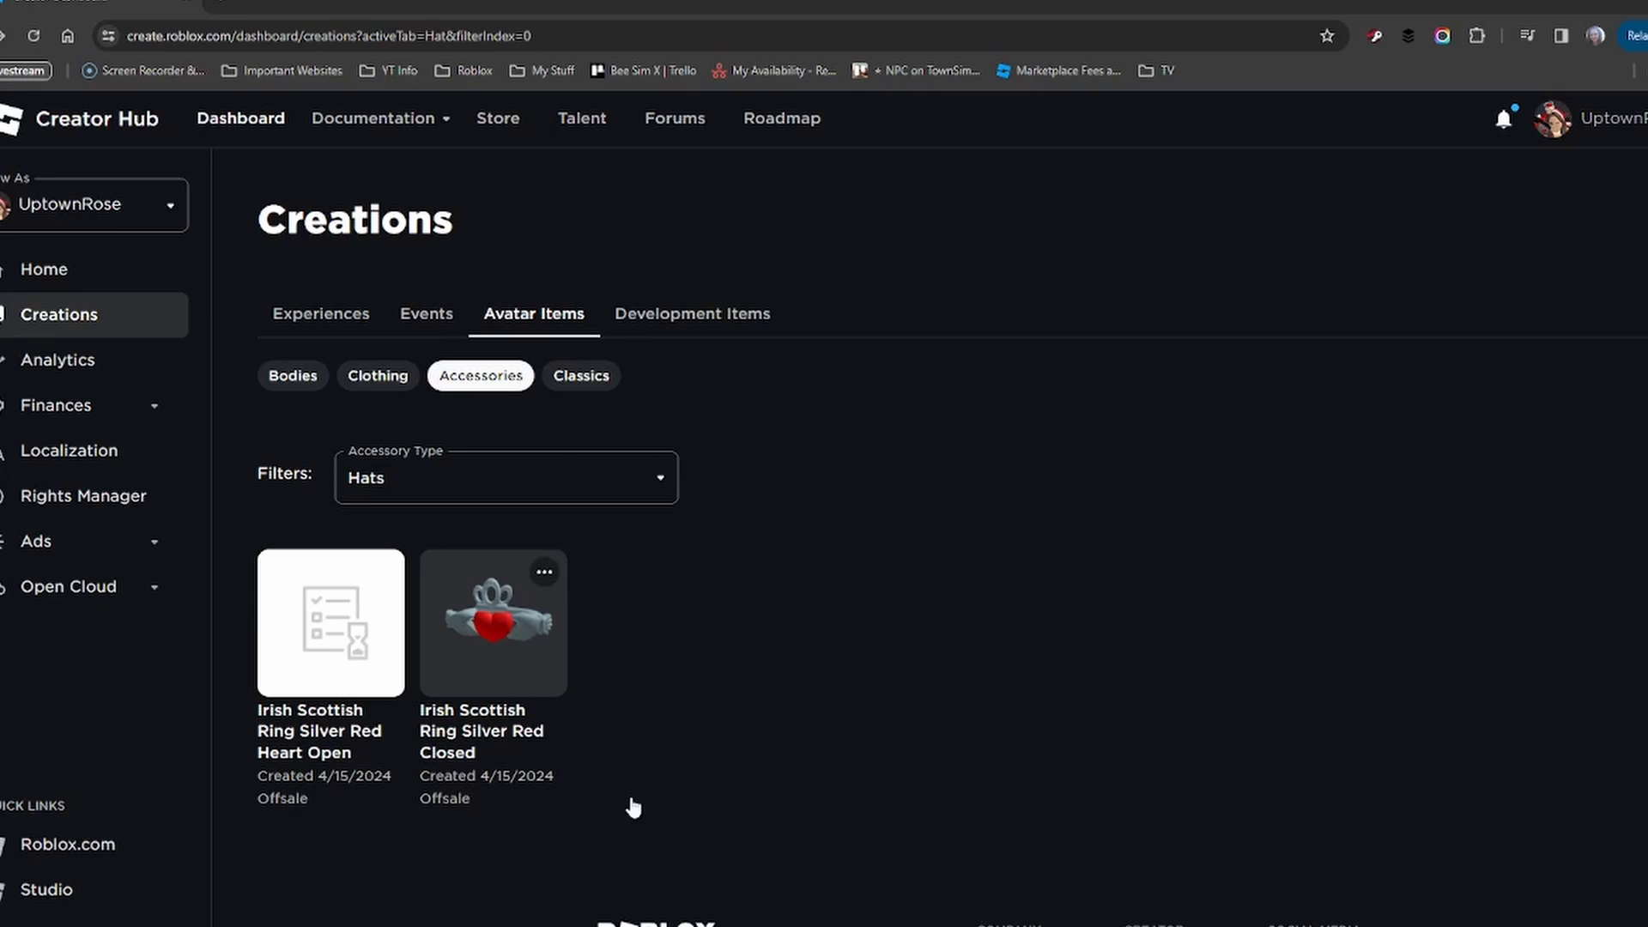
{"action": "mouse_move", "coordinate": [319, 746]}
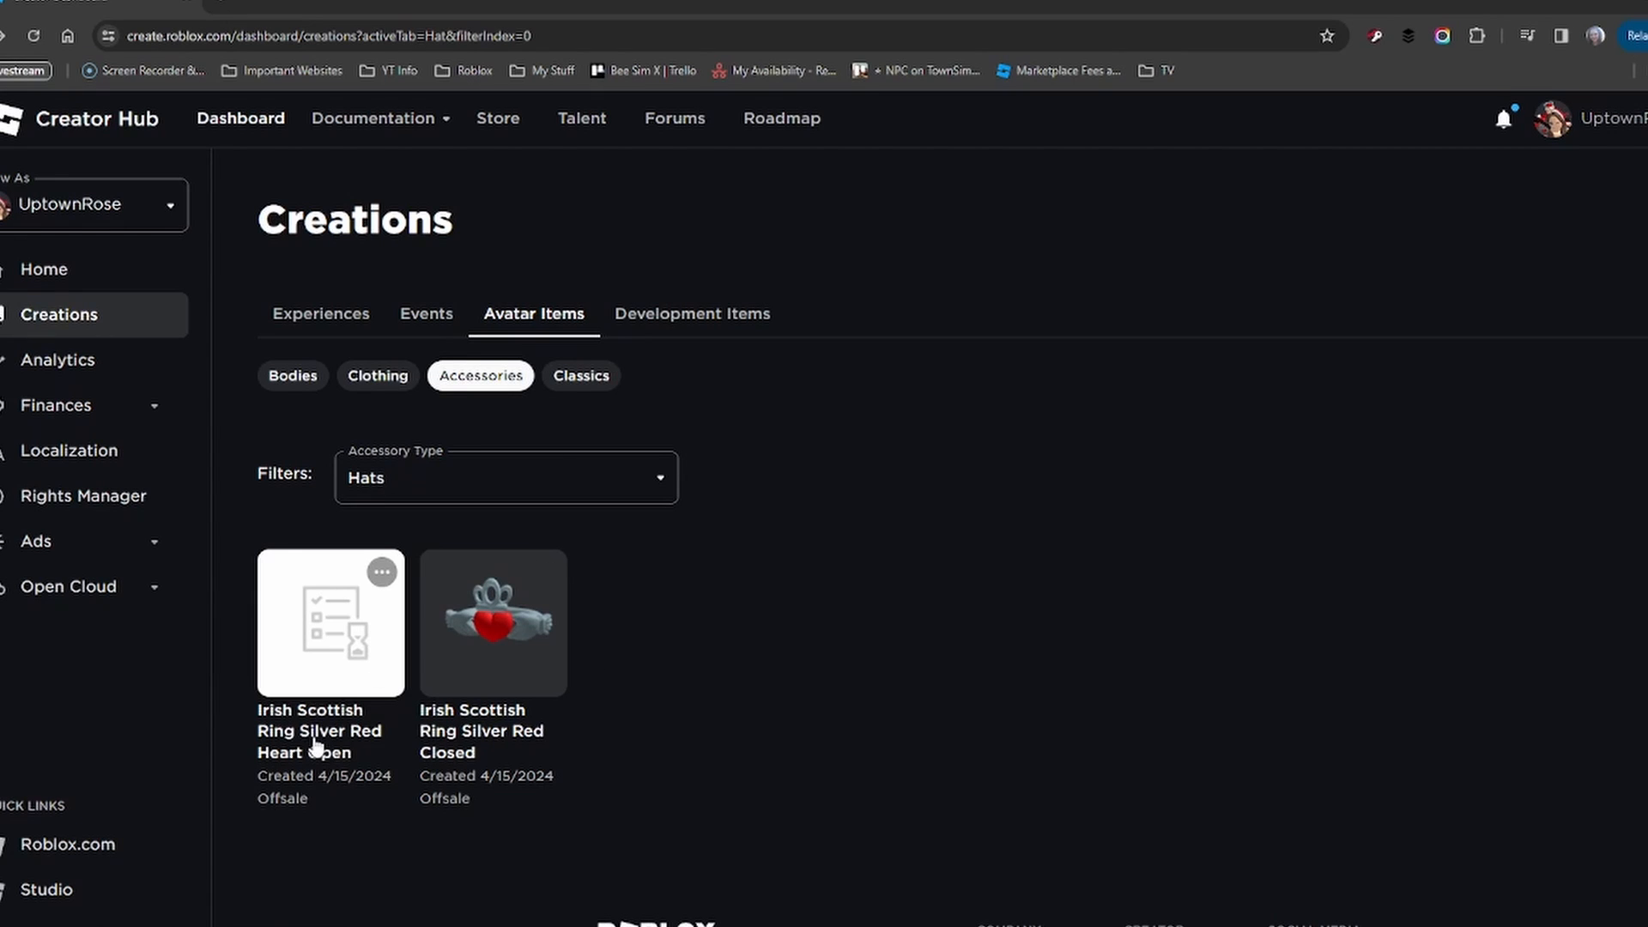
{"action": "mouse_move", "coordinate": [321, 654]}
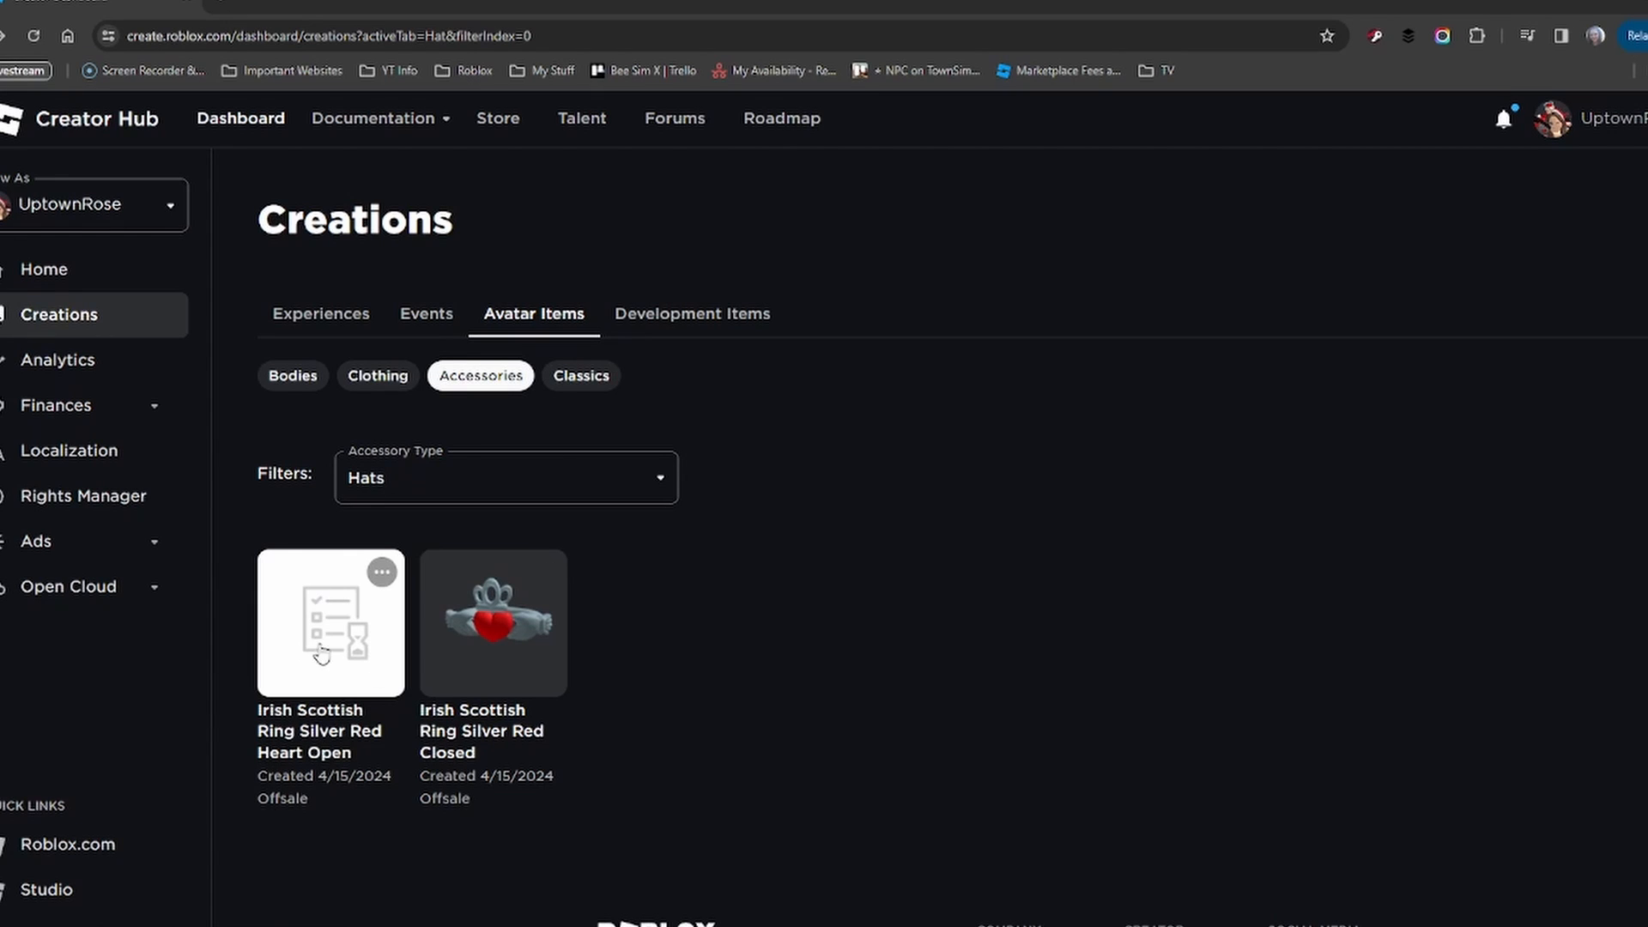
{"action": "mouse_move", "coordinate": [328, 598]}
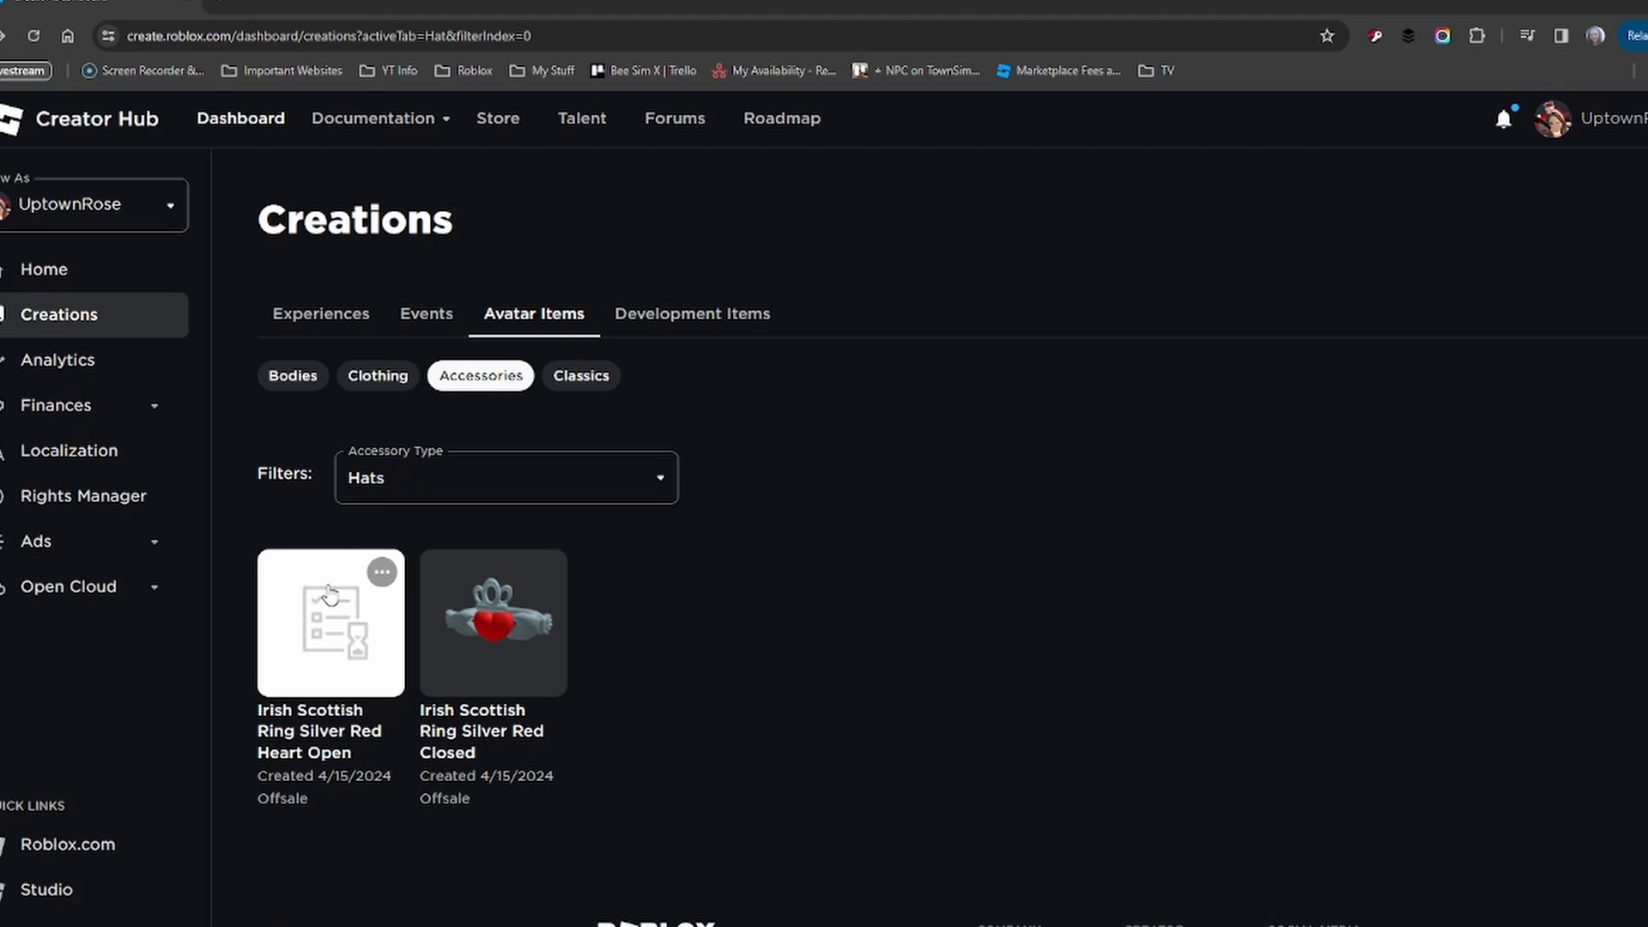
{"action": "mouse_move", "coordinate": [347, 698]}
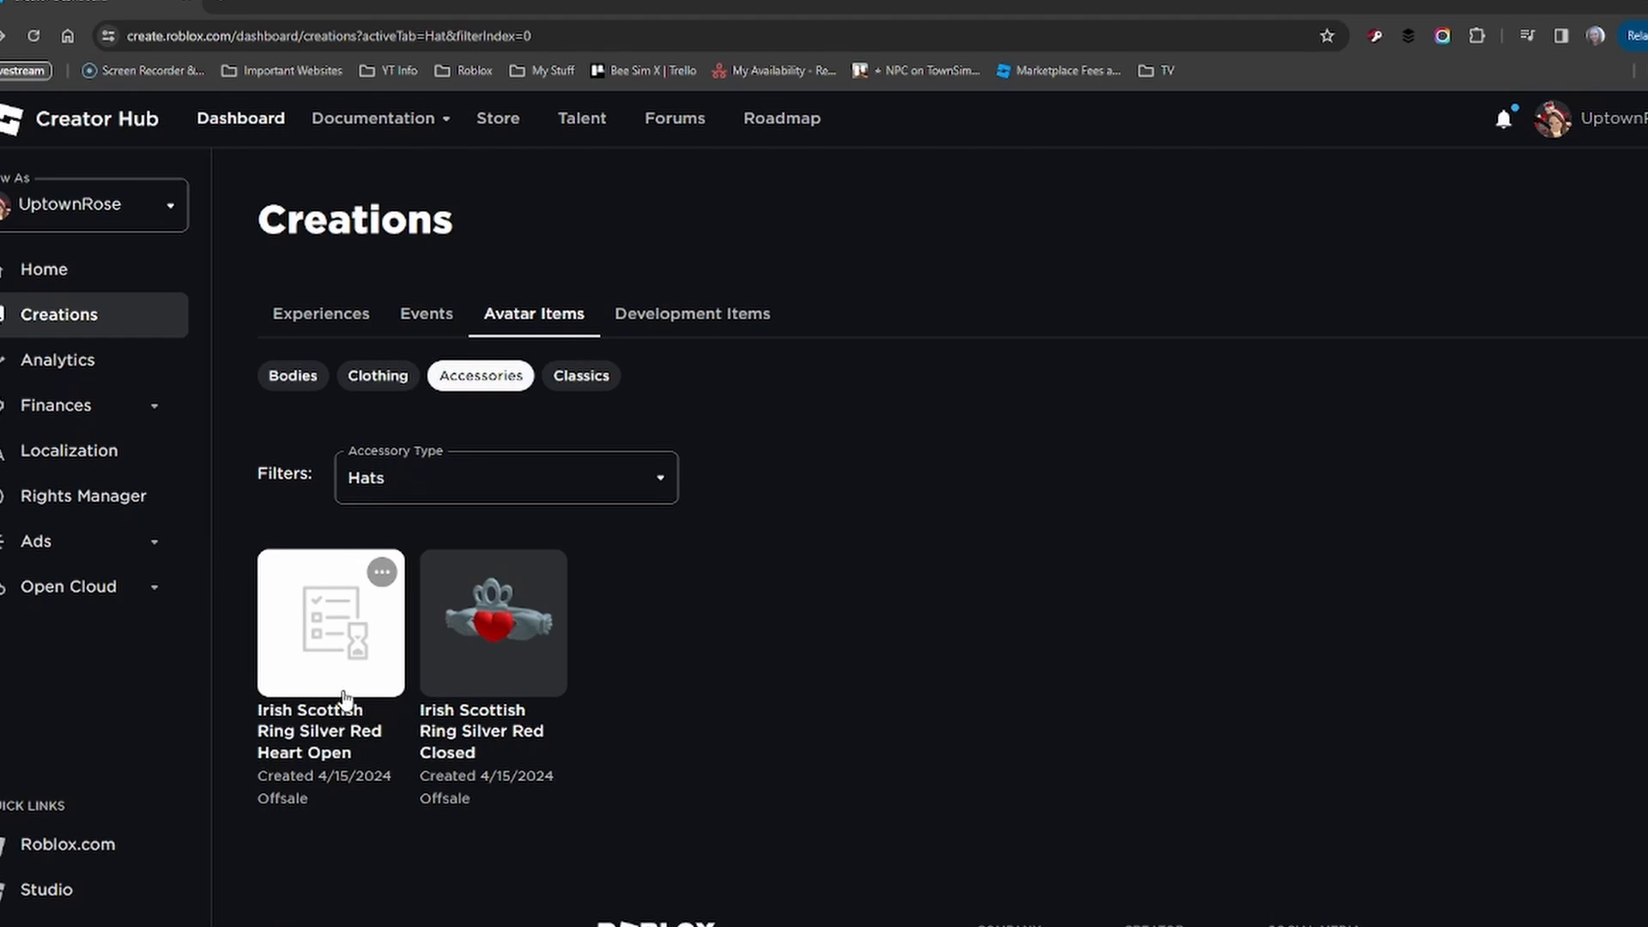
{"action": "mouse_move", "coordinate": [484, 736]}
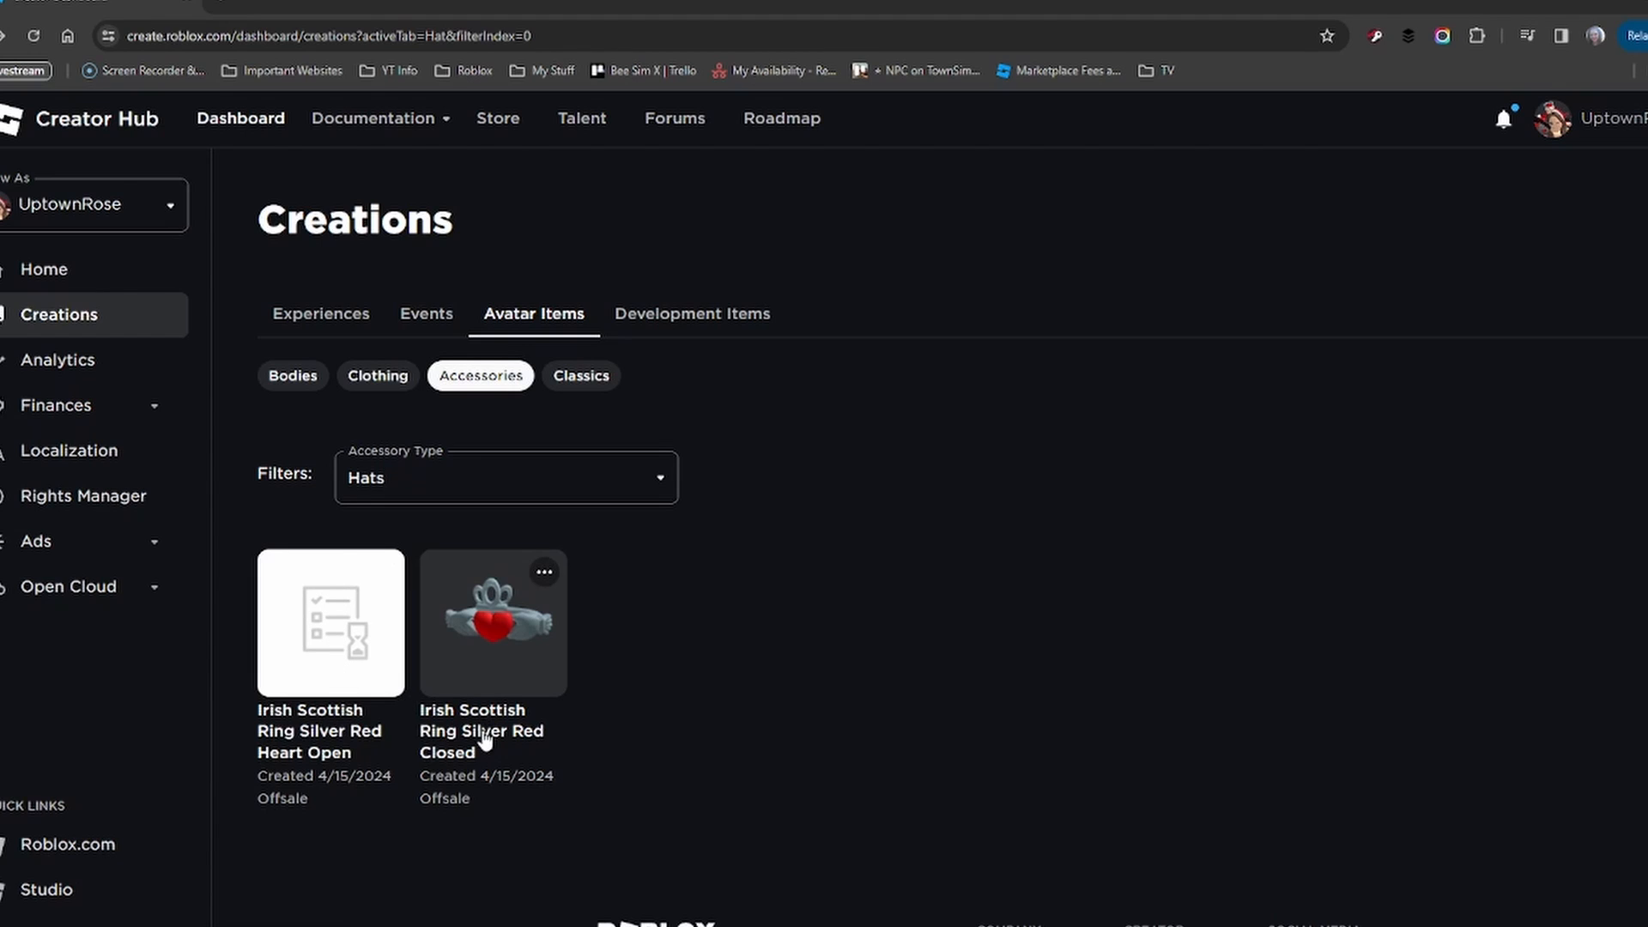
{"action": "mouse_move", "coordinate": [484, 752]}
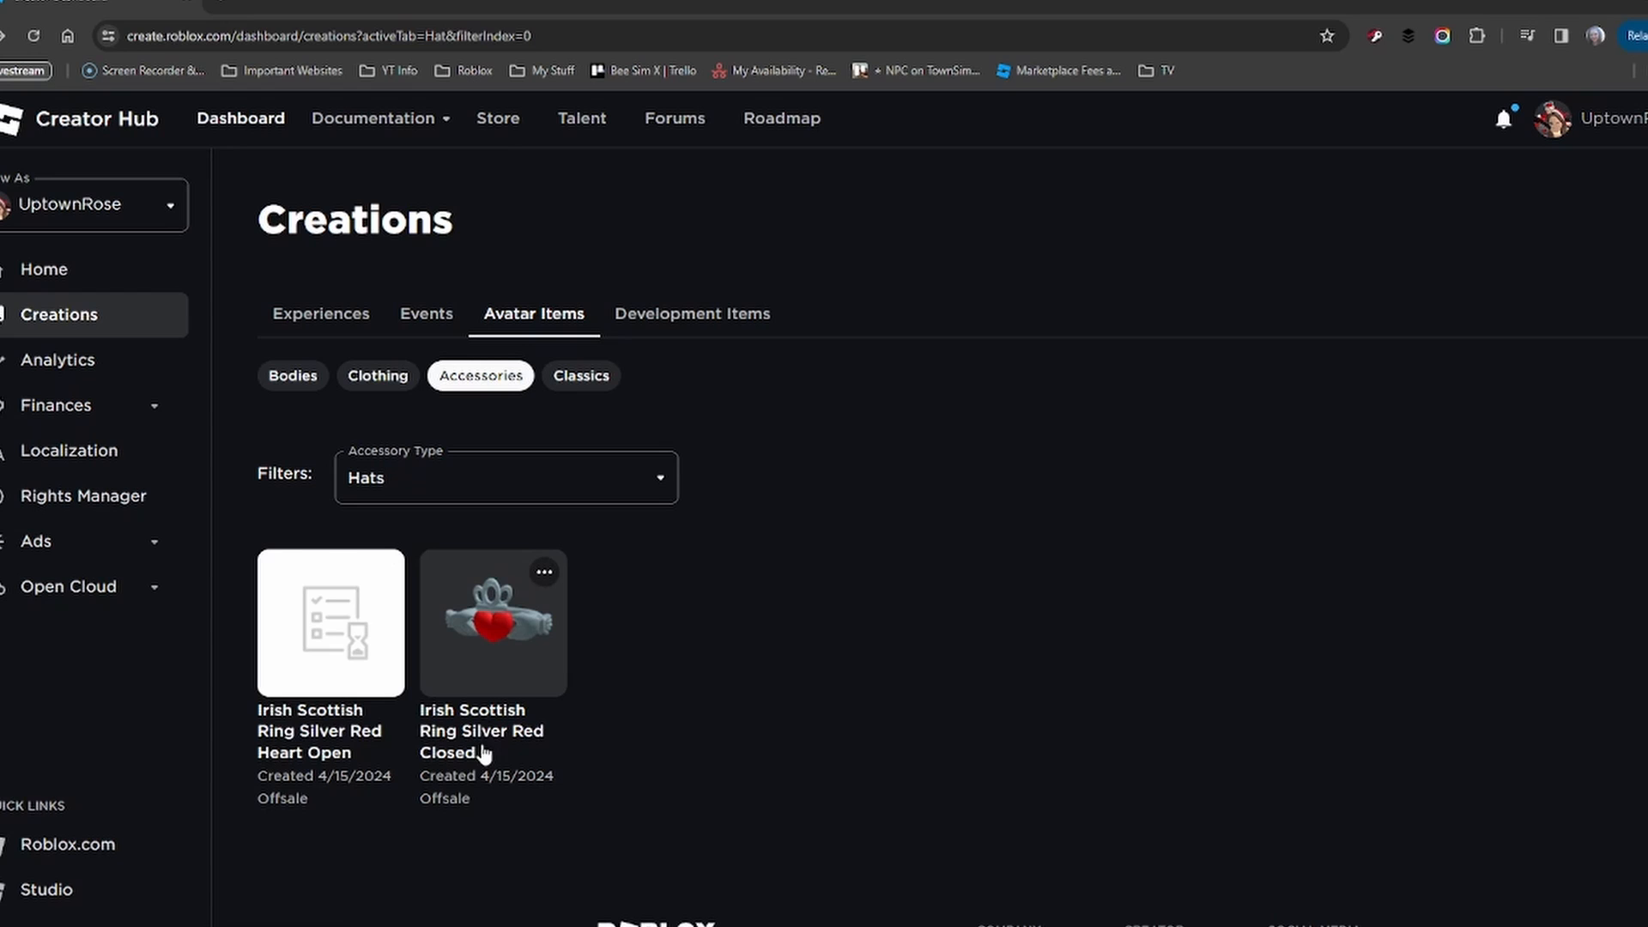
{"action": "mouse_move", "coordinate": [471, 693]}
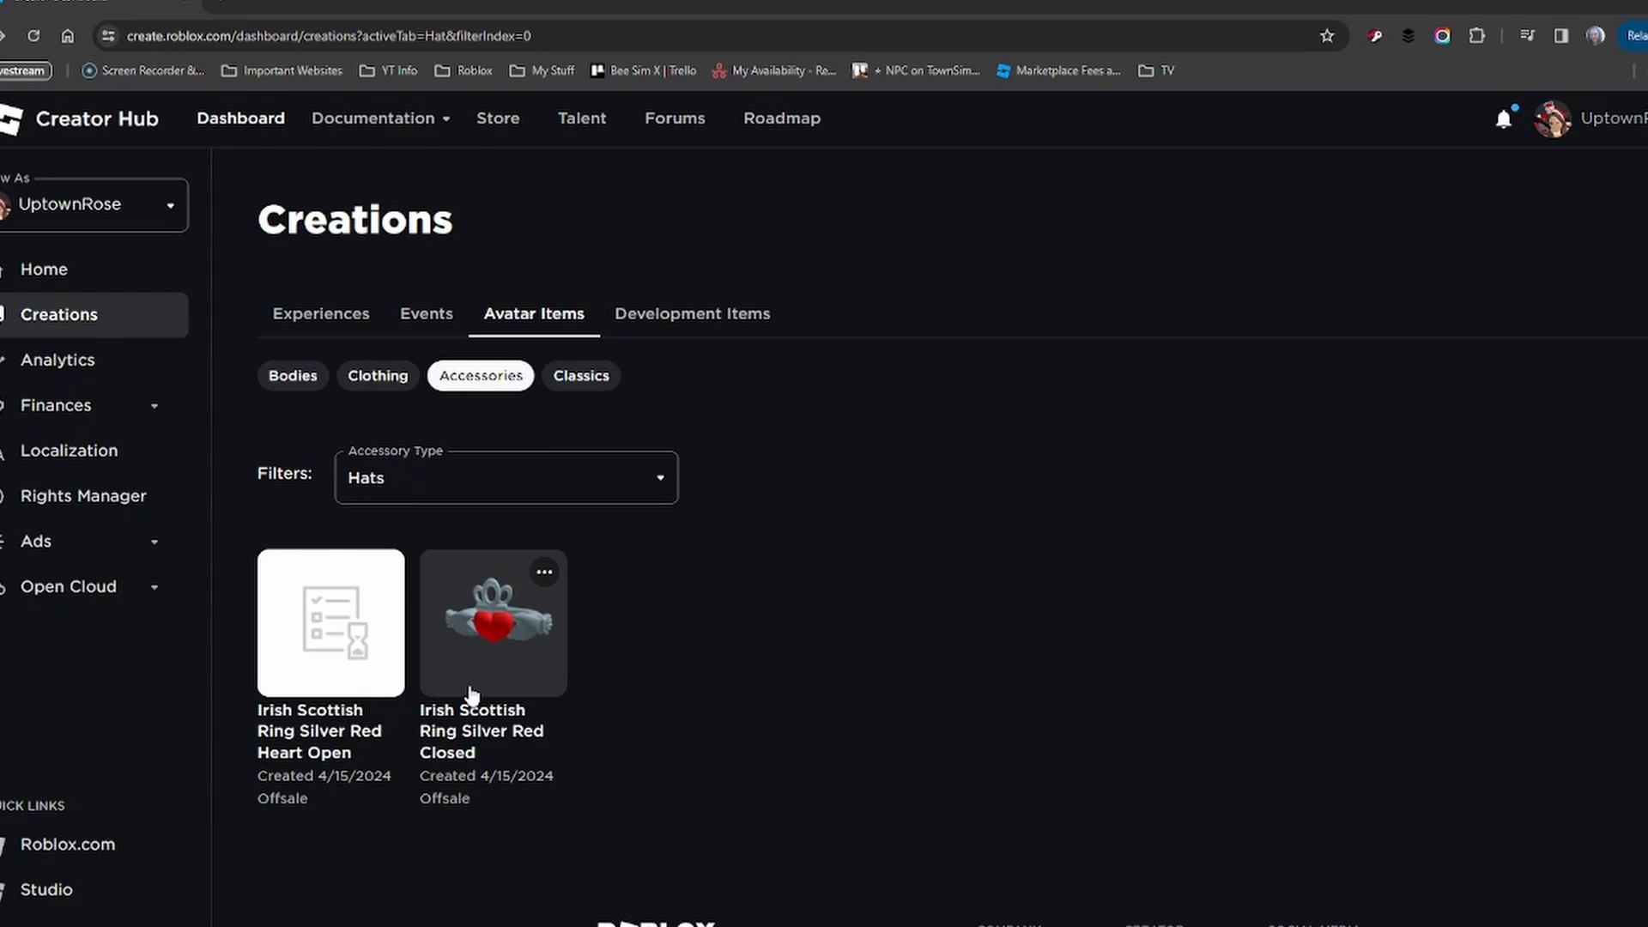
{"action": "mouse_move", "coordinate": [484, 714]}
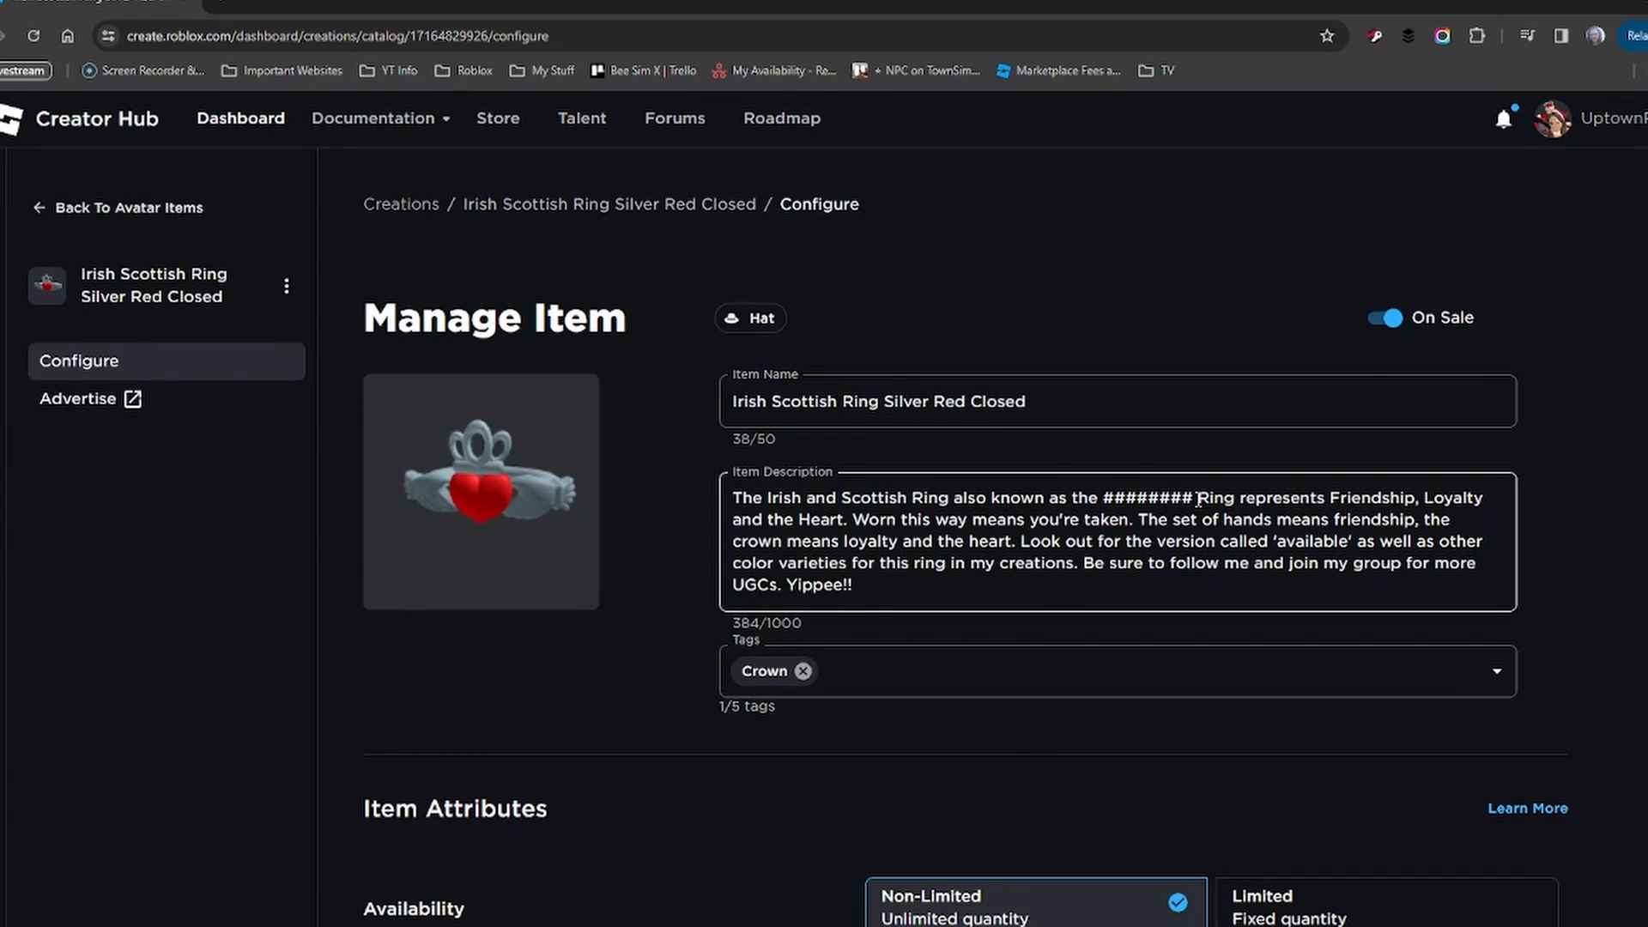
Step: Review the closed ring's availability, toggling Limited and back to Non-Limited
{"action": "scroll", "scroll_direction": "down", "scroll_amount": 3}
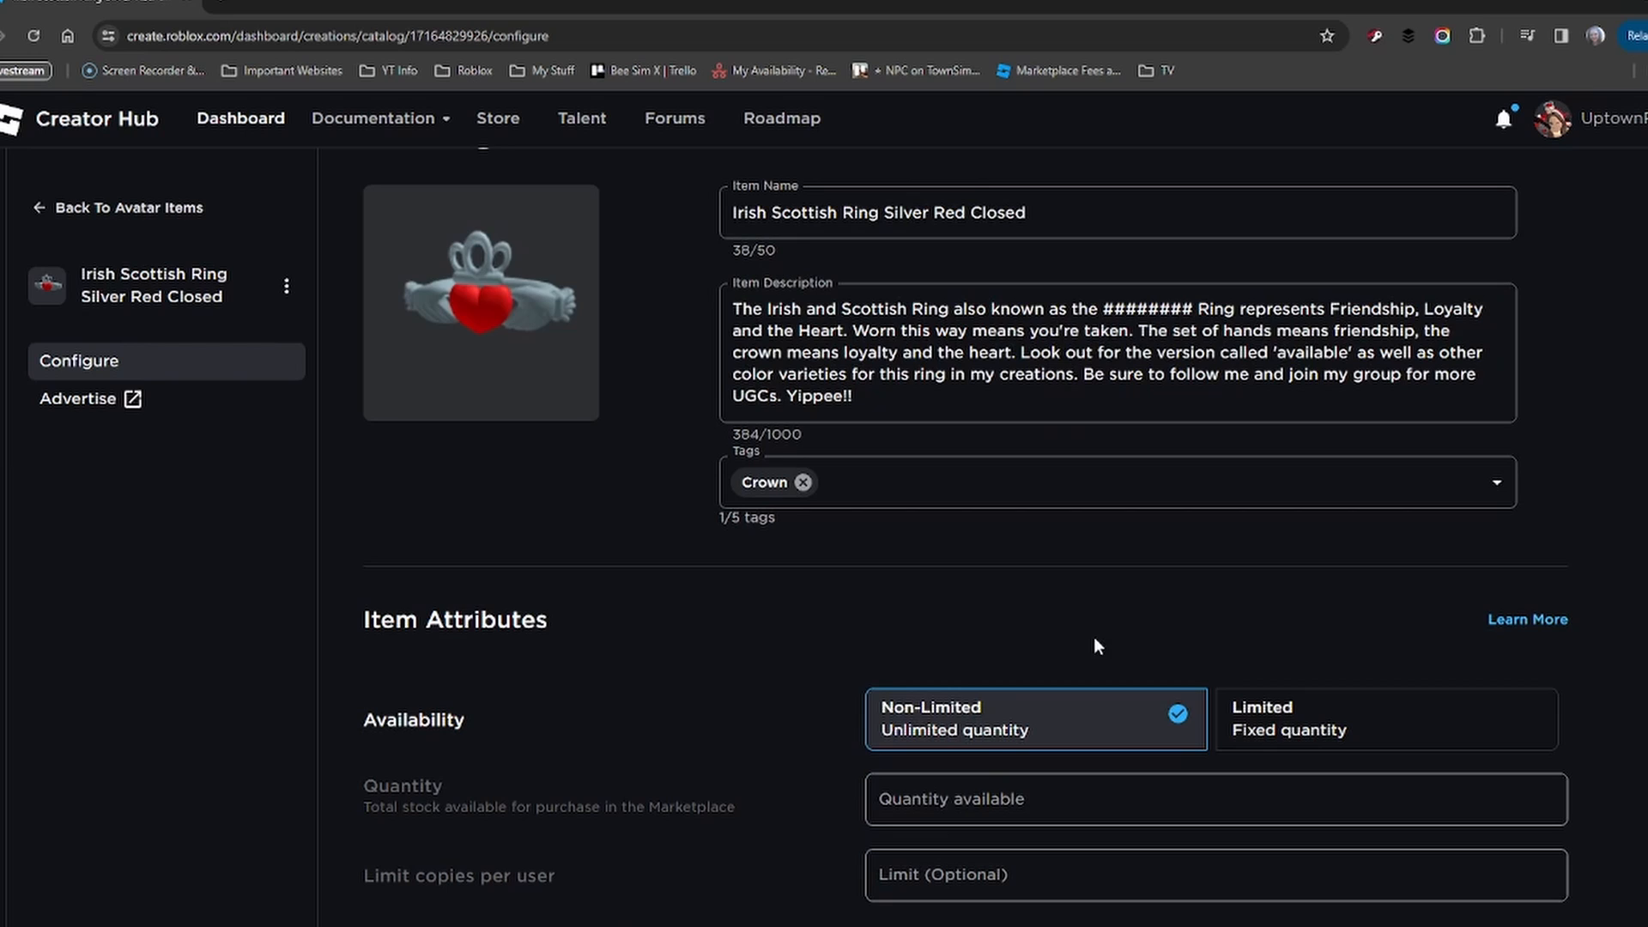
{"action": "scroll", "scroll_direction": "down", "scroll_amount": 3}
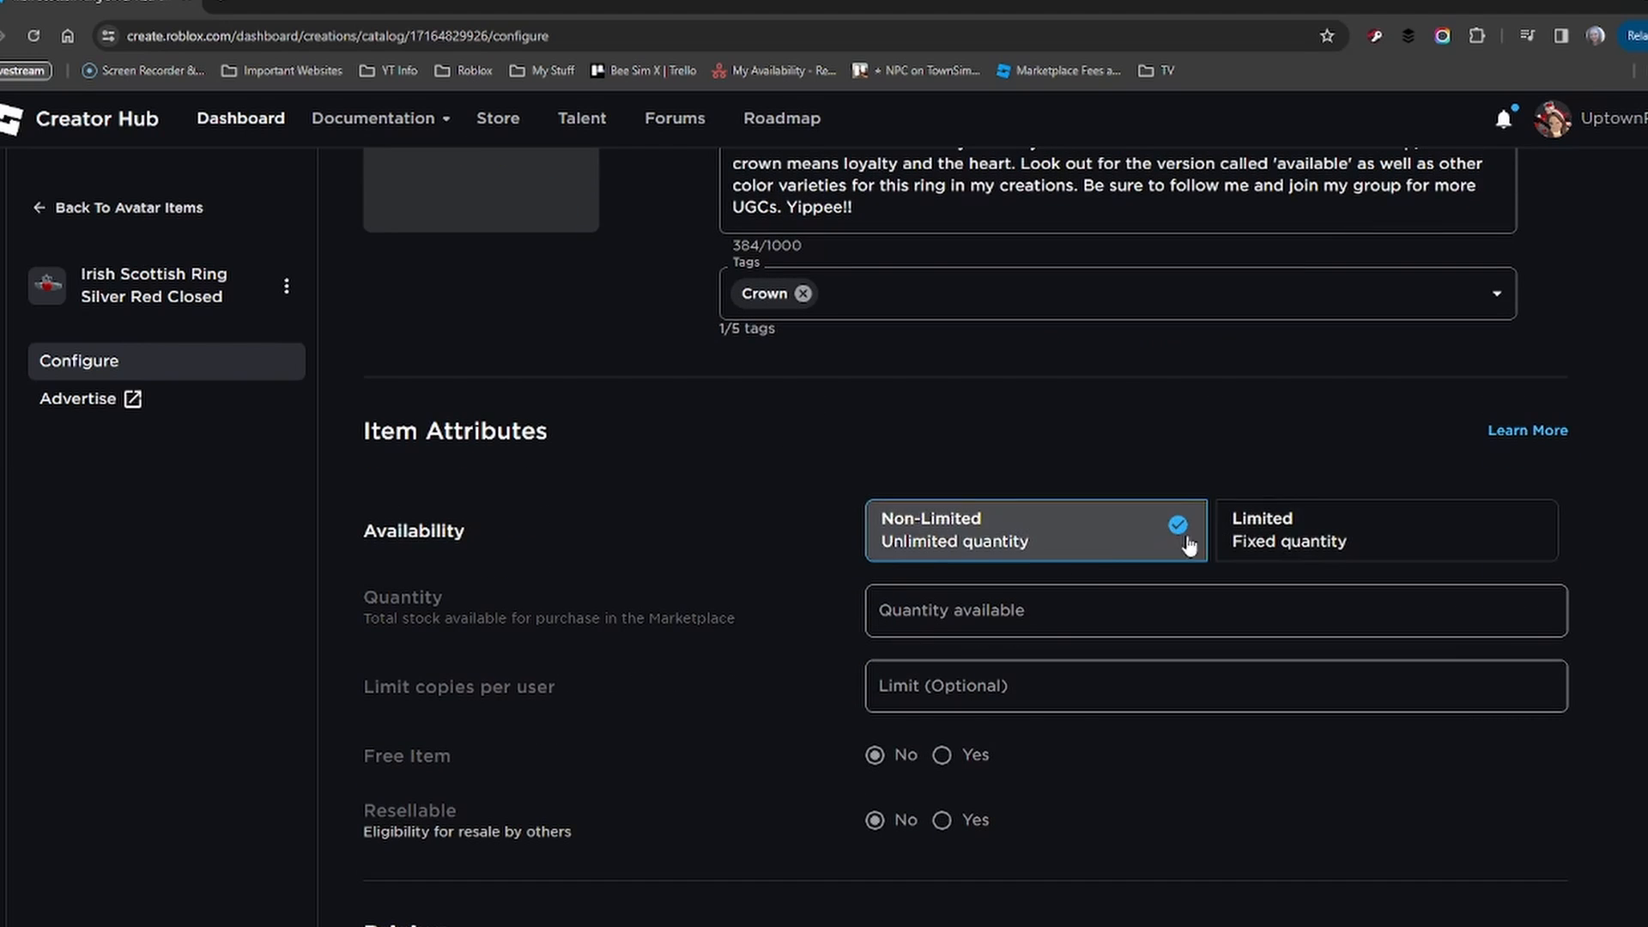
{"action": "mouse_move", "coordinate": [989, 551]}
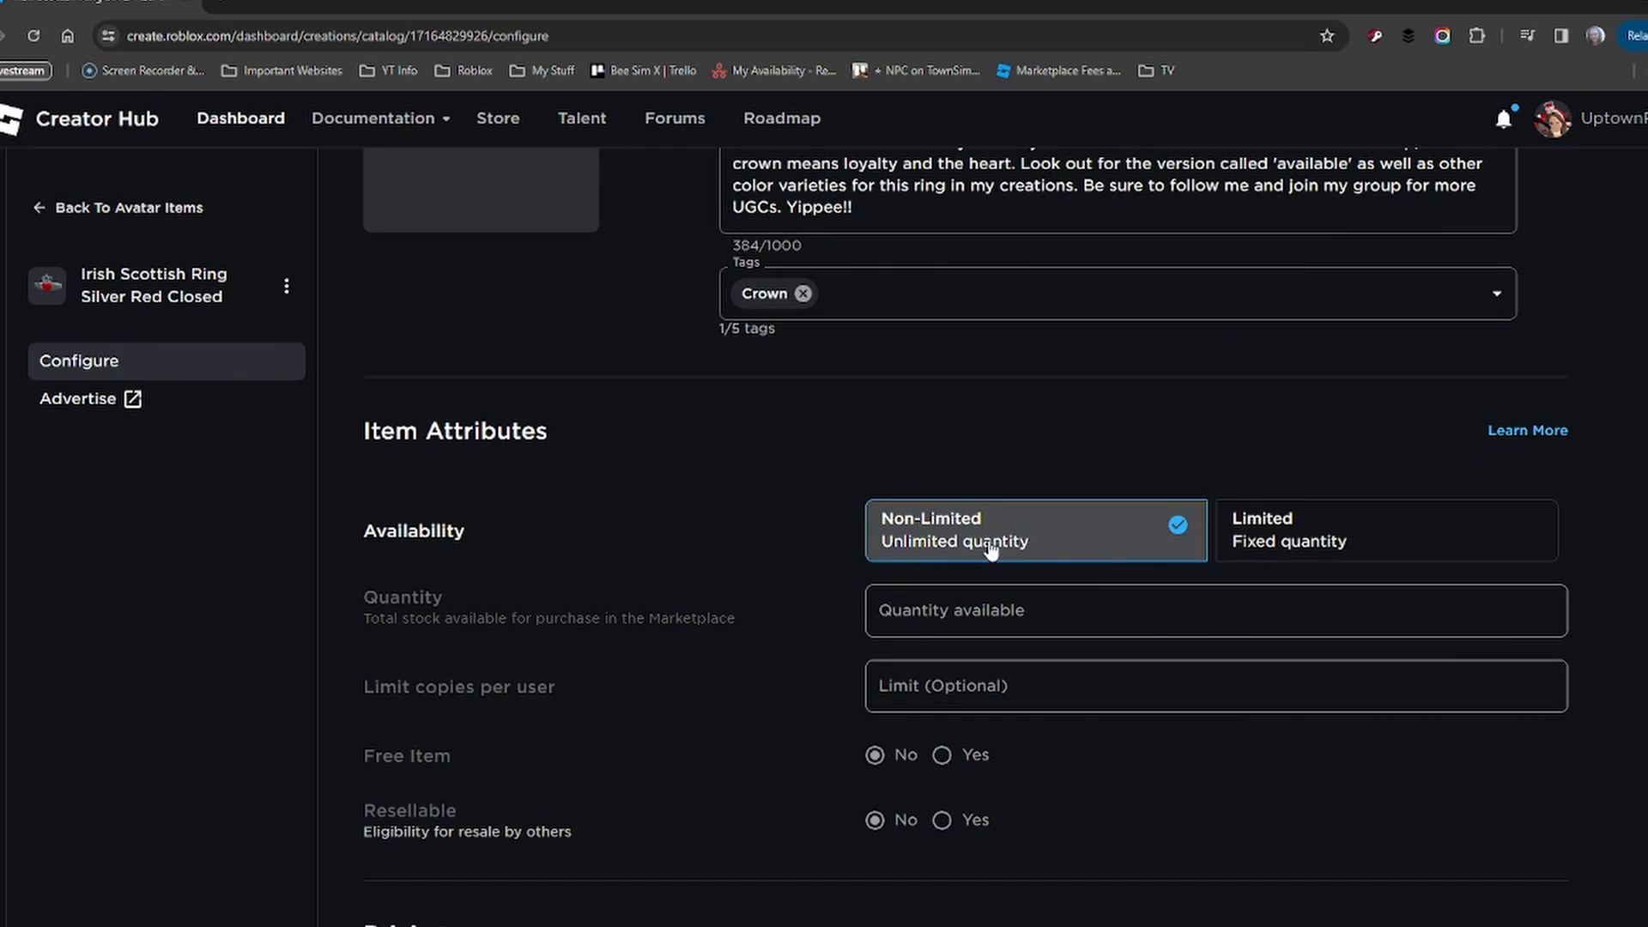
{"action": "left_click", "coordinate": [1384, 530]}
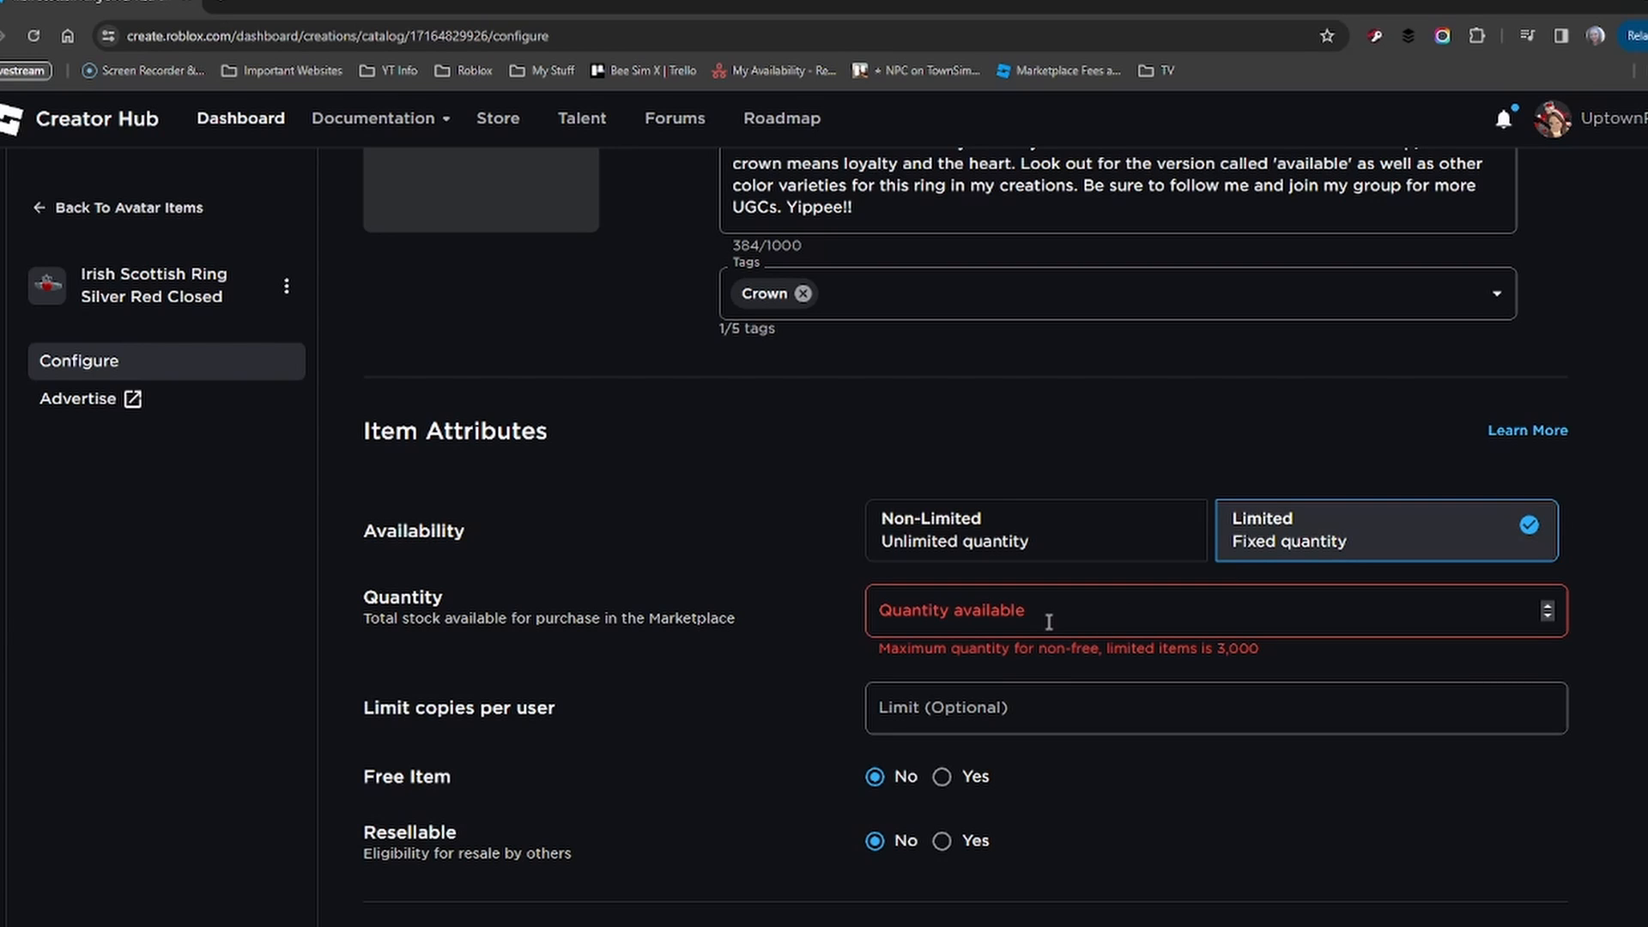
{"action": "left_click", "coordinate": [1033, 531]}
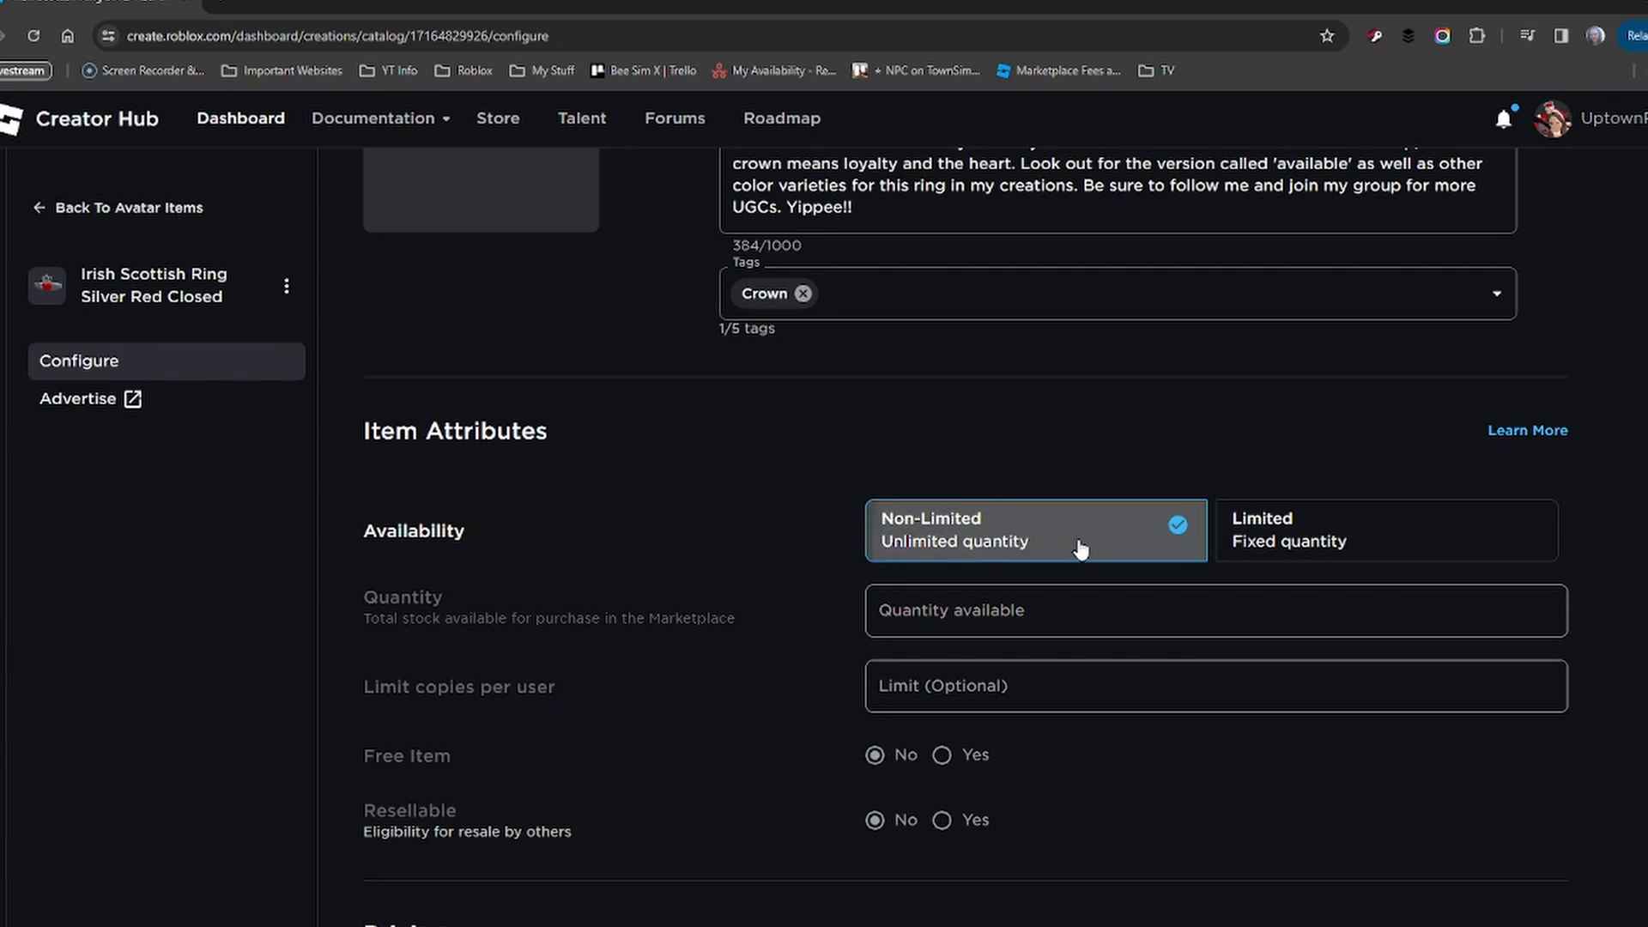
{"action": "scroll", "scroll_direction": "down", "scroll_amount": 3}
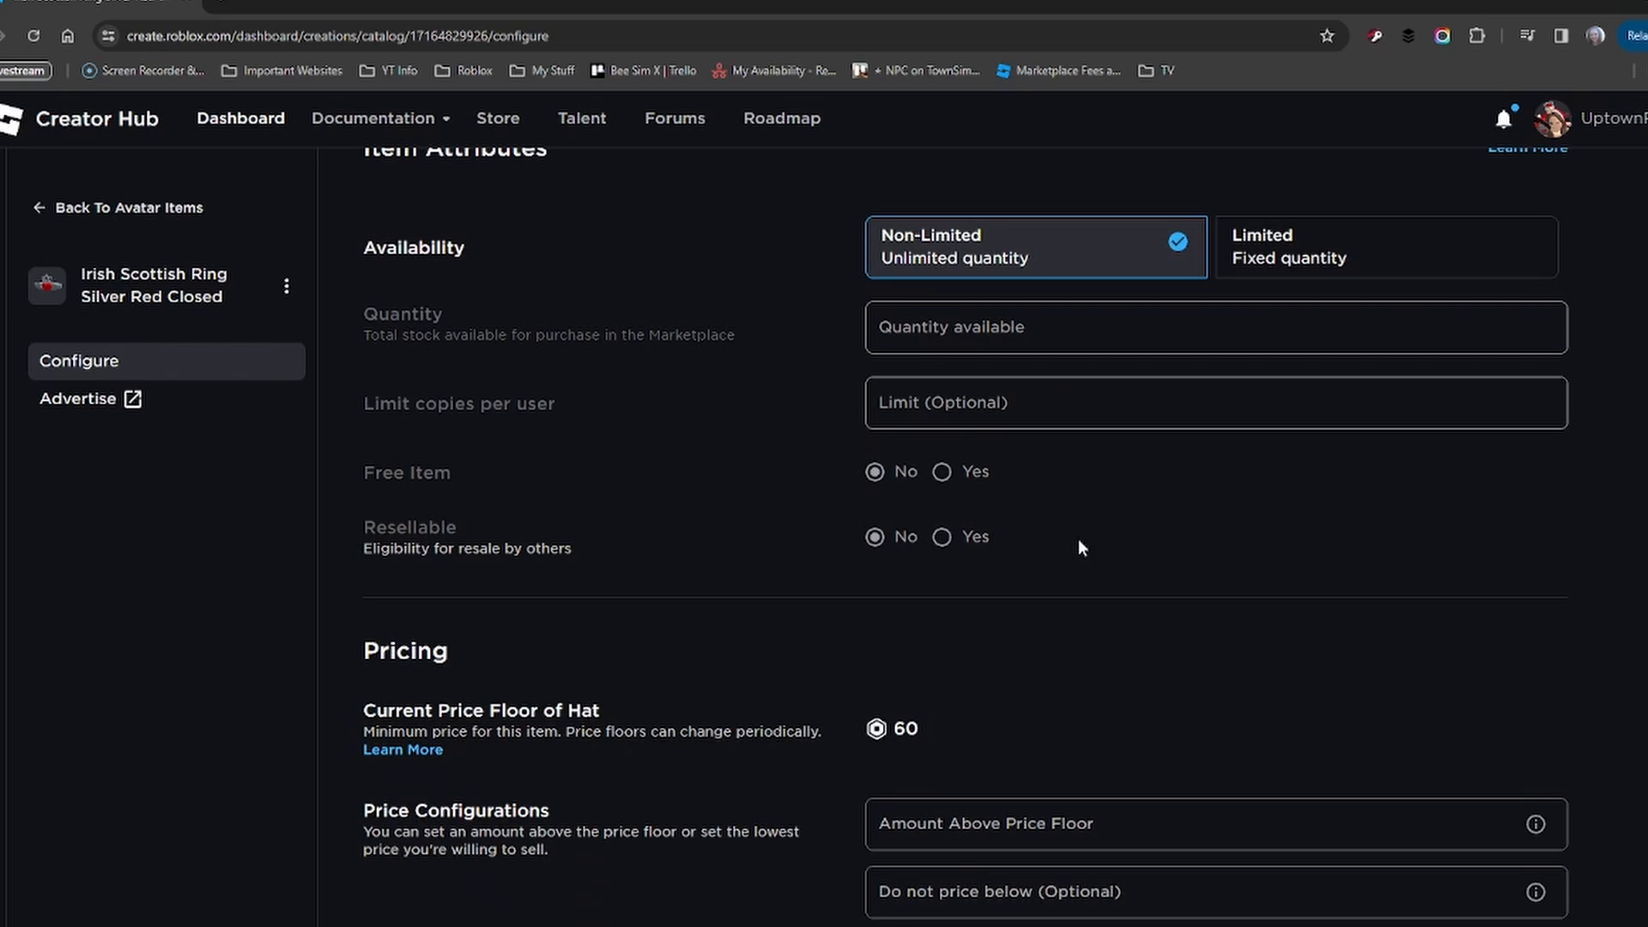
{"action": "scroll", "scroll_direction": "down", "scroll_amount": 3}
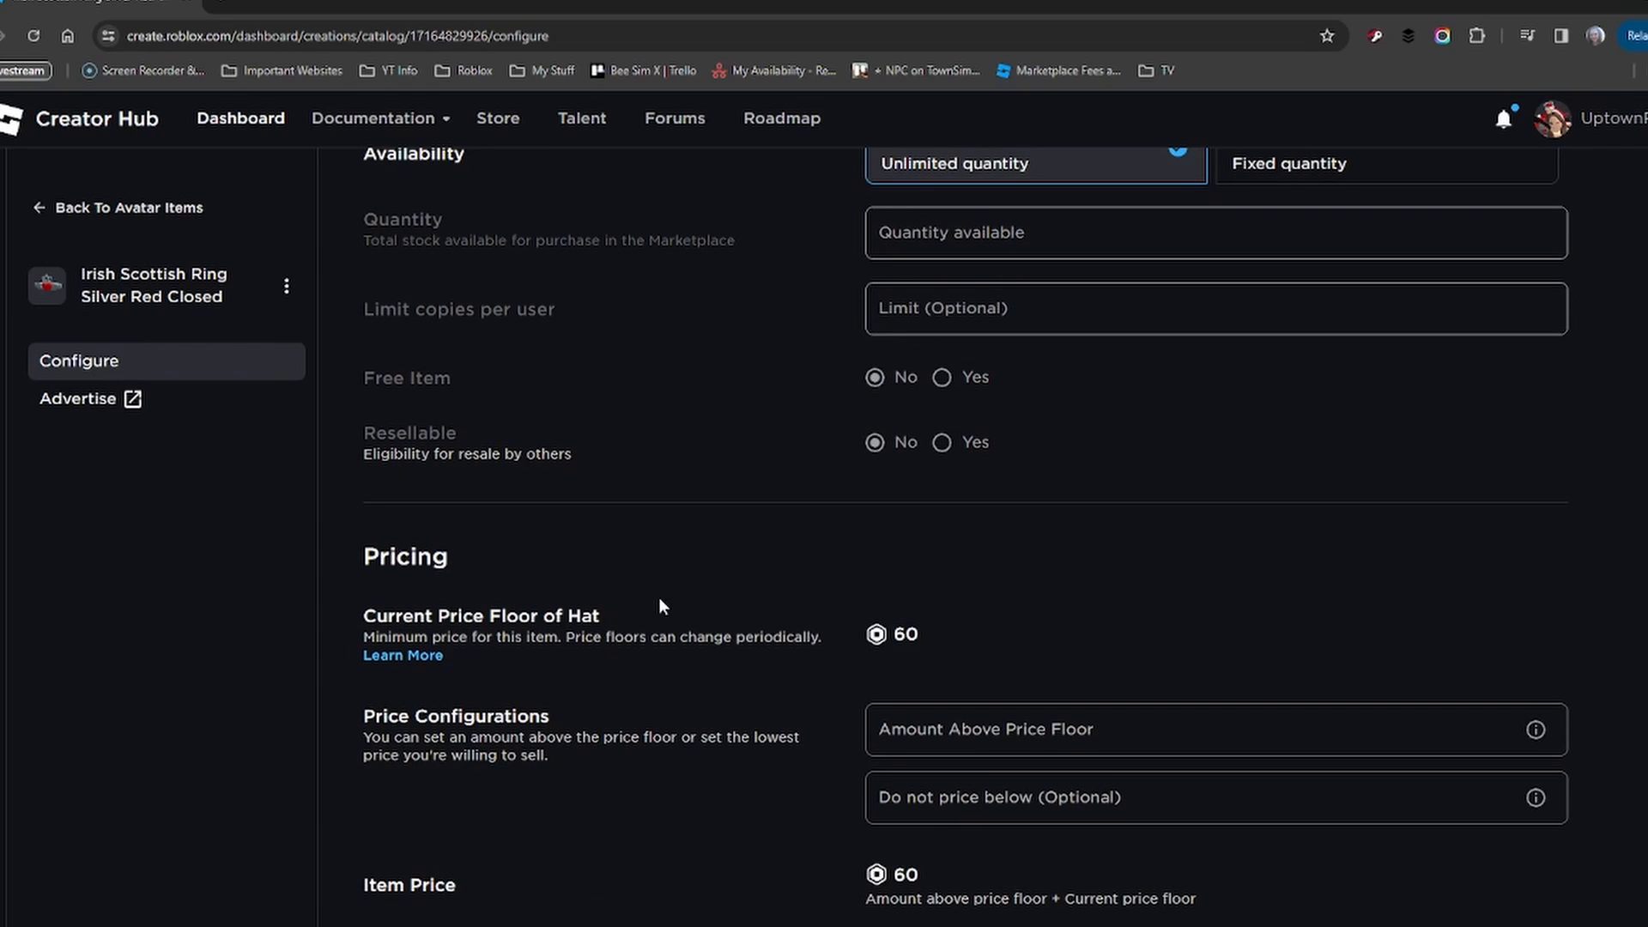
{"action": "mouse_move", "coordinate": [956, 644]}
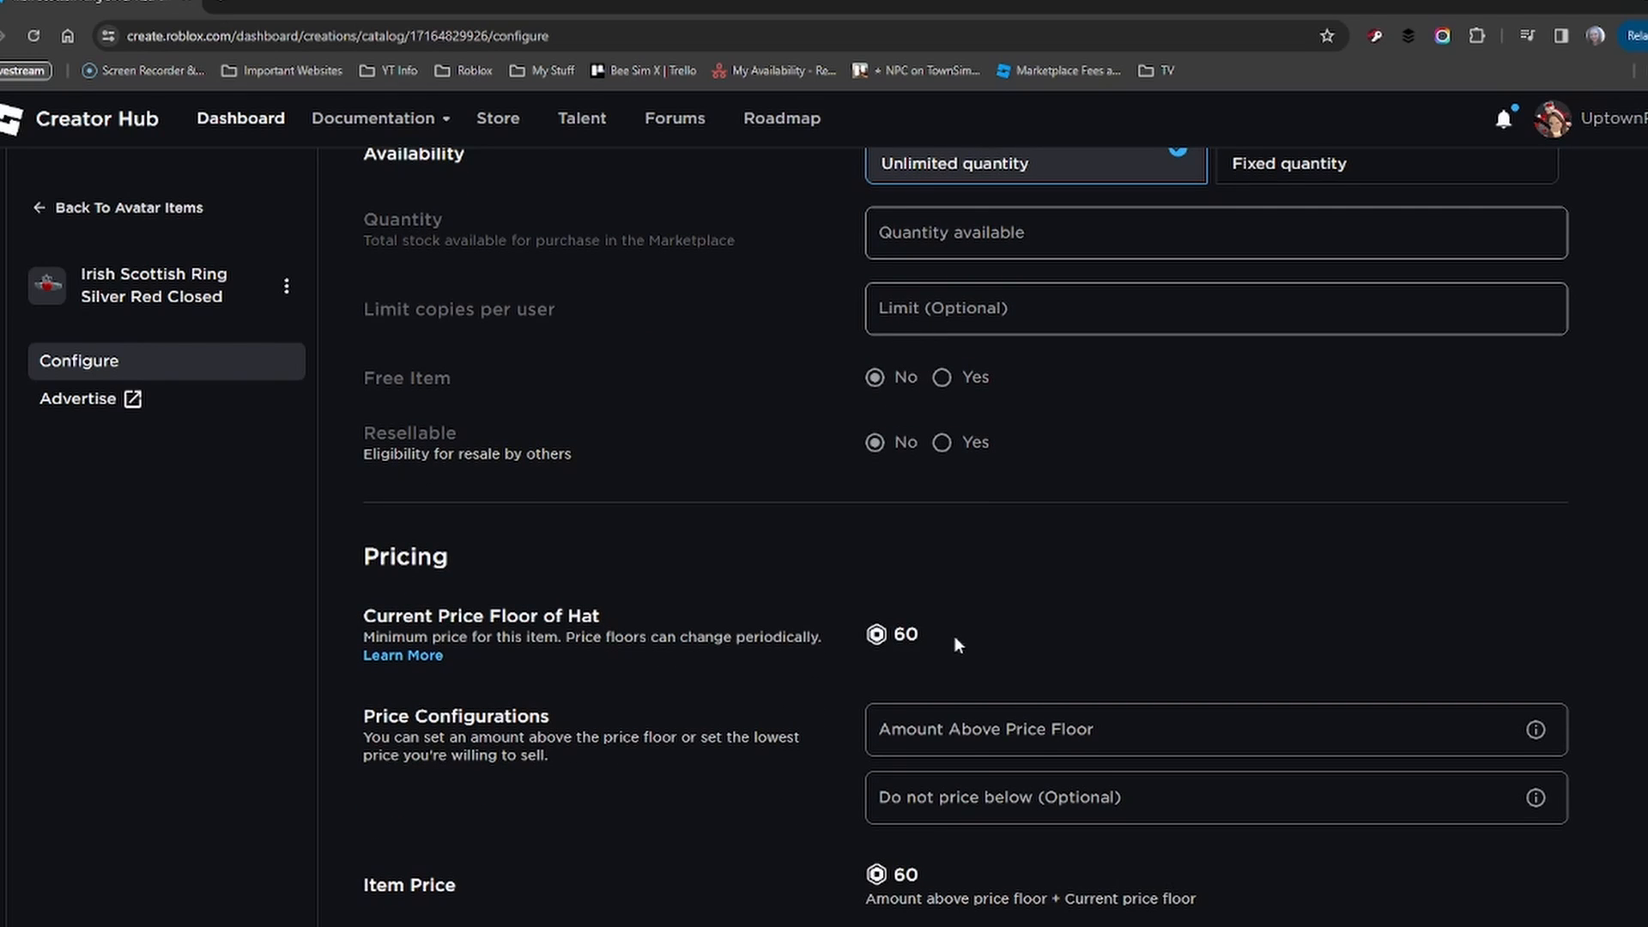
{"action": "scroll", "scroll_direction": "down", "scroll_amount": 3}
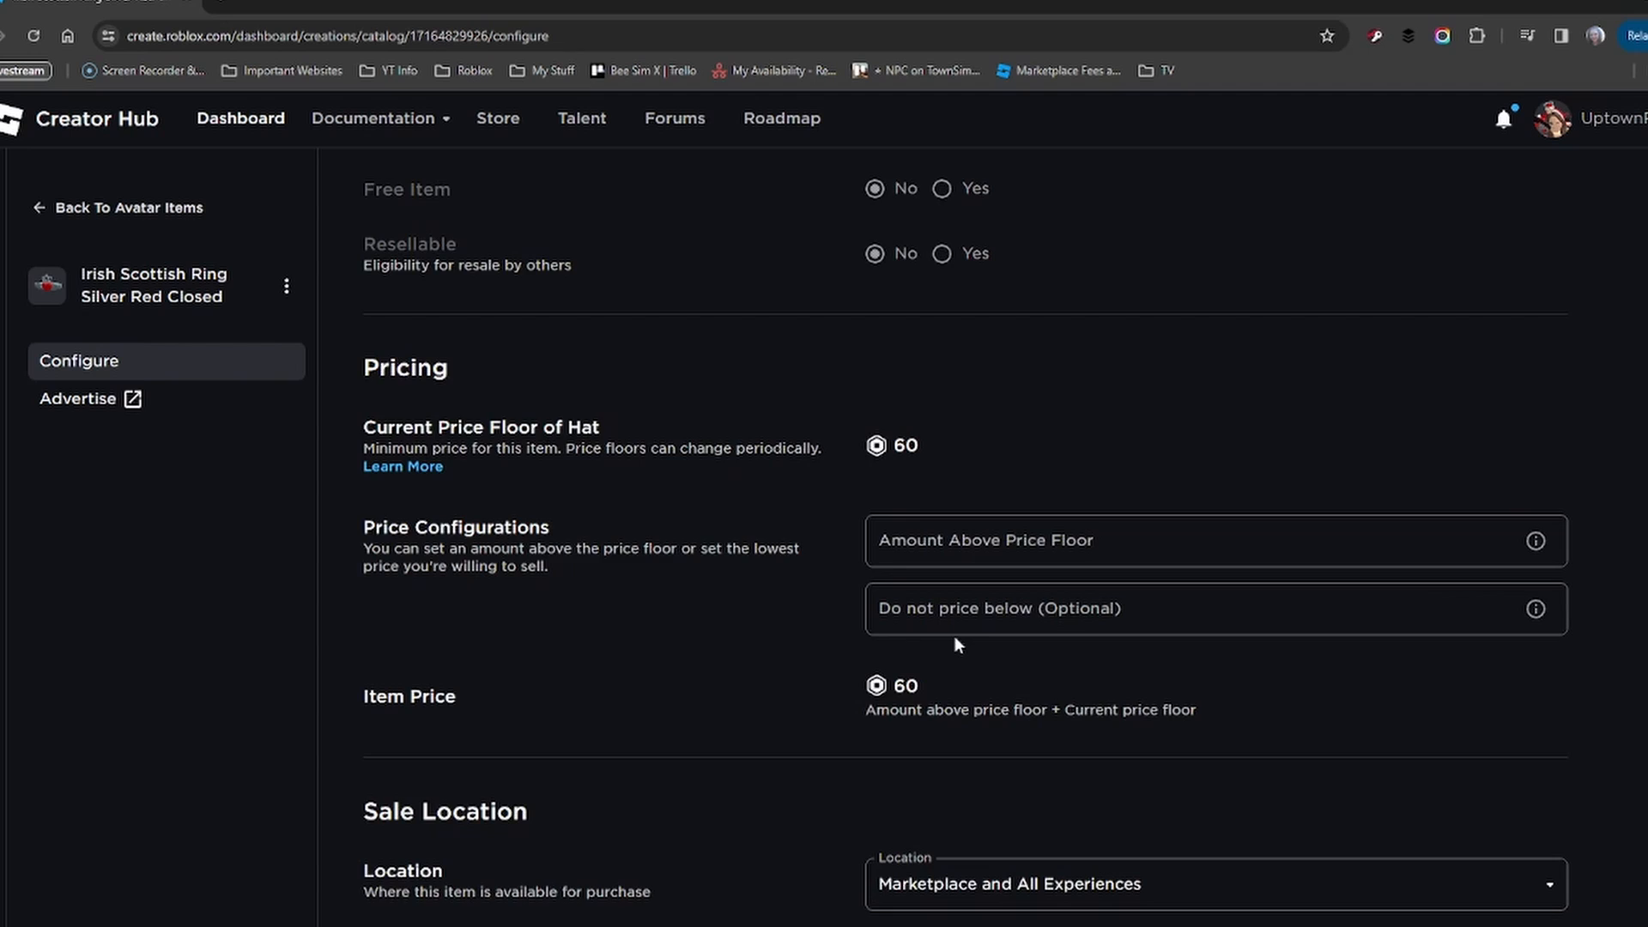
{"action": "scroll", "scroll_direction": "down", "scroll_amount": 3}
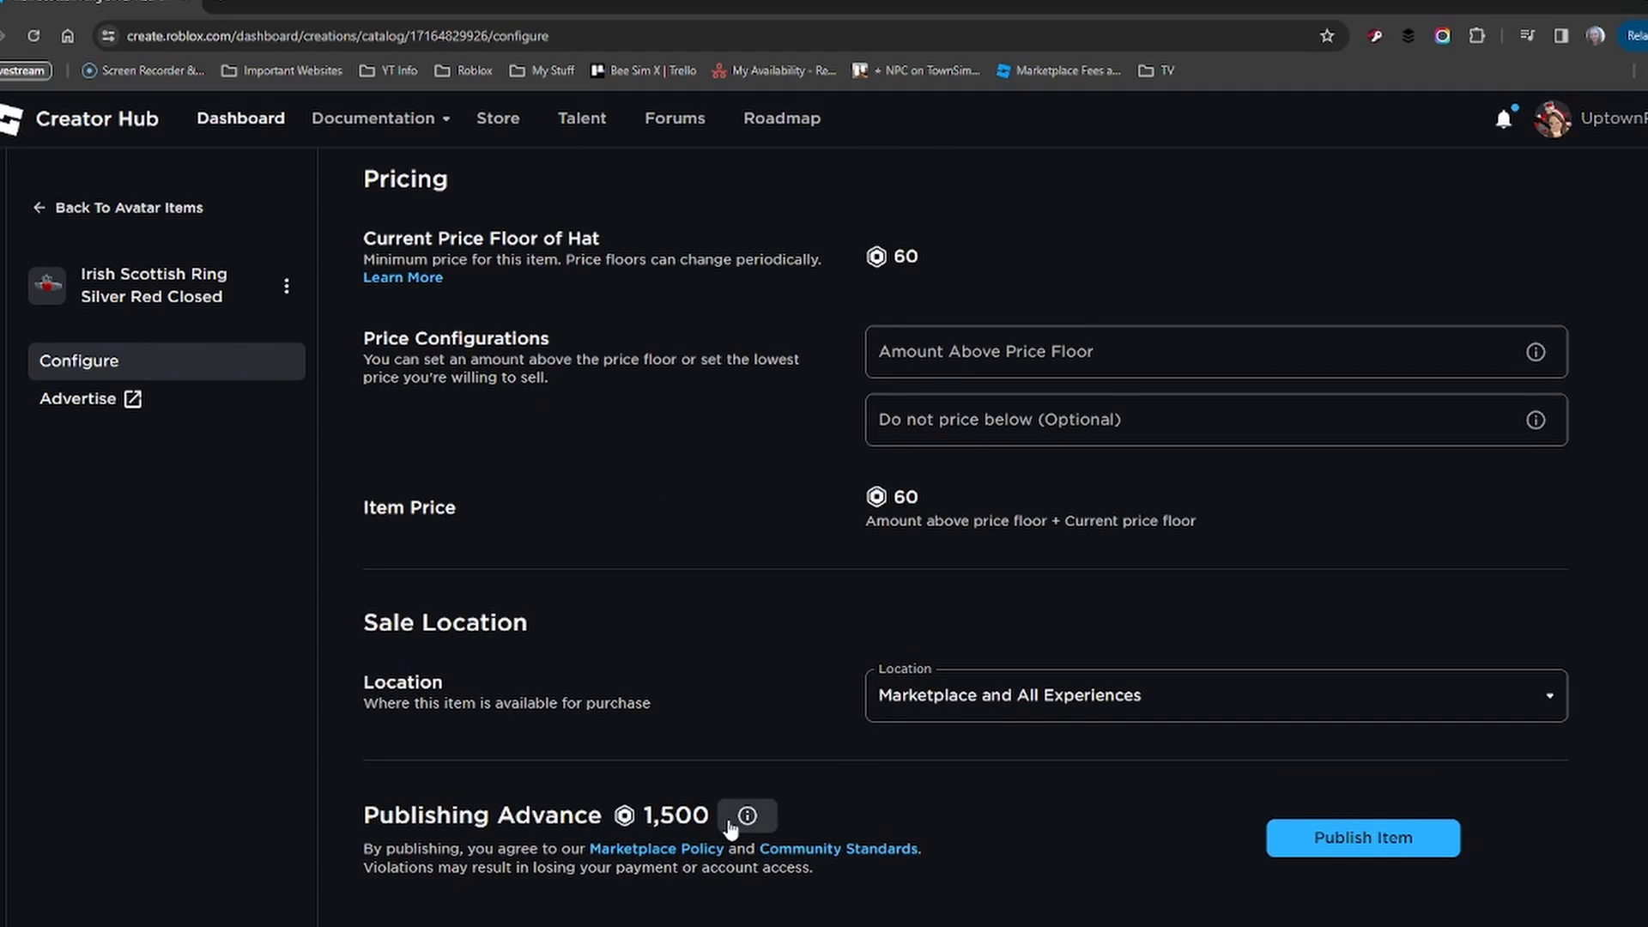
{"action": "mouse_move", "coordinate": [752, 725]}
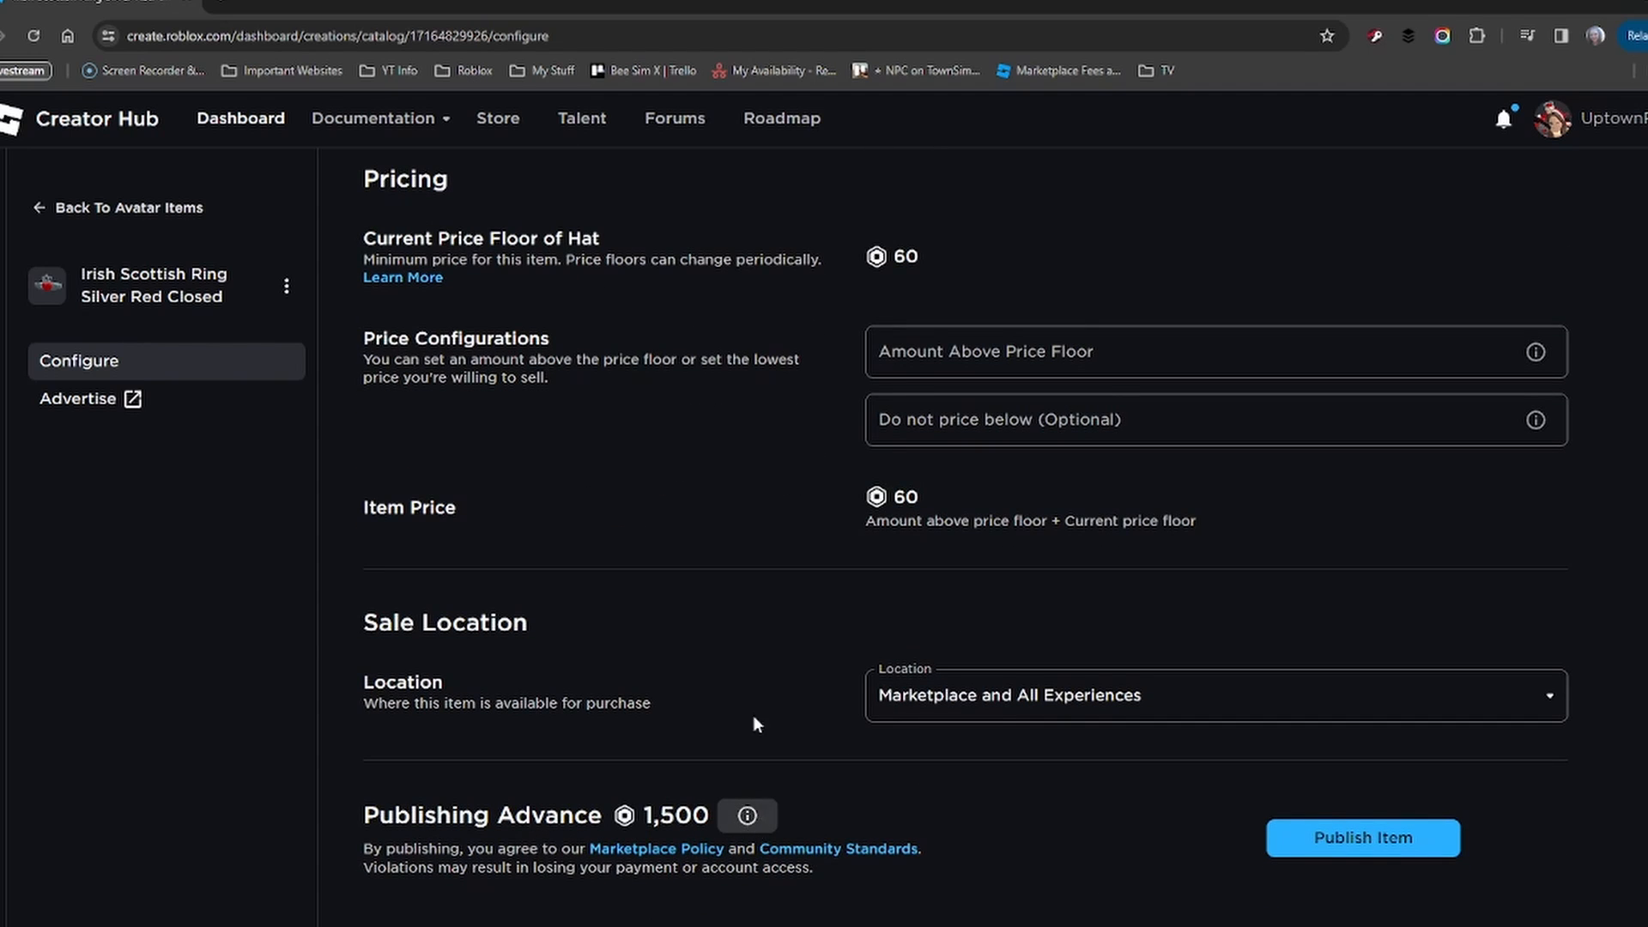
{"action": "scroll", "scroll_direction": "down", "scroll_amount": 3}
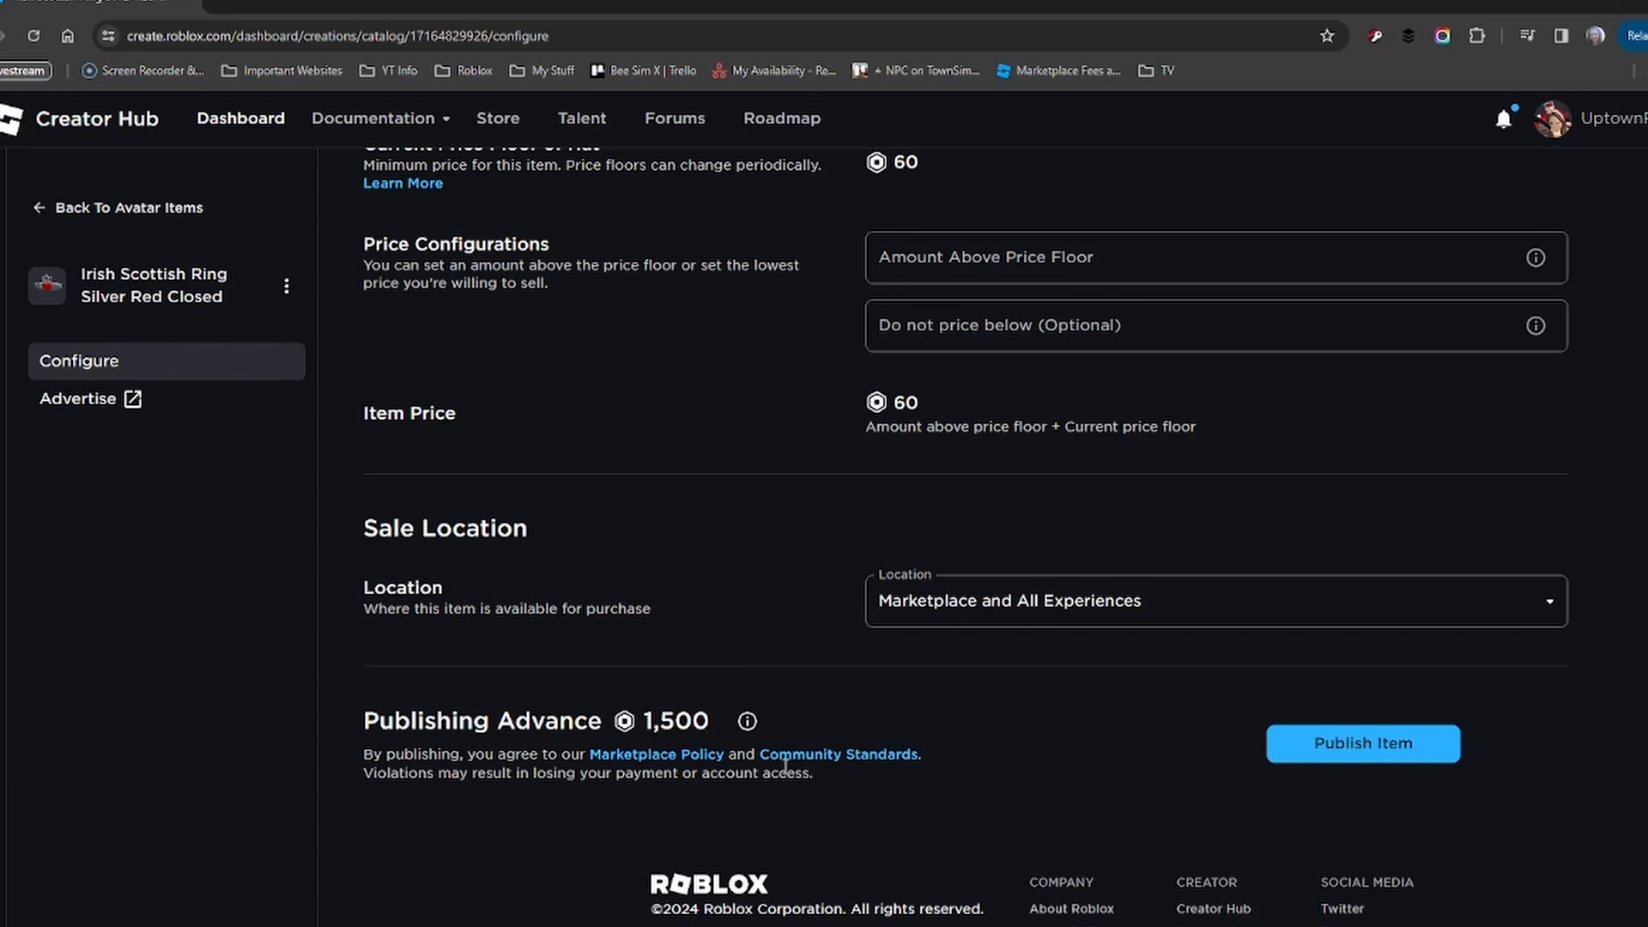
{"action": "scroll", "scroll_direction": "up", "scroll_amount": 3}
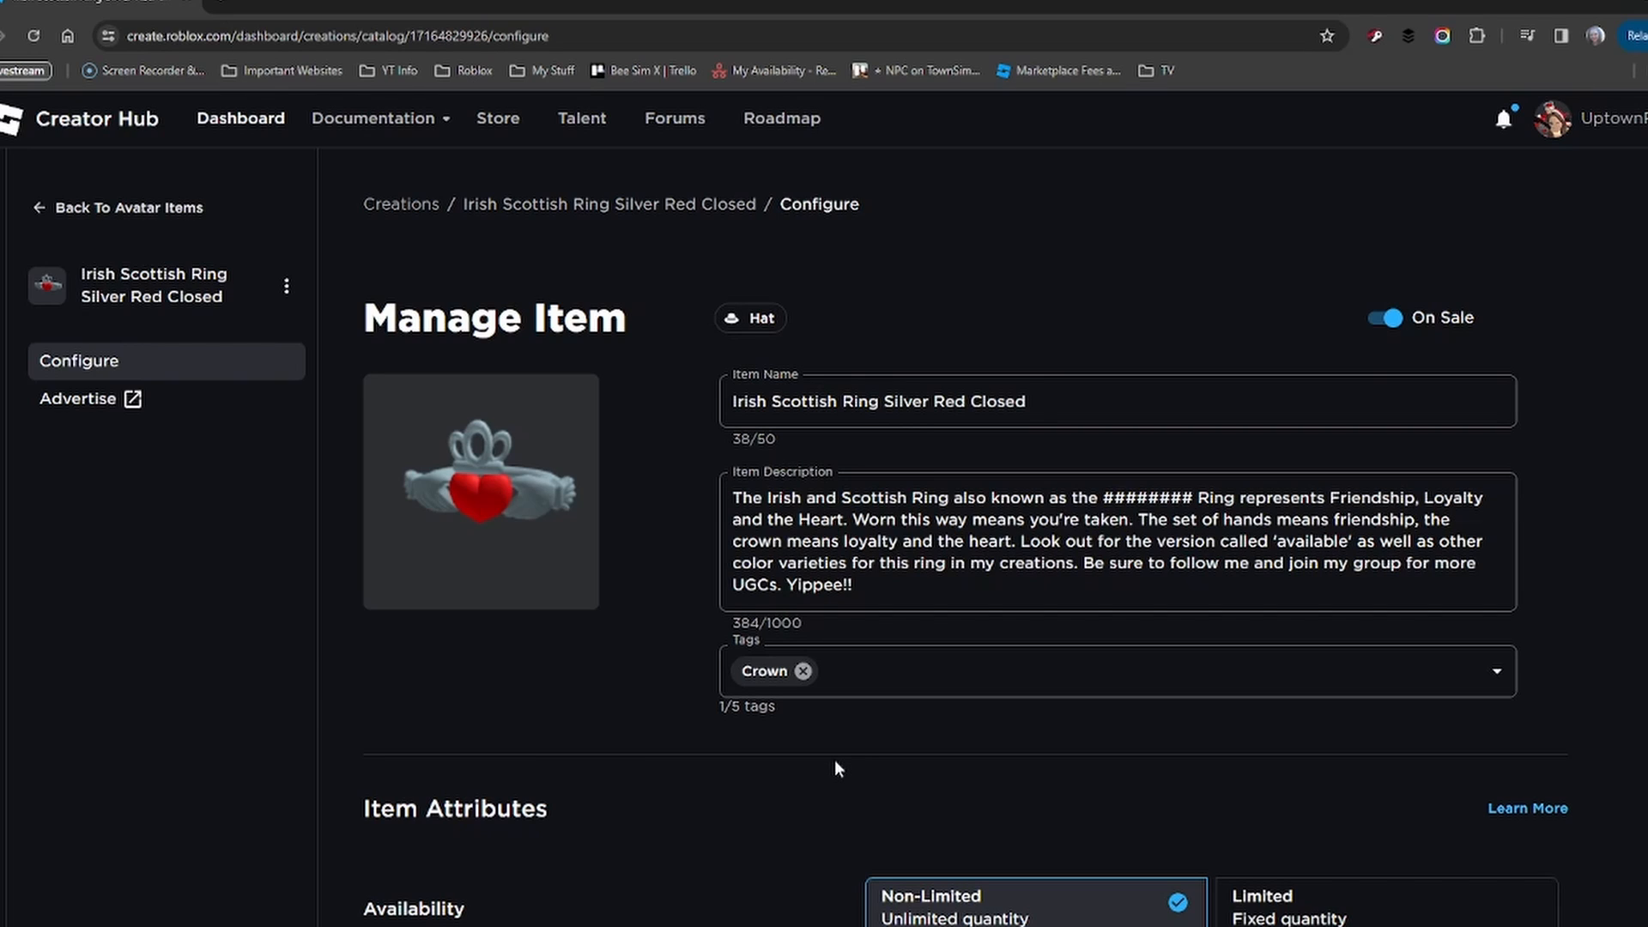
{"action": "mouse_move", "coordinate": [803, 803]}
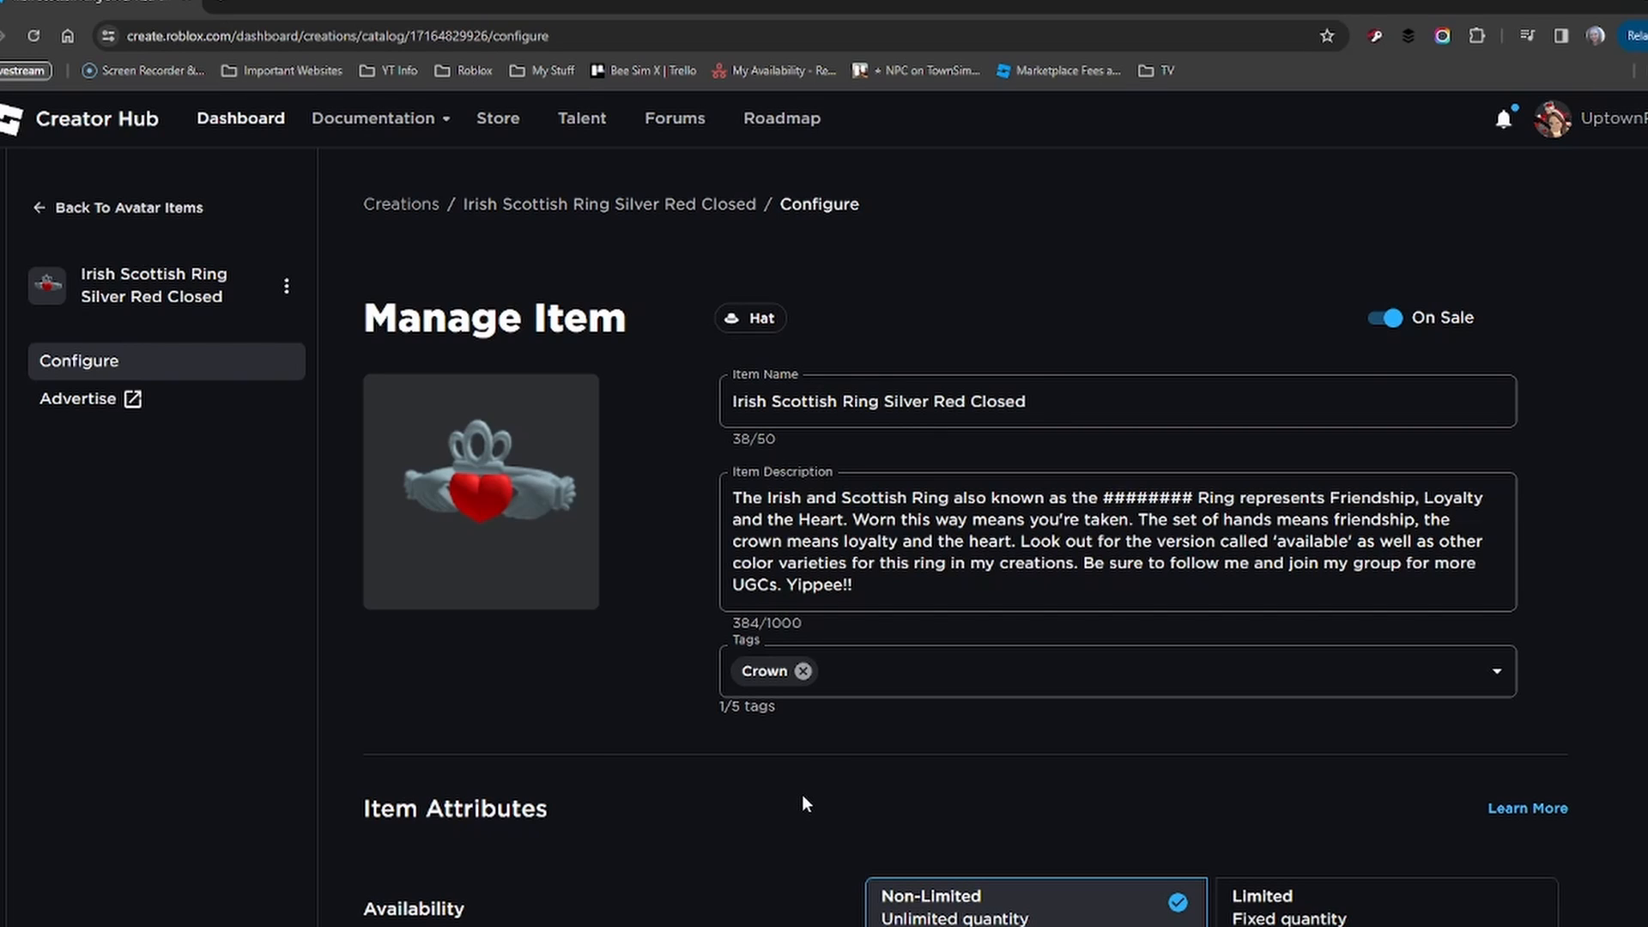